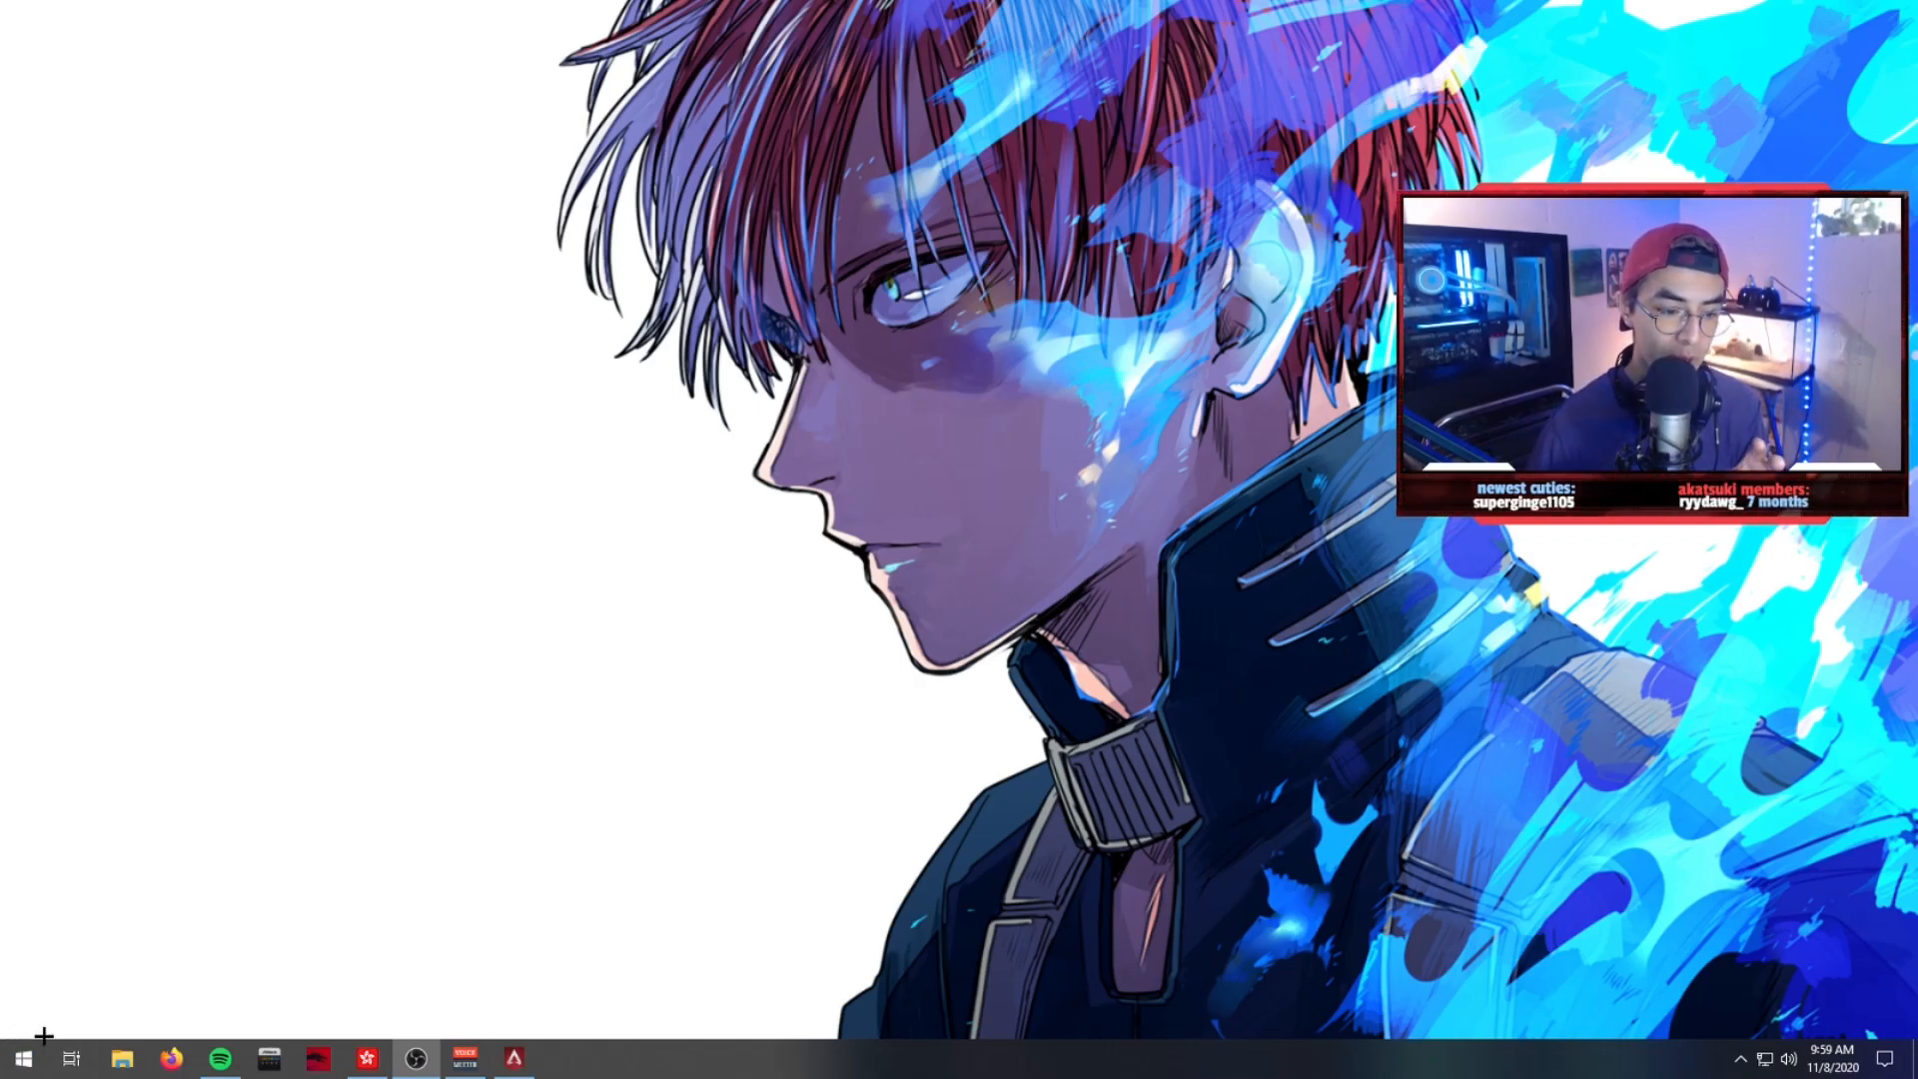
- Check the Windows Game Mode and game capture settings, then close the Gaming settings window
click(20, 1059)
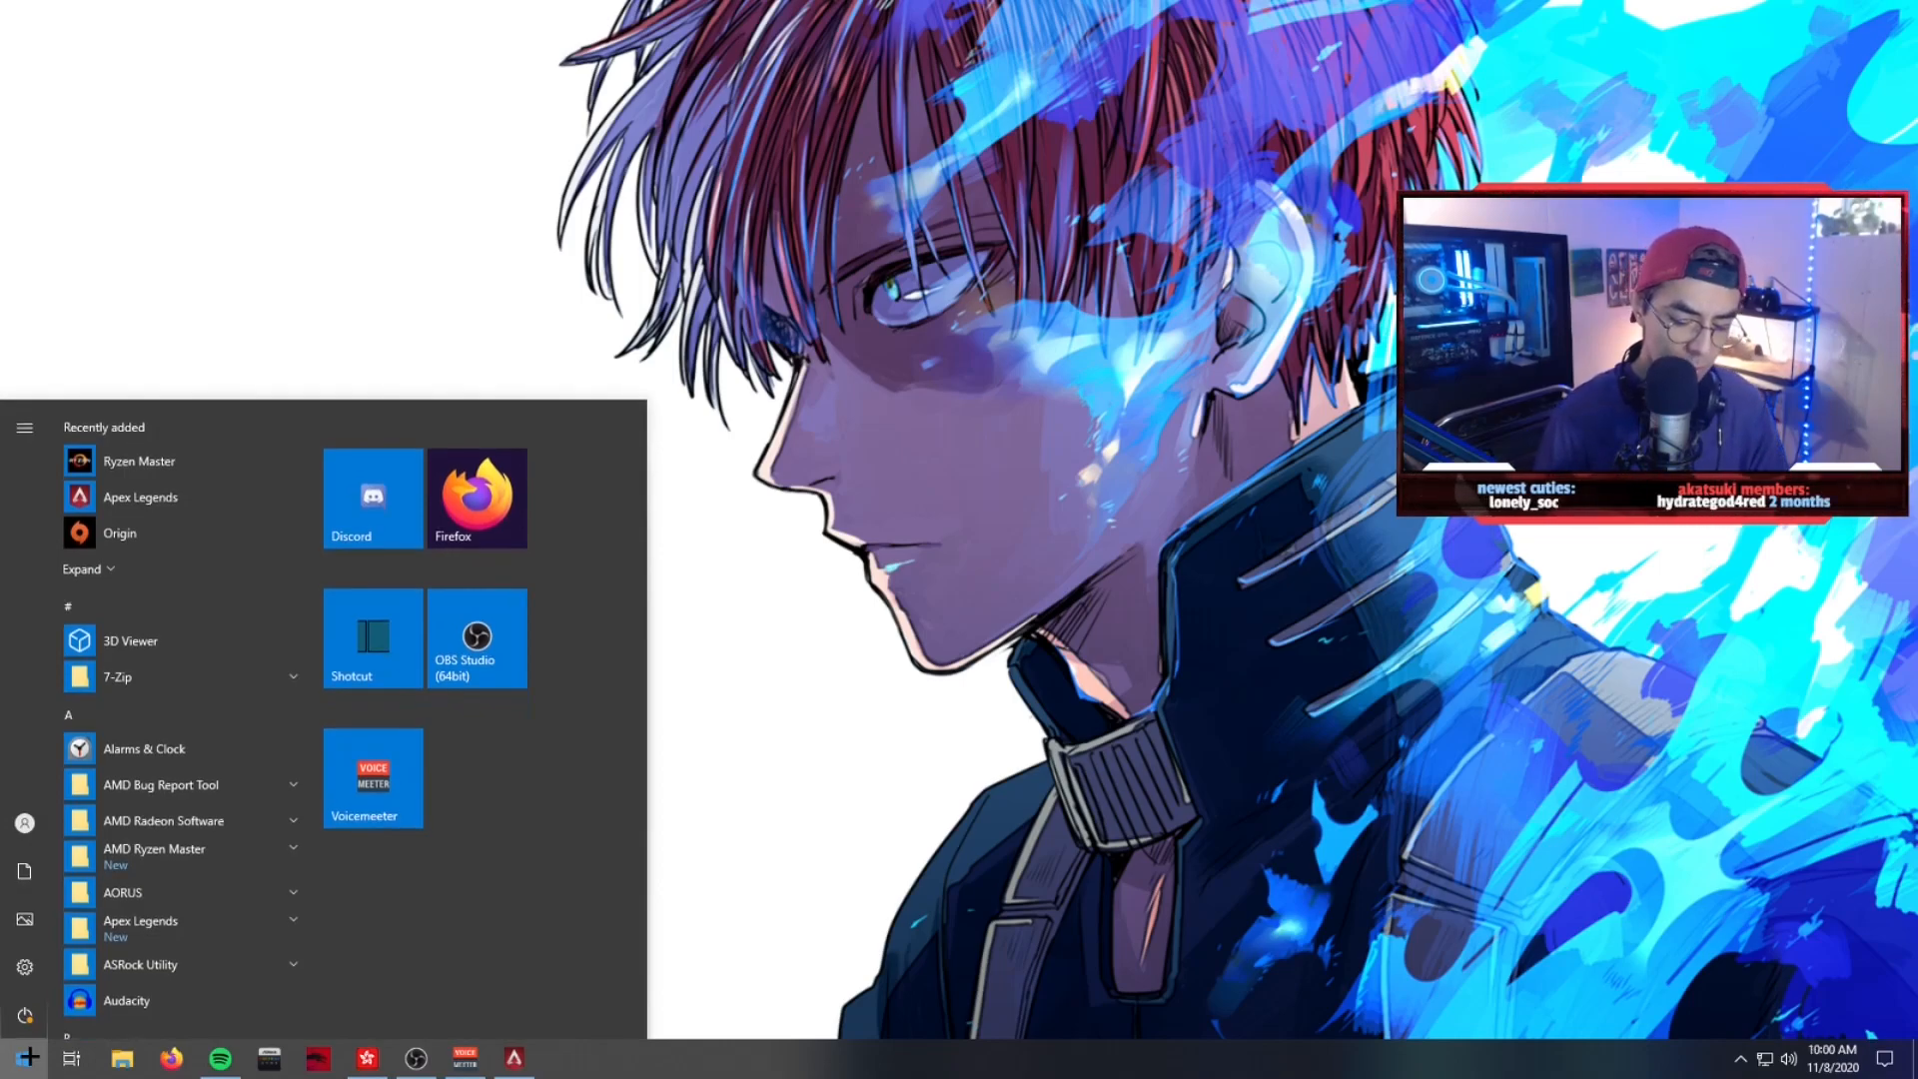
text(GAM)
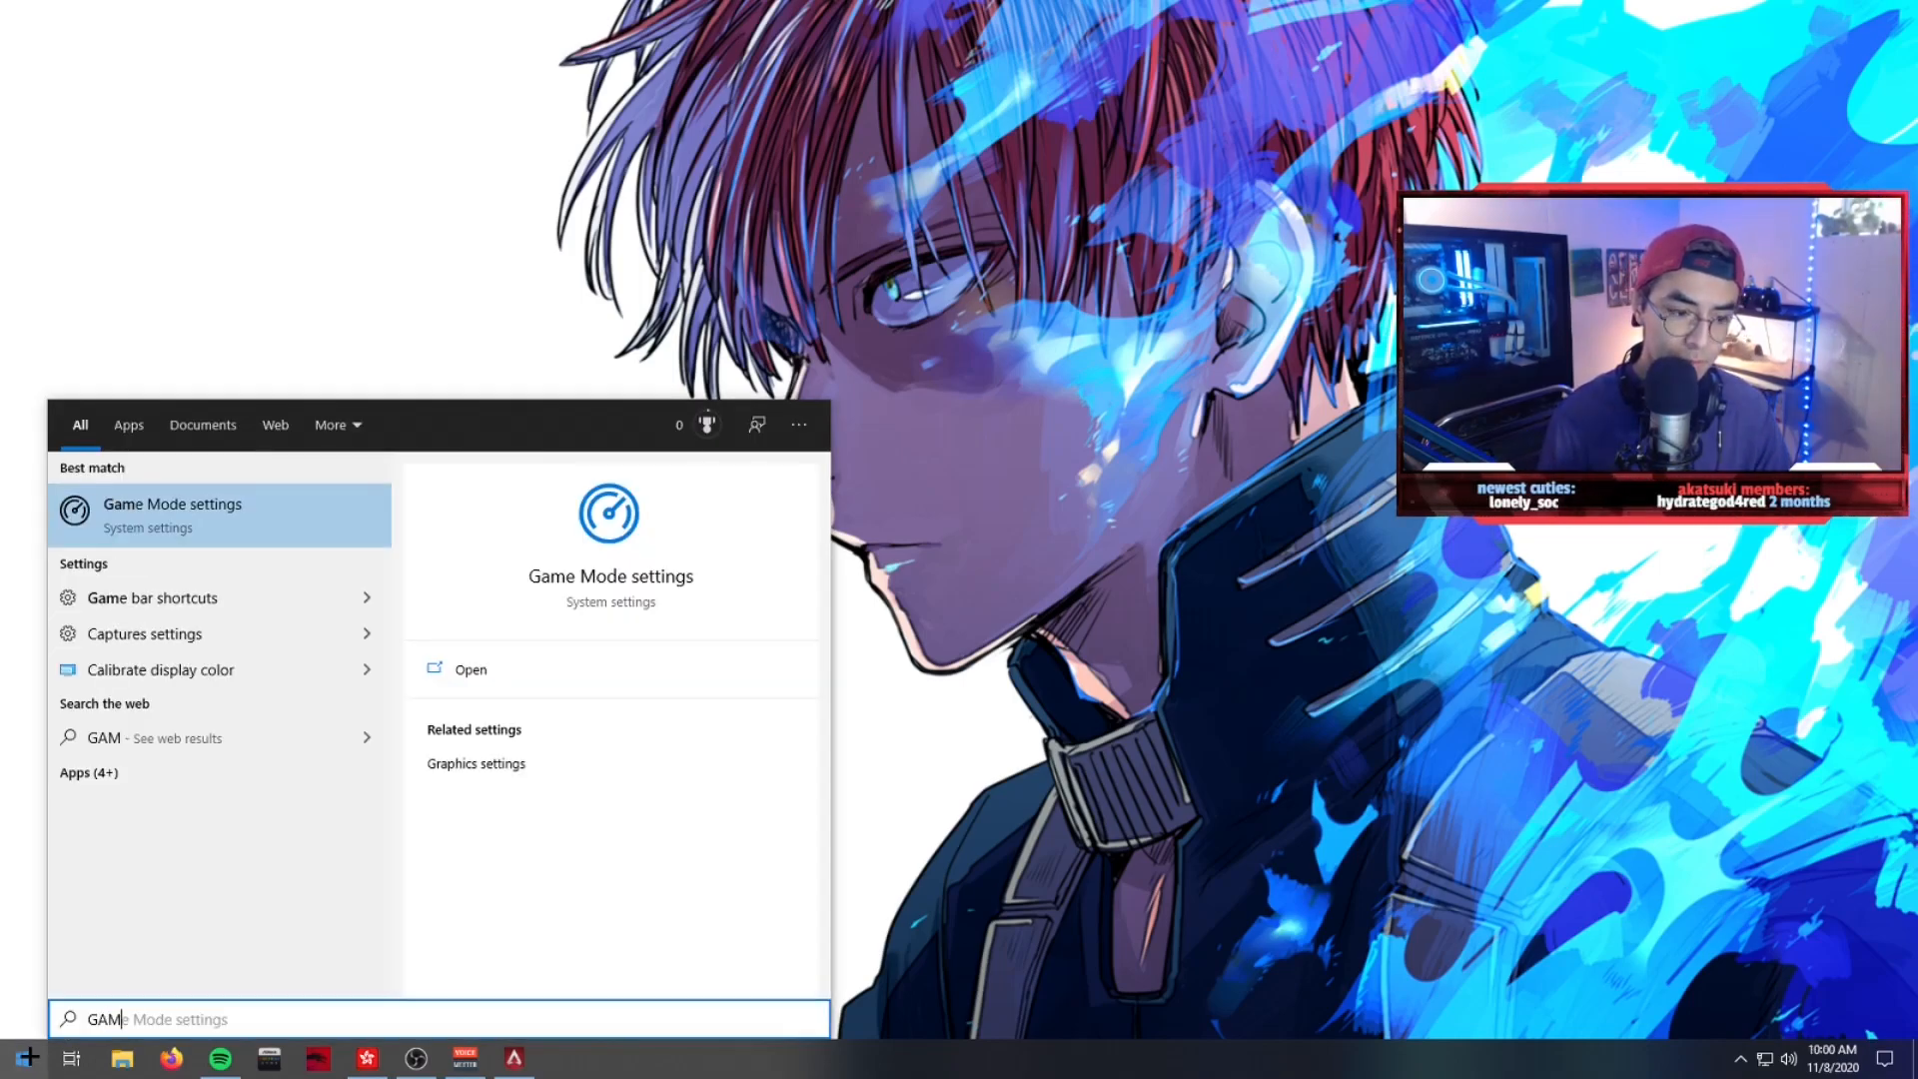
click(172, 513)
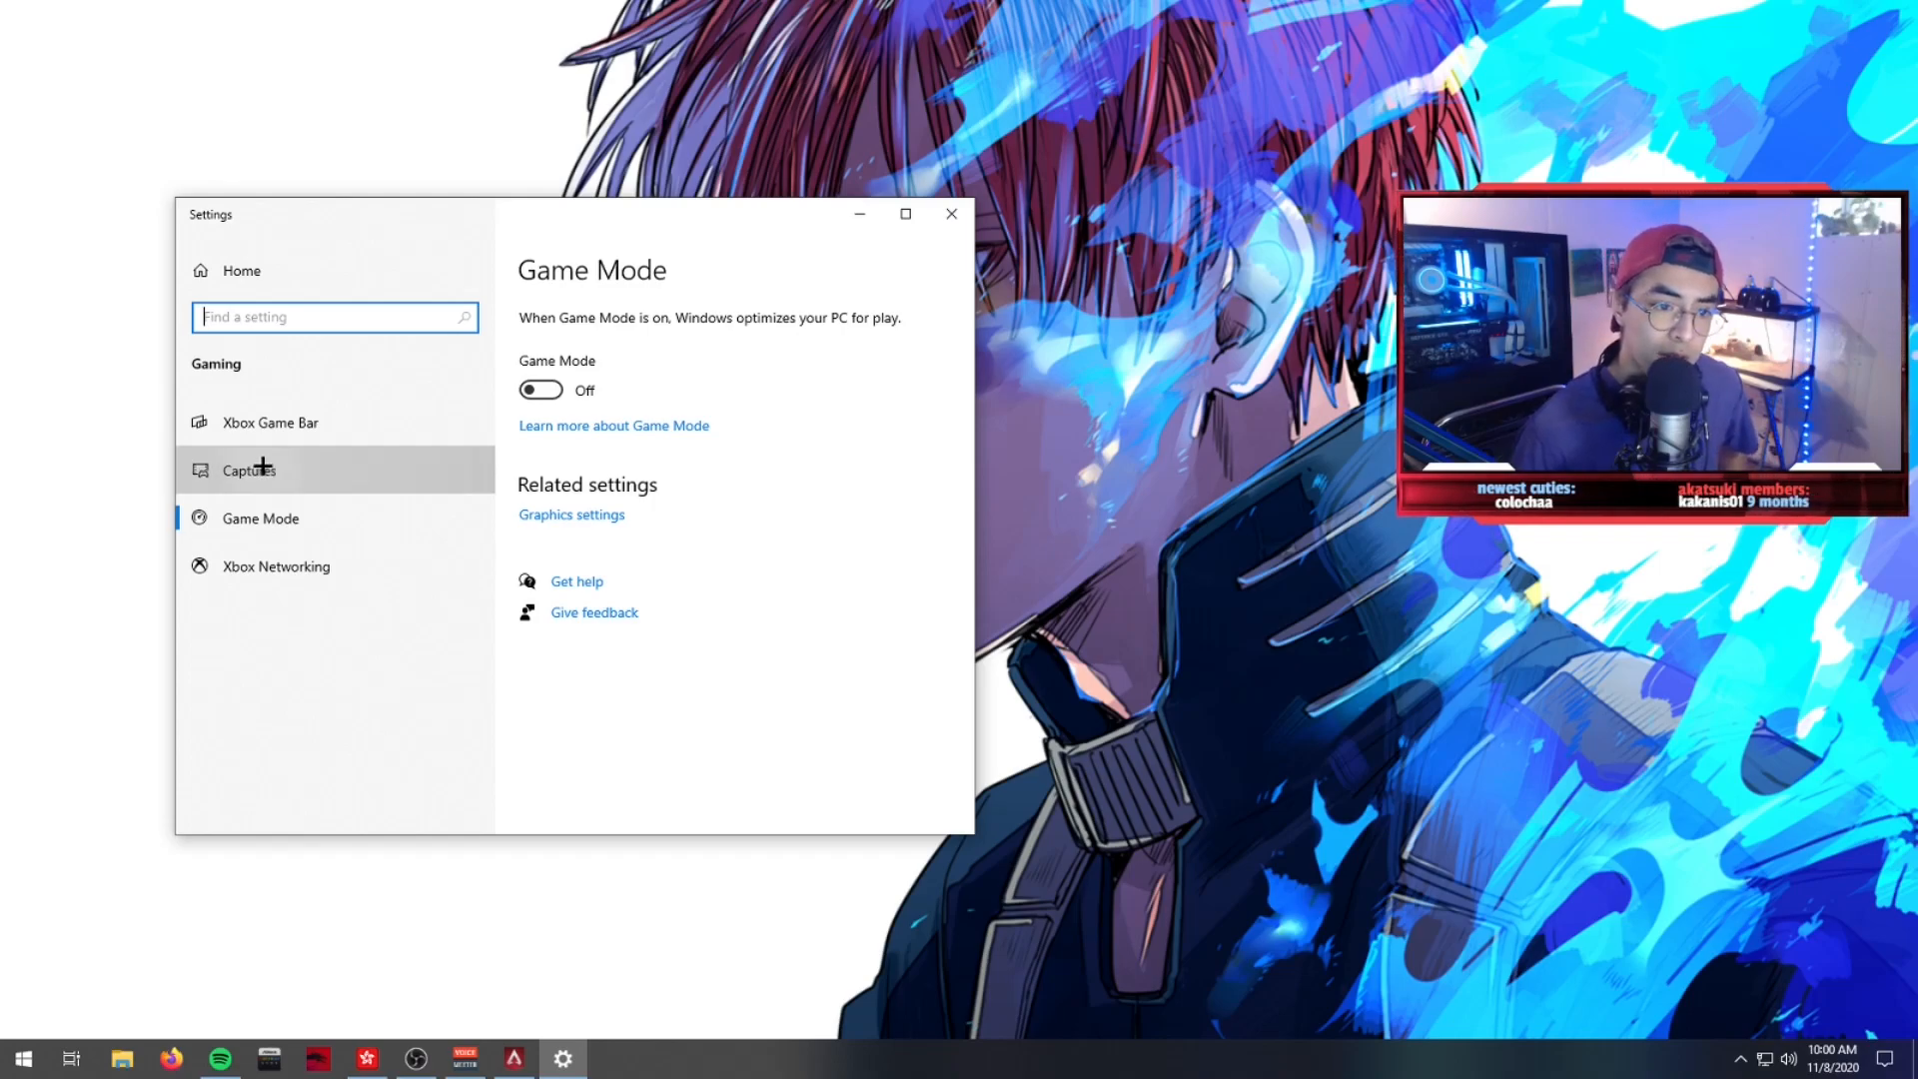
click(250, 470)
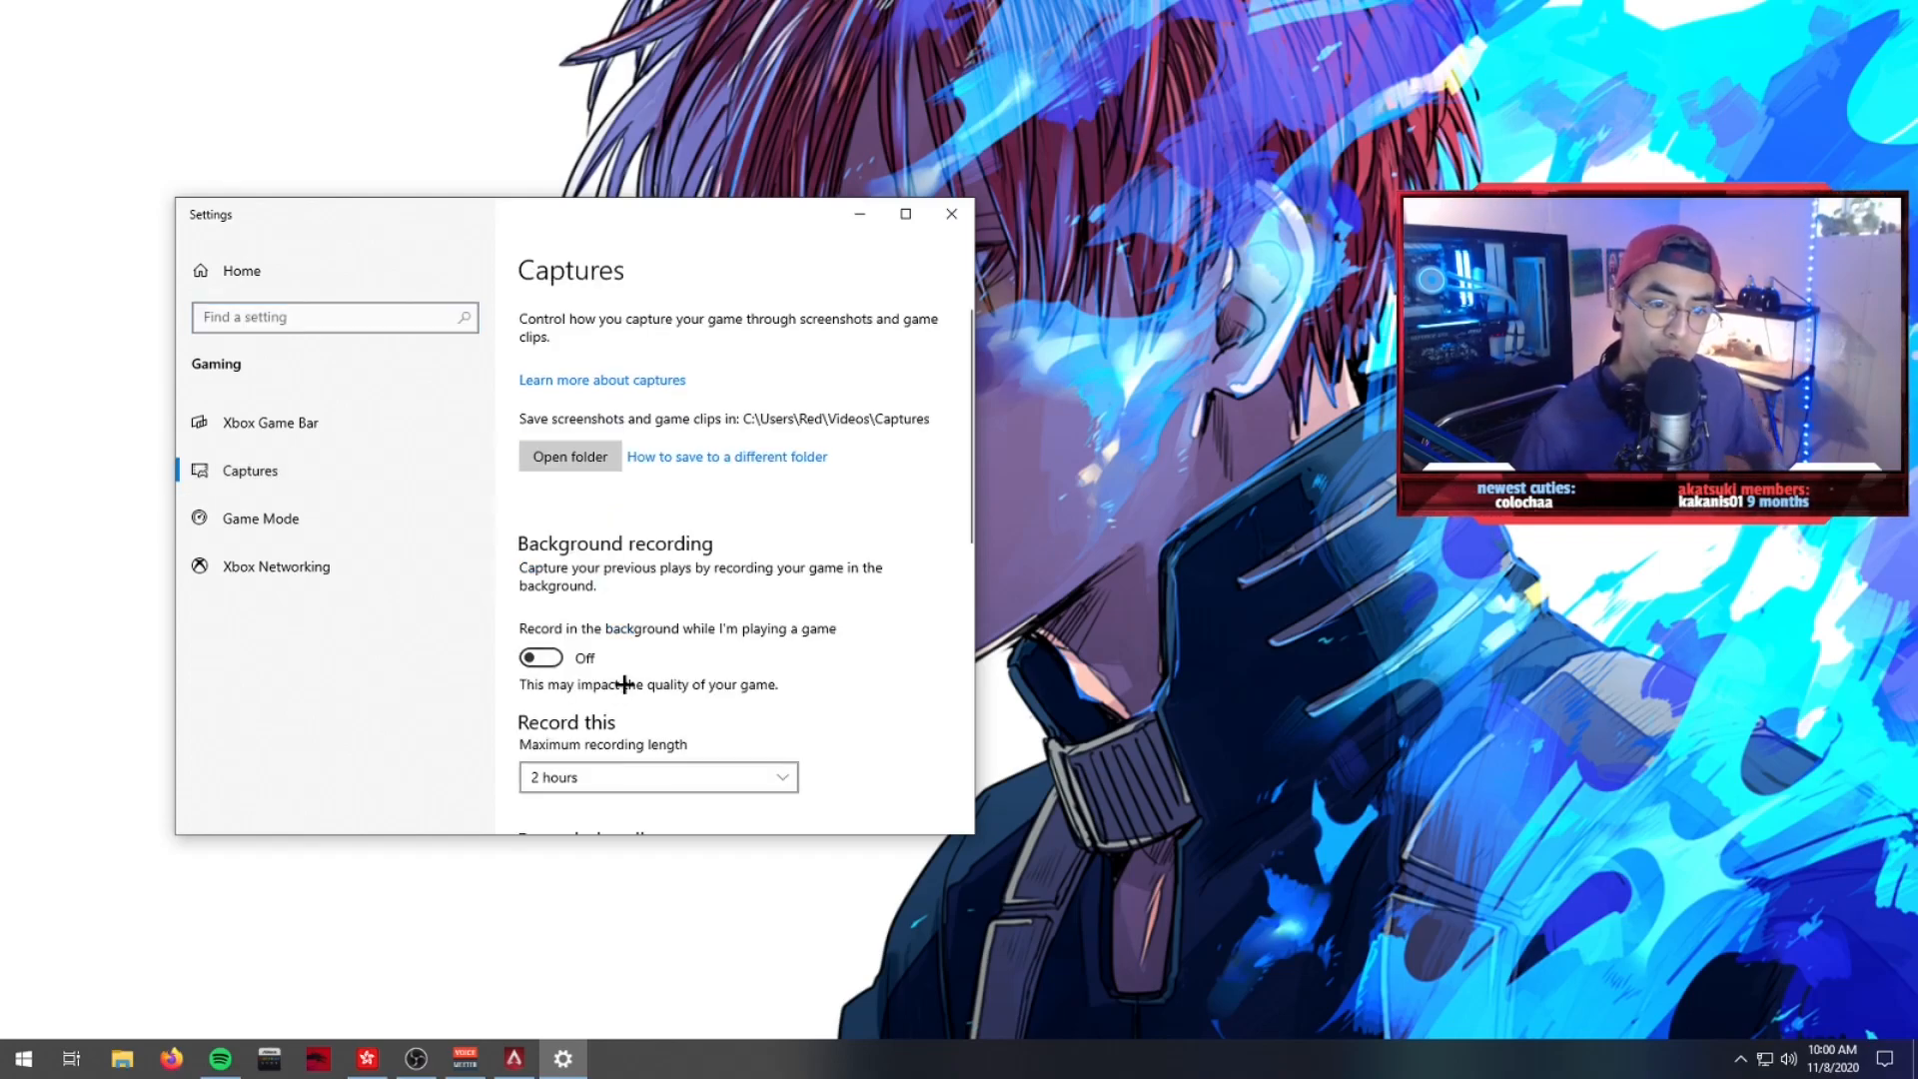
click(270, 422)
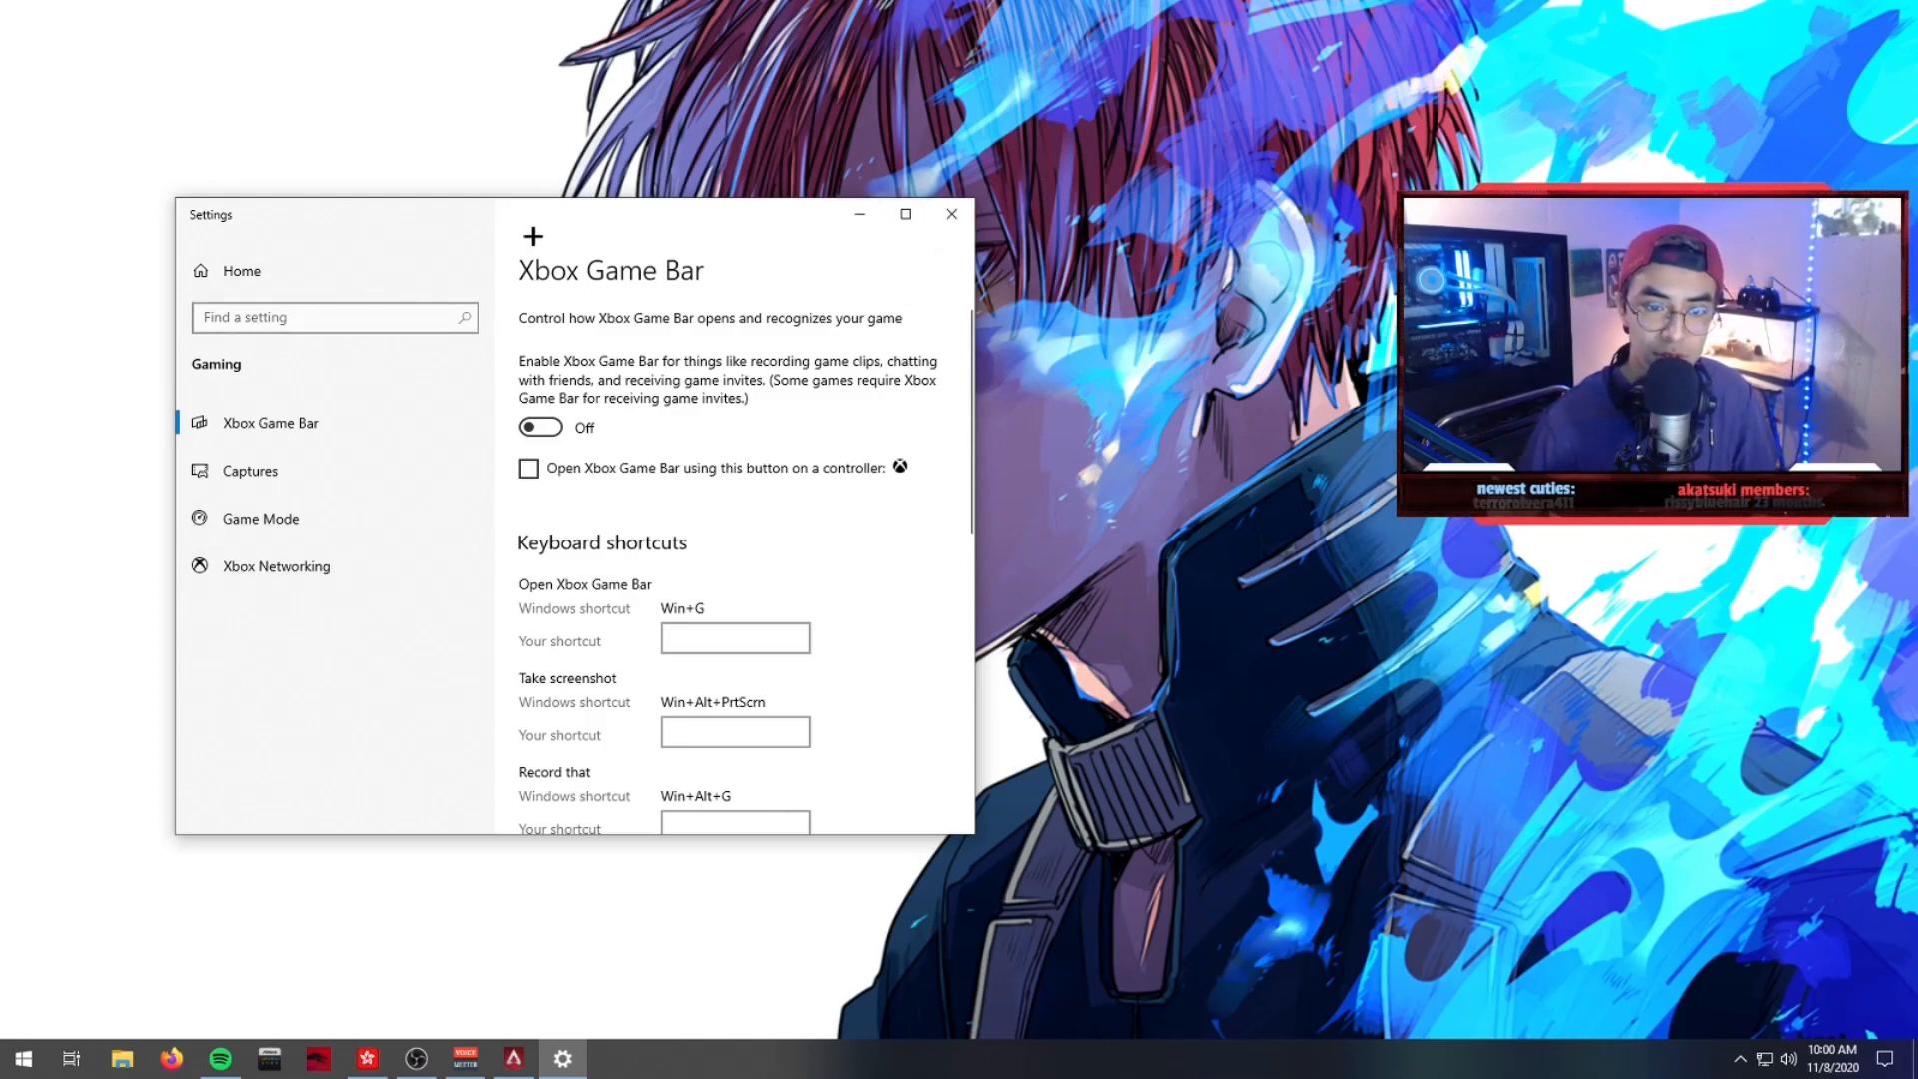
click(951, 214)
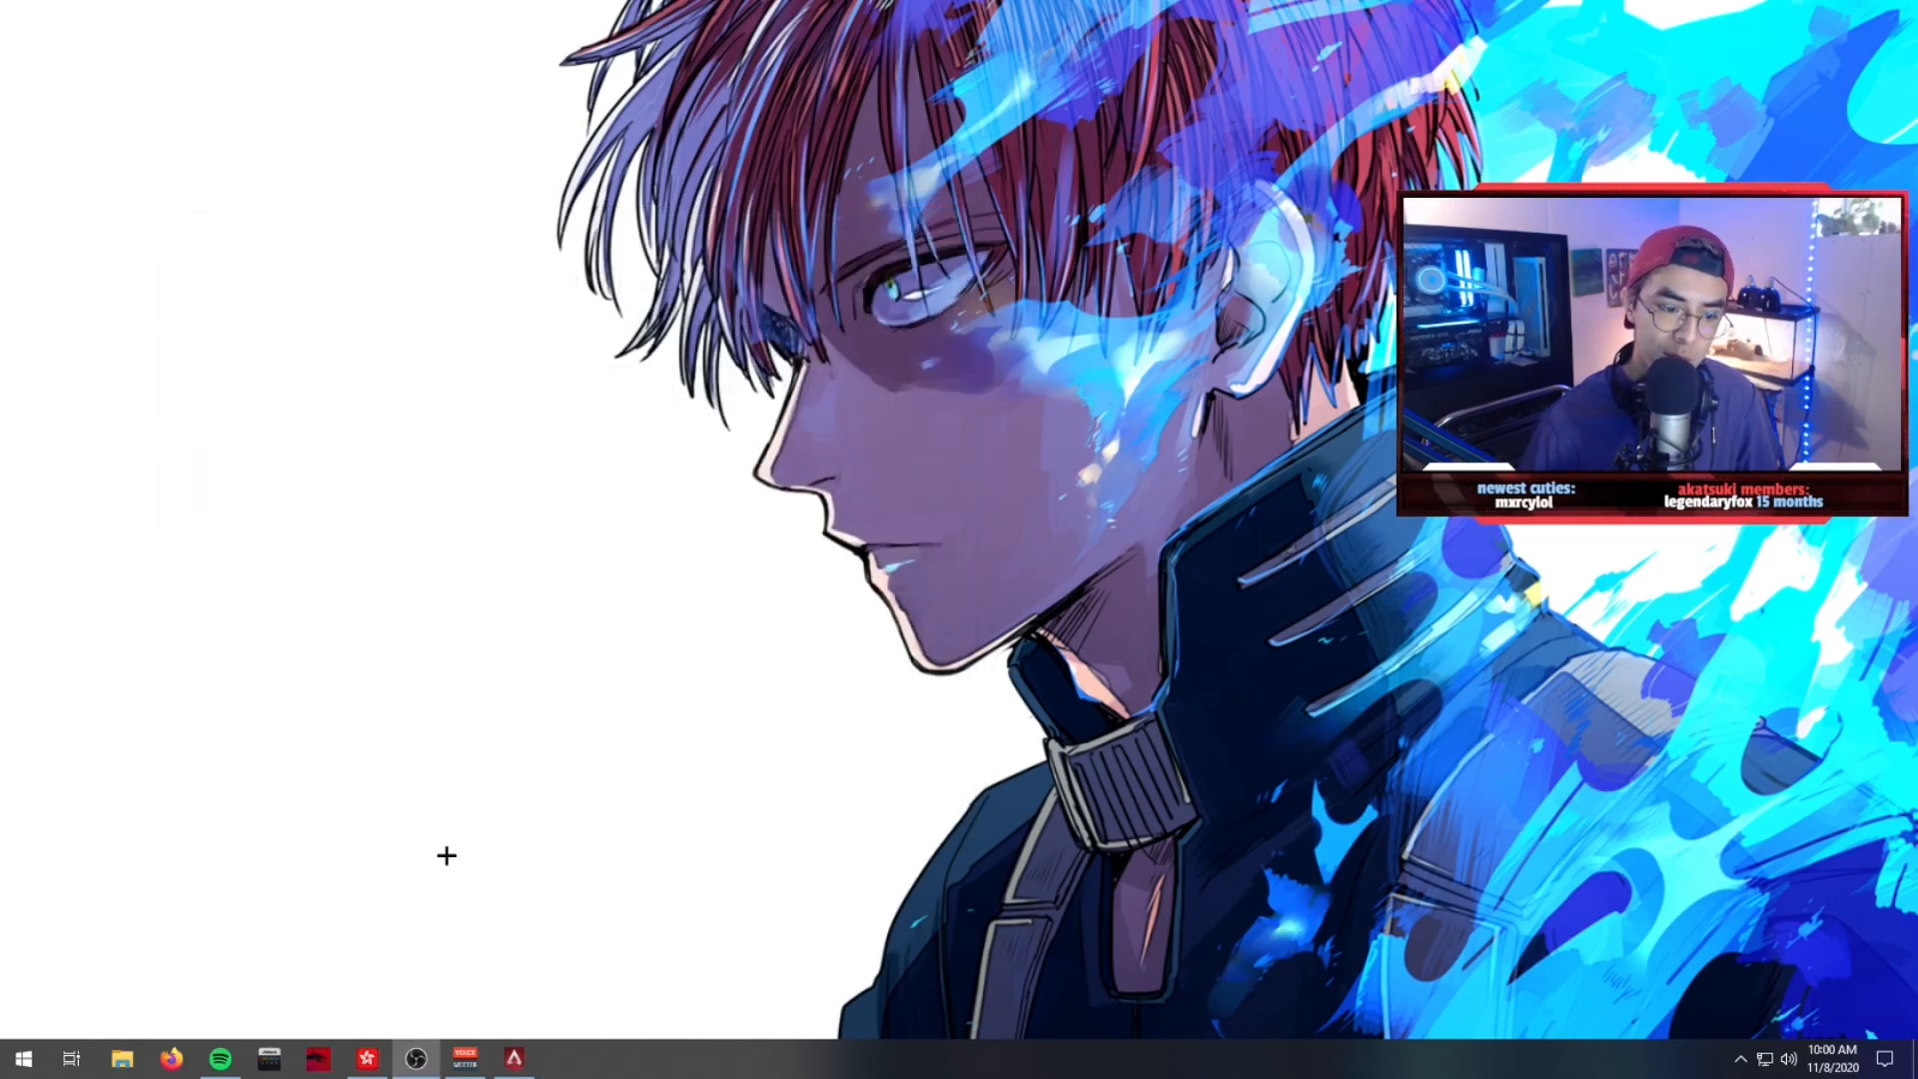
- Open Graphics settings and keep hardware-accelerated GPU scheduling switched On
click(22, 1059)
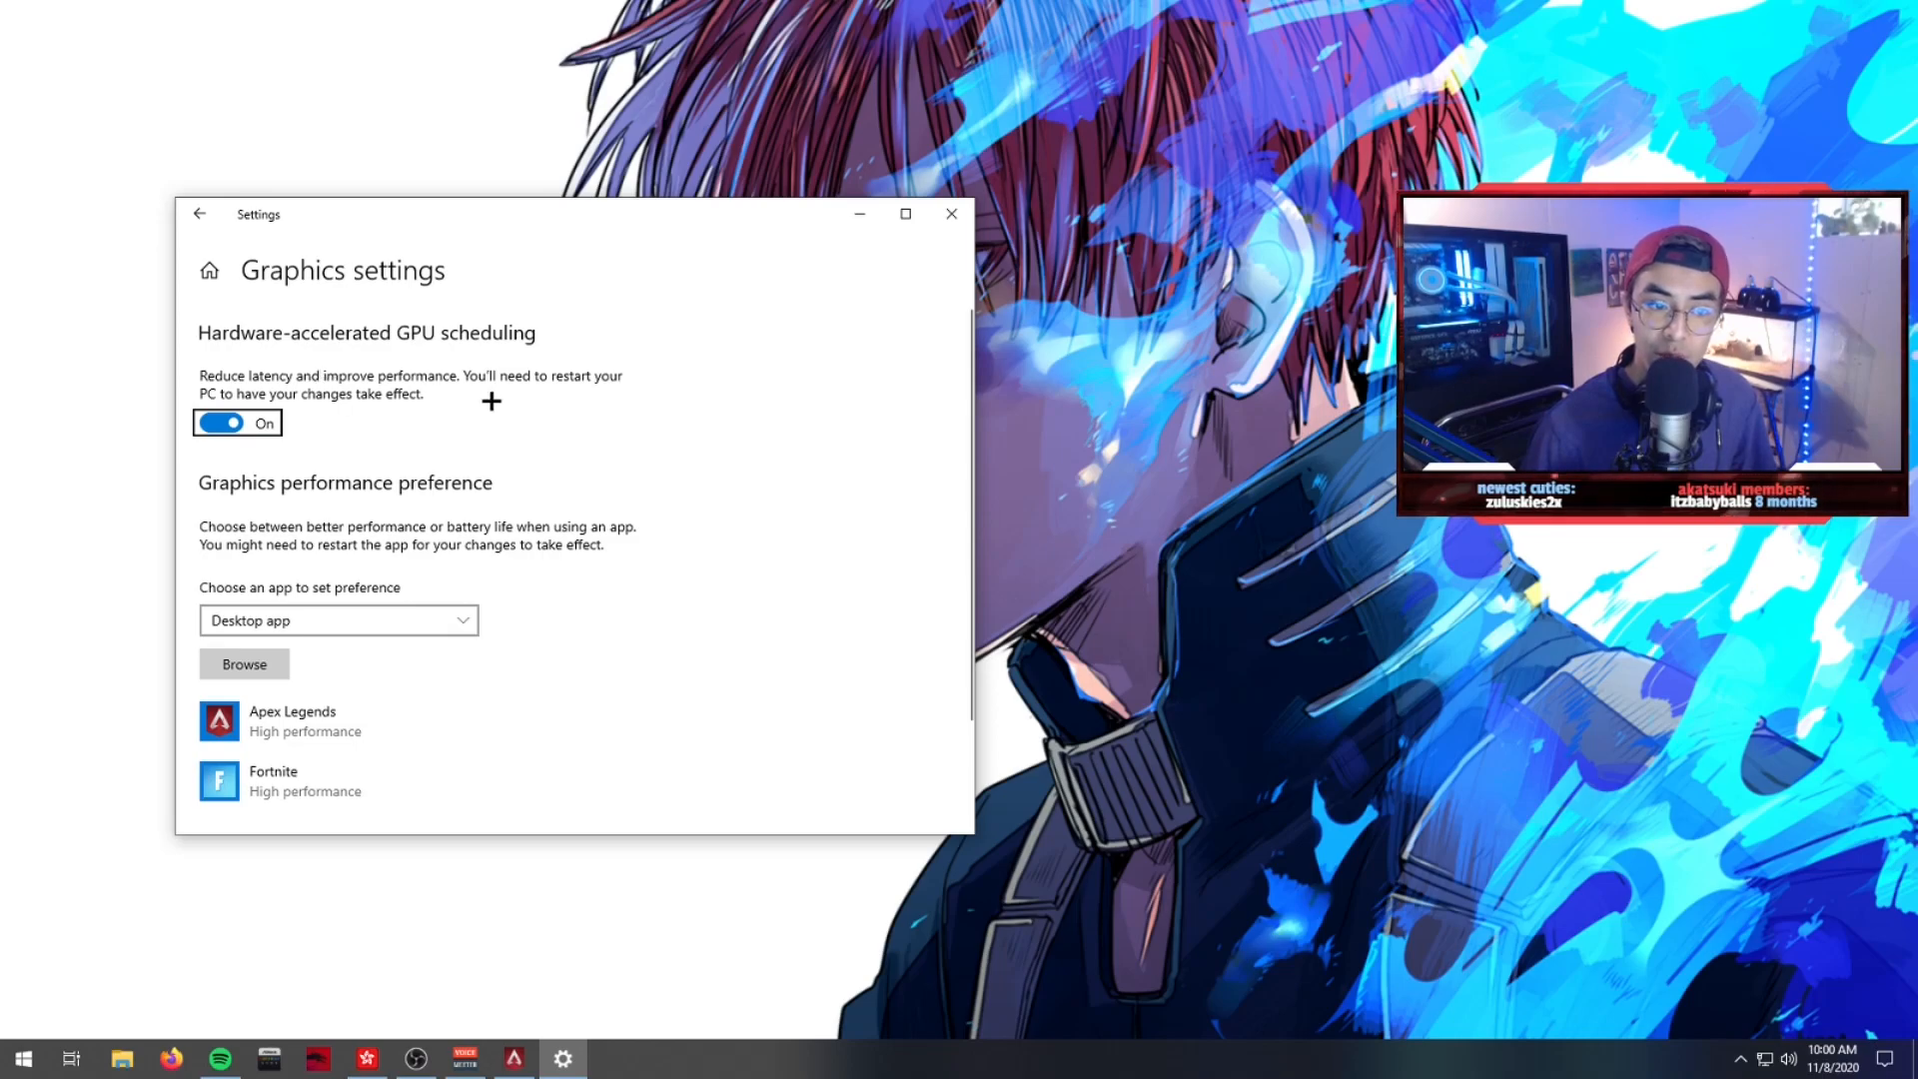
mouse_move(238, 370)
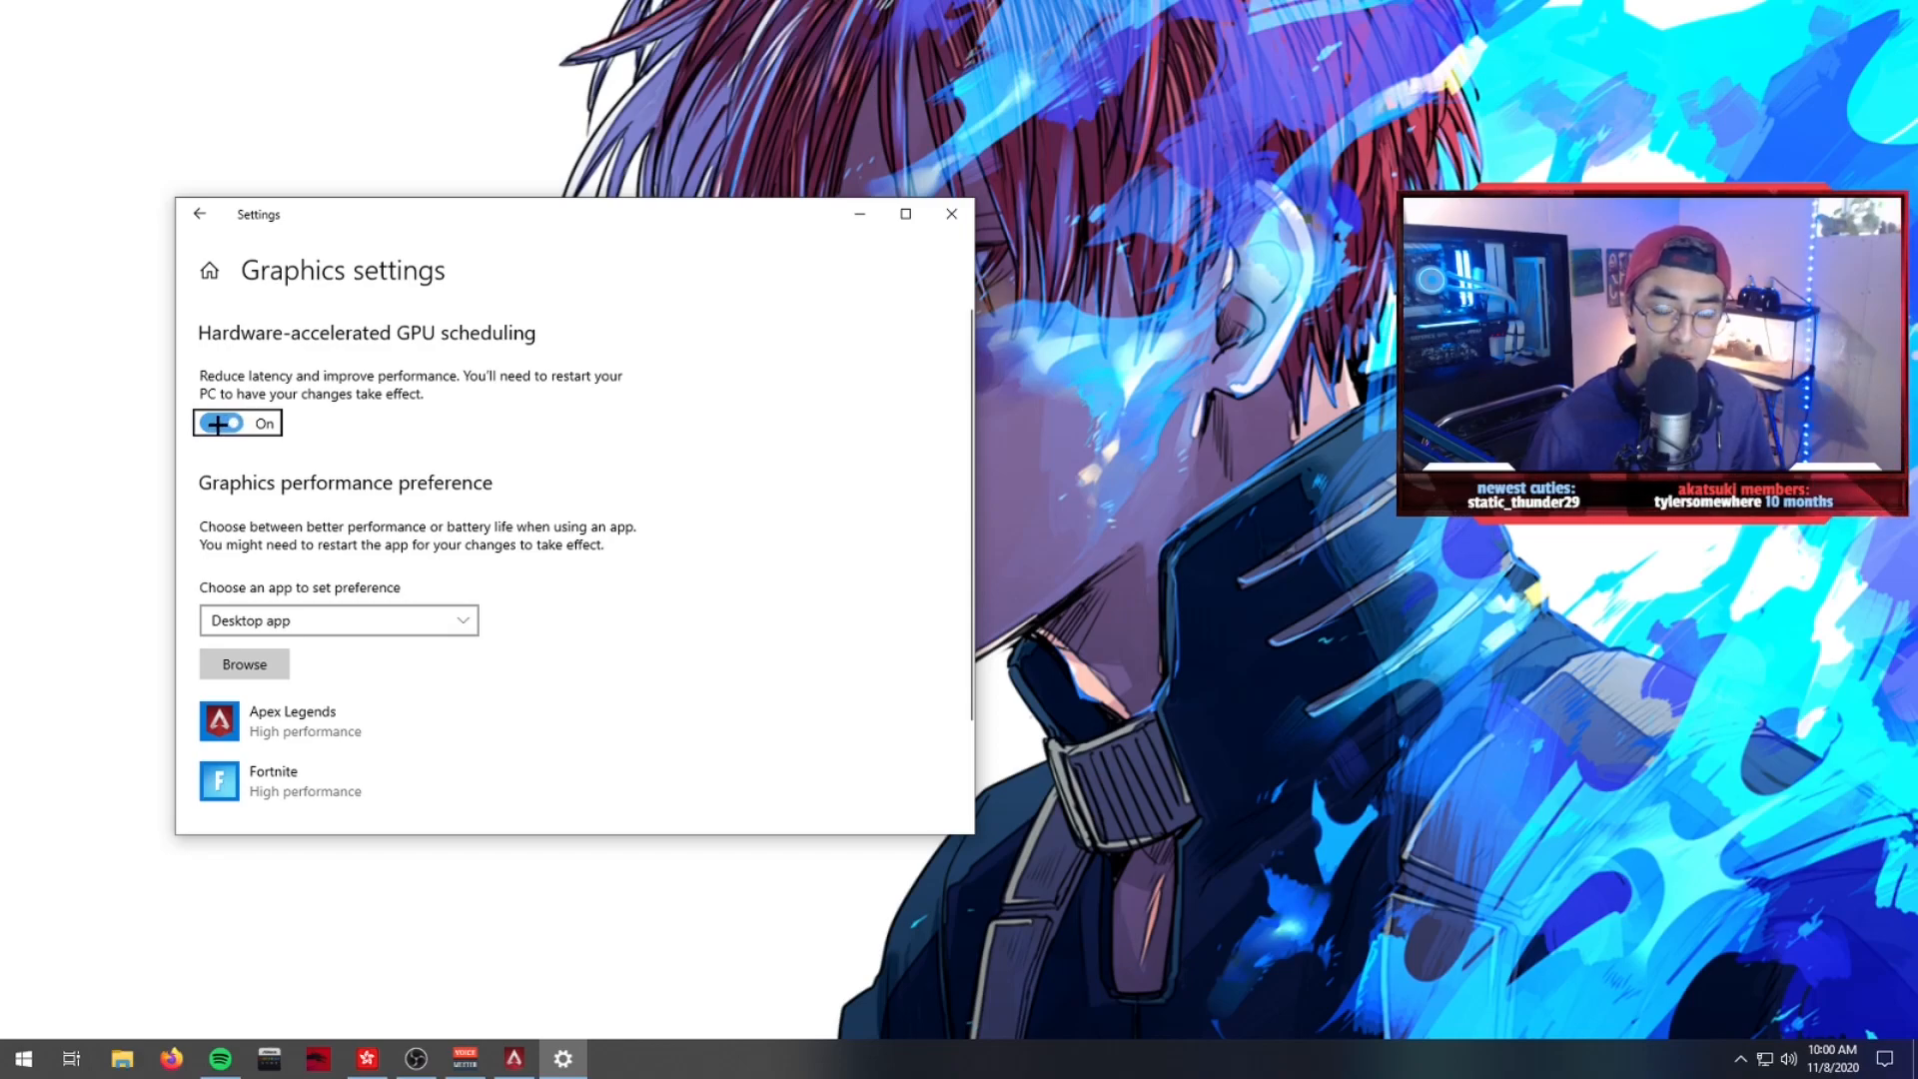
click(227, 422)
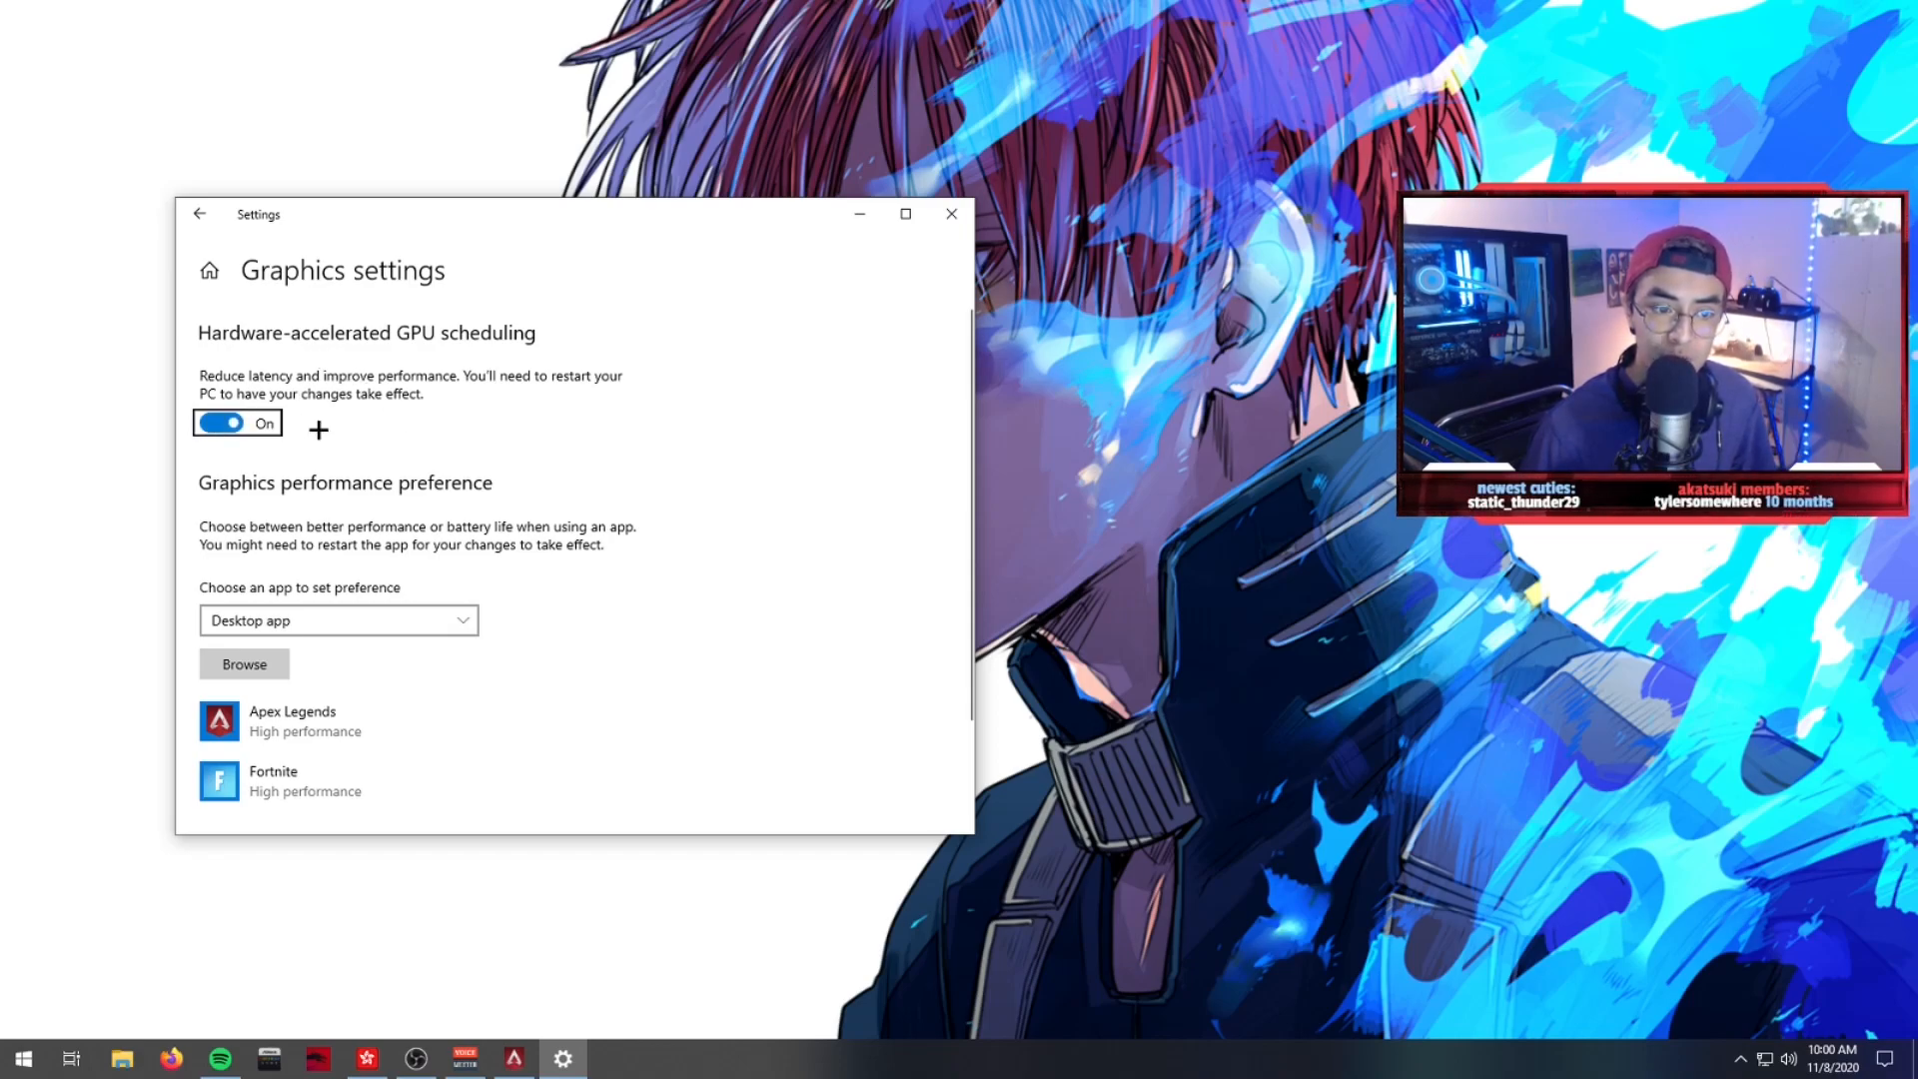
scroll(down, 3)
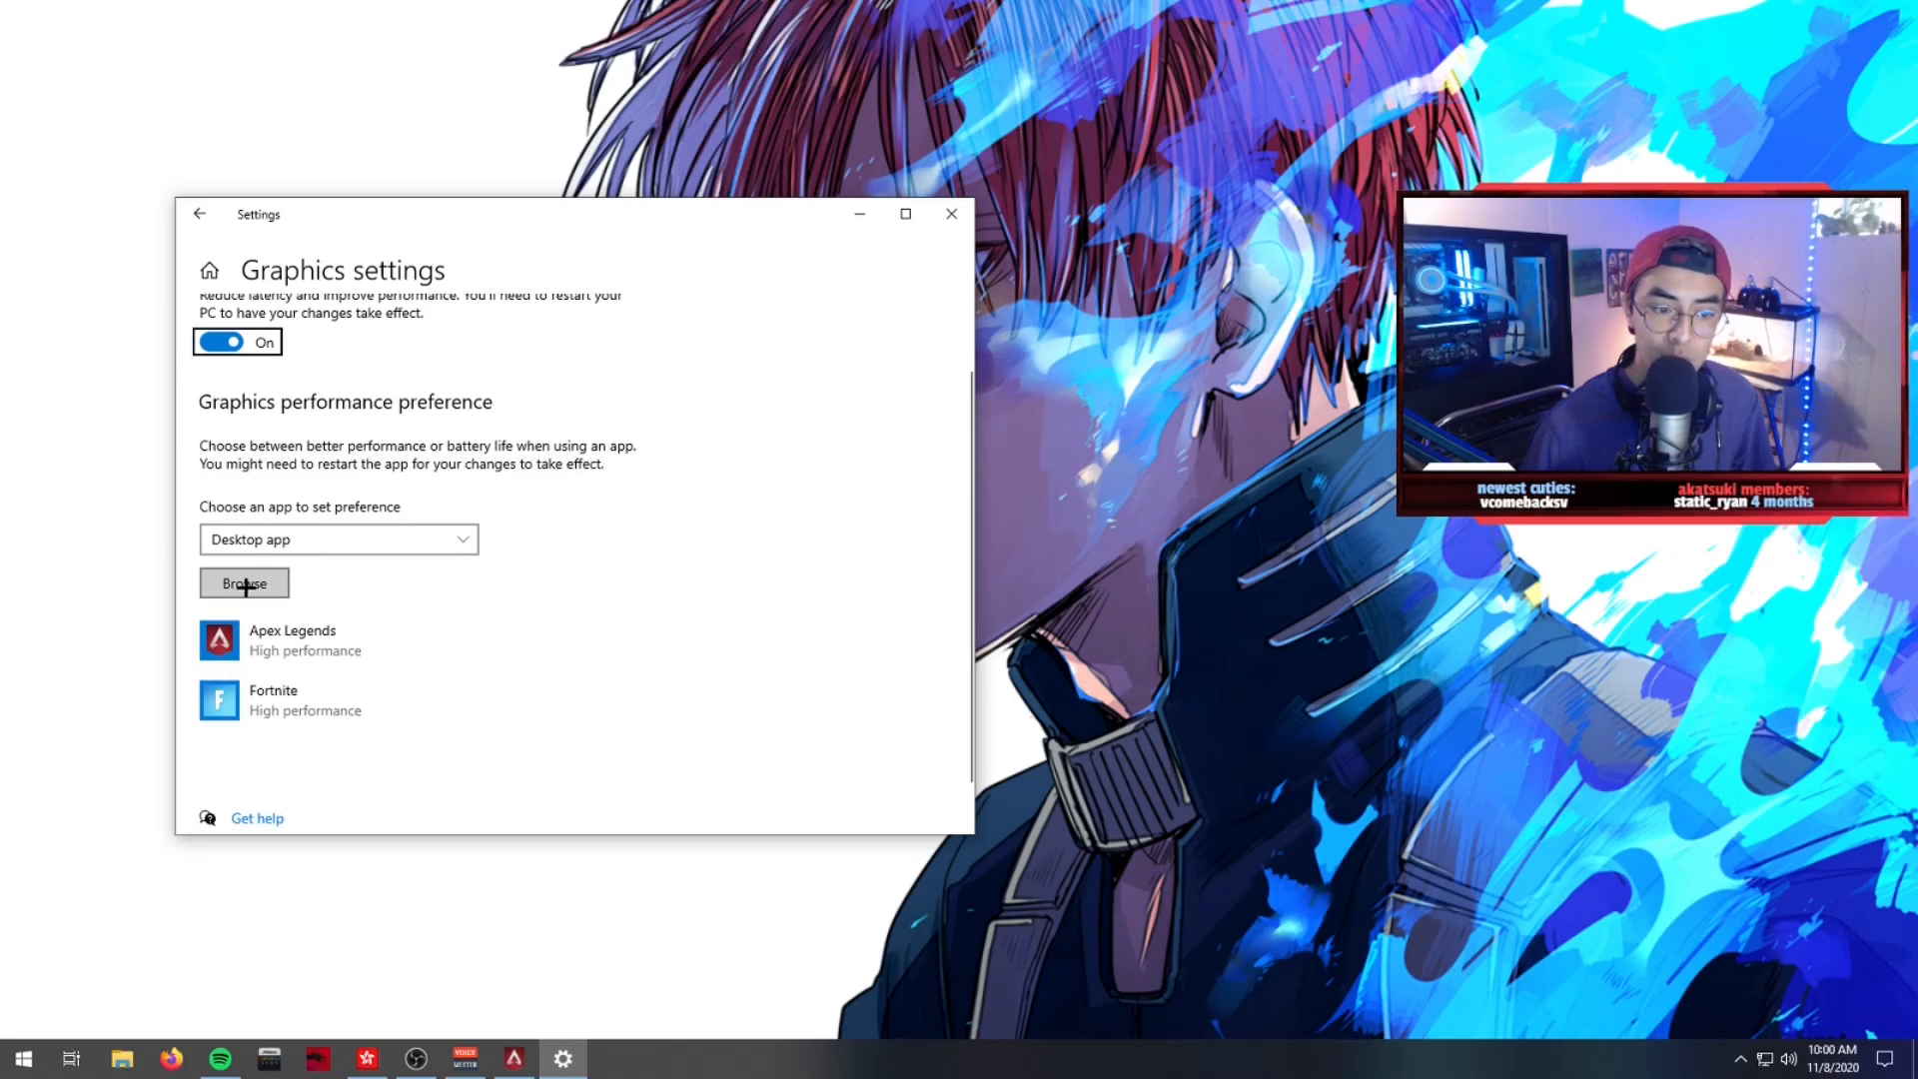
- Browse from the storage drive into SteamLibrary > steamapps > common > Apex Legends to add r5apex.exe
click(242, 582)
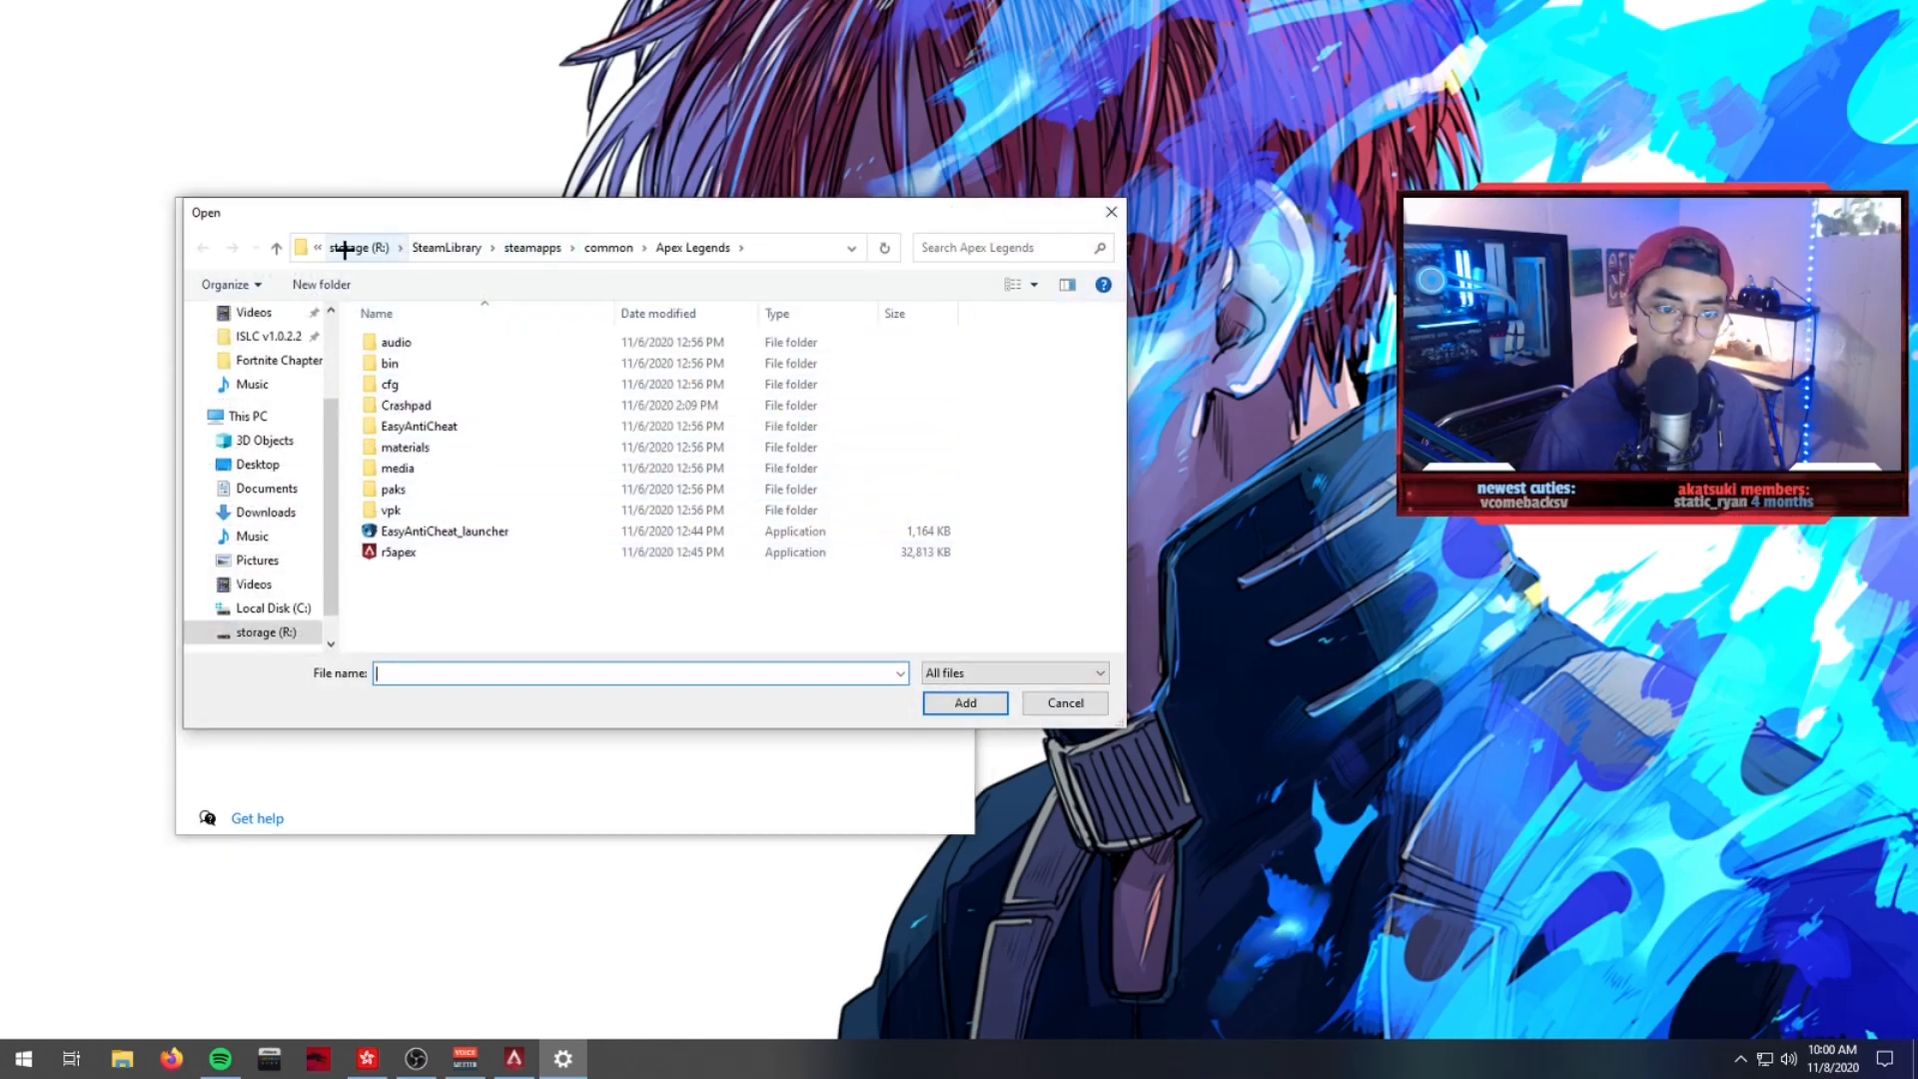
click(359, 248)
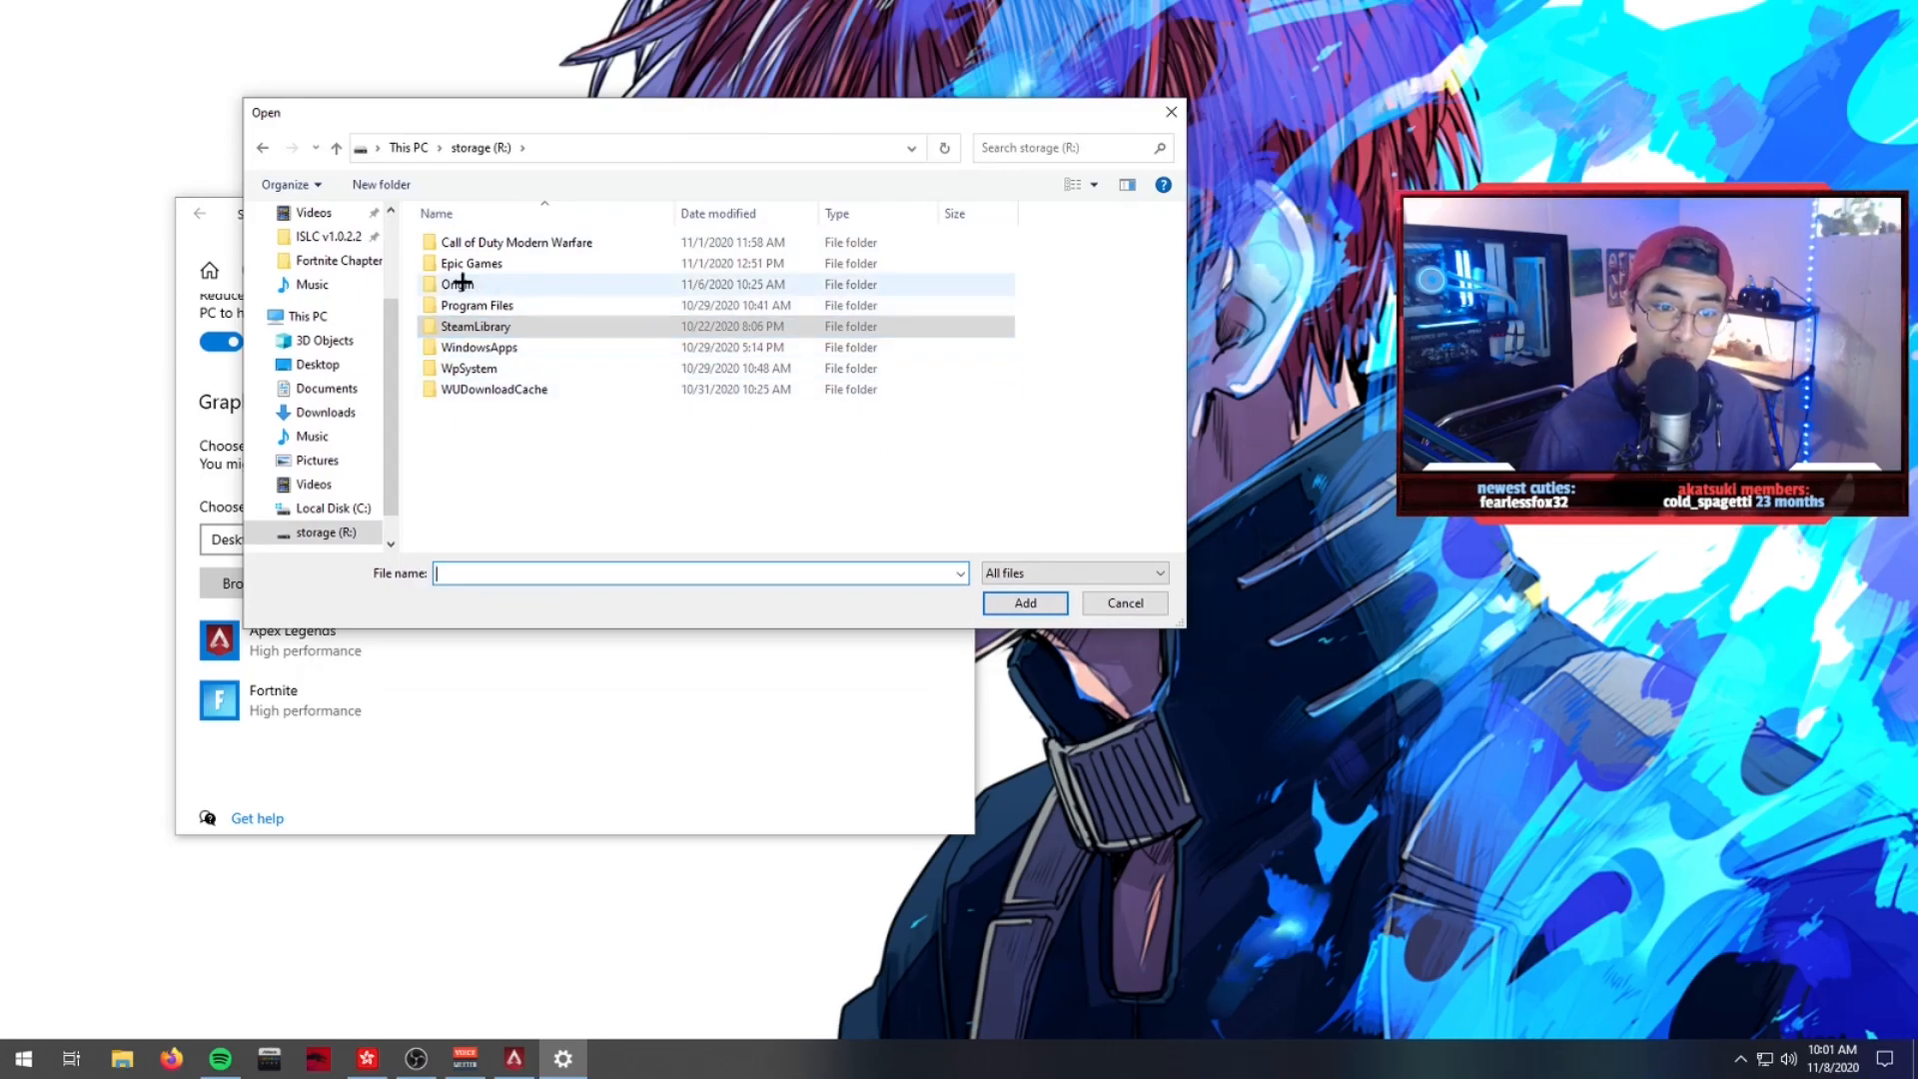
mouse_move(490, 326)
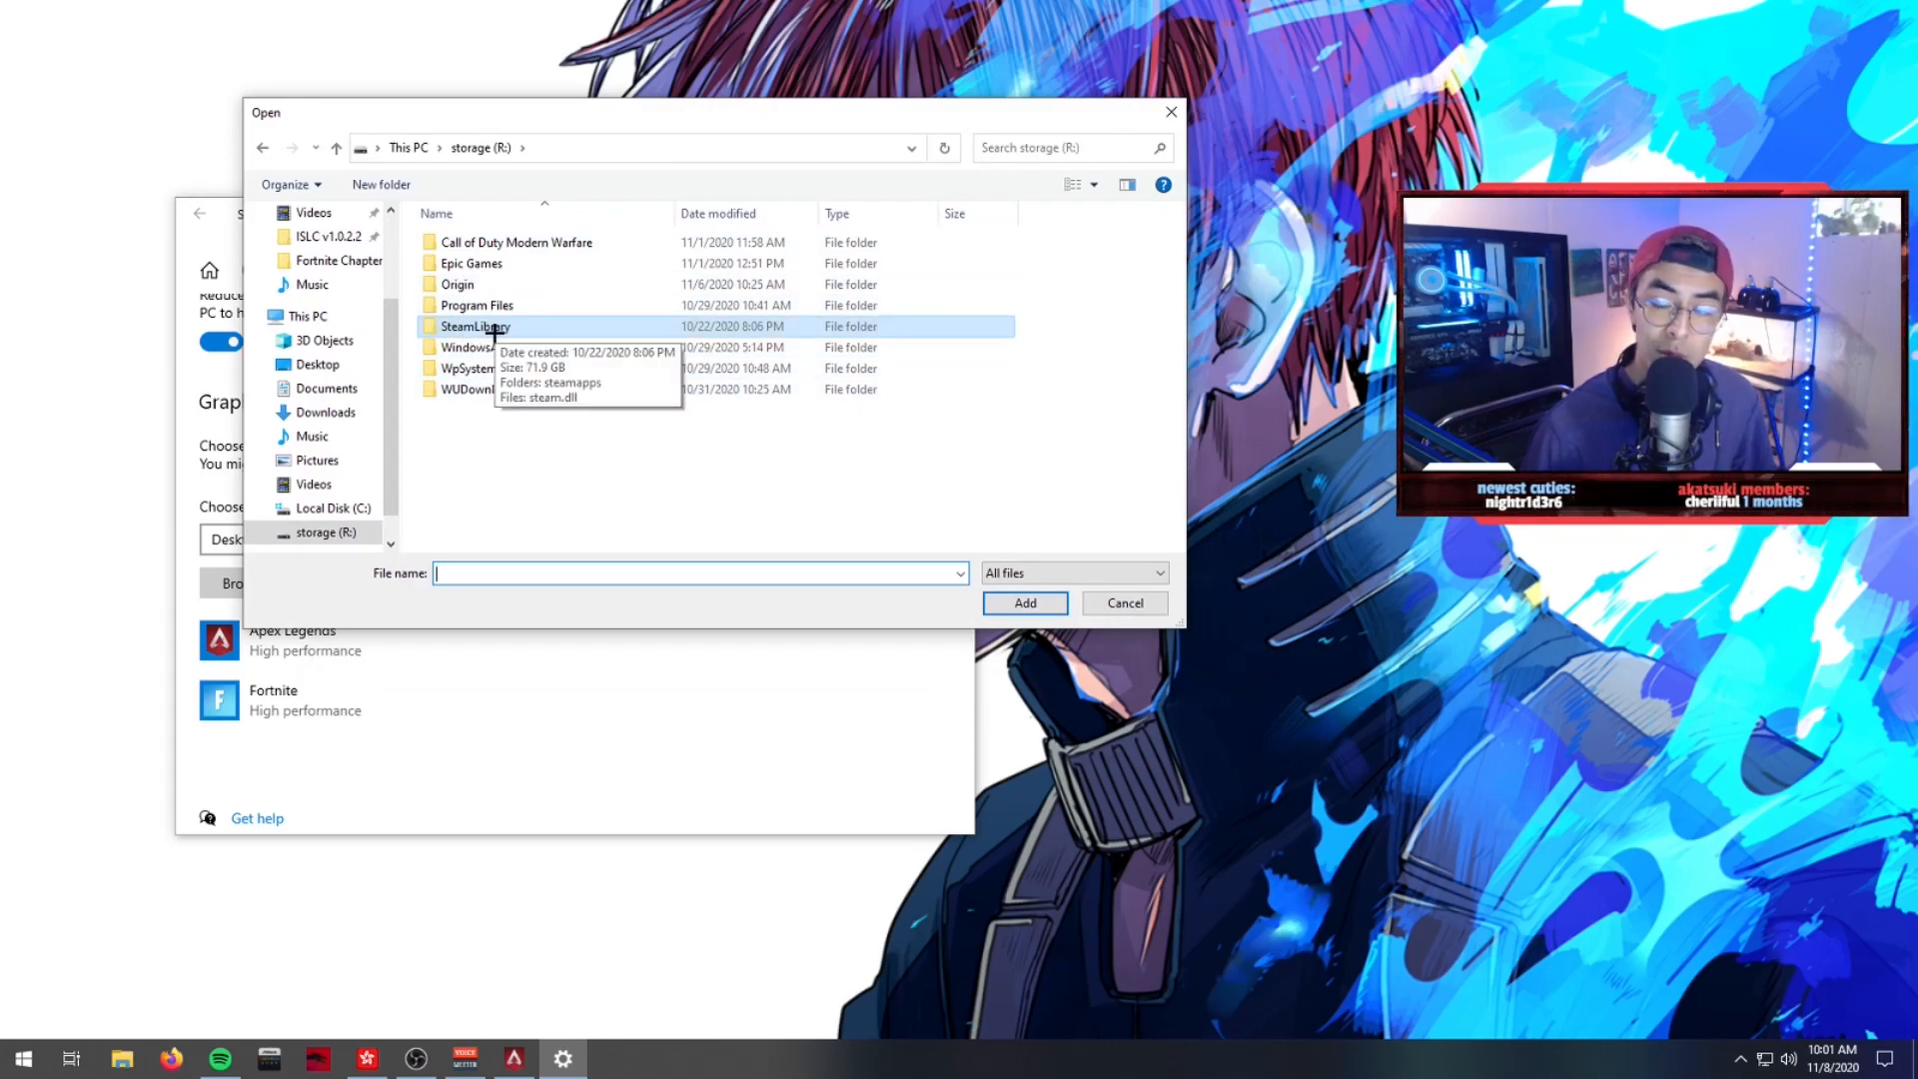
mouse_move(490, 282)
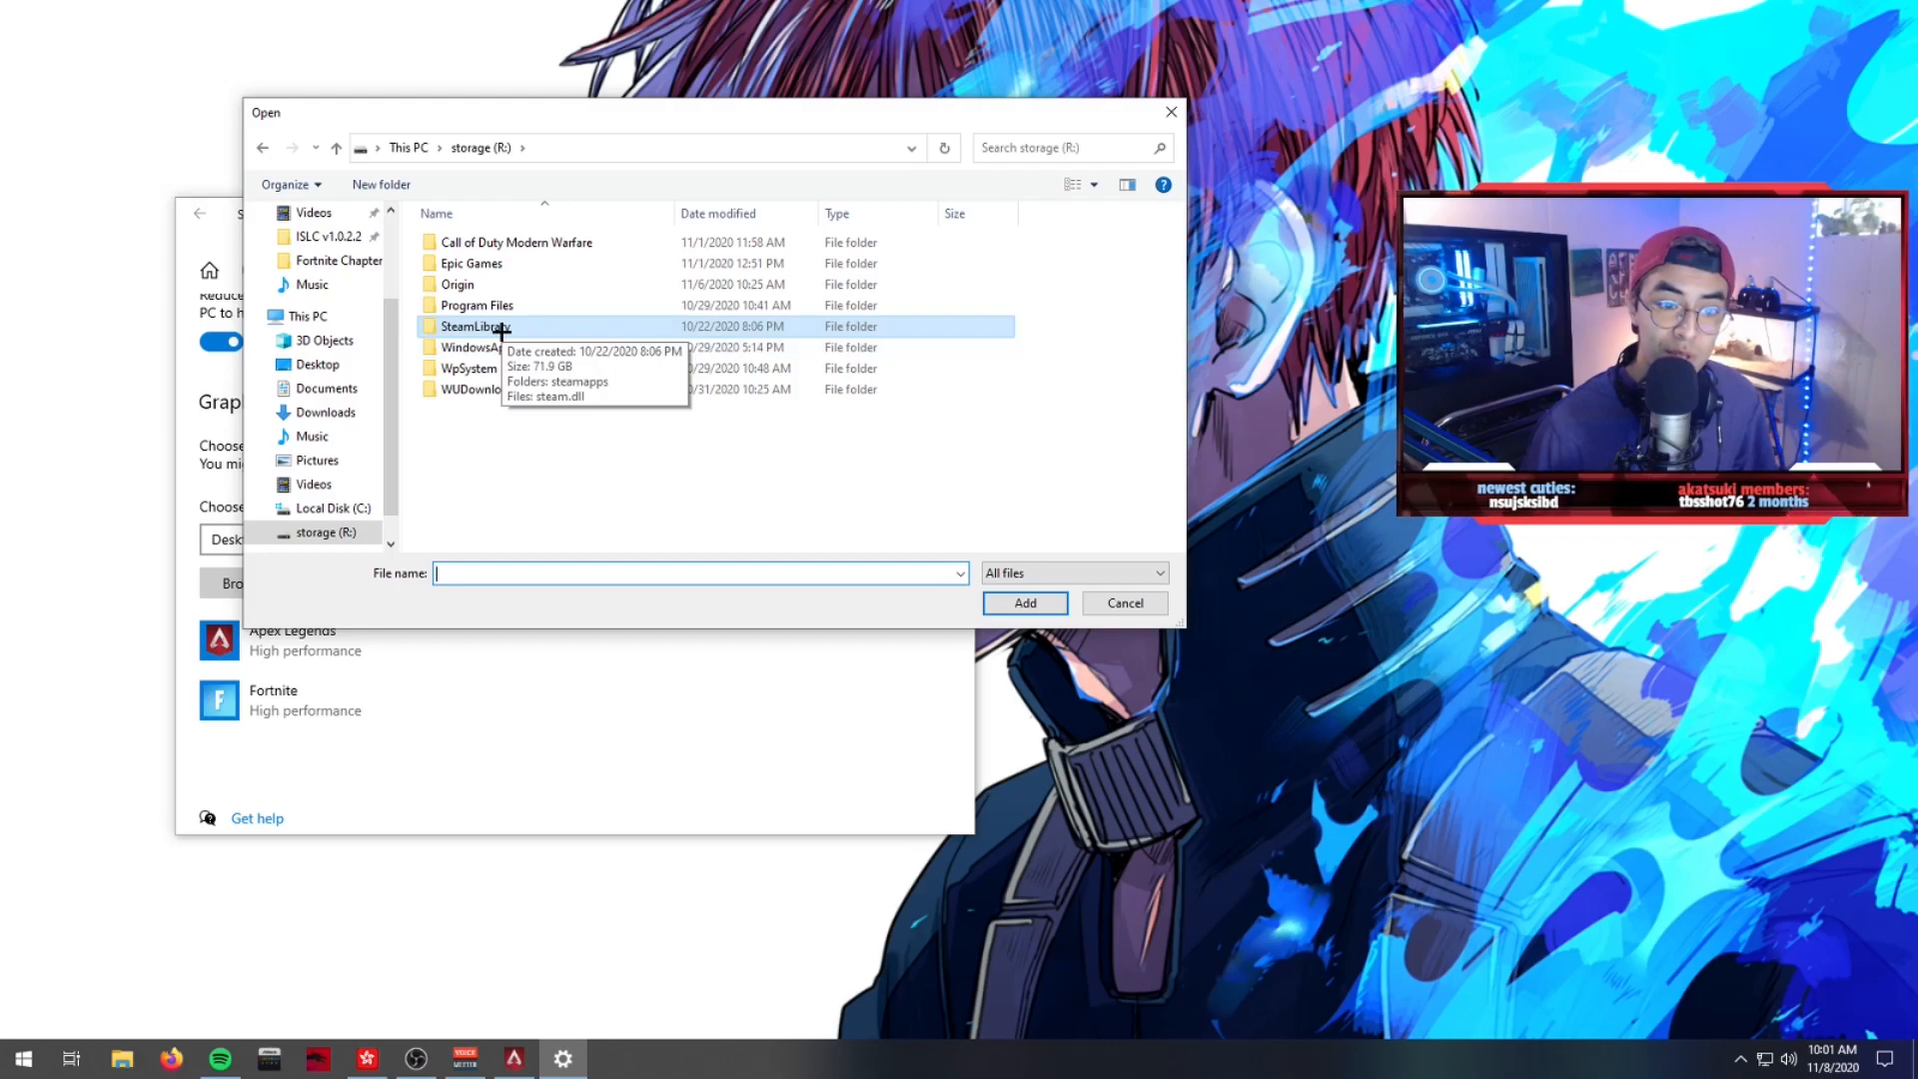
double_click(475, 325)
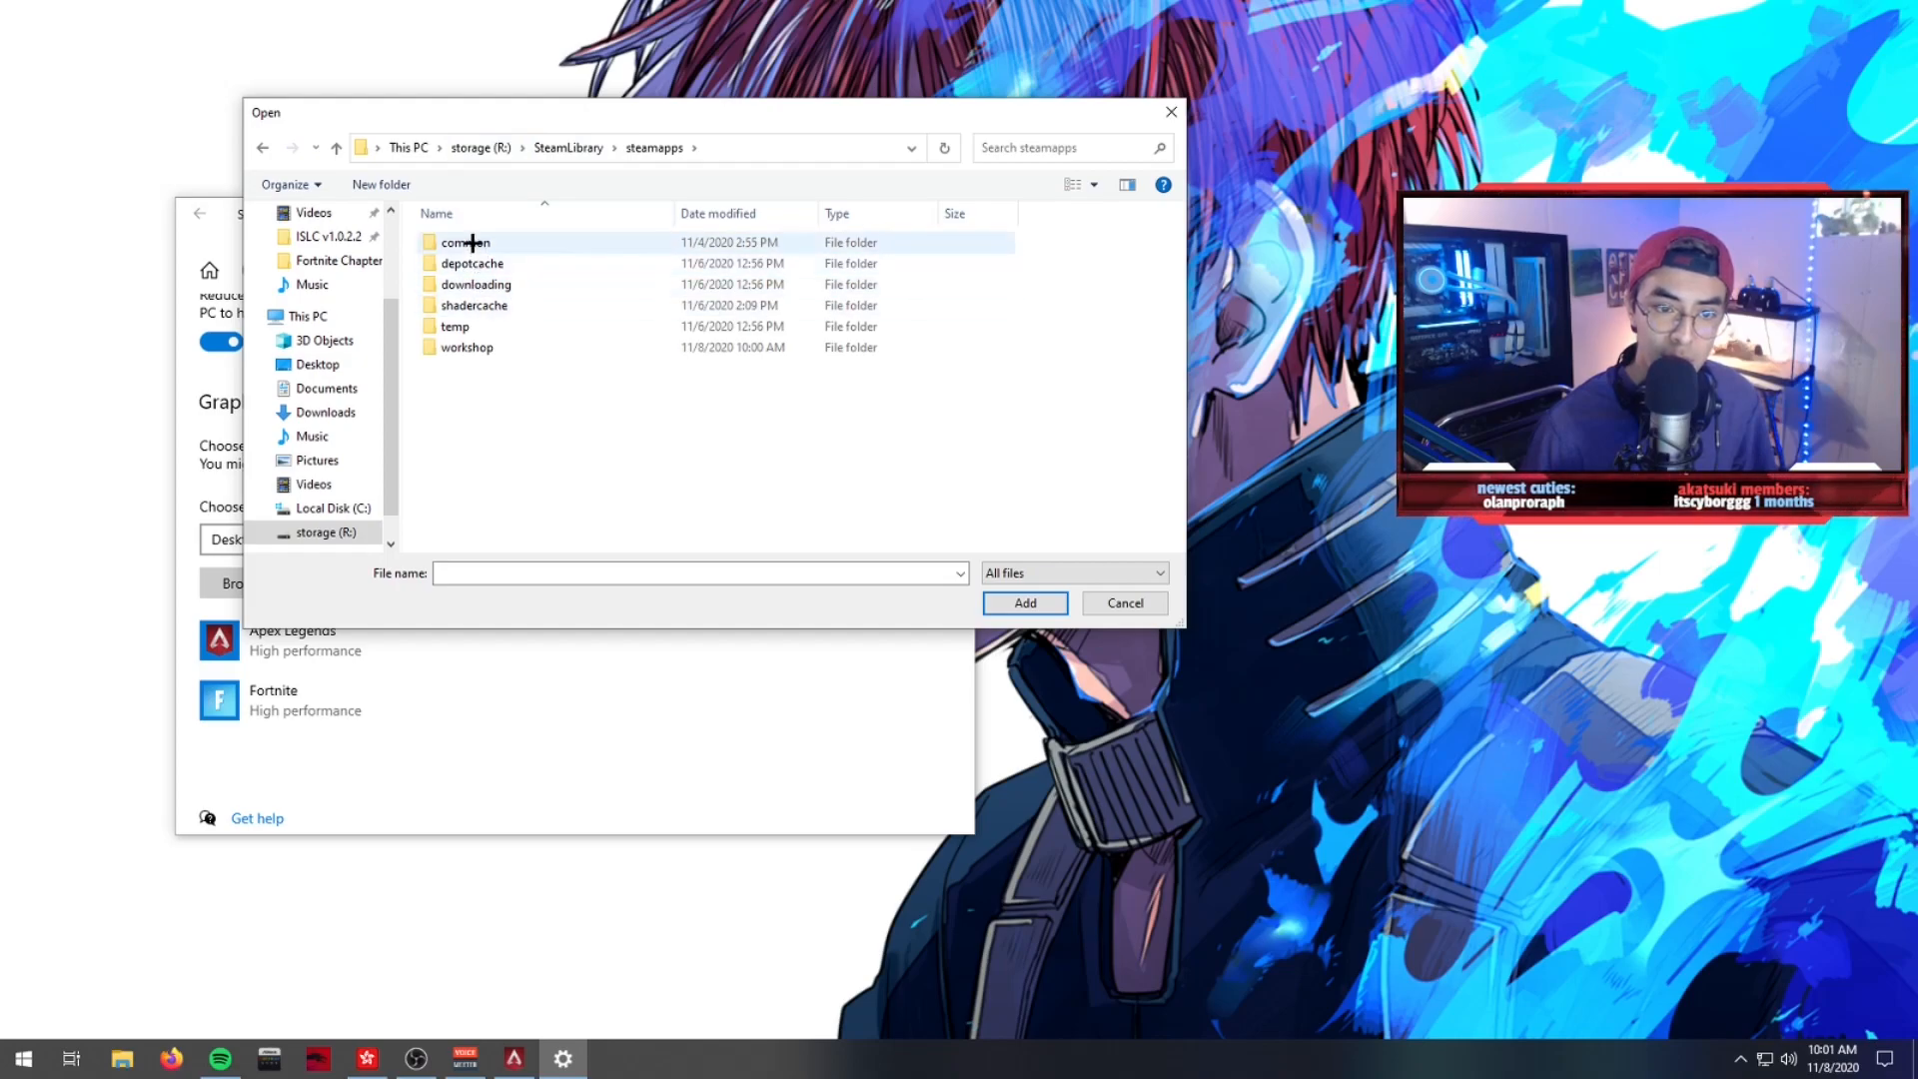
double_click(462, 242)
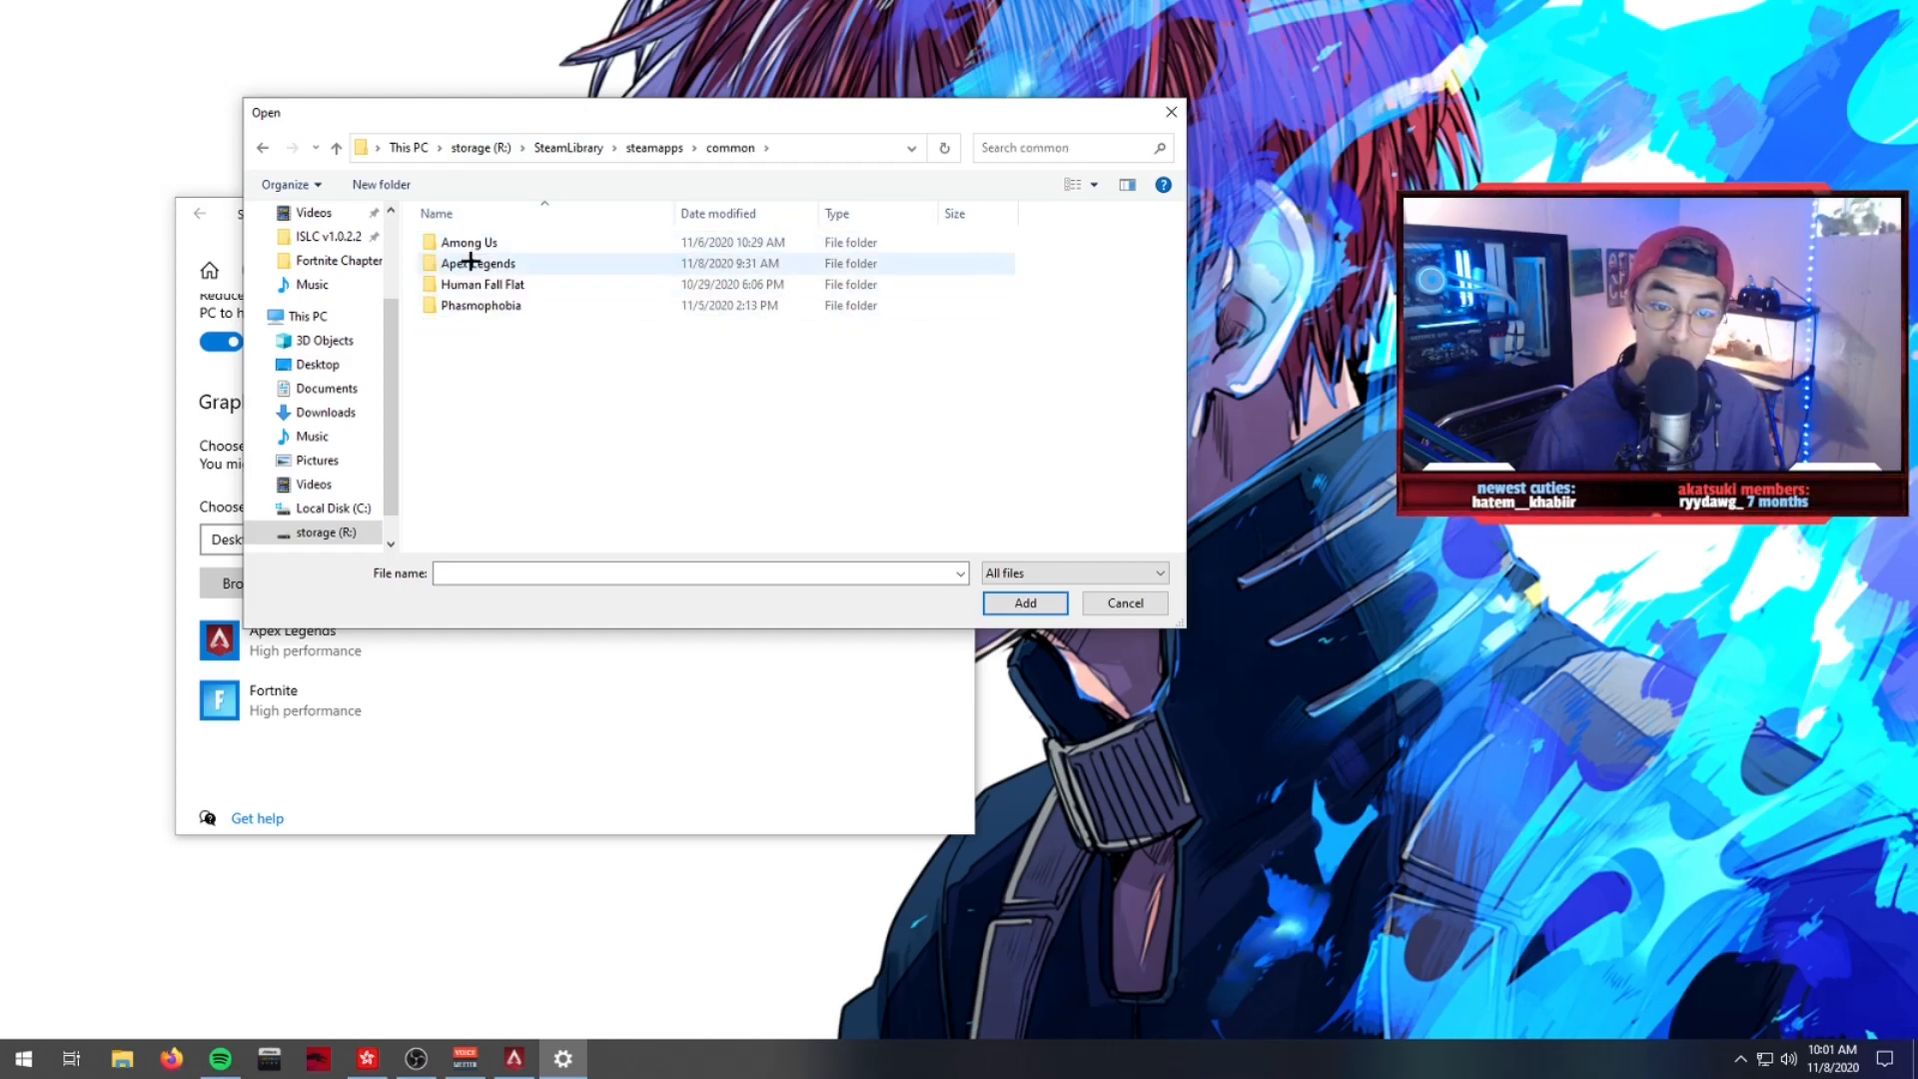
double_click(477, 264)
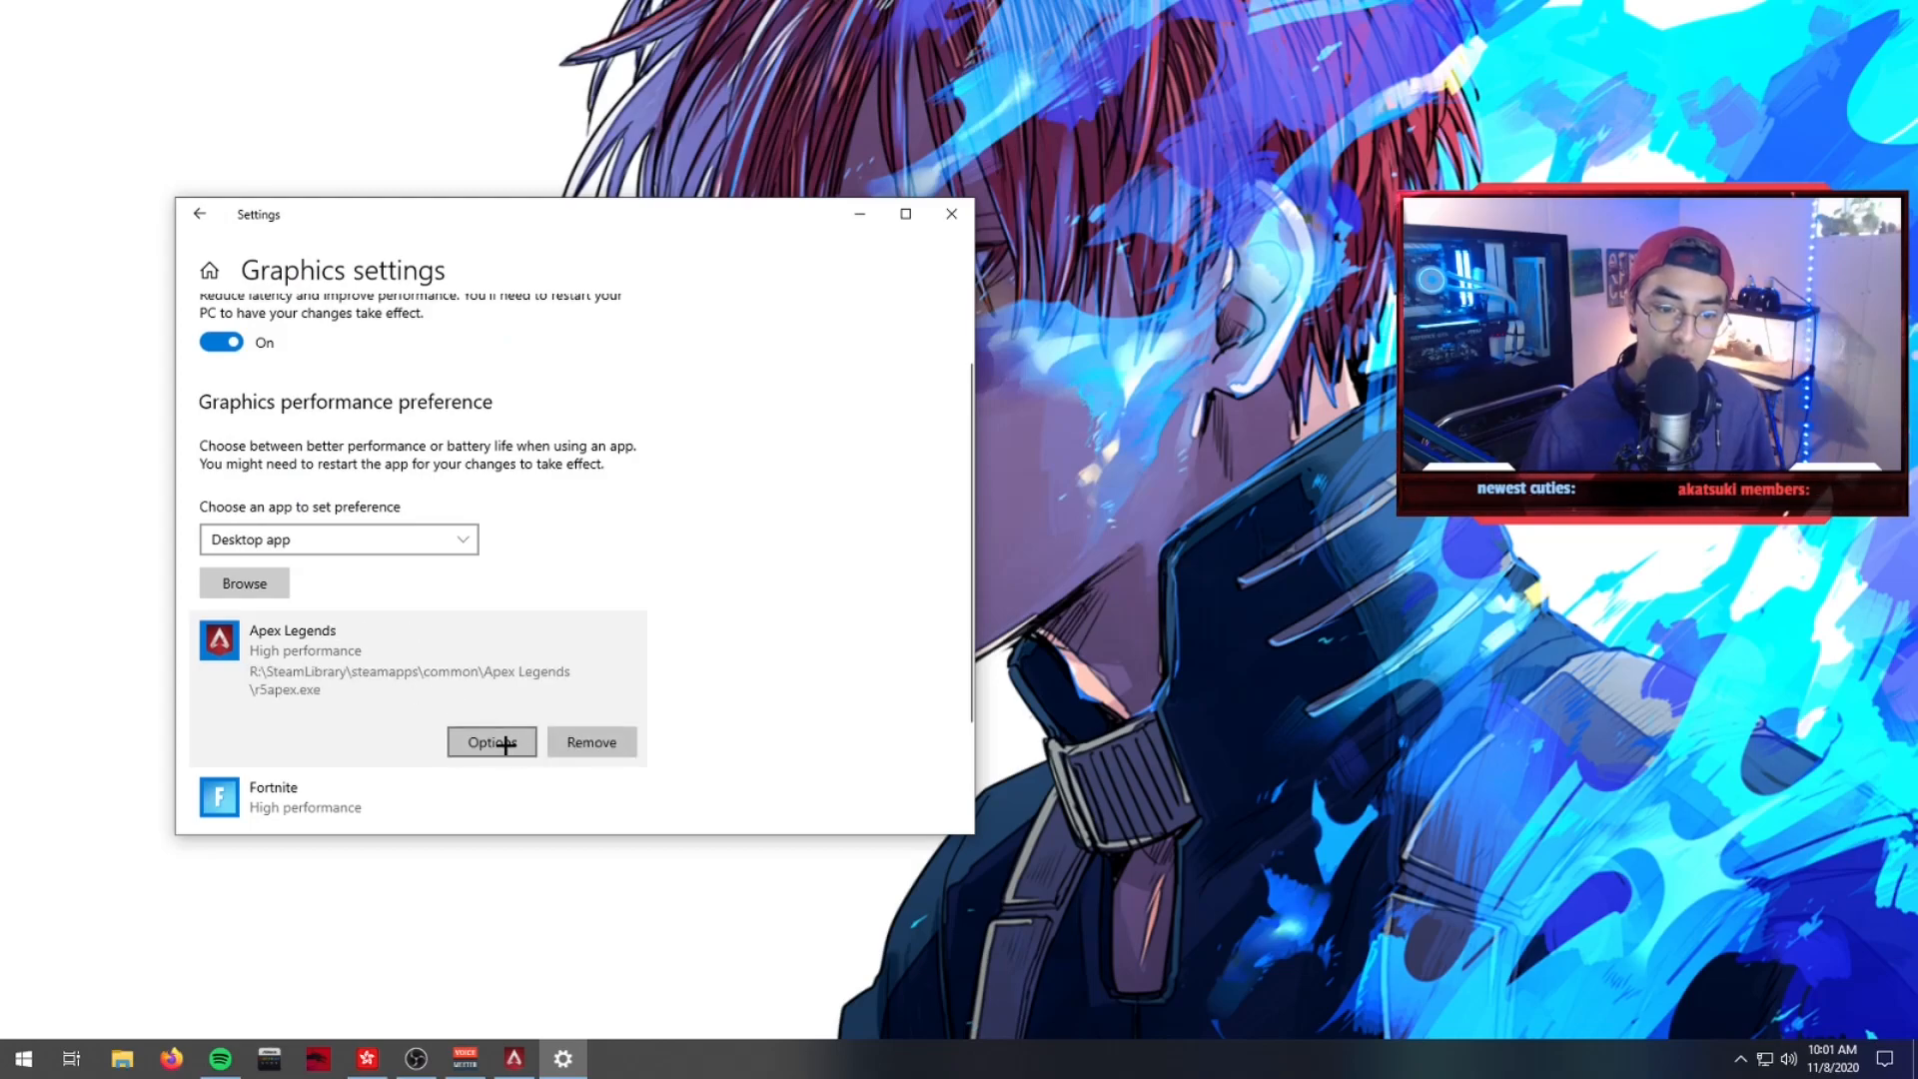
- Set Apex Legends' graphics preference to High performance and save it
scroll(down, 3)
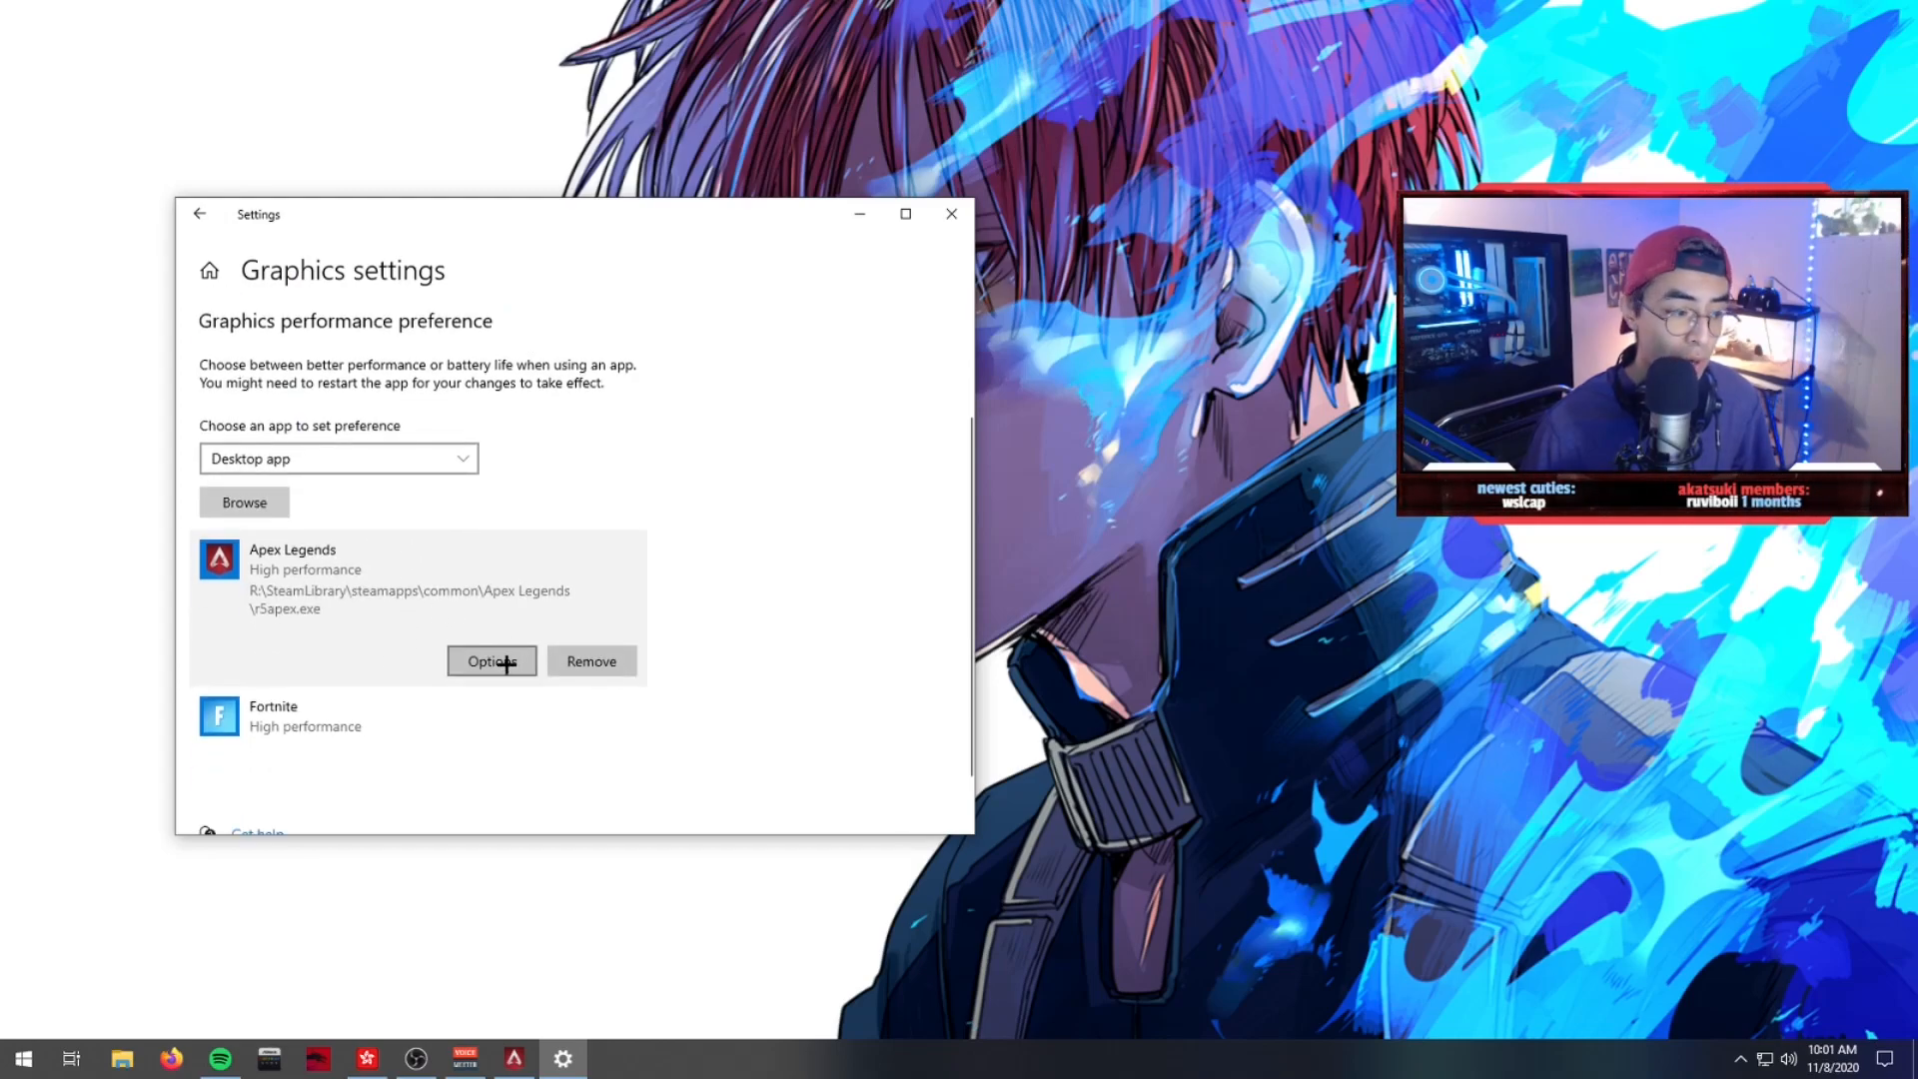
click(491, 662)
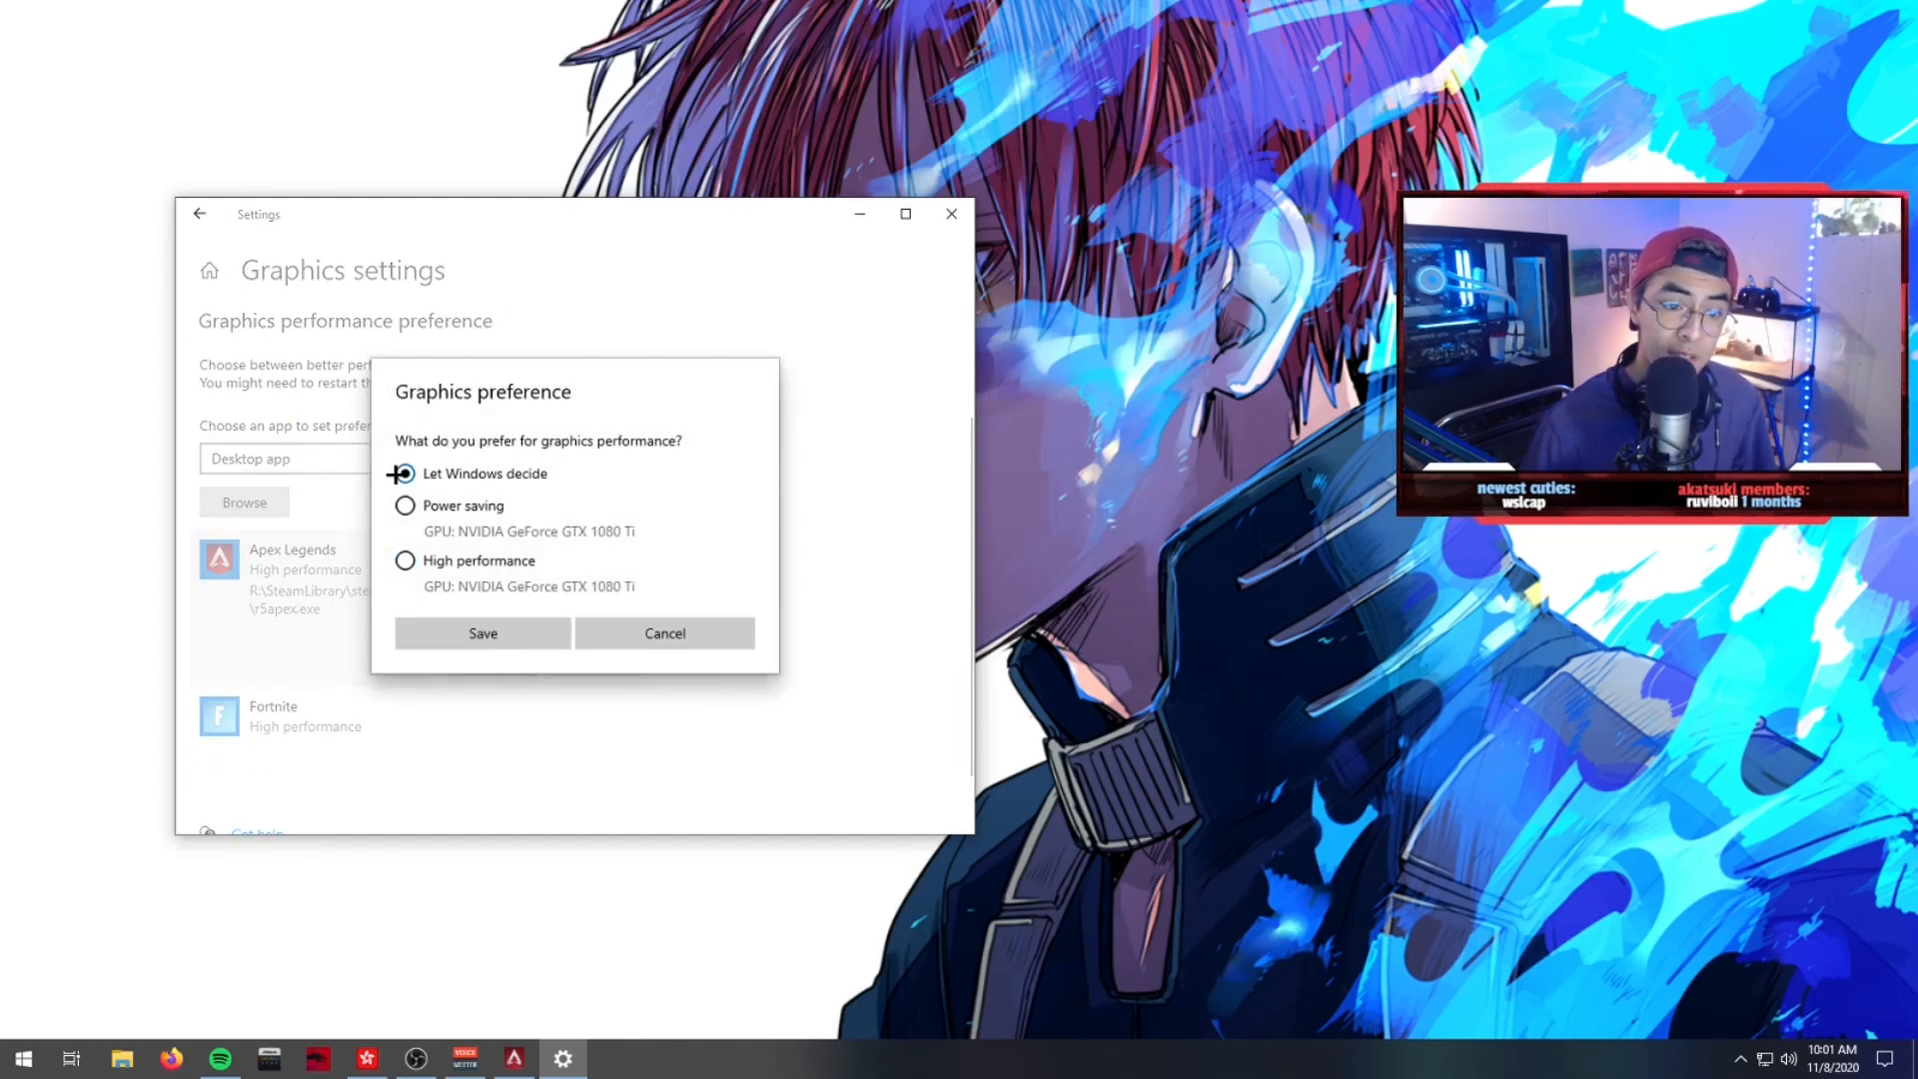
click(405, 473)
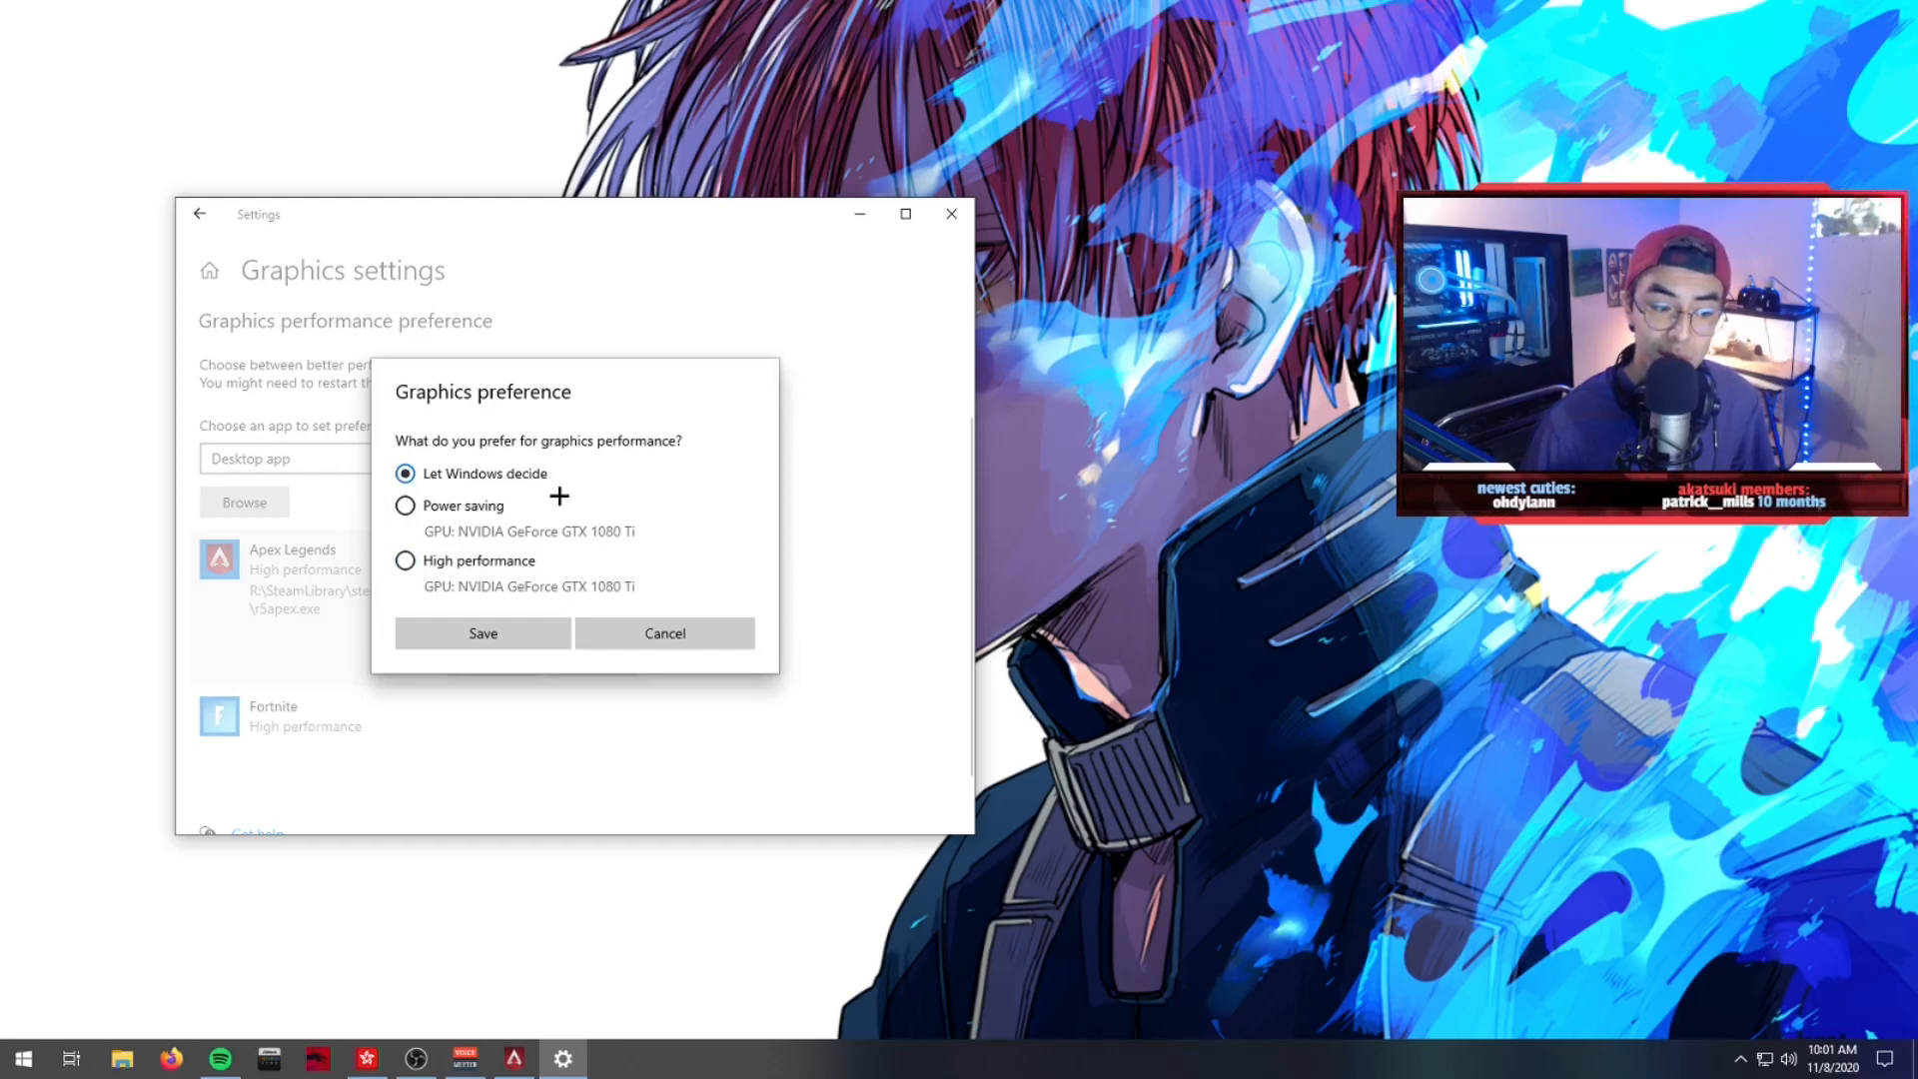
mouse_move(405, 559)
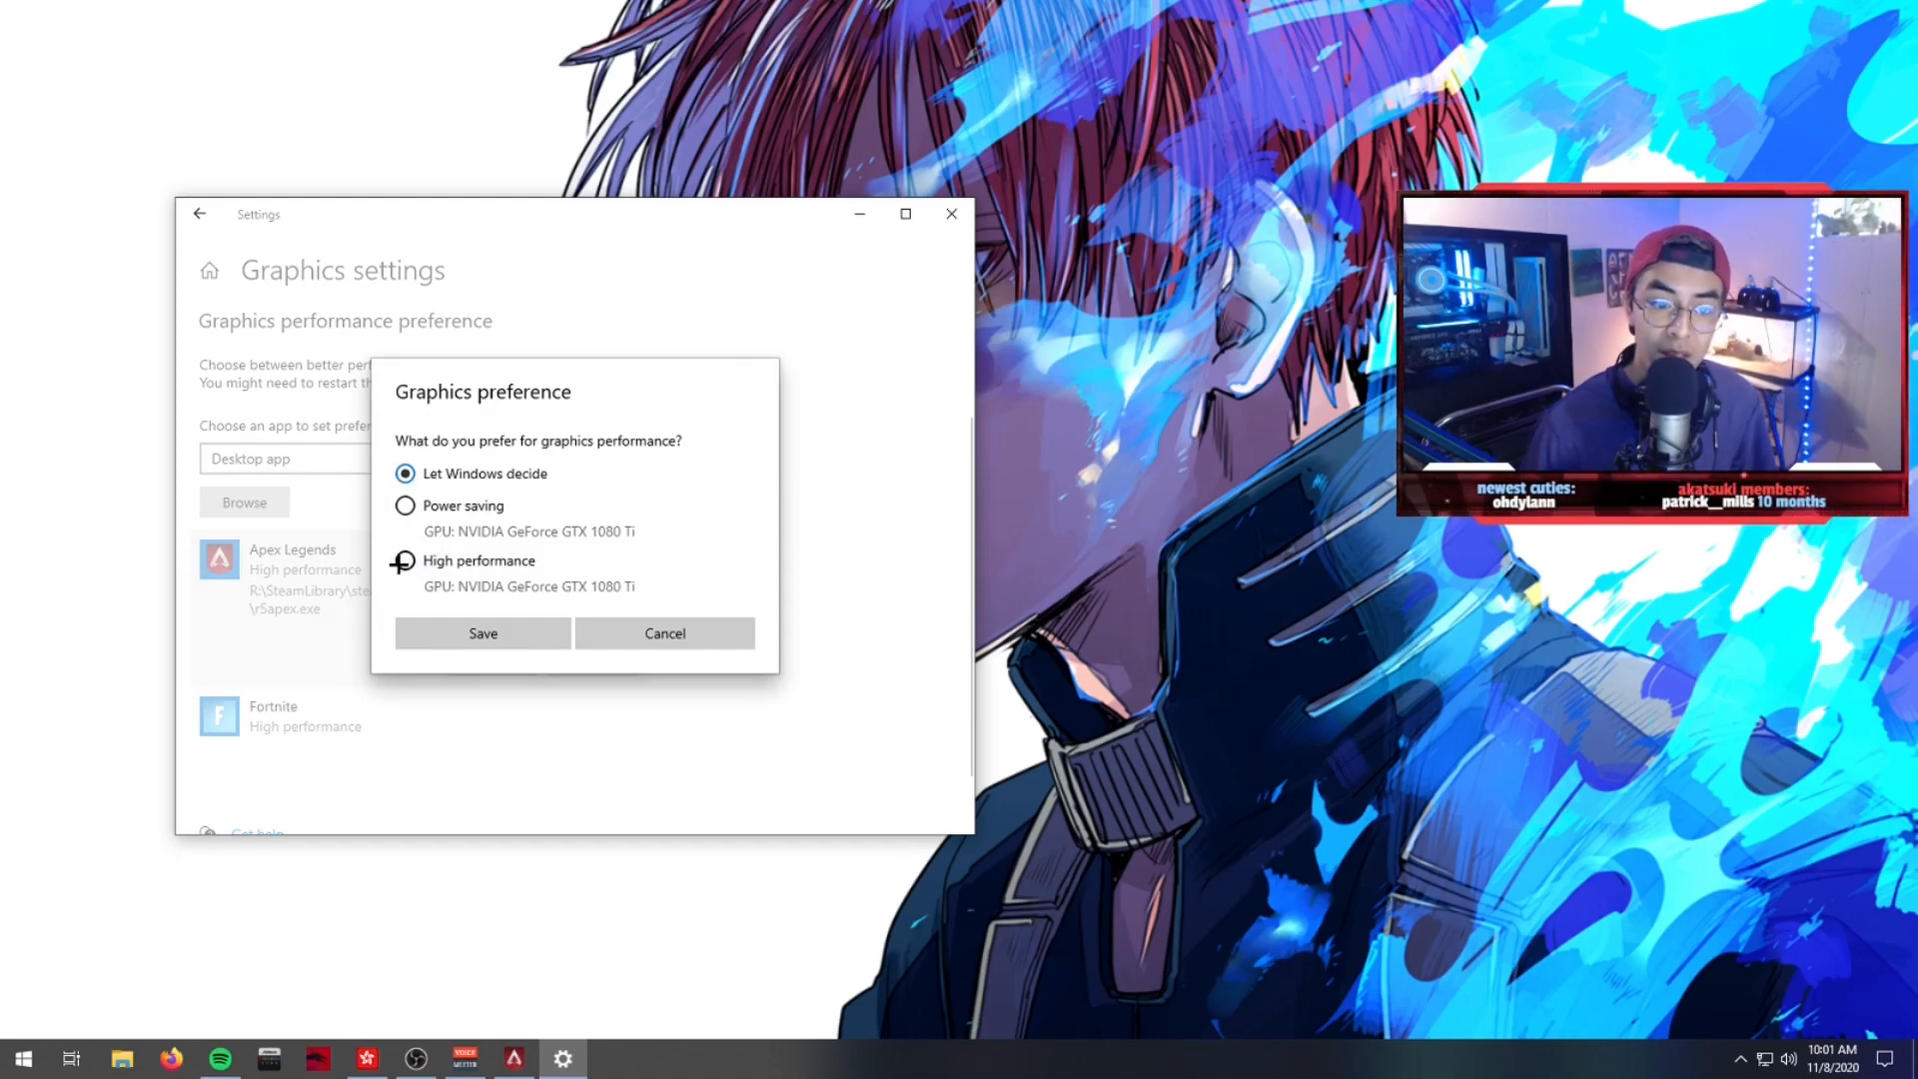
click(405, 560)
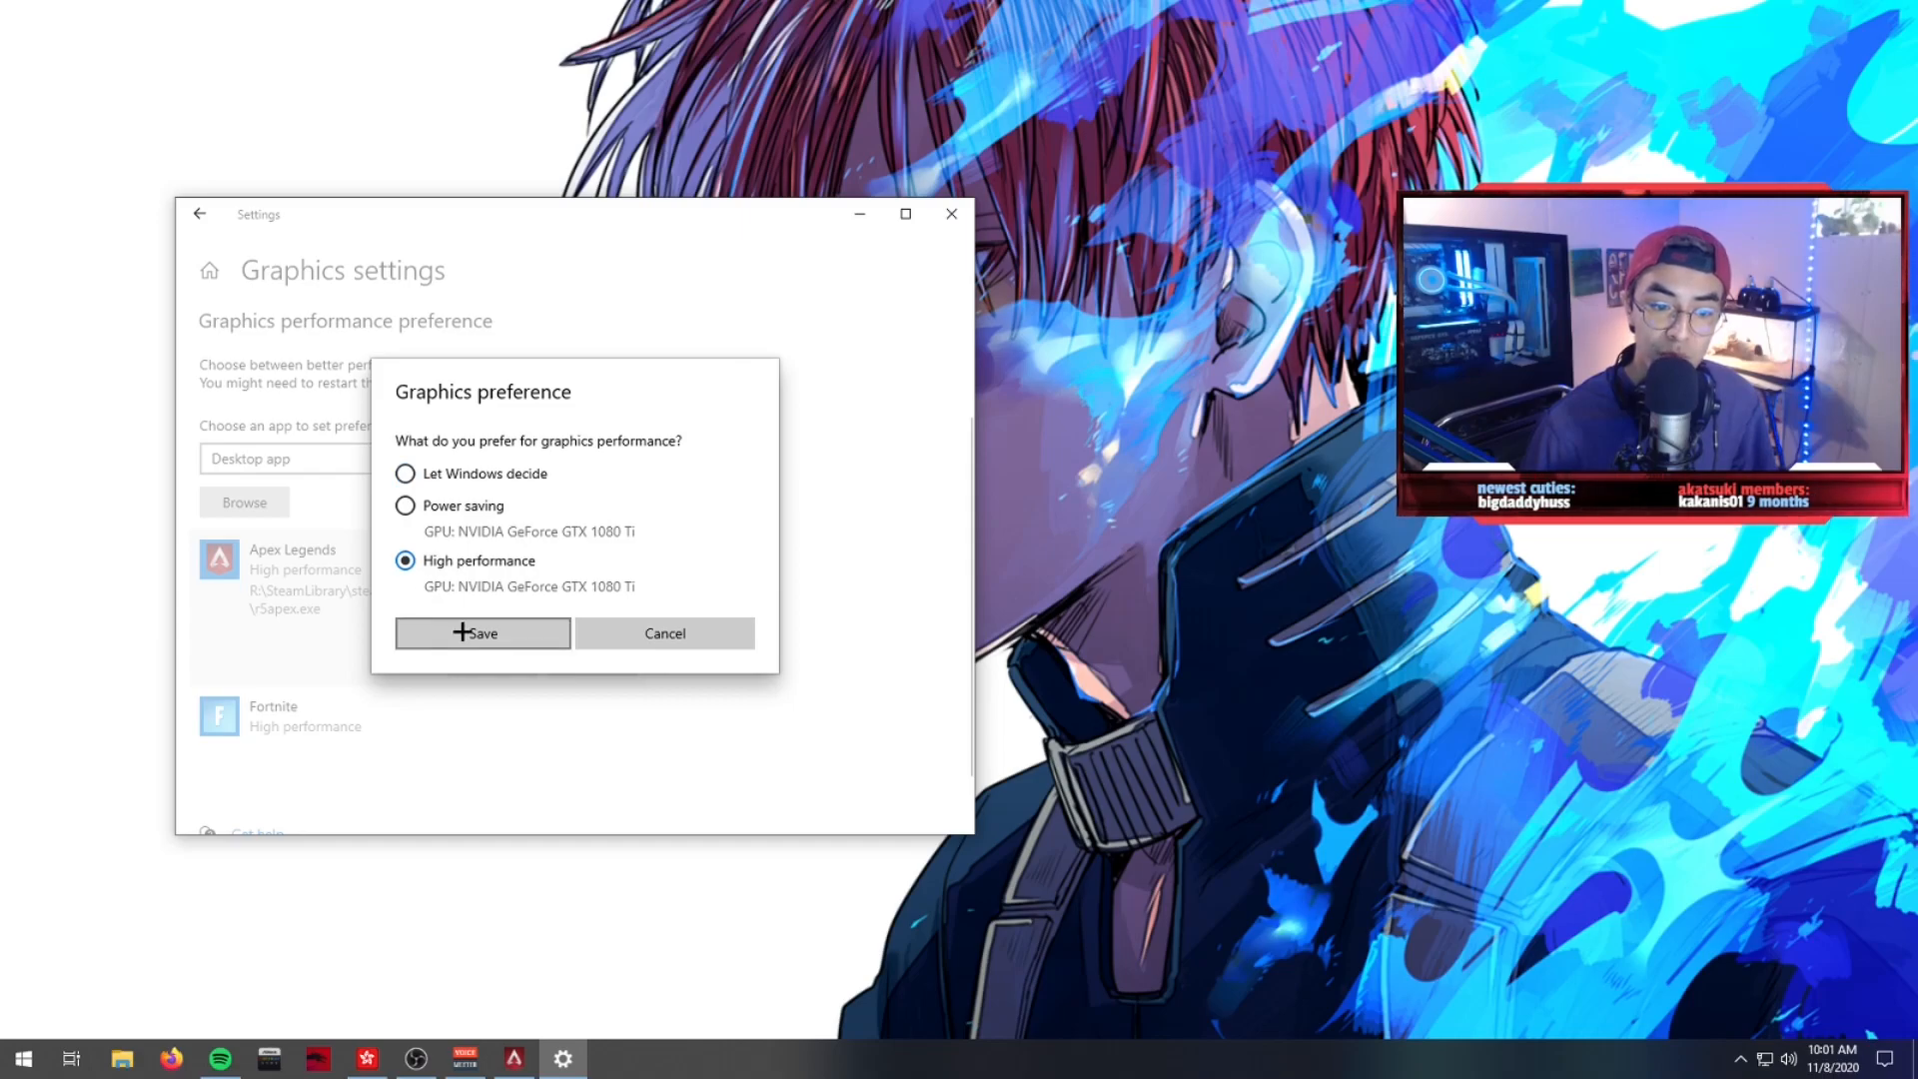
click(482, 634)
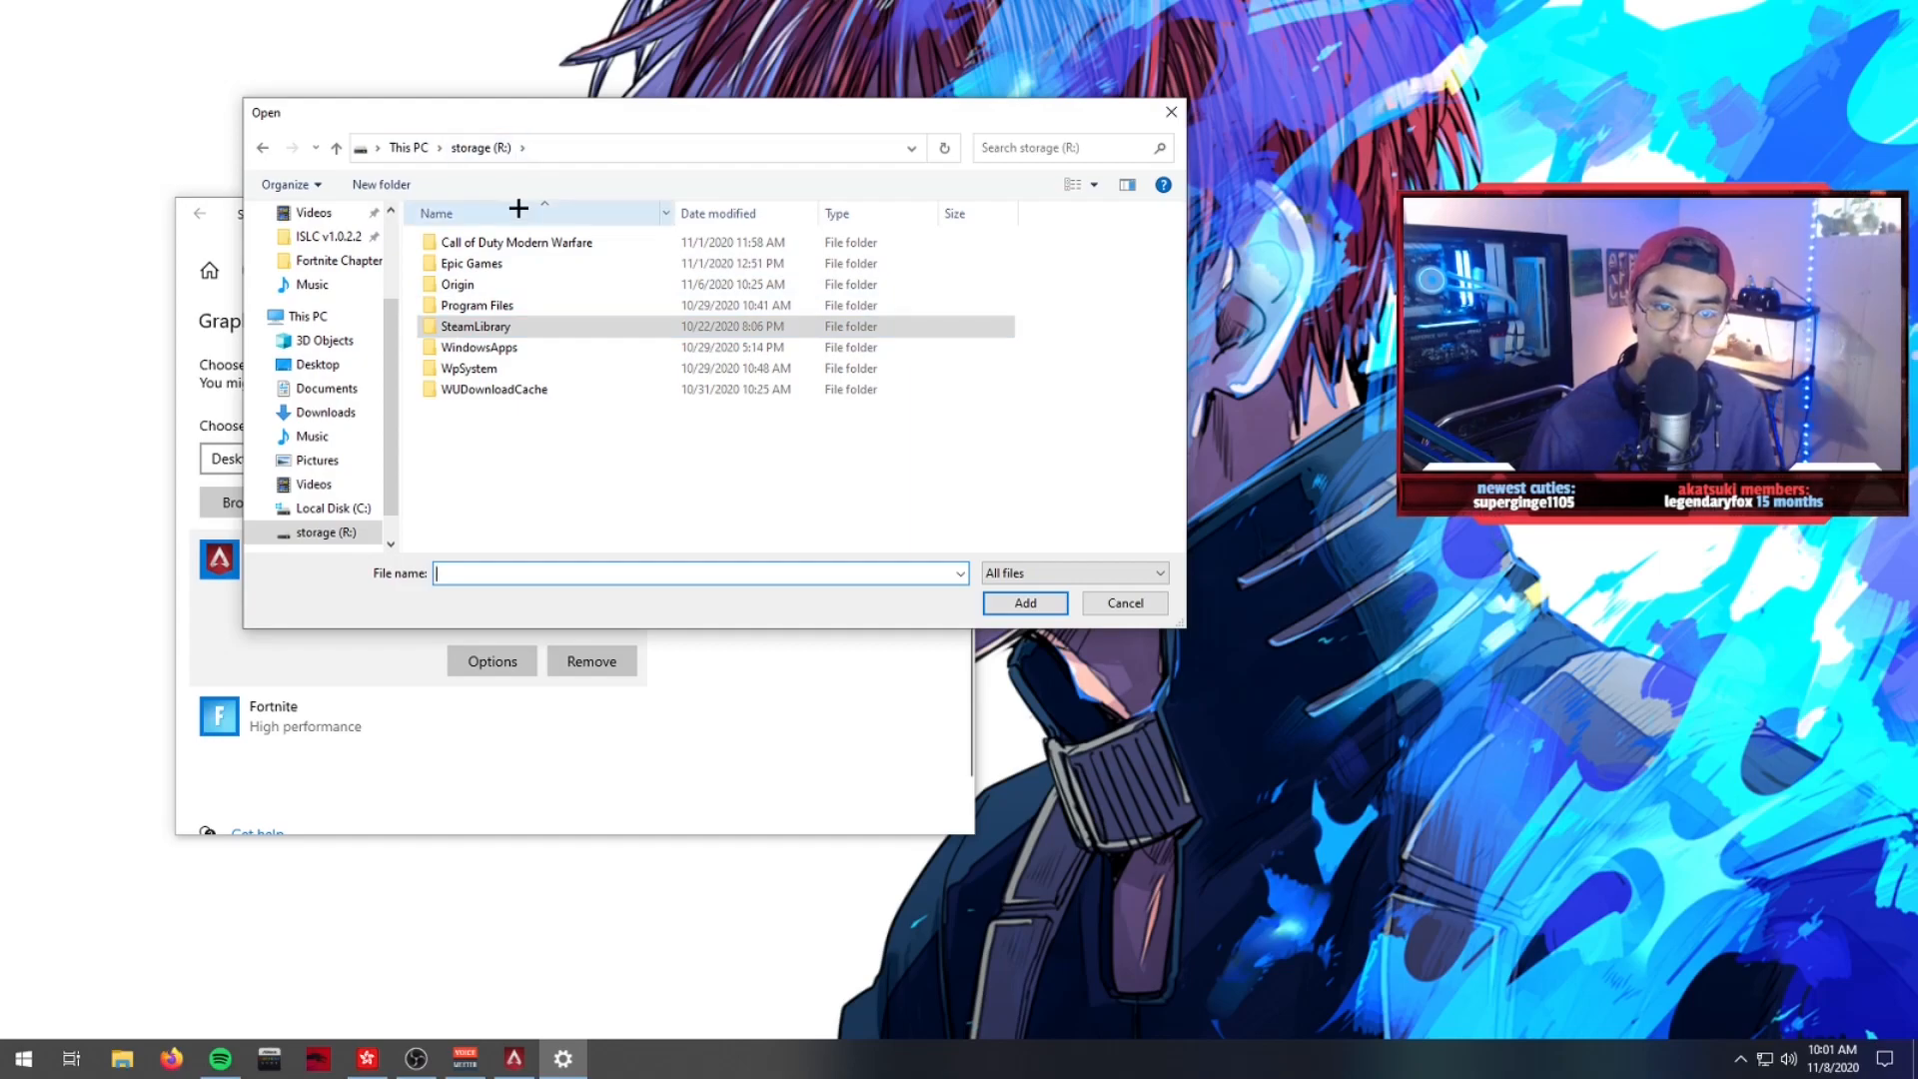
double_click(458, 283)
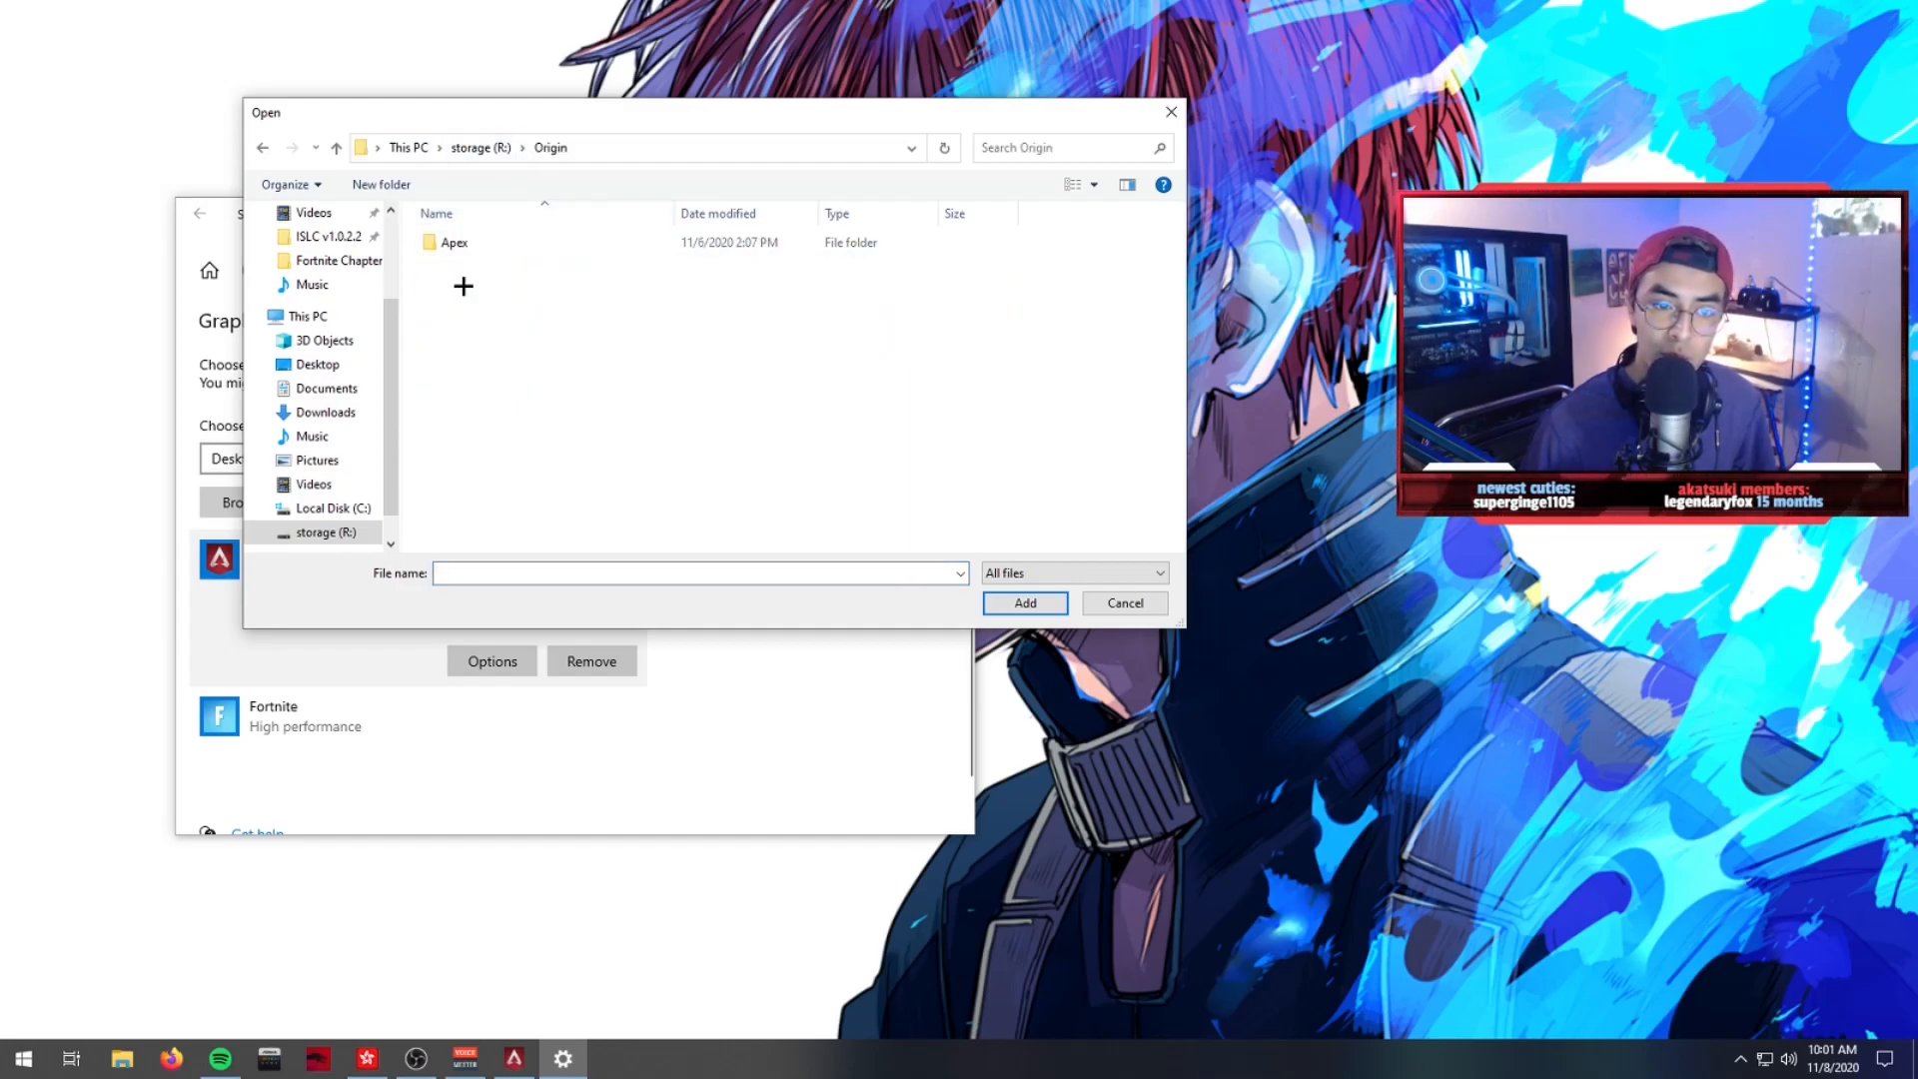
double_click(453, 242)
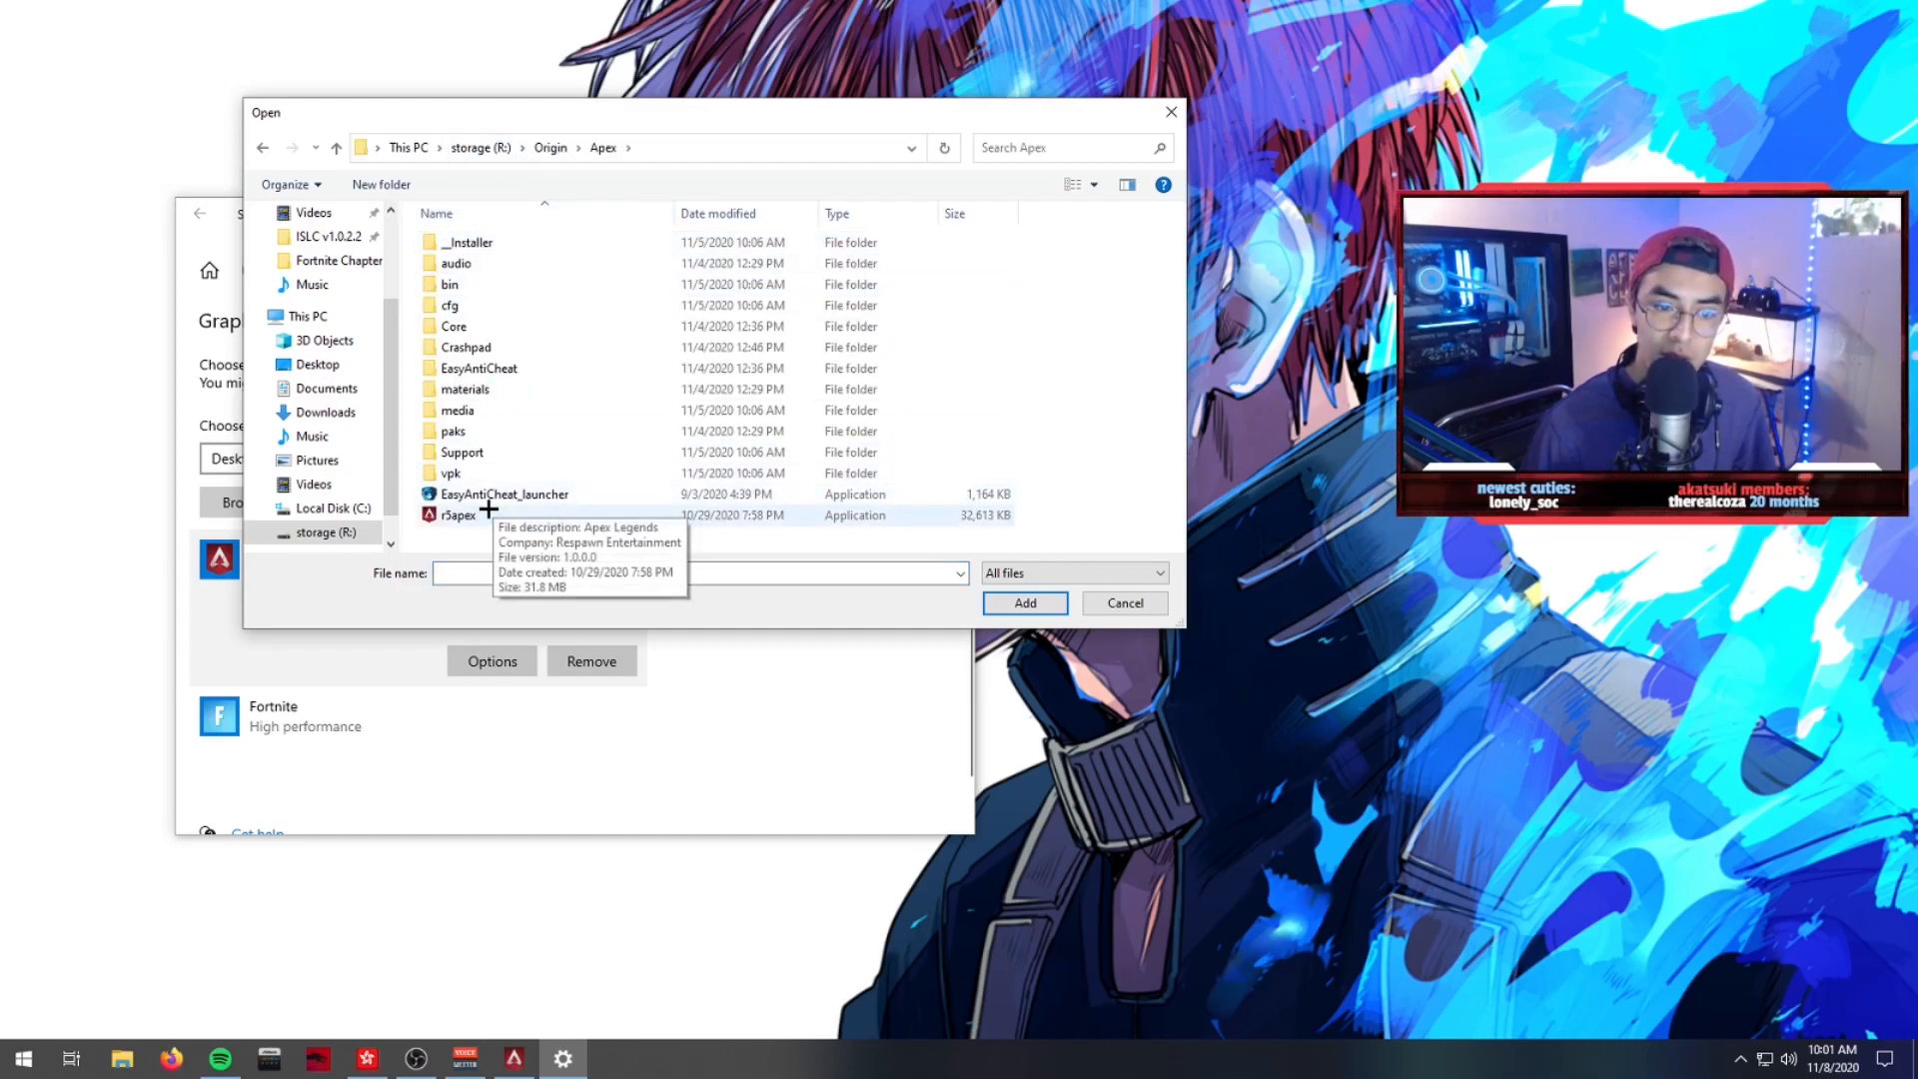
click(460, 516)
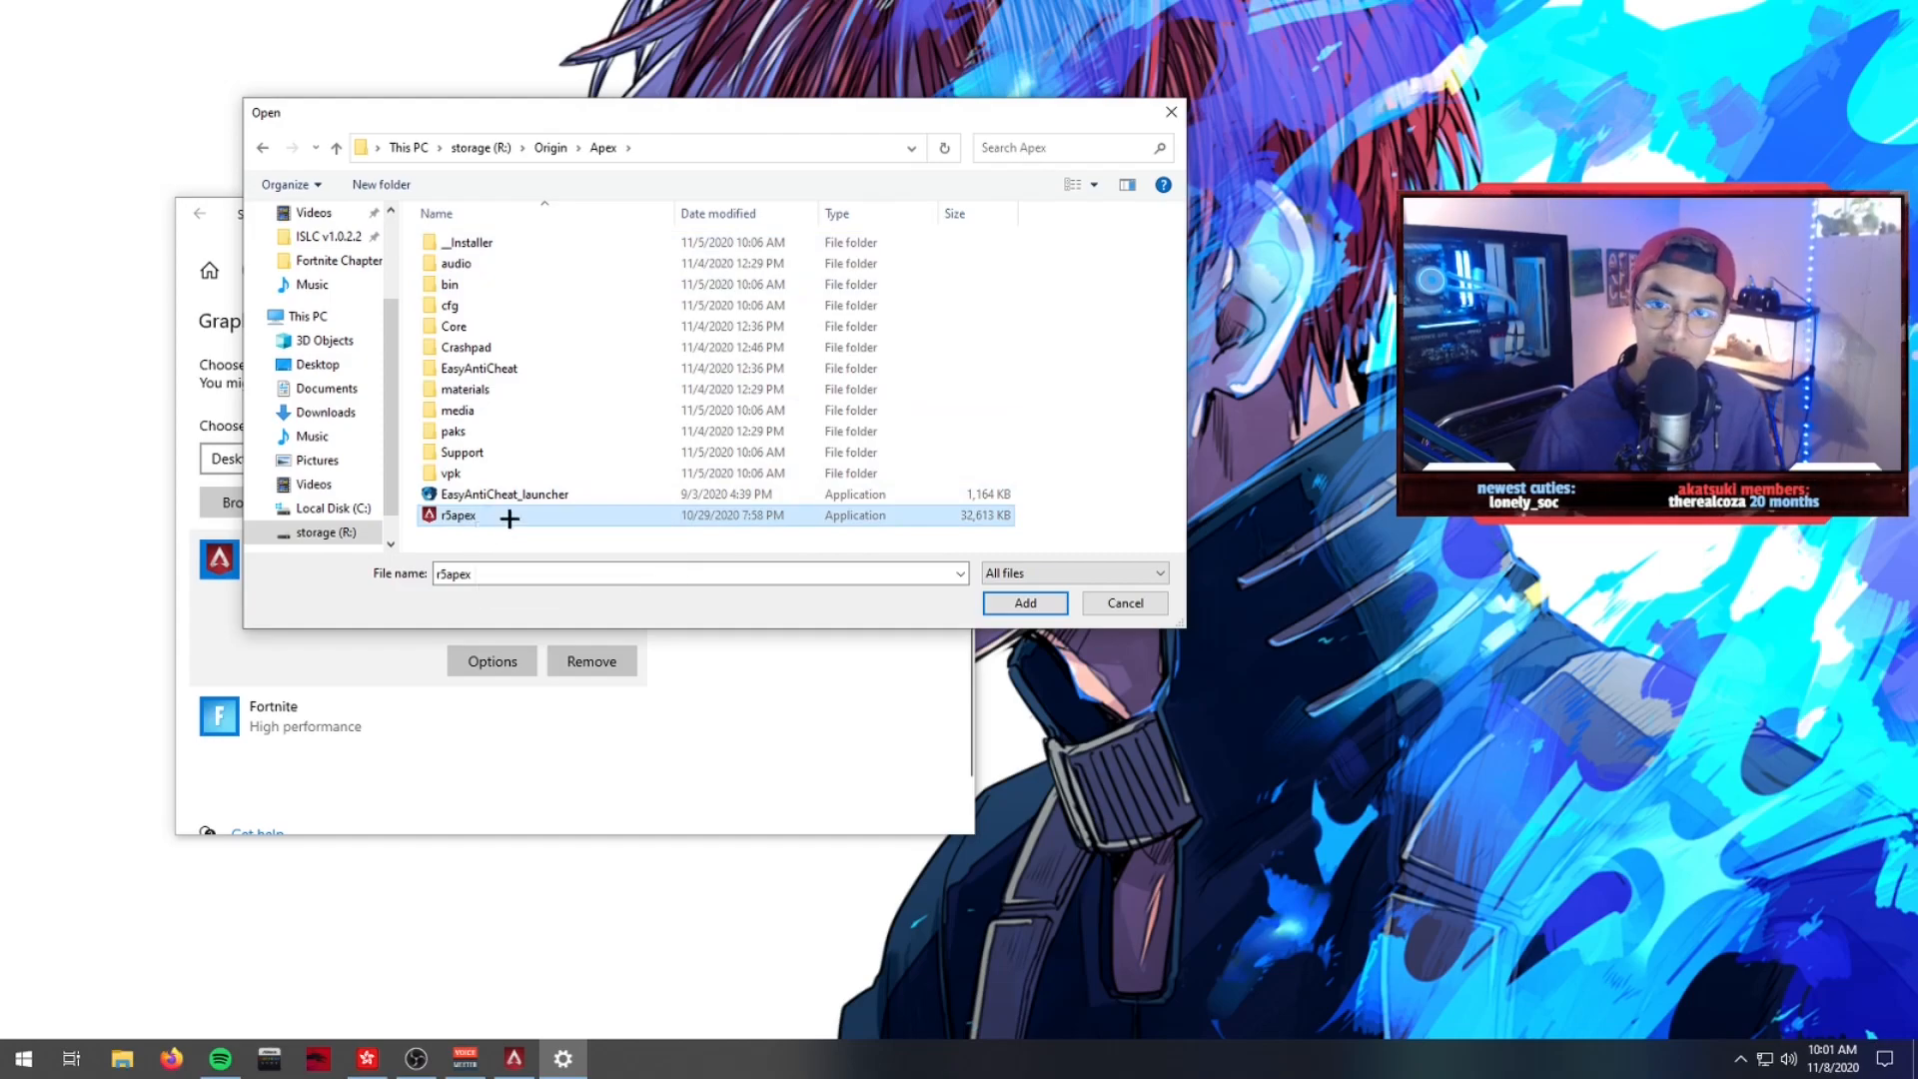
click(1023, 602)
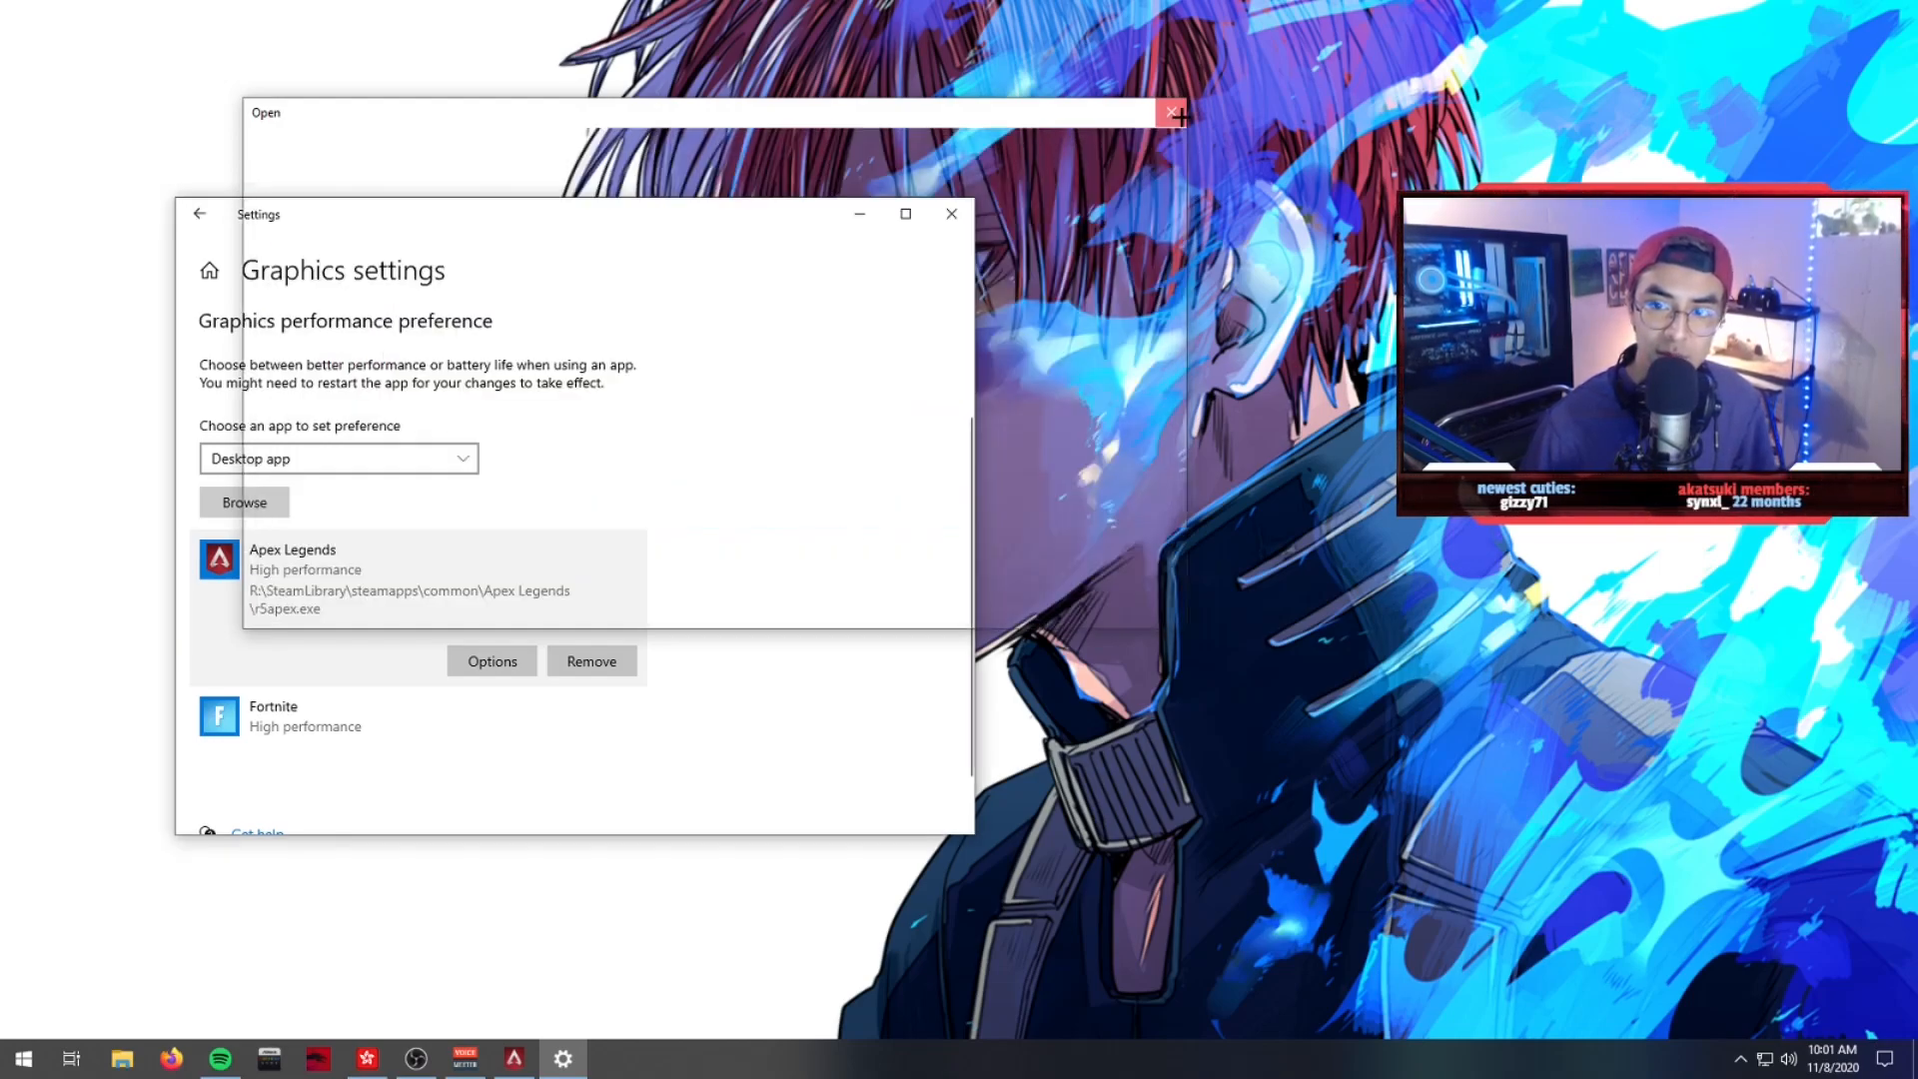
click(1171, 112)
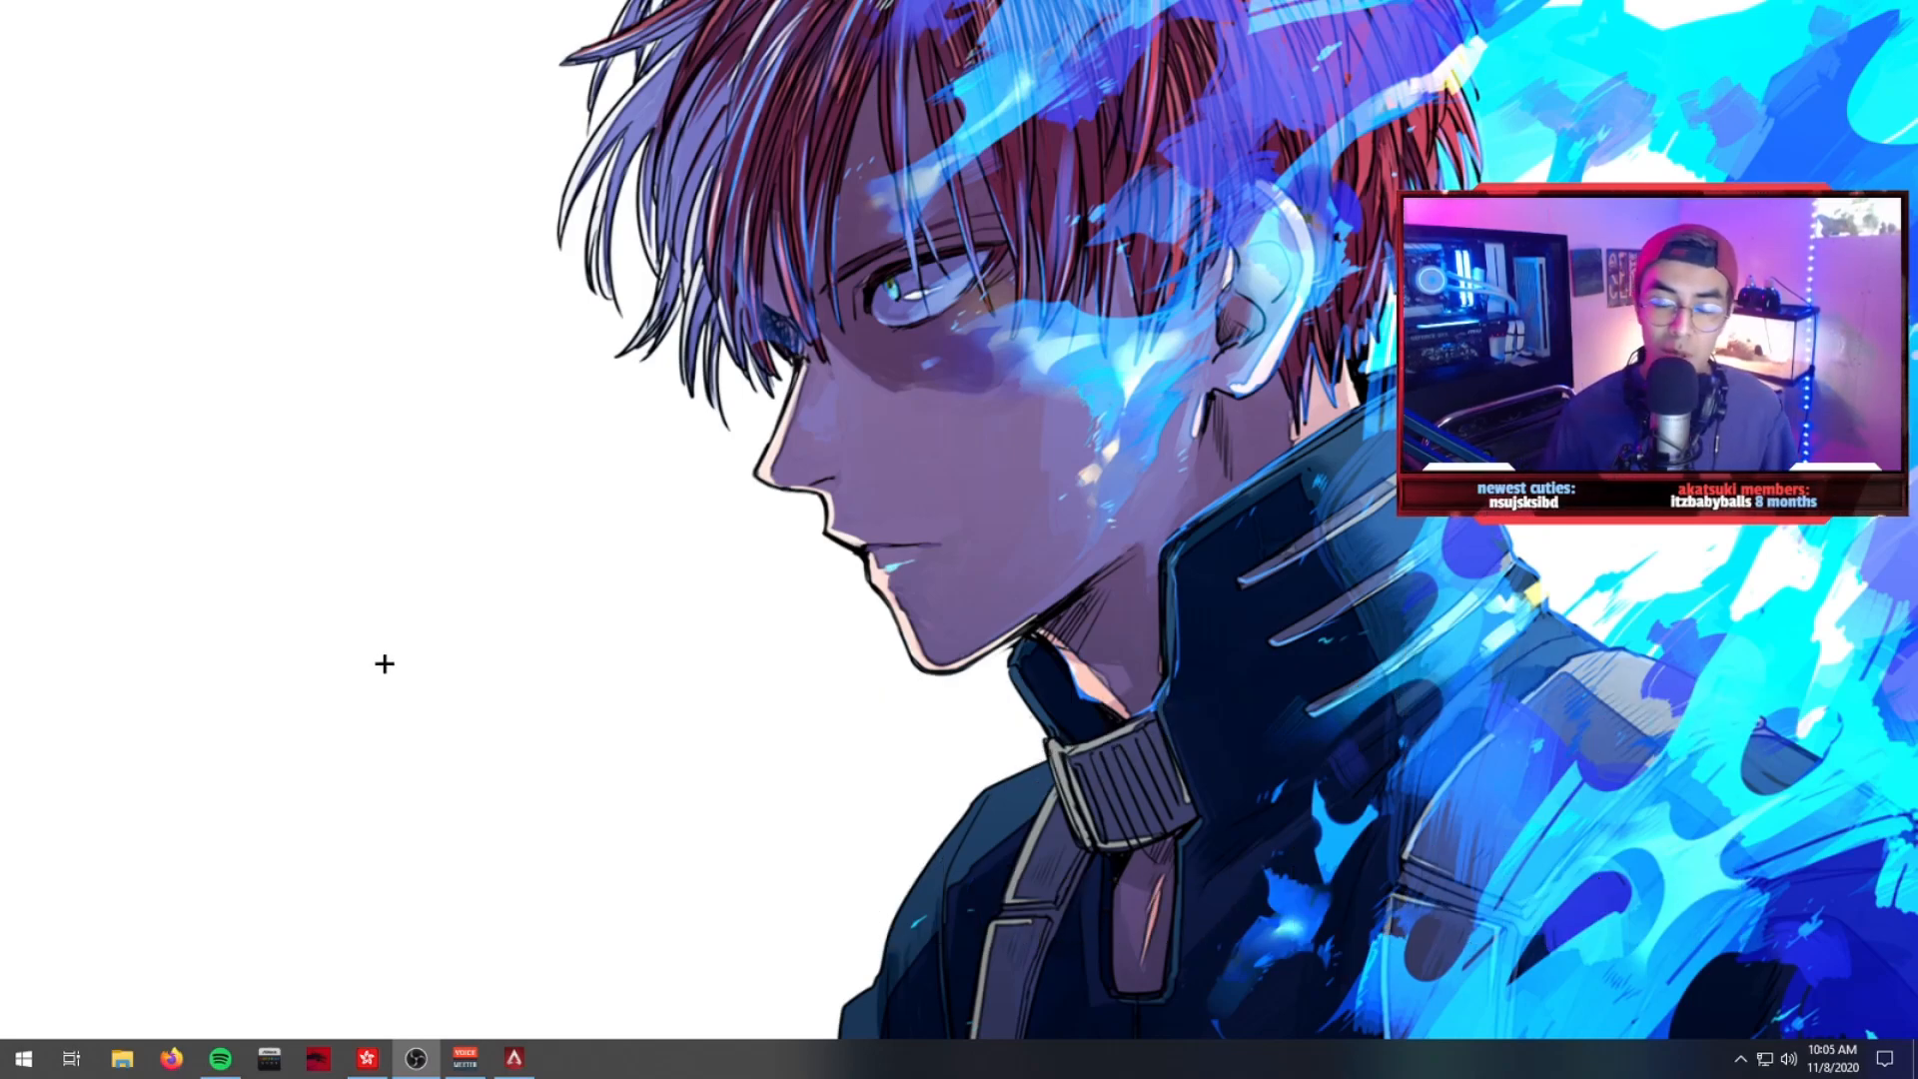
mouse_move(439, 748)
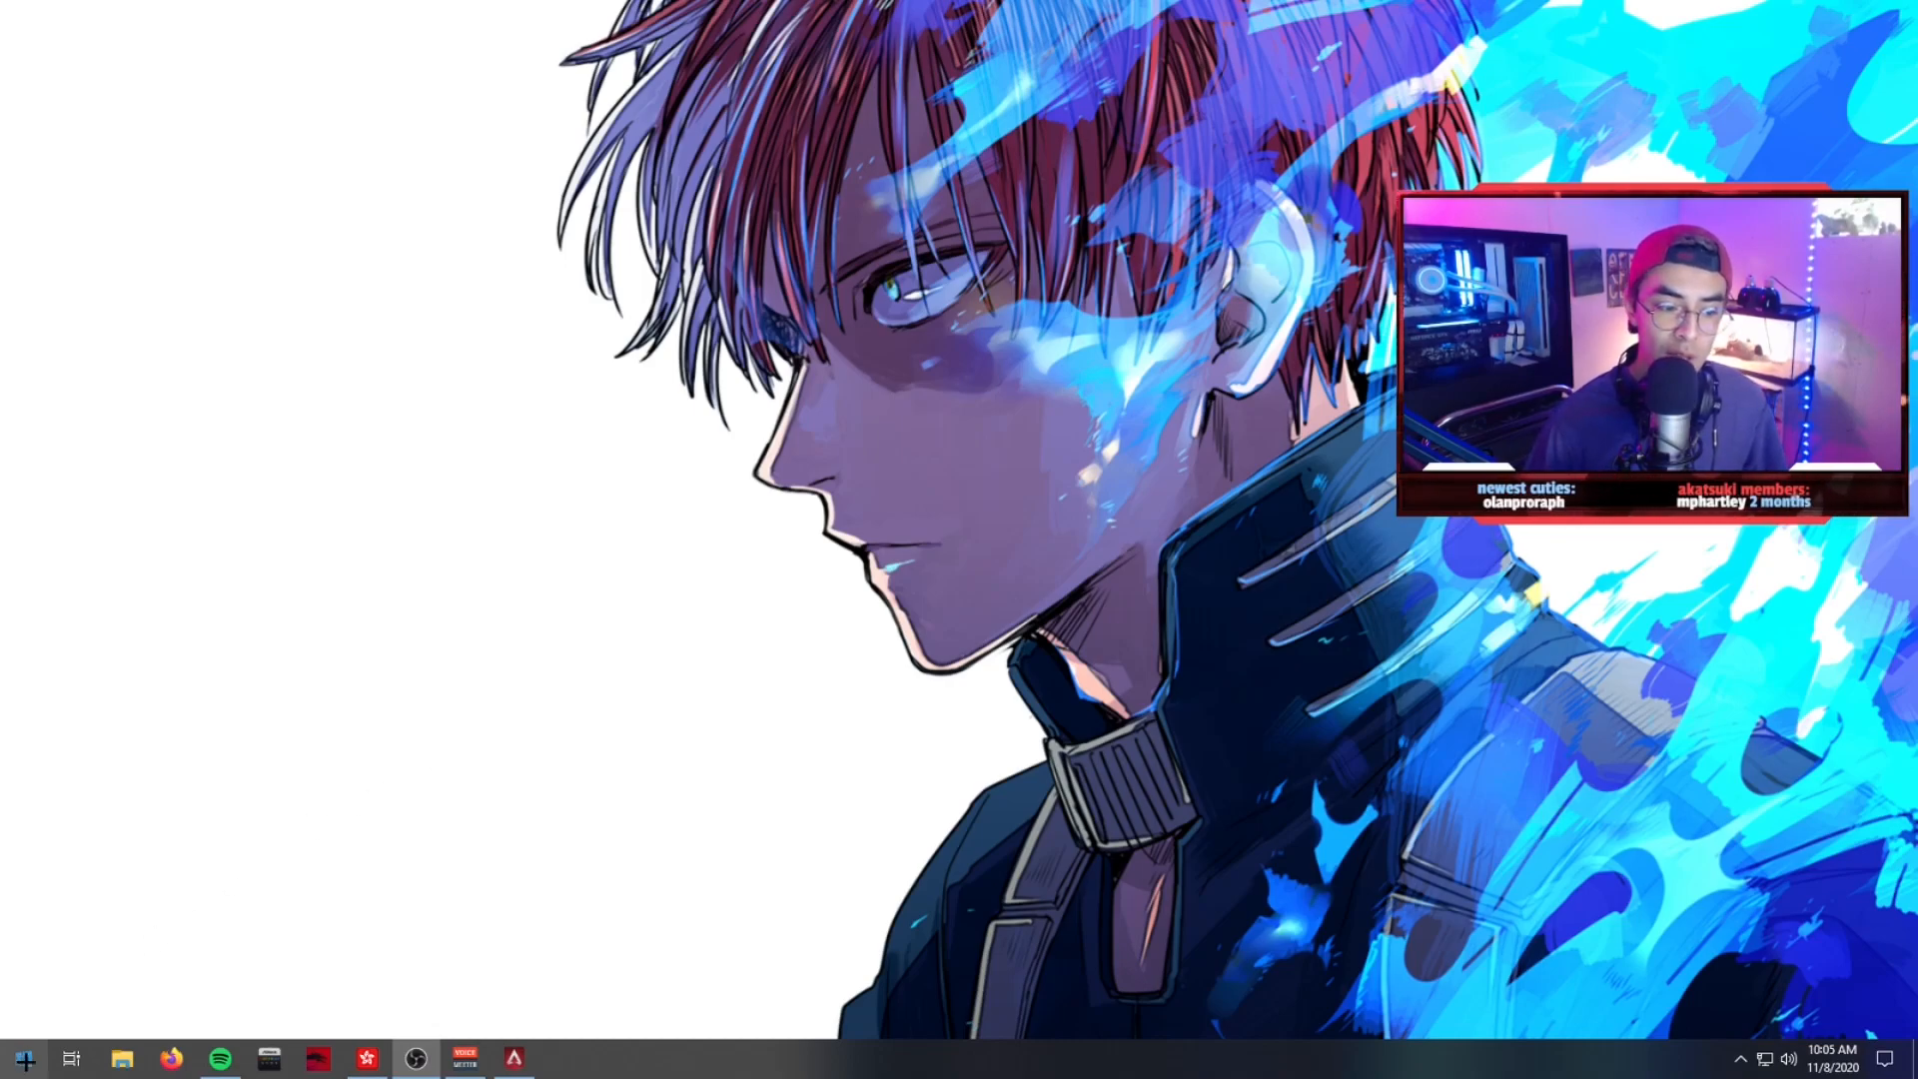
click(22, 1059)
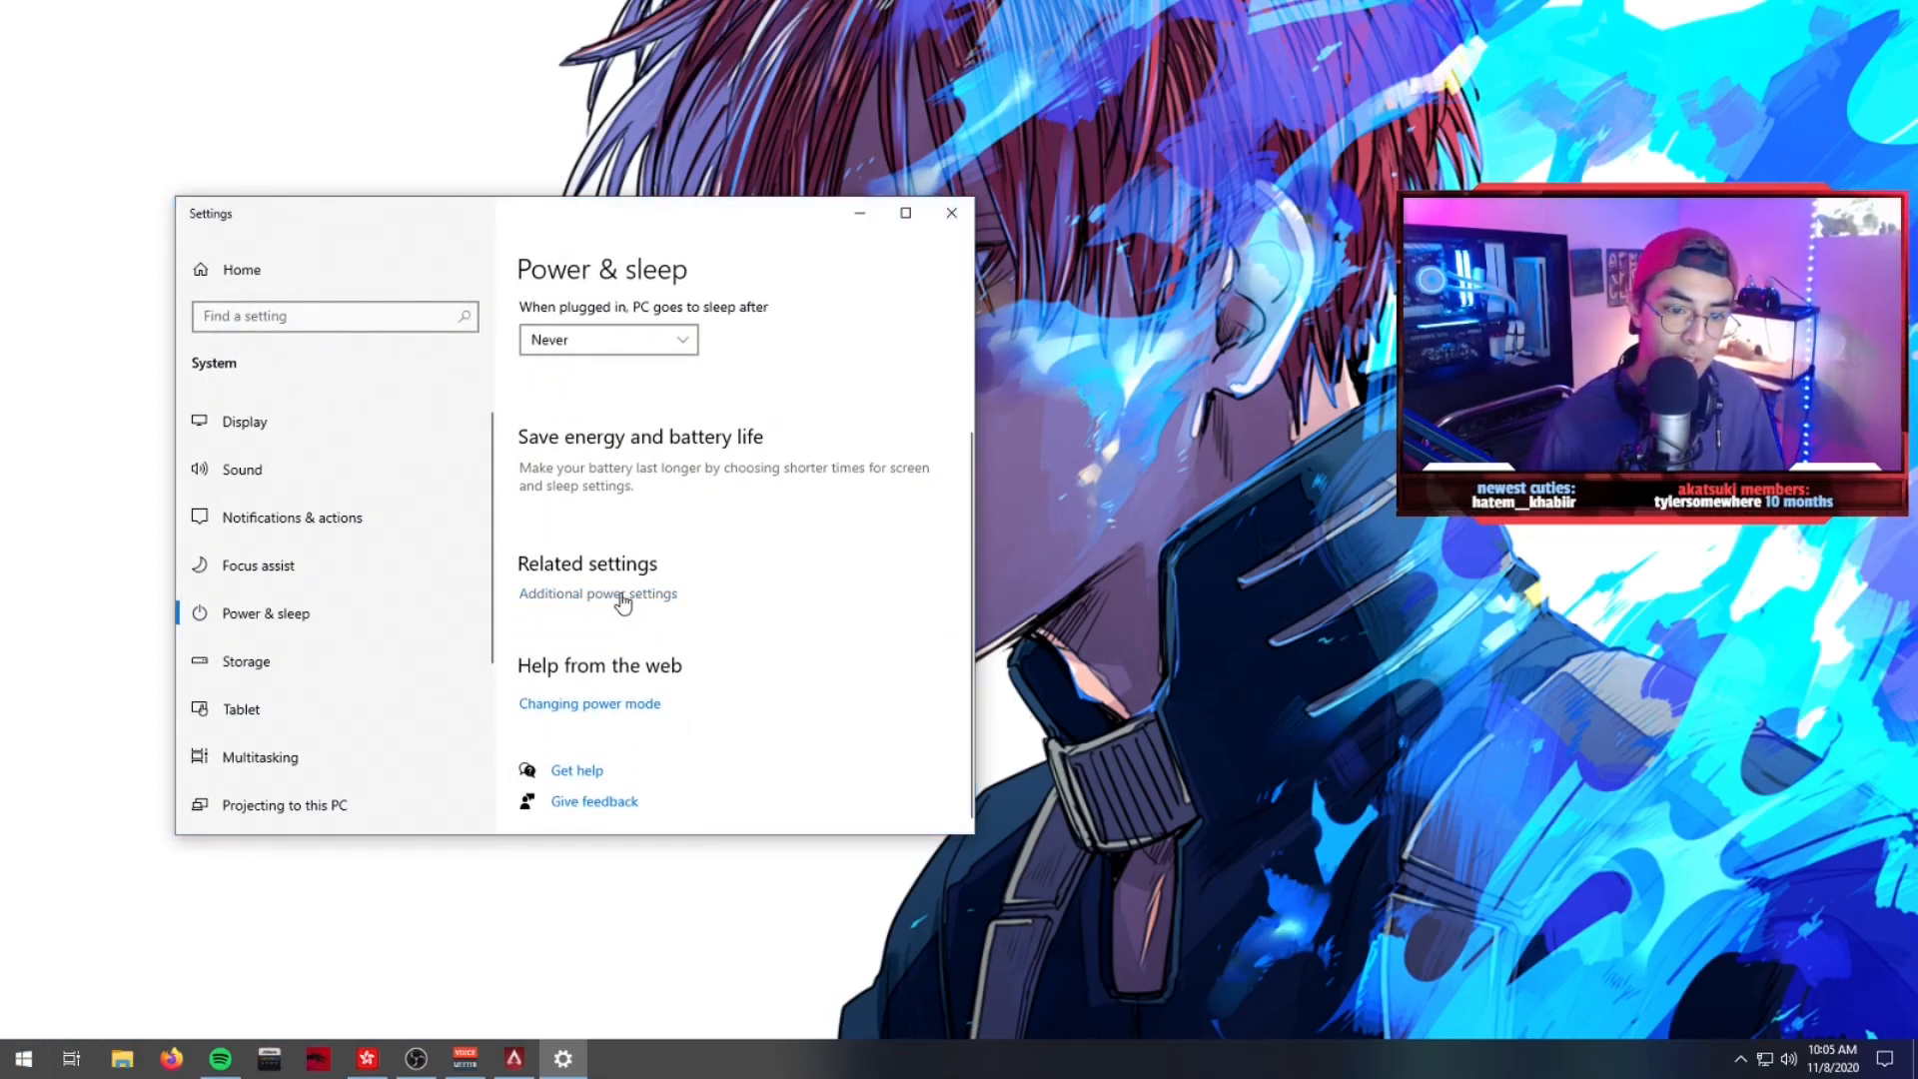
click(597, 593)
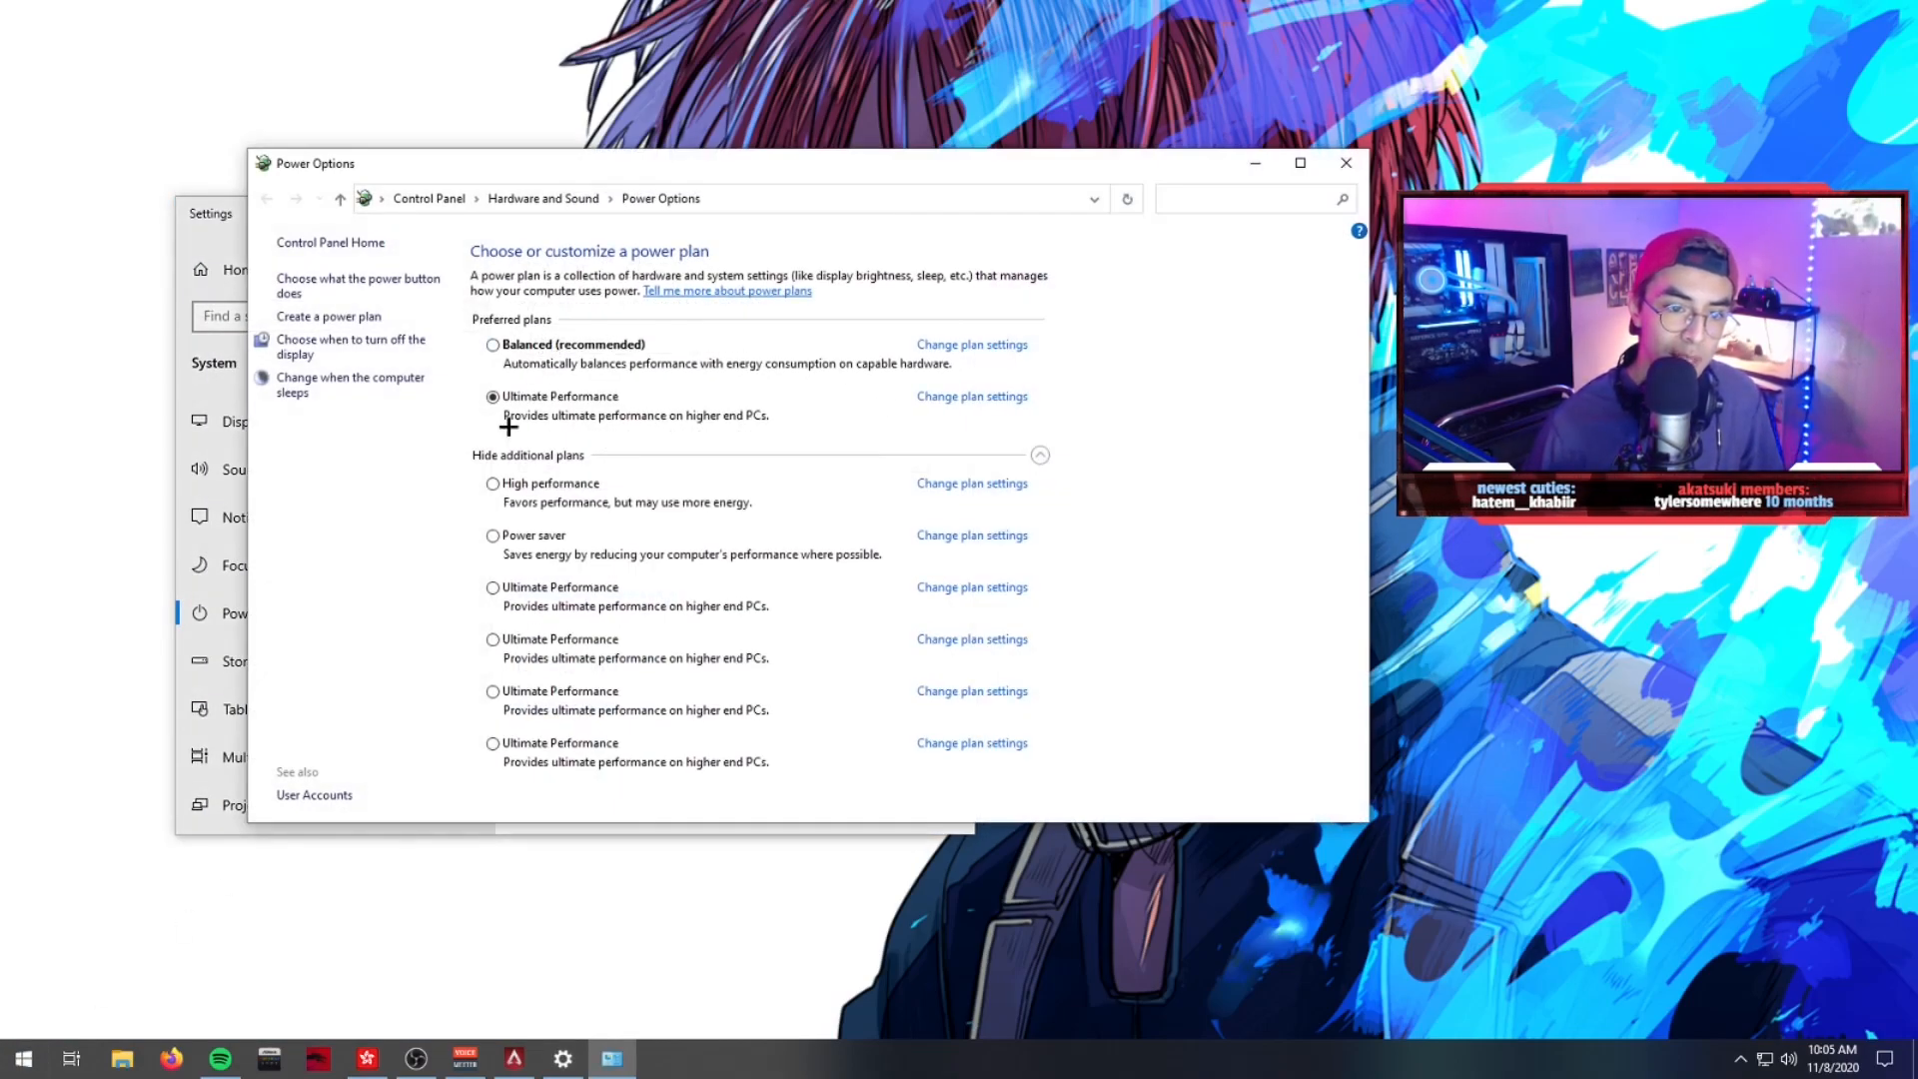
mouse_move(509, 541)
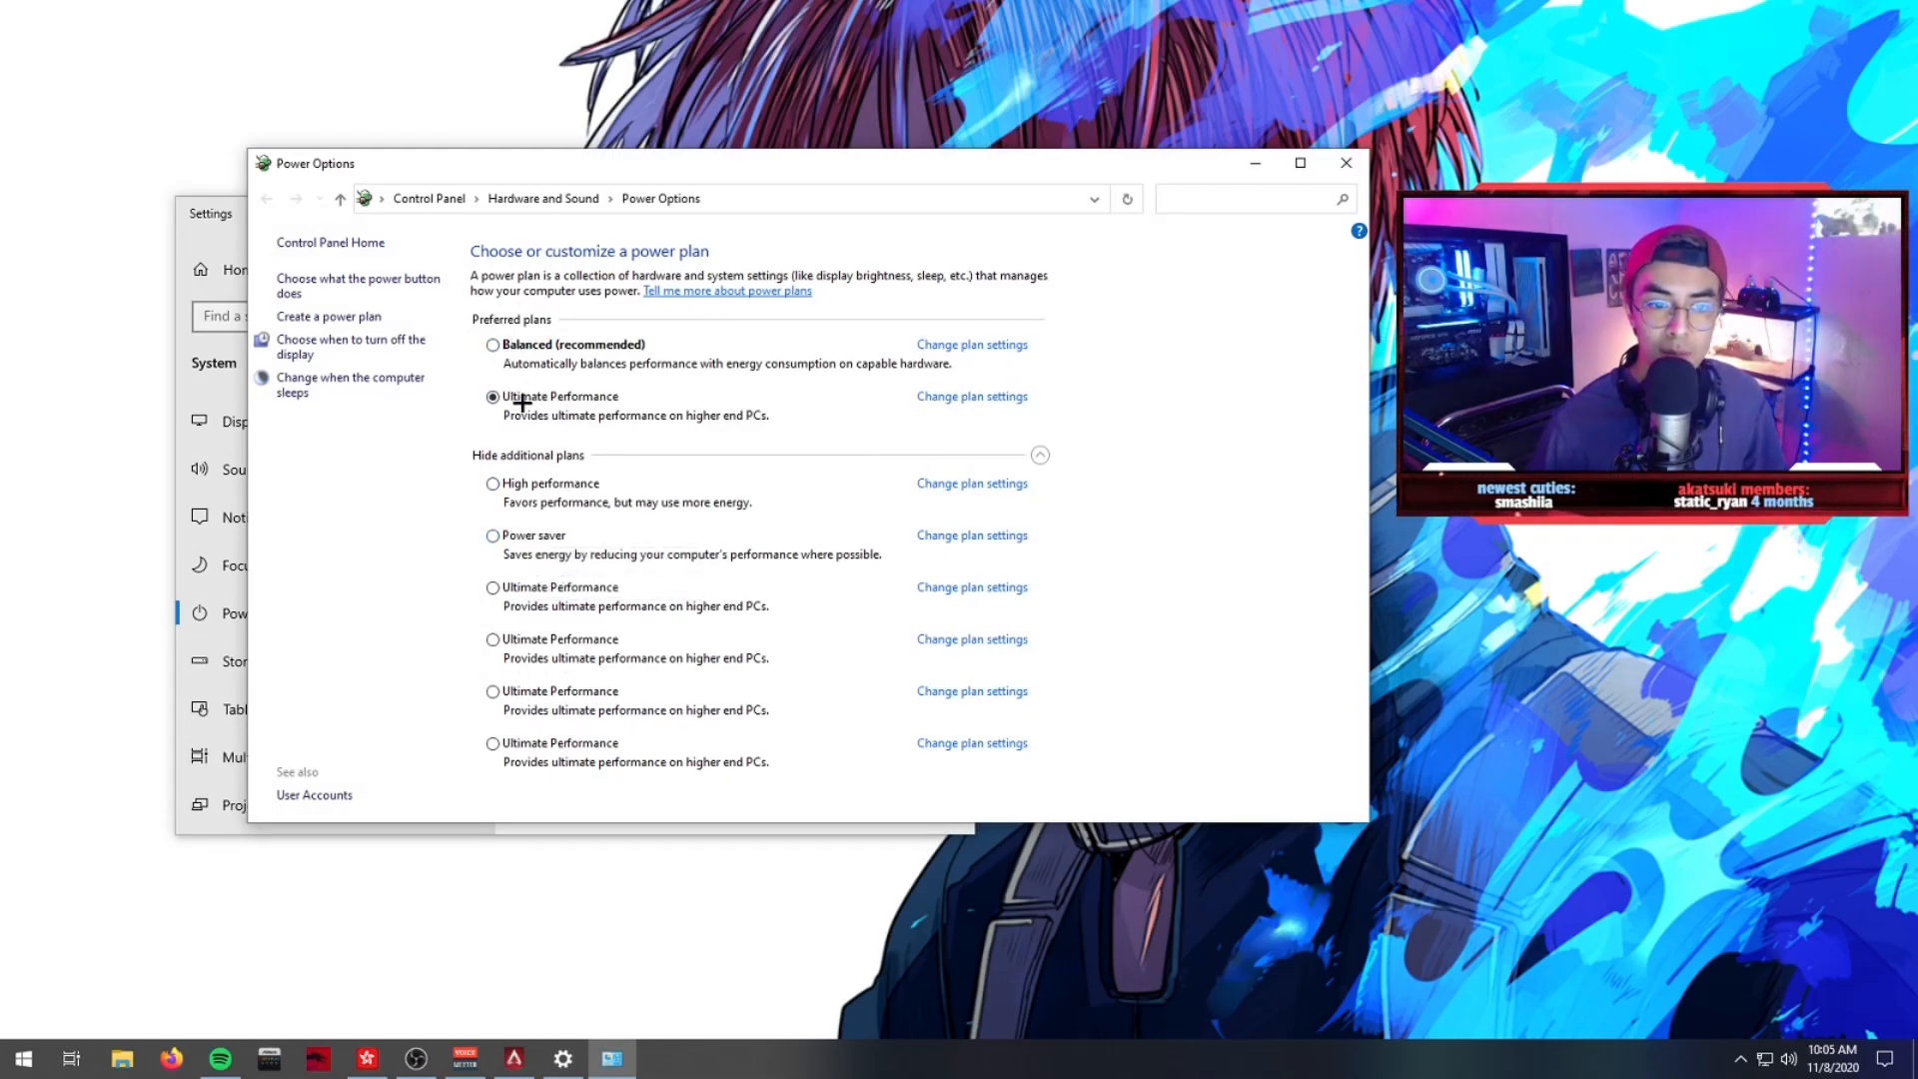
mouse_move(541, 488)
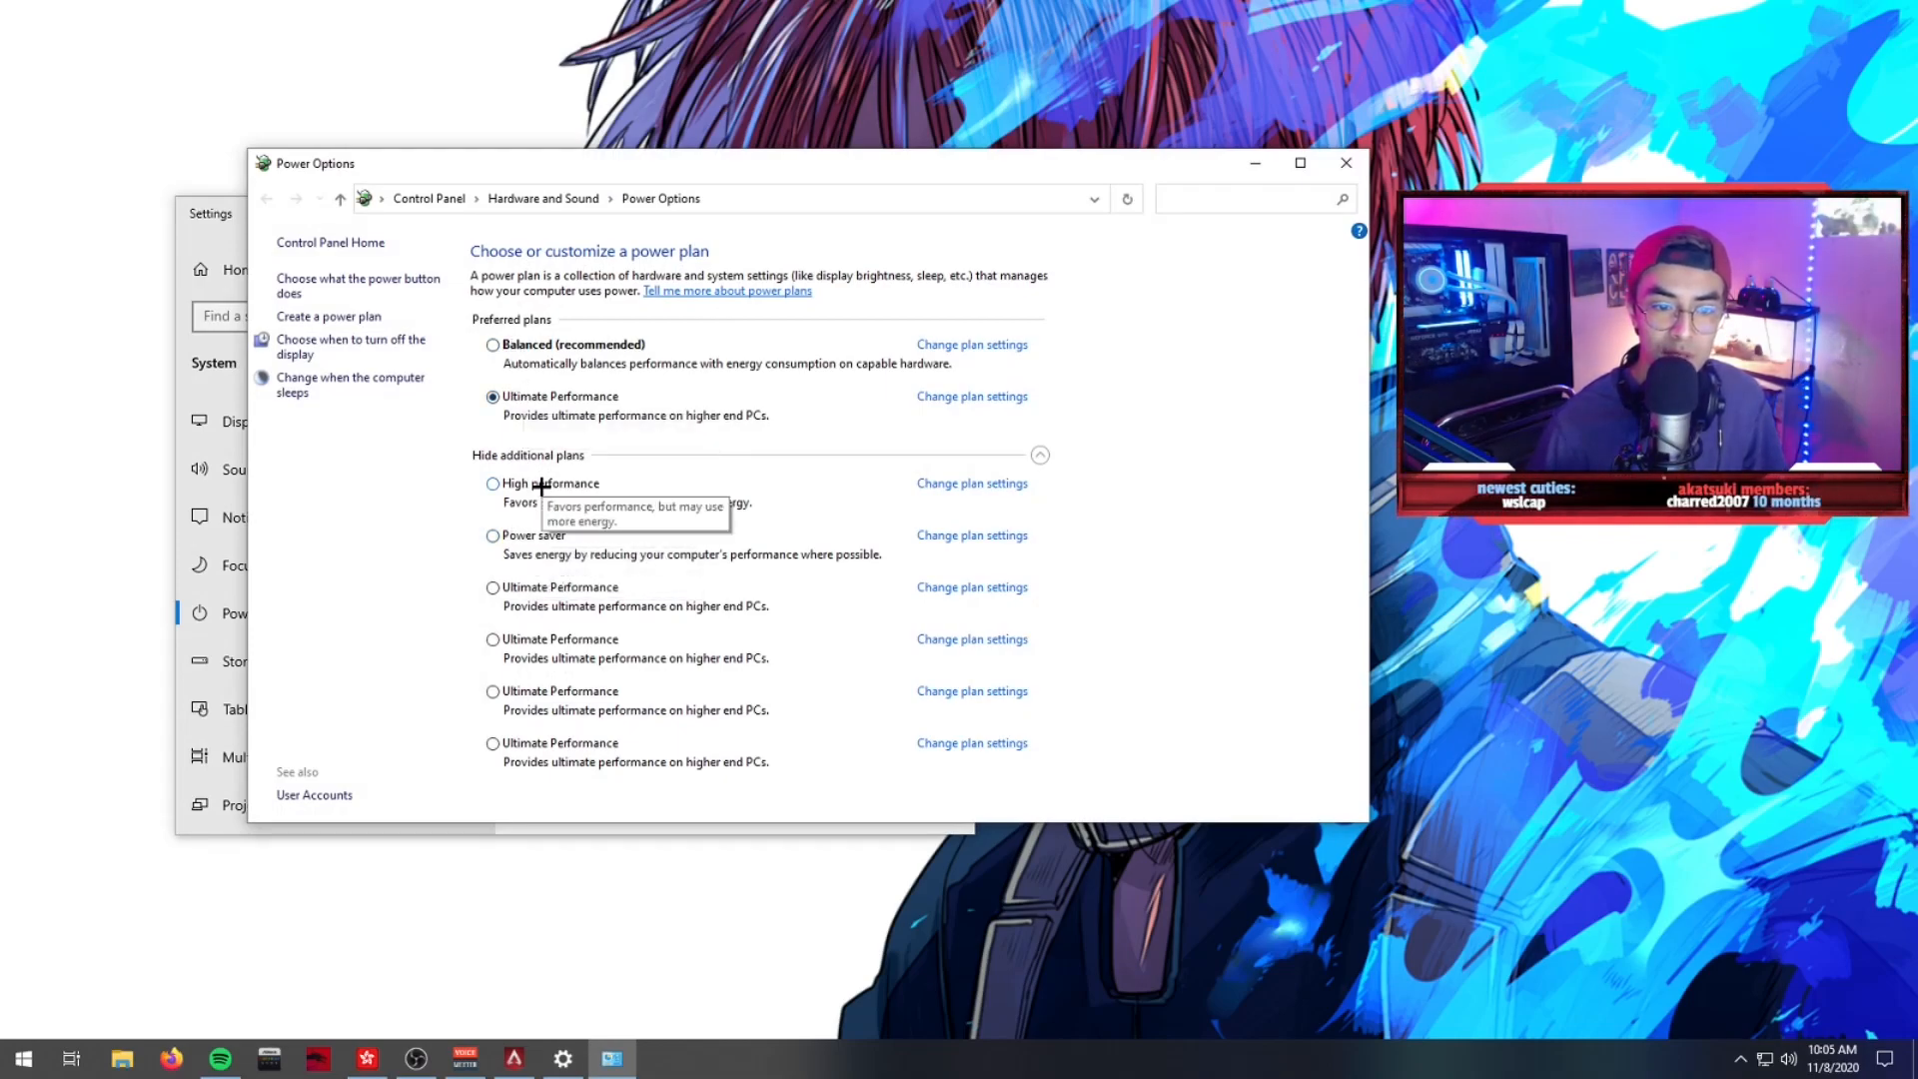
mouse_move(543, 402)
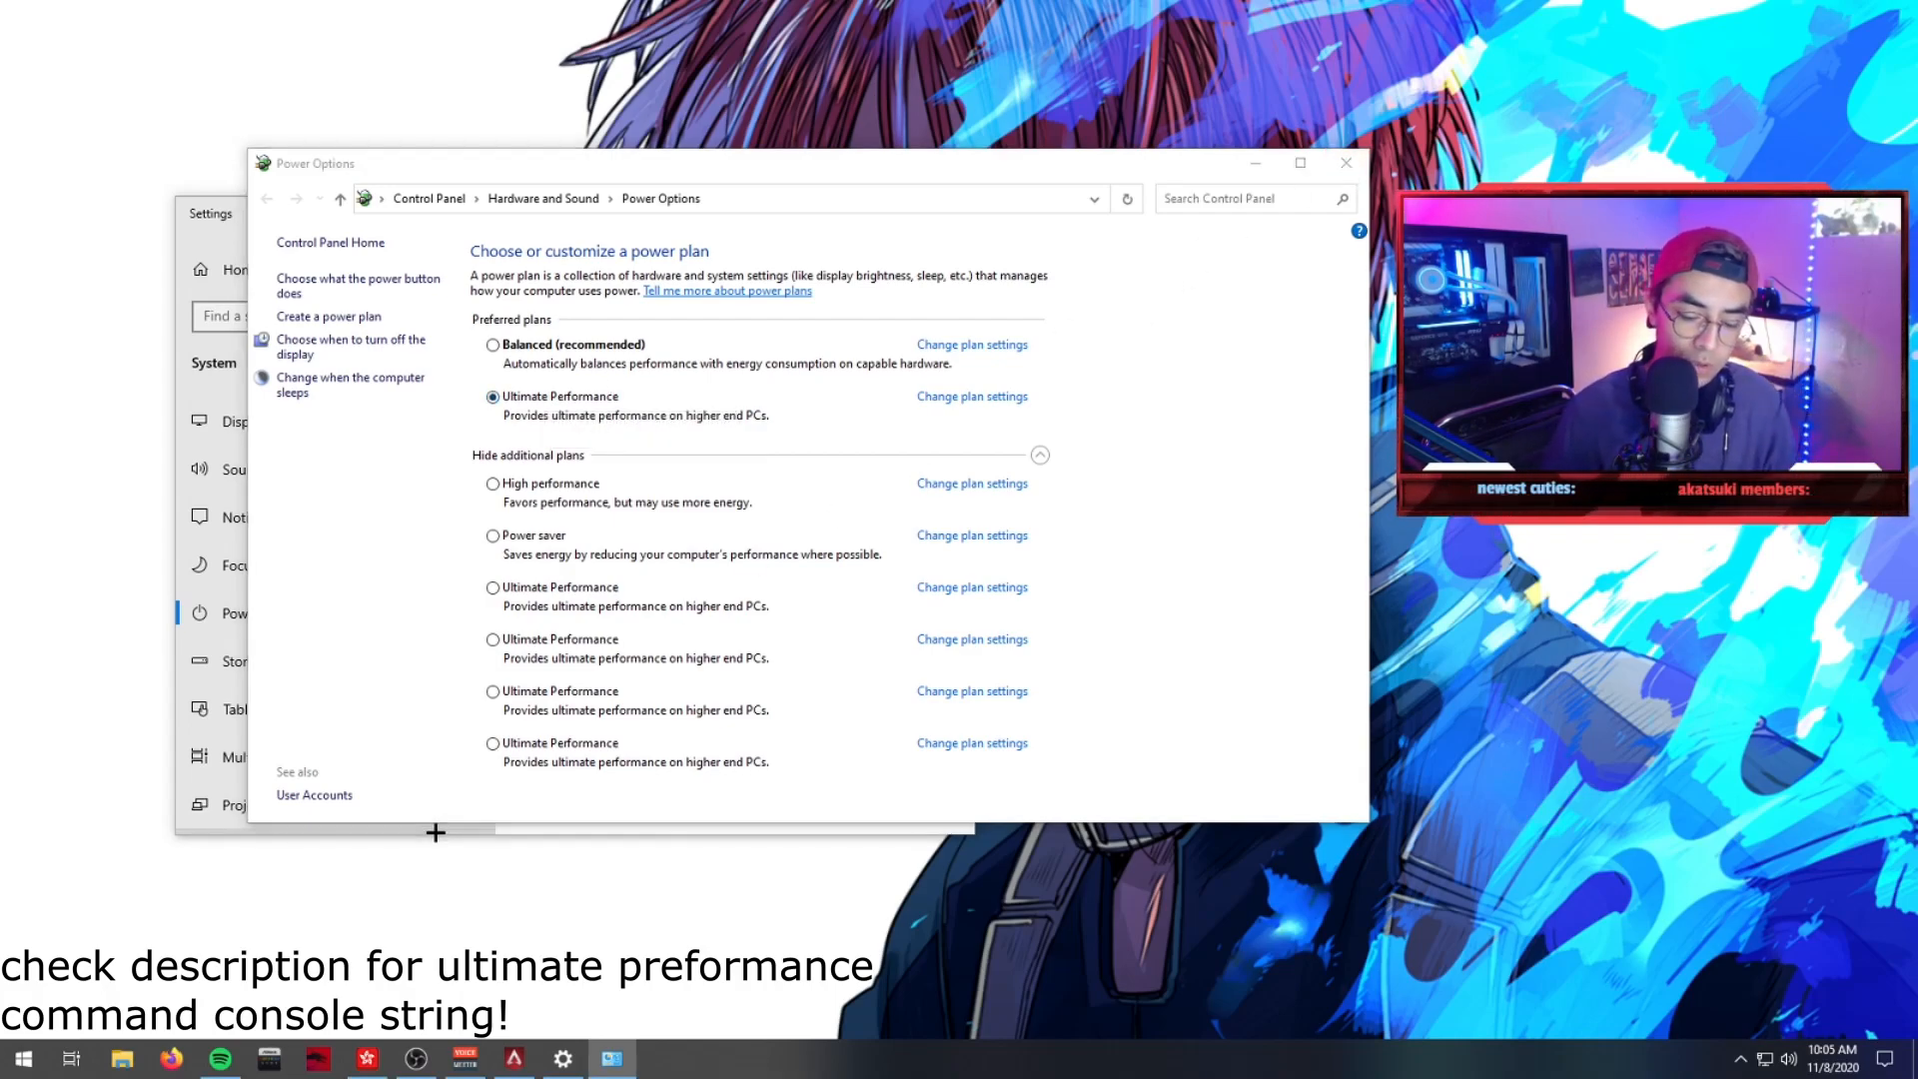
click(22, 1055)
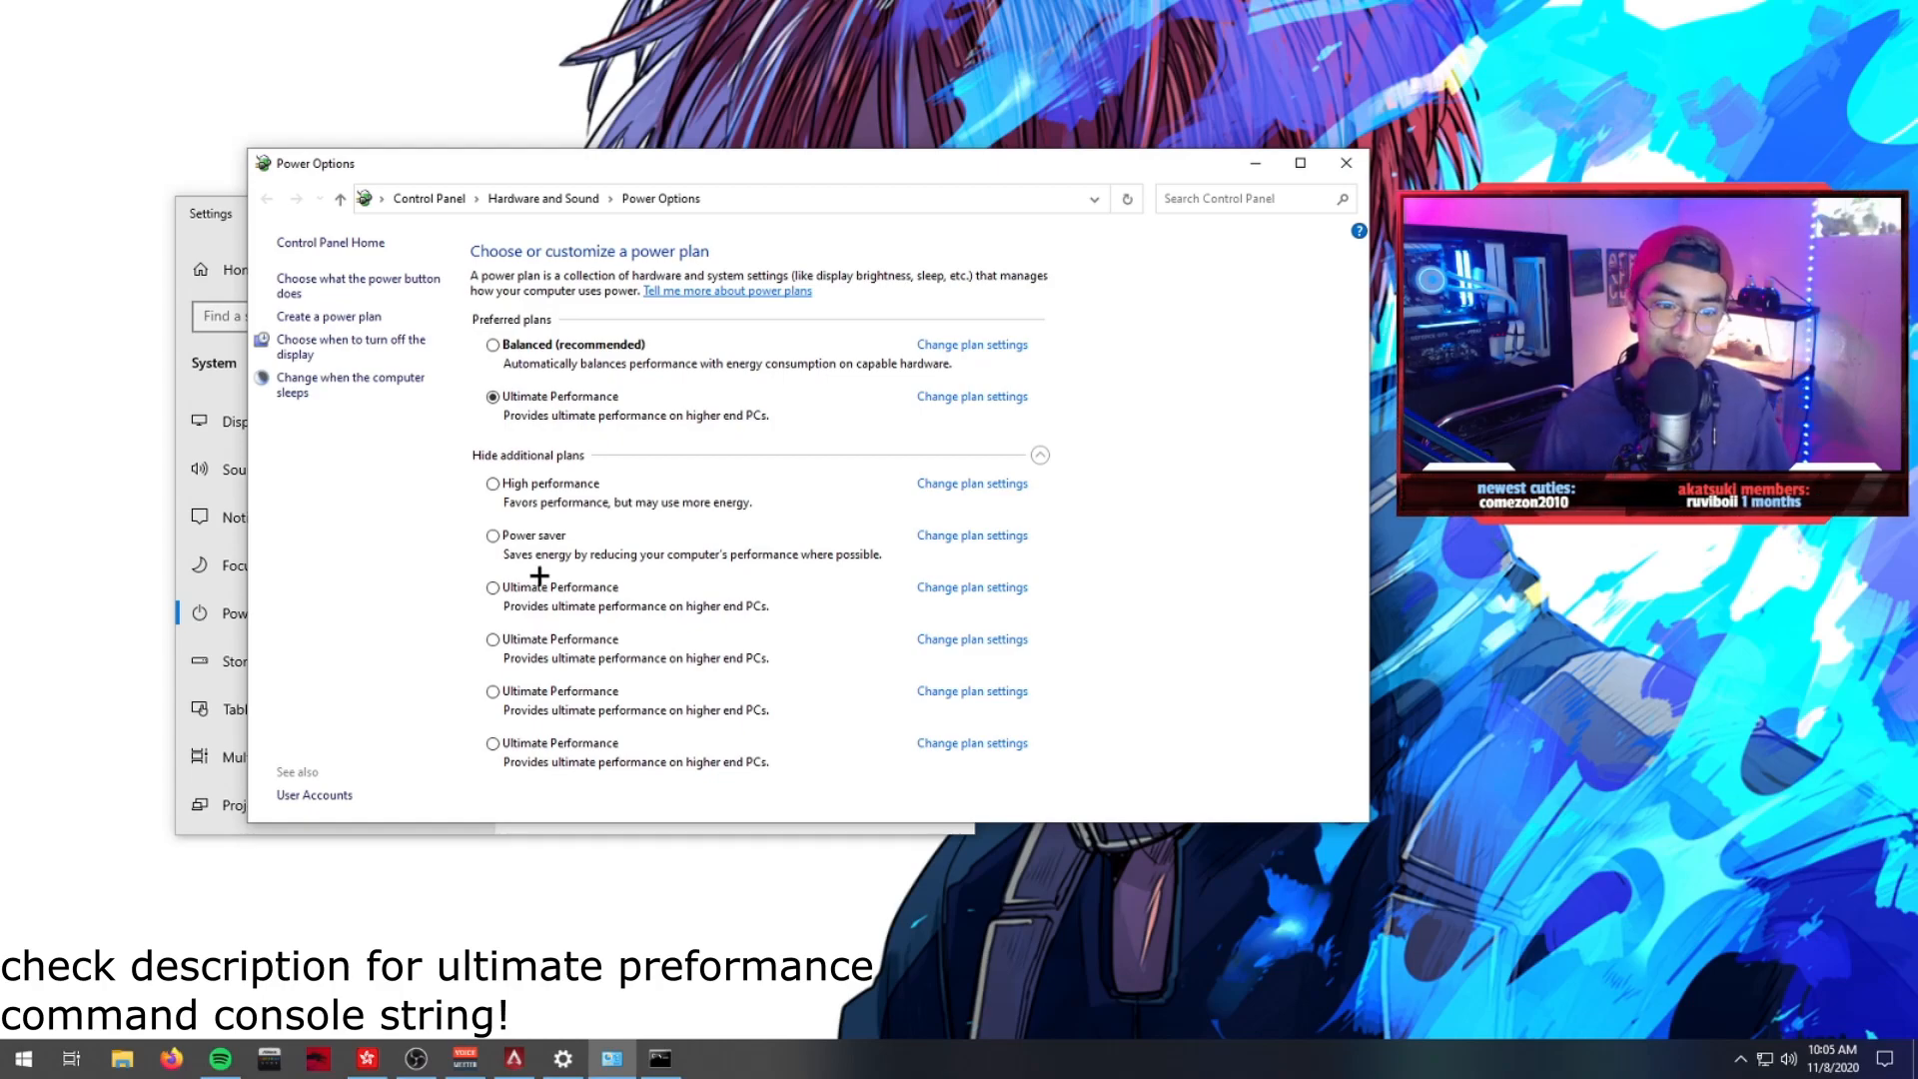
mouse_move(538, 633)
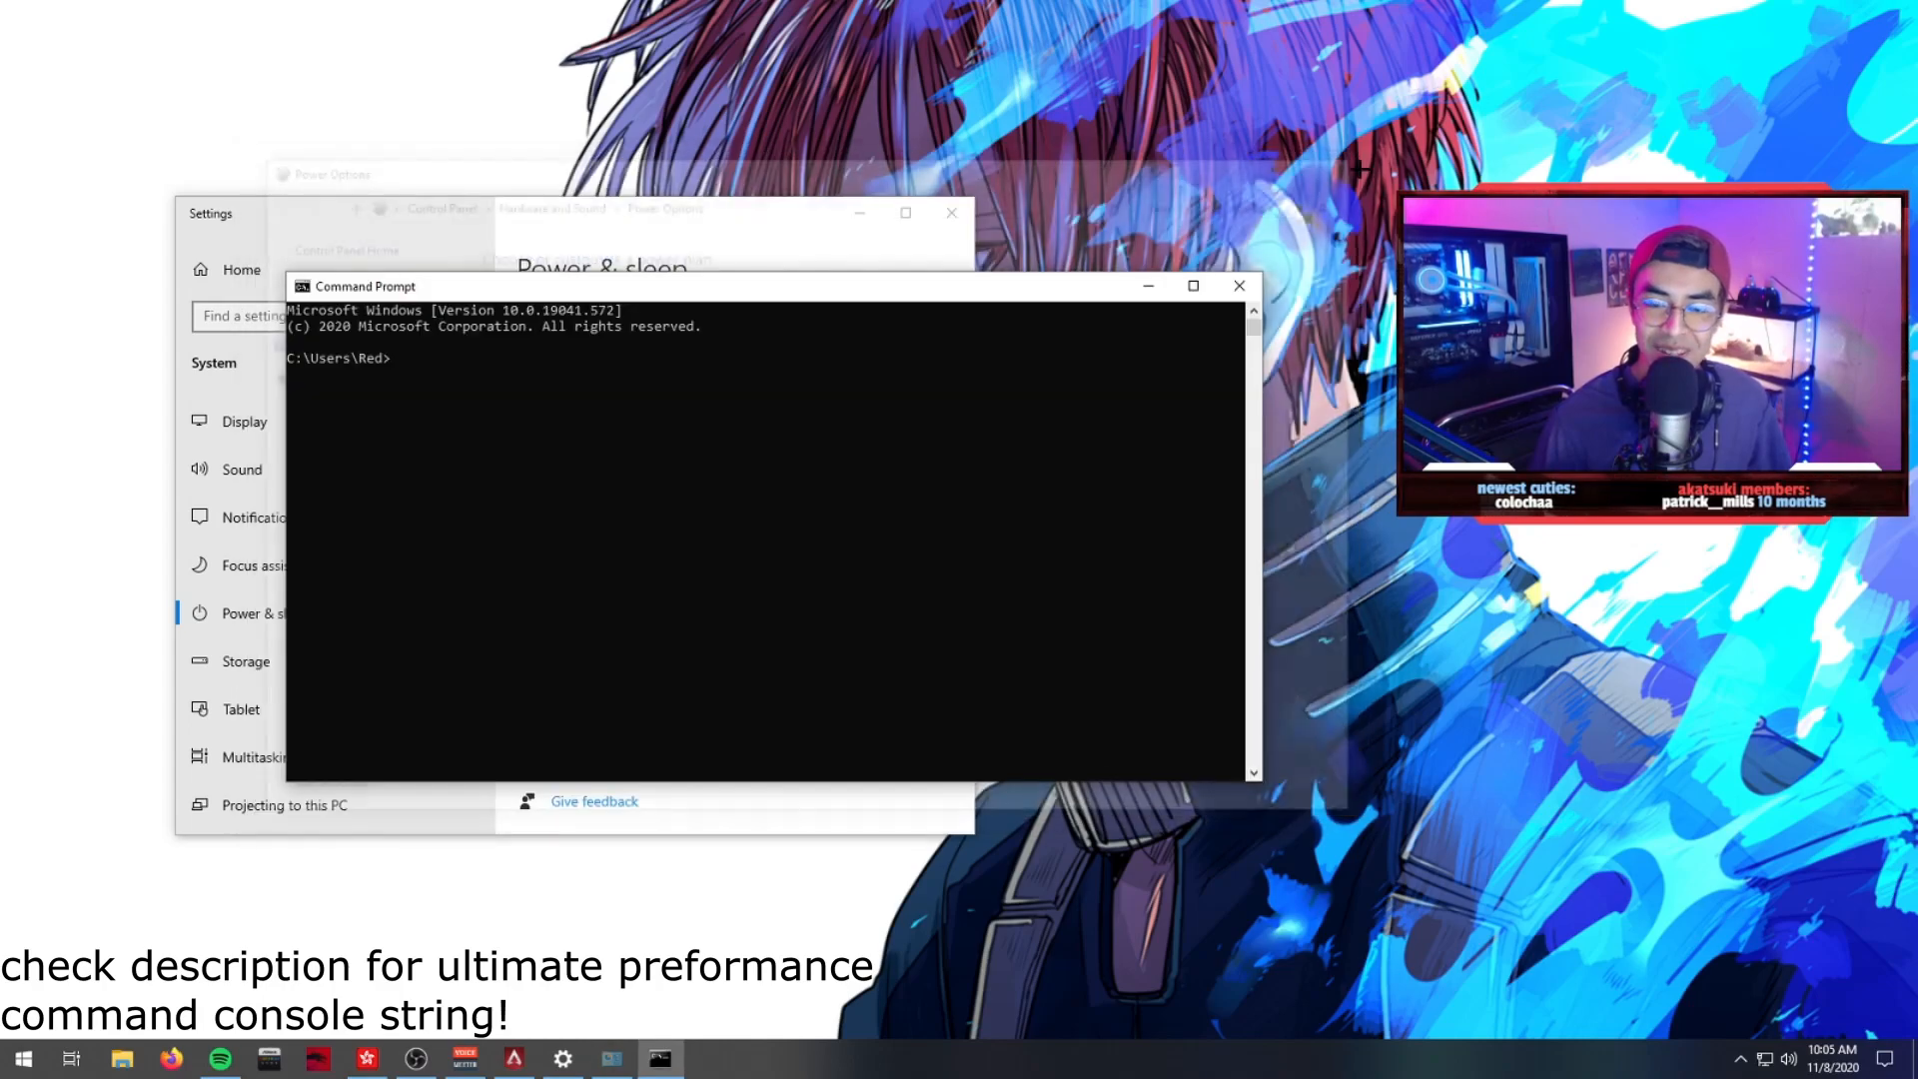
click(1239, 286)
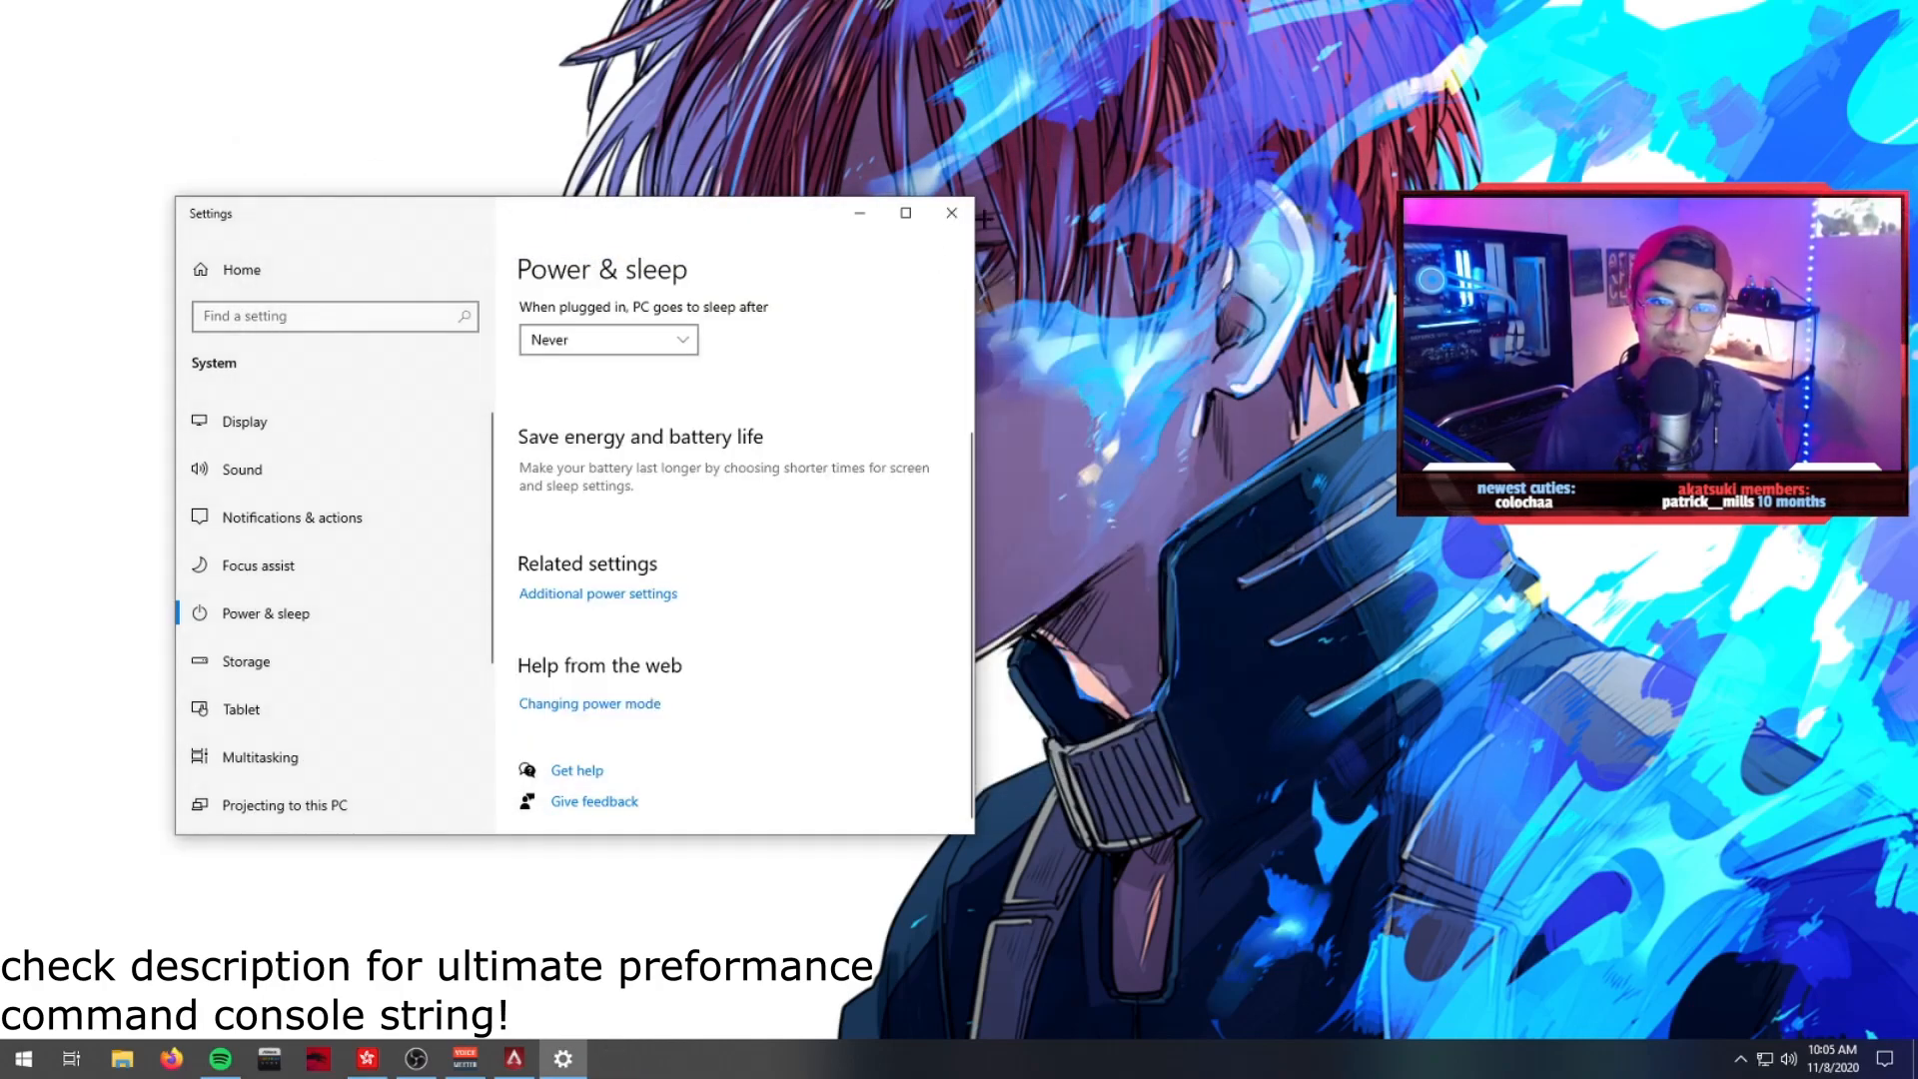
click(951, 214)
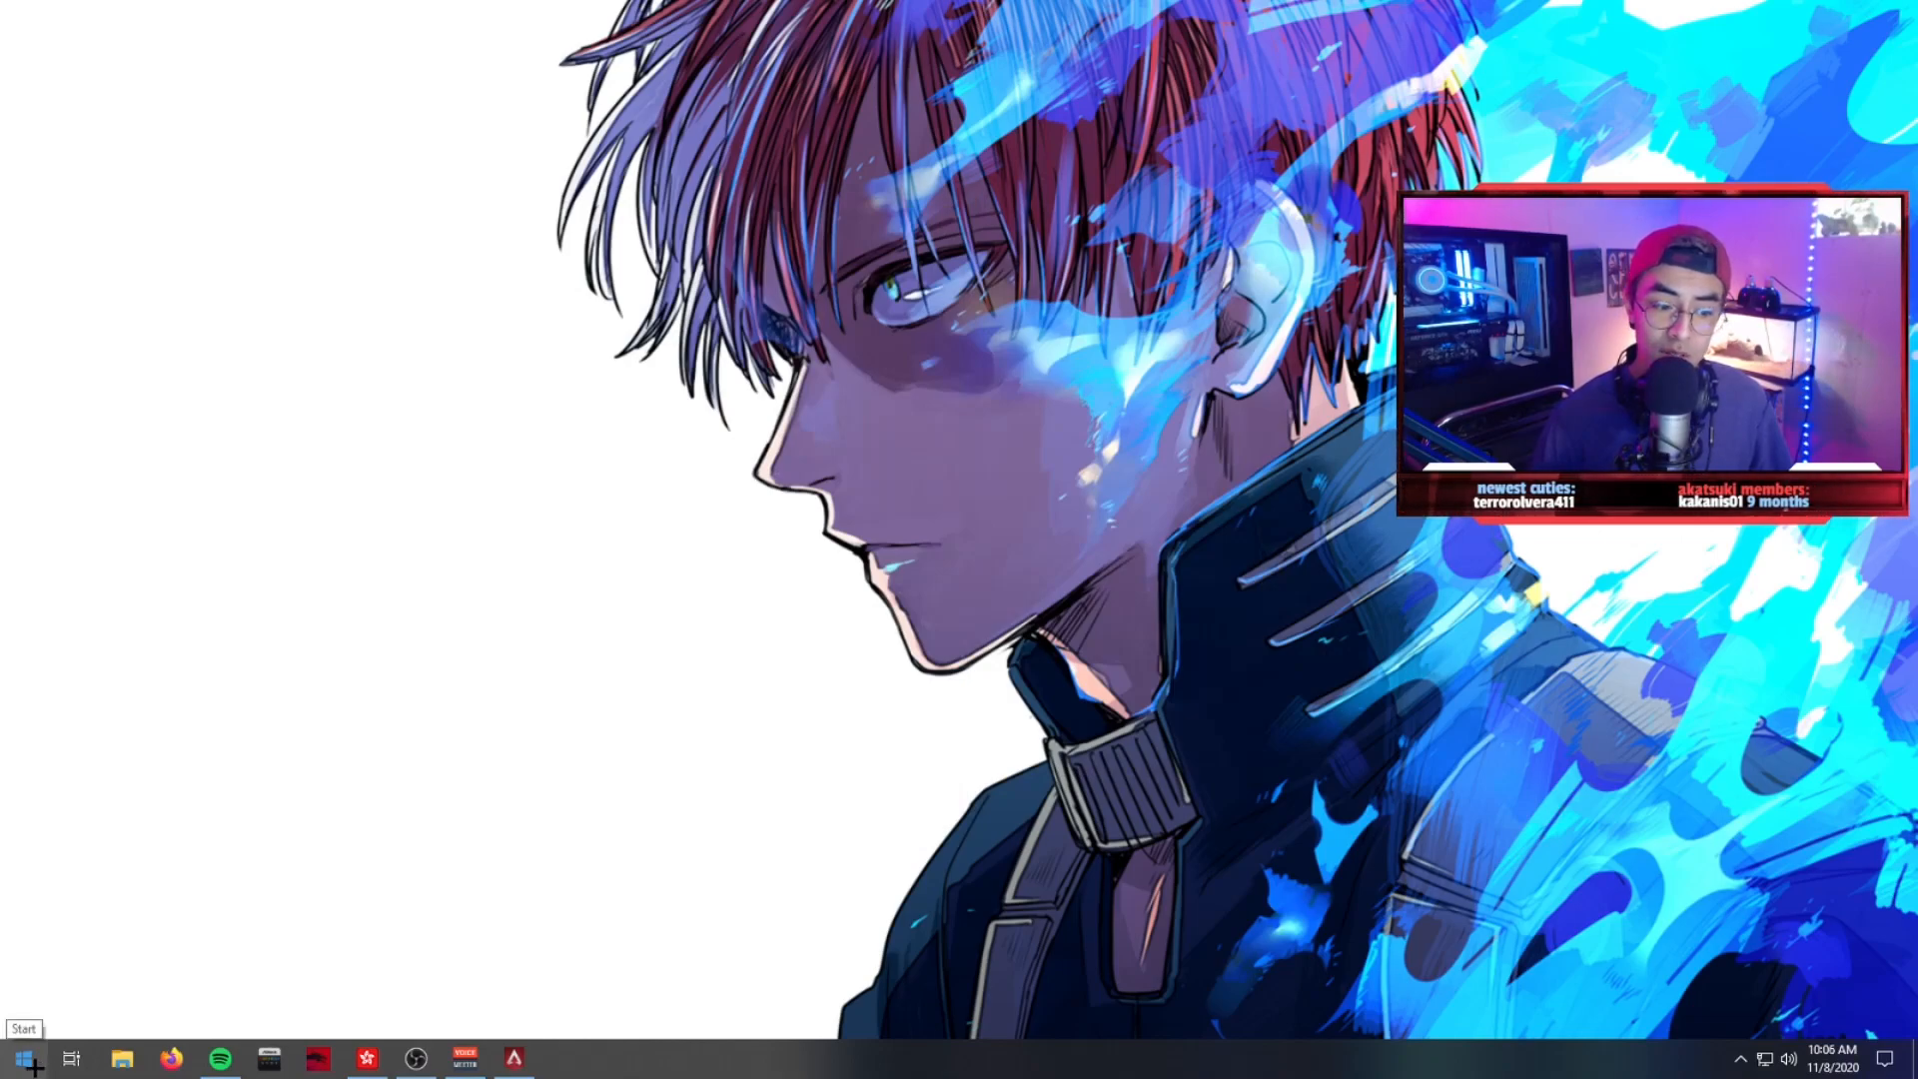
- Launch Ryzen Master from Start and check the Control Mode shows Auto OC
click(22, 1057)
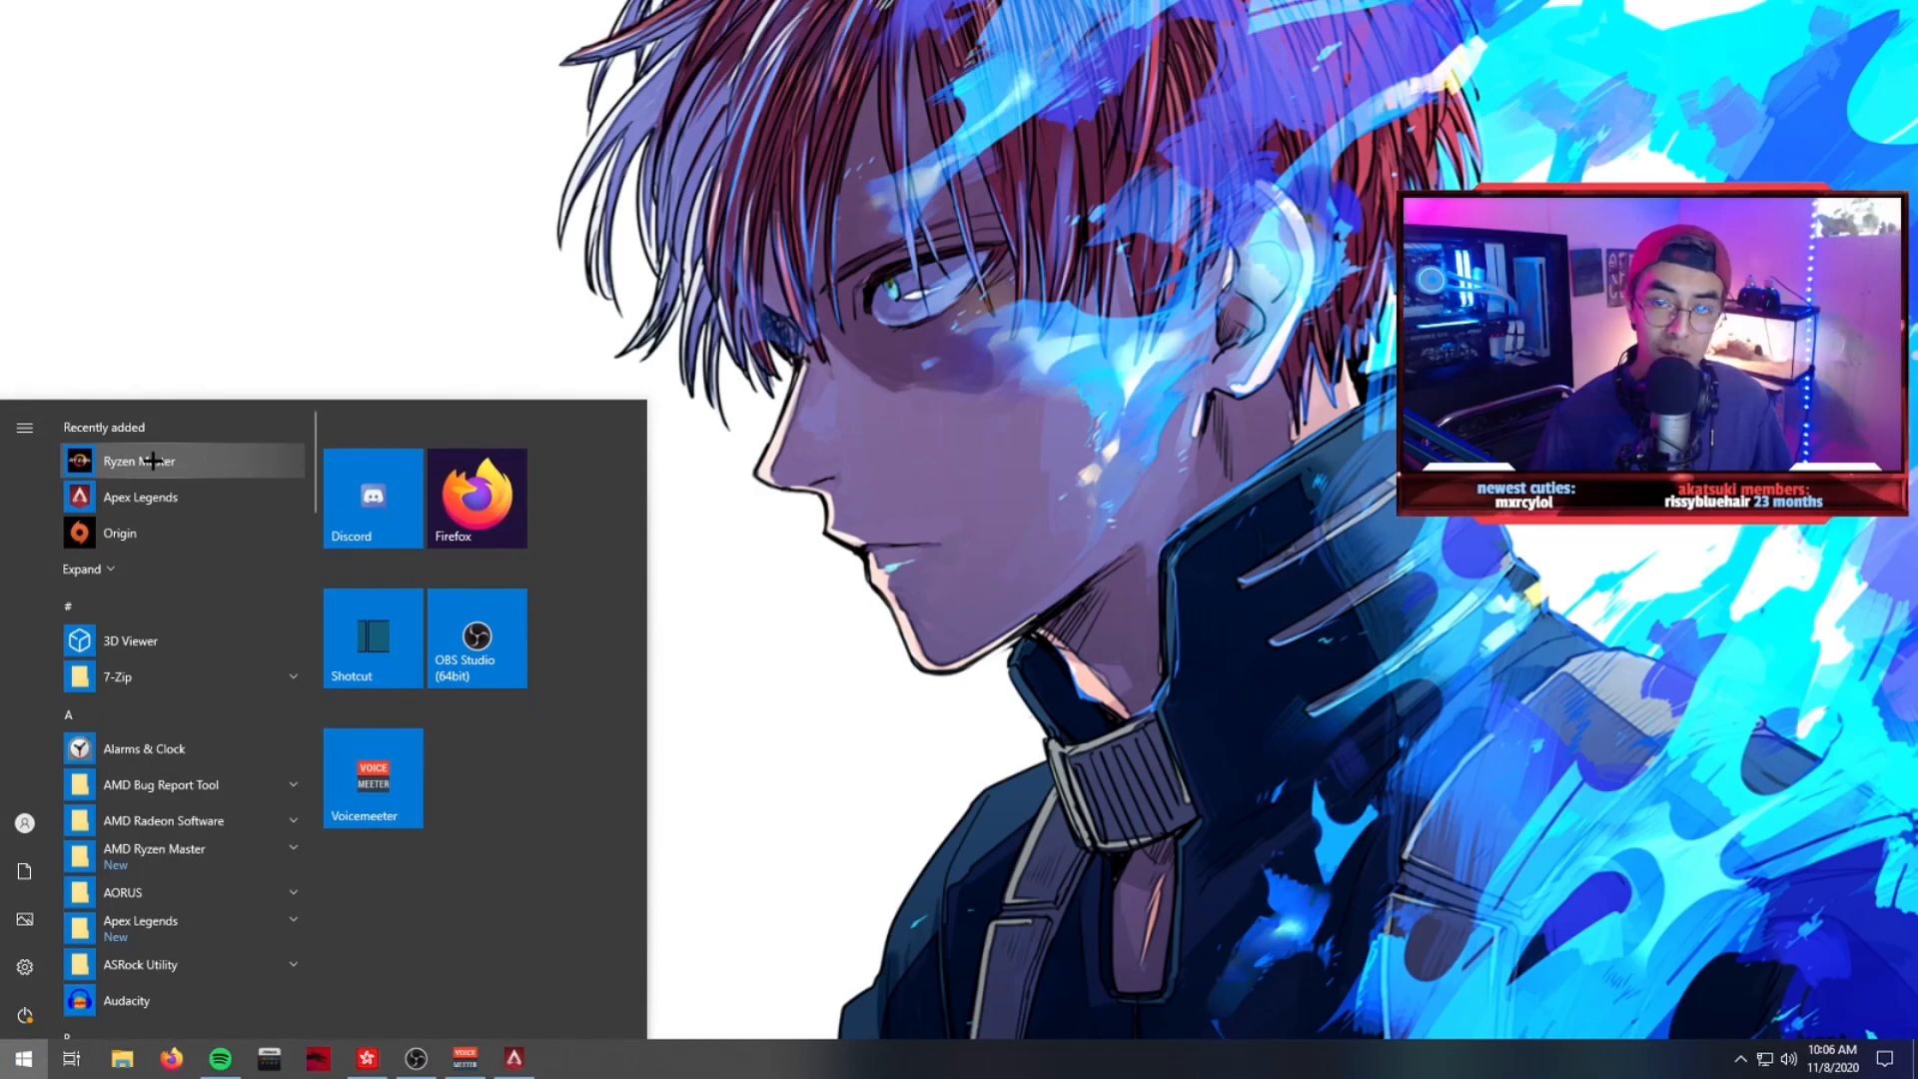
click(22, 1059)
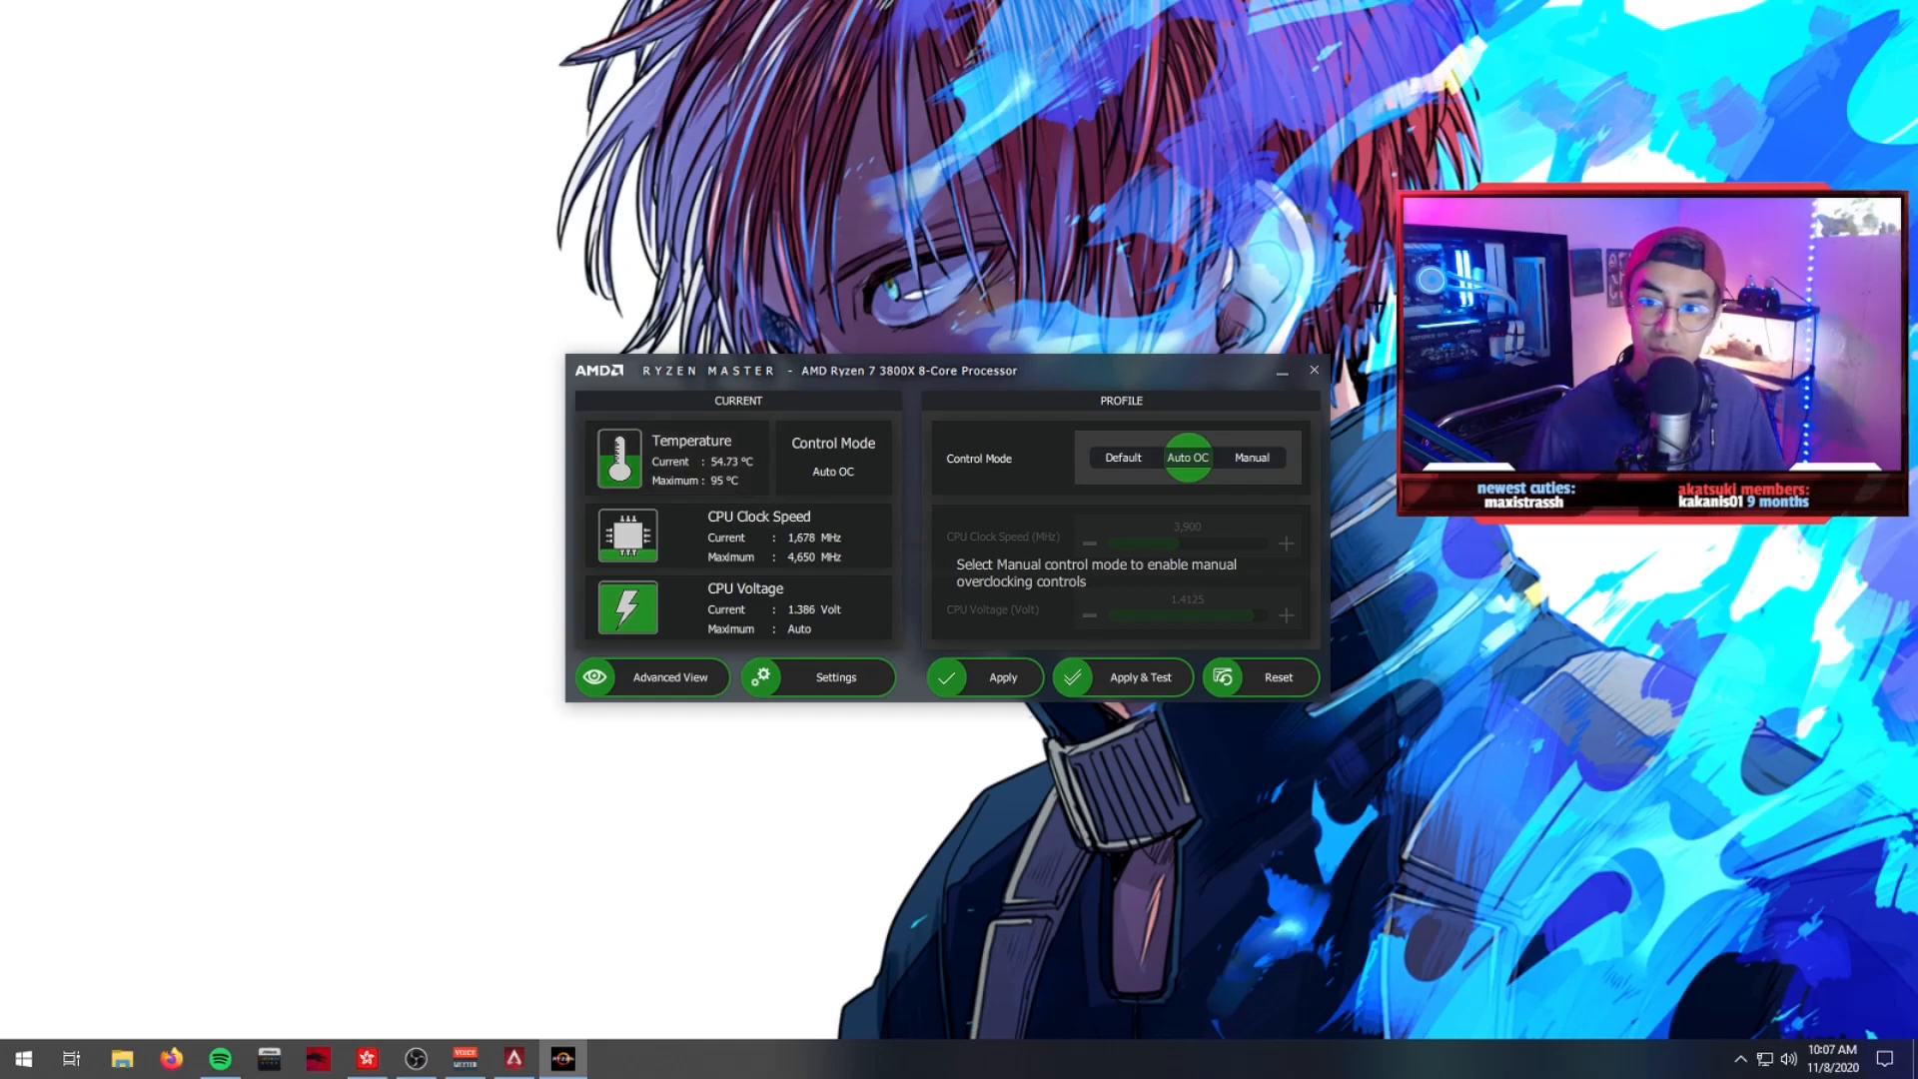
- Switch to Apex Legends, continue past the disconnect notice into the lobby and bring up the Esc menu
click(1313, 372)
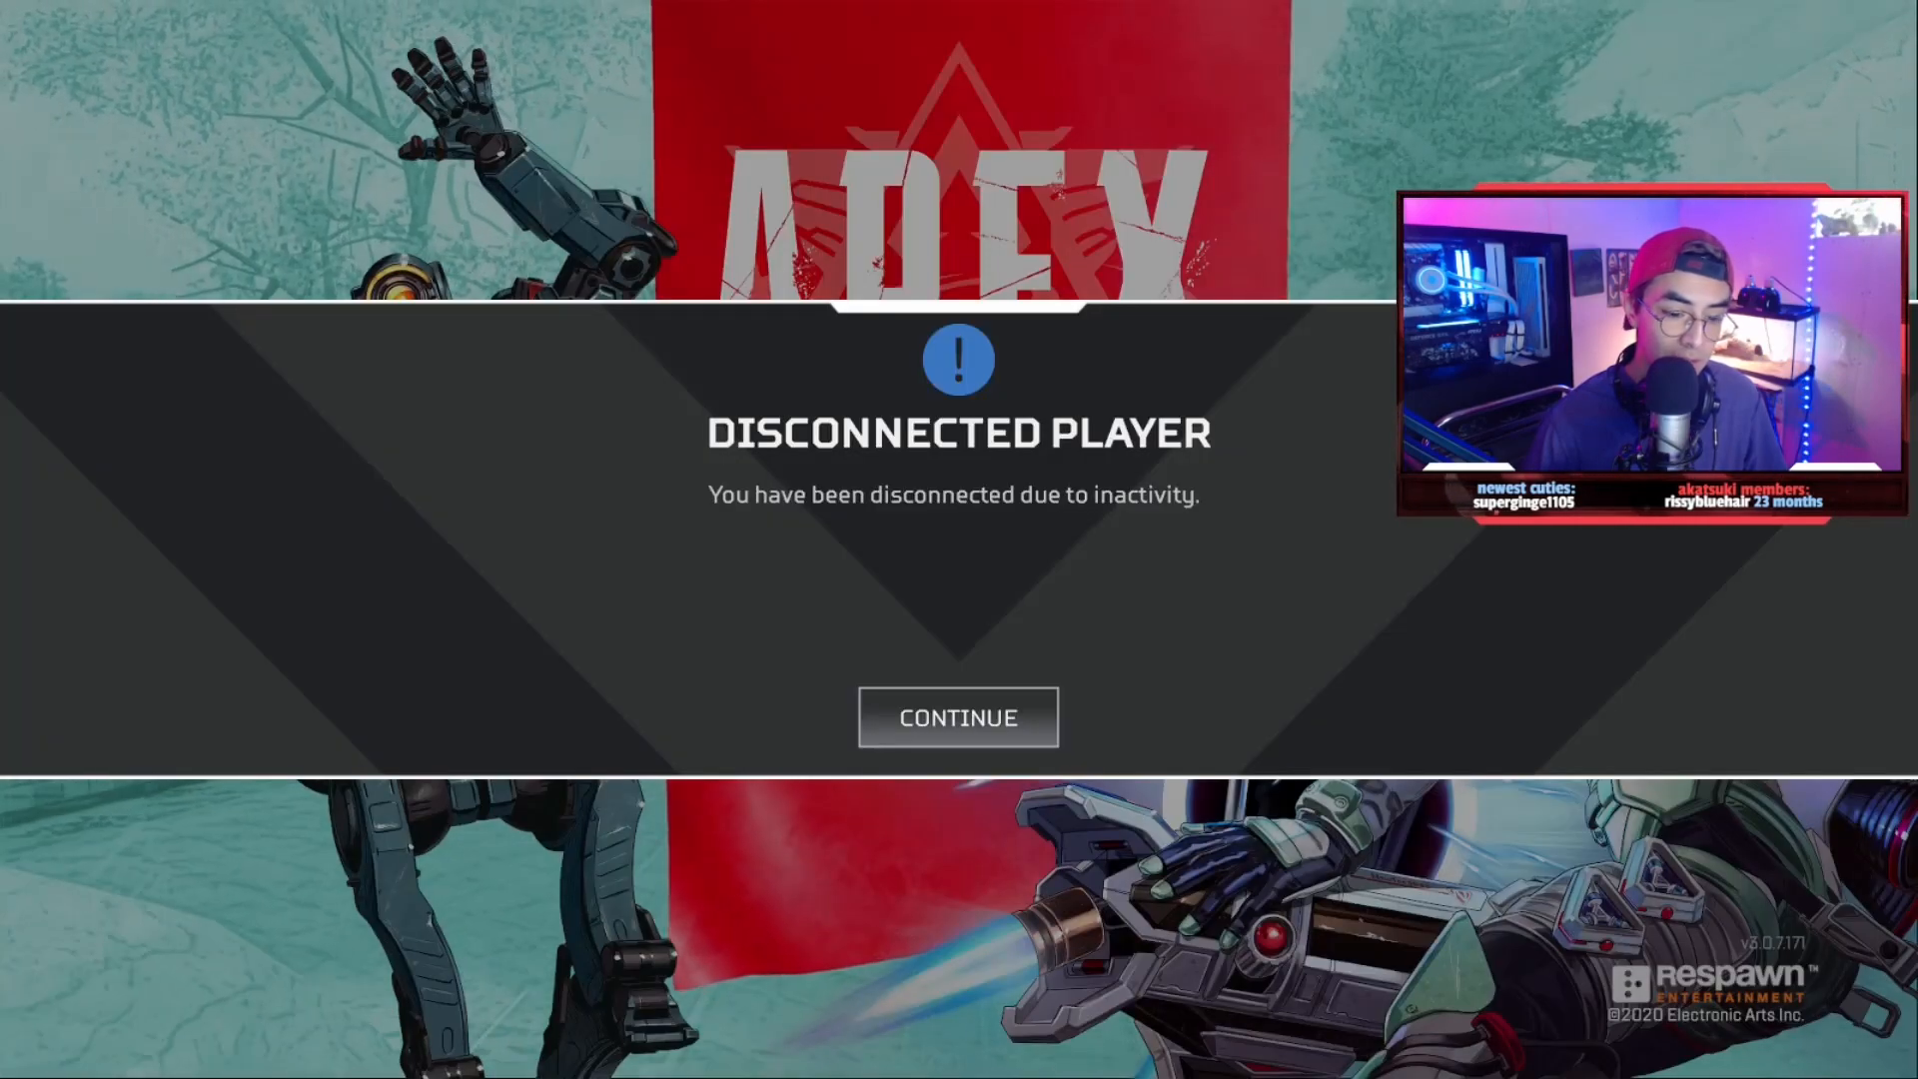
click(957, 718)
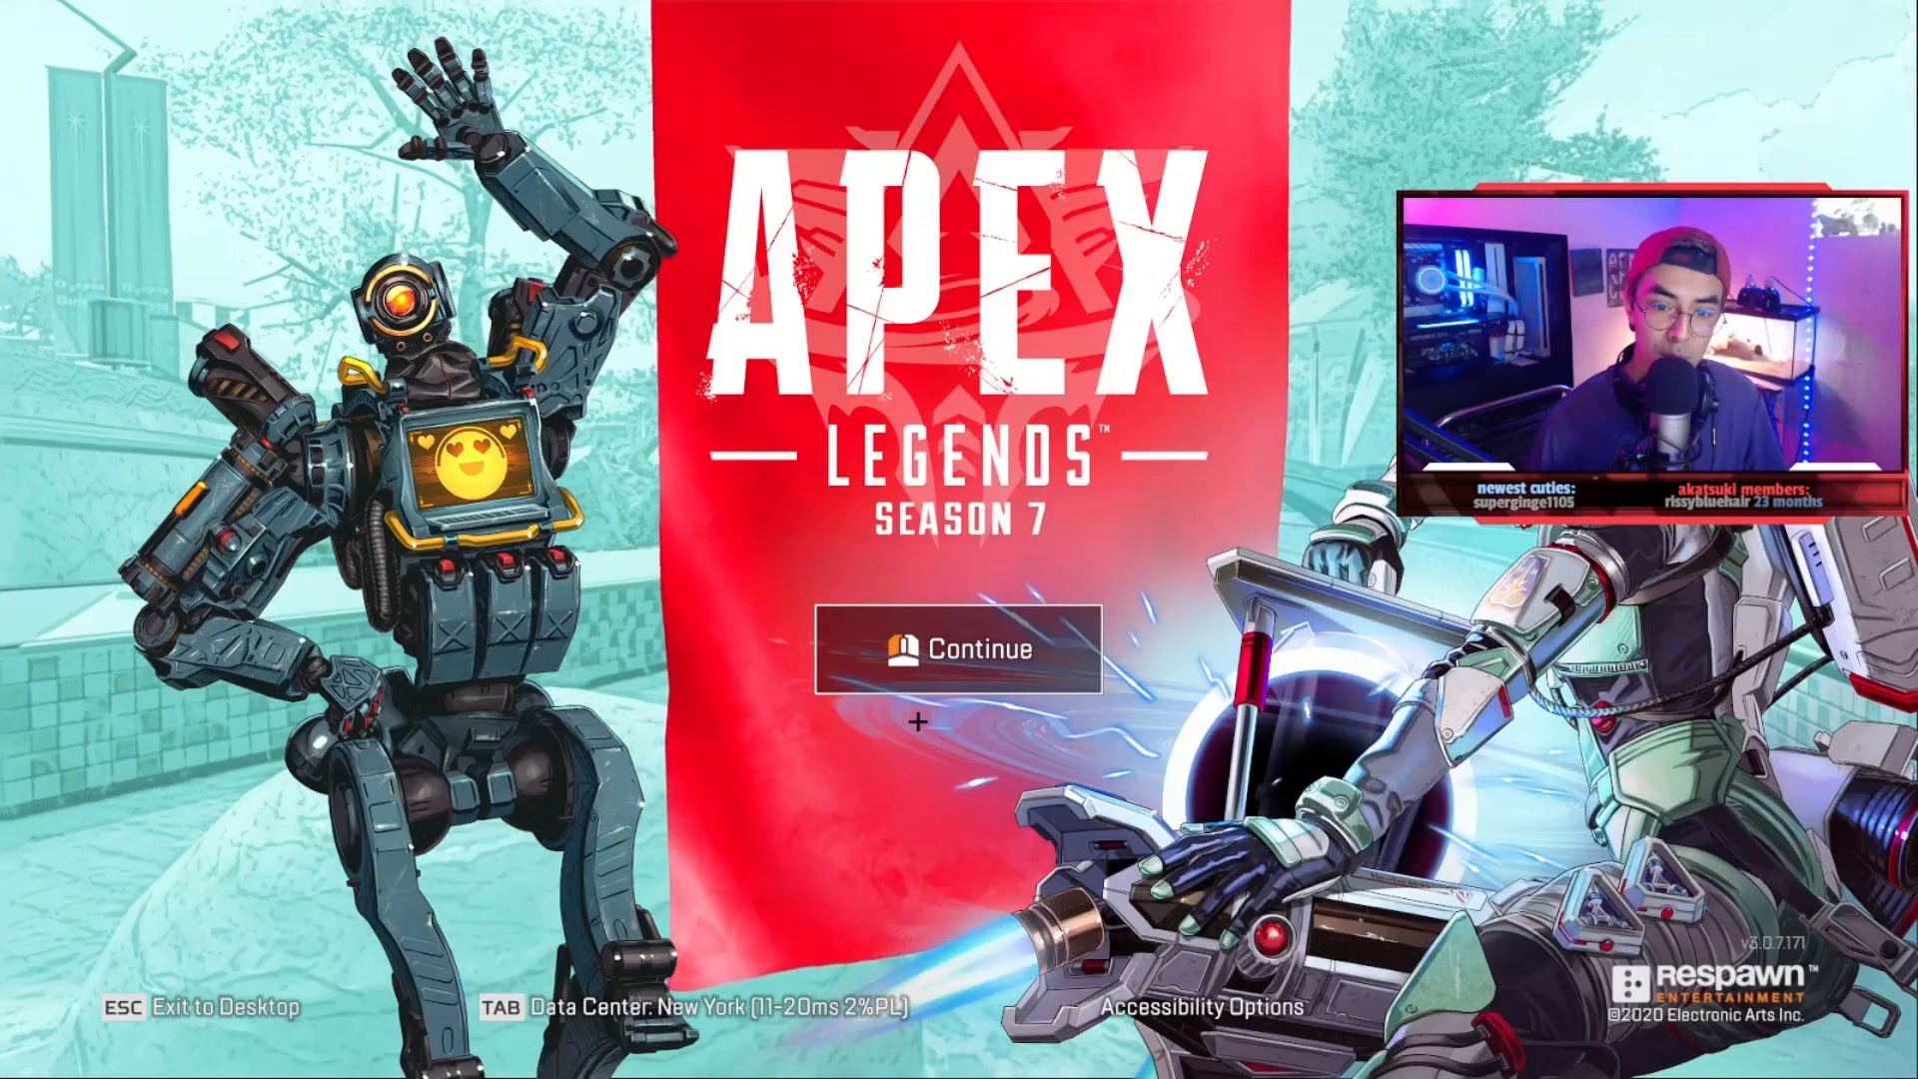
click(957, 647)
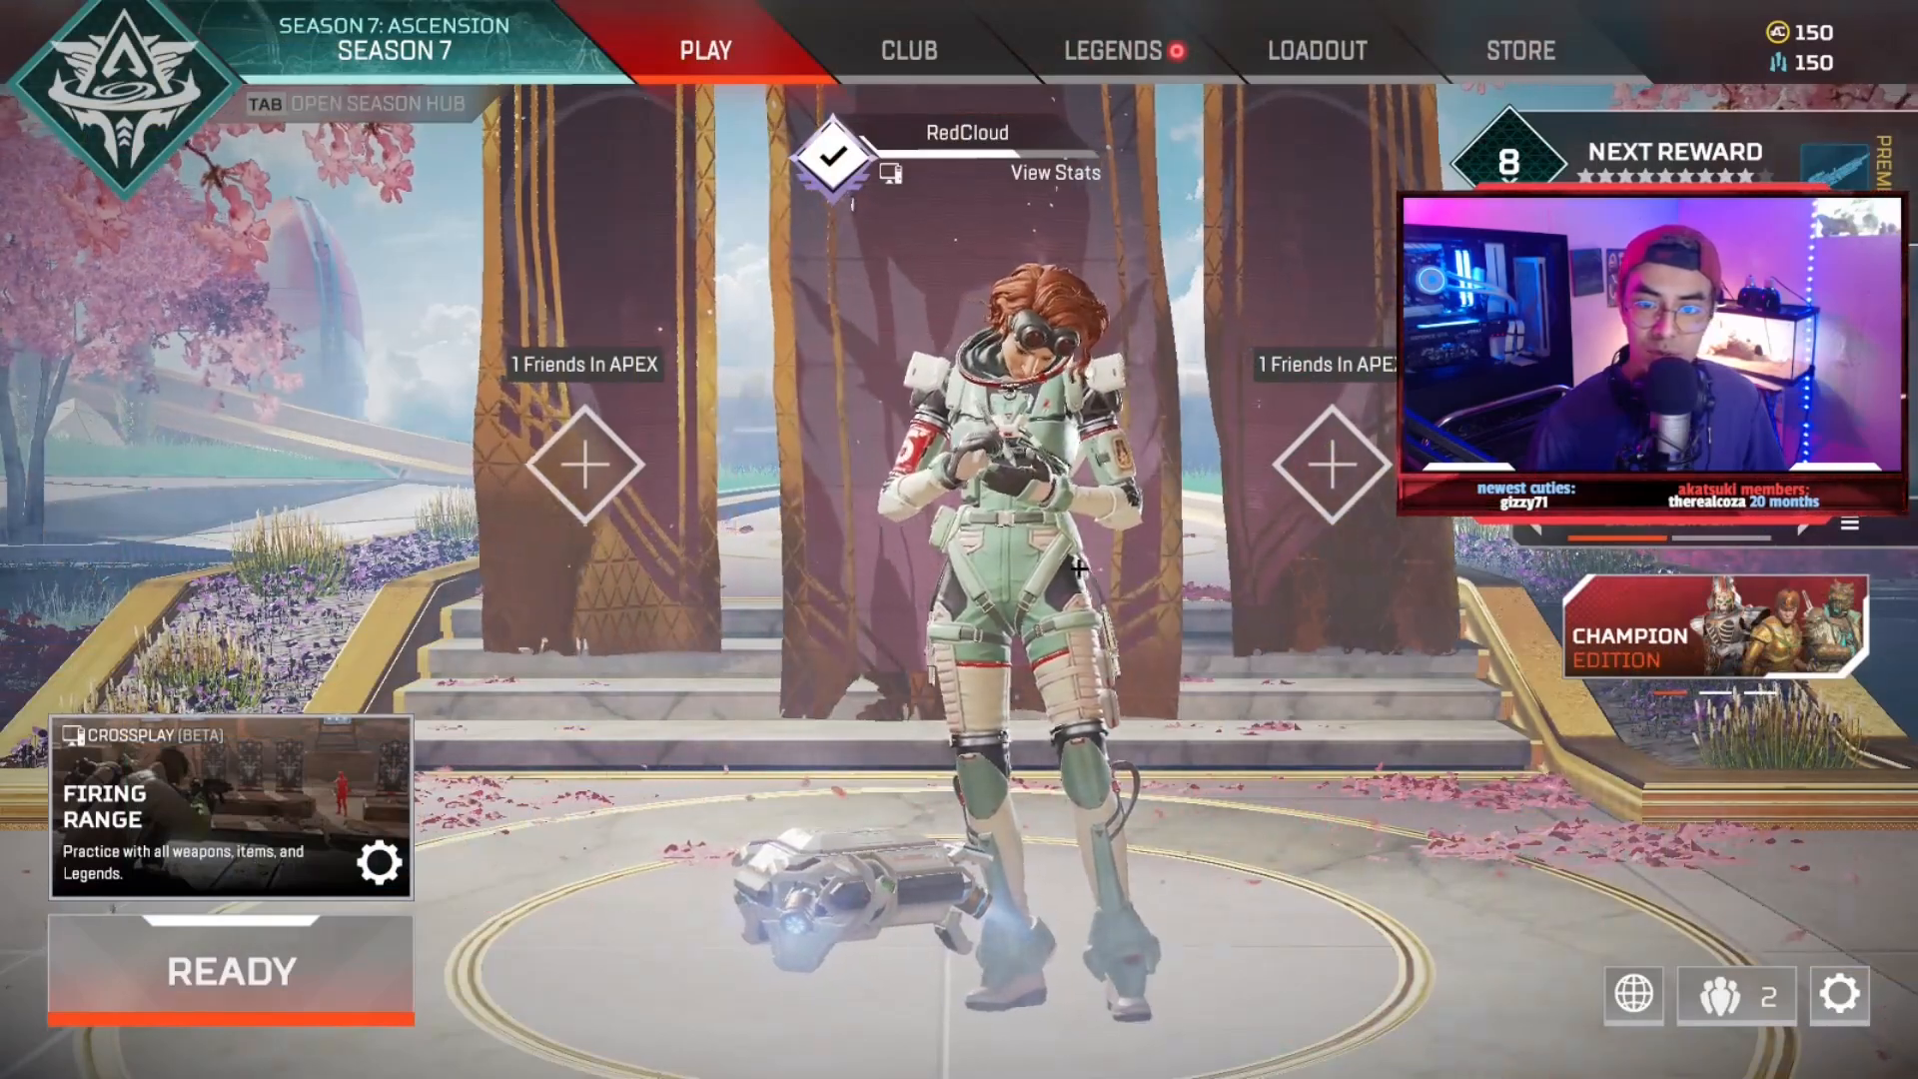
key(Escape)
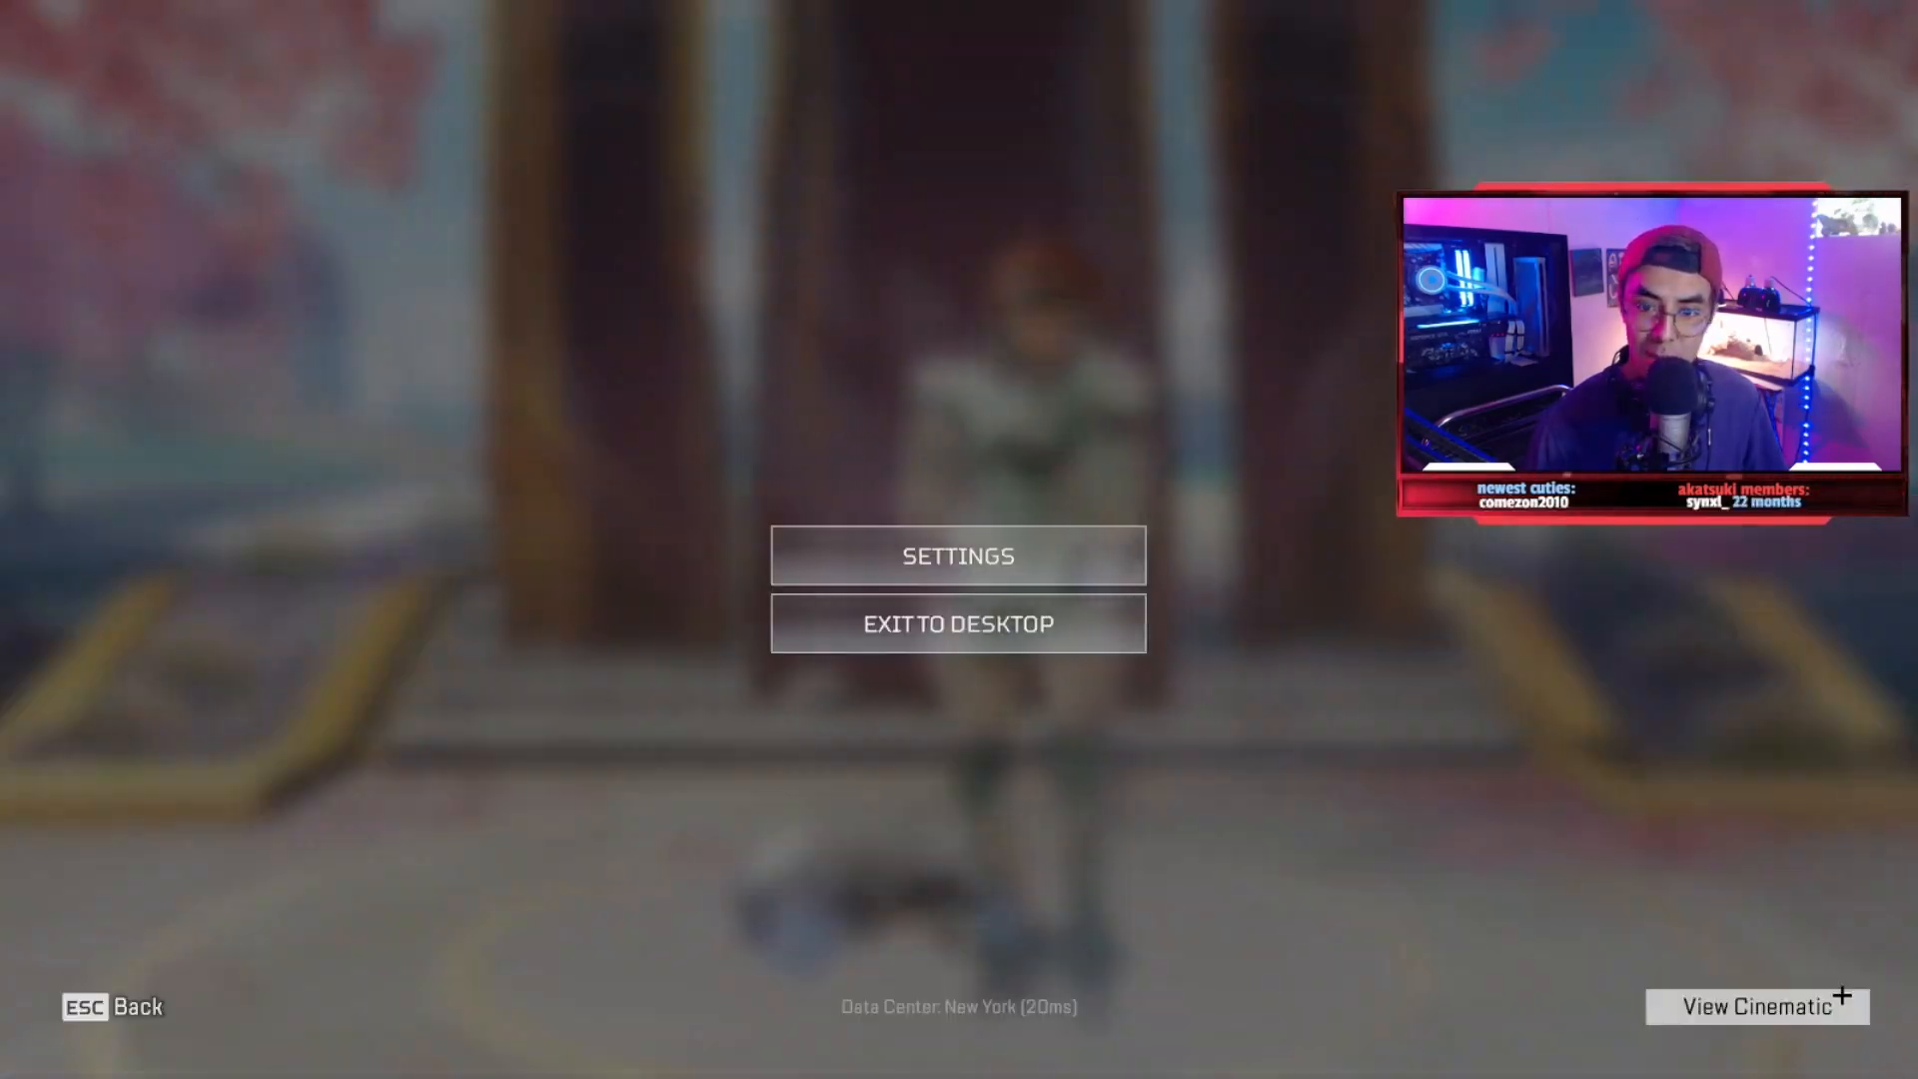
- Enter Settings and scroll through the Gameplay tab options
click(957, 555)
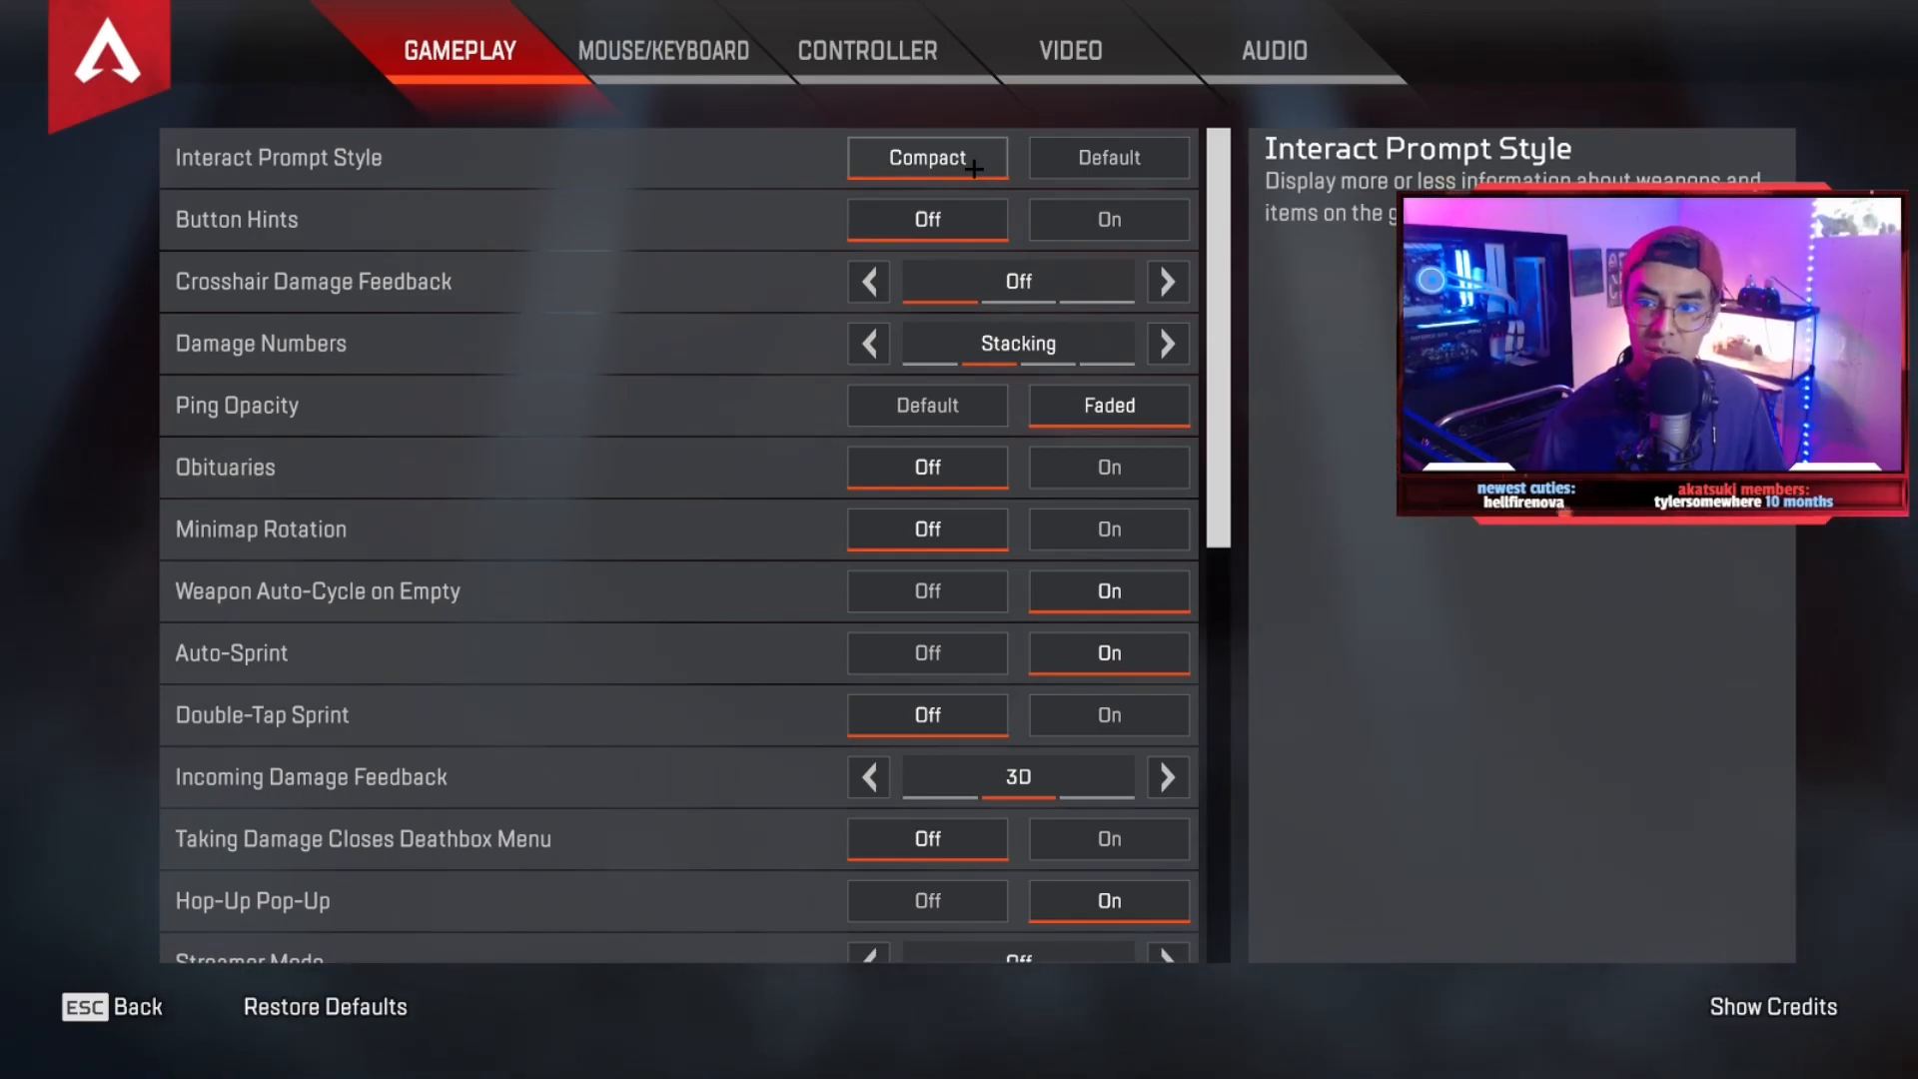
mouse_move(925, 220)
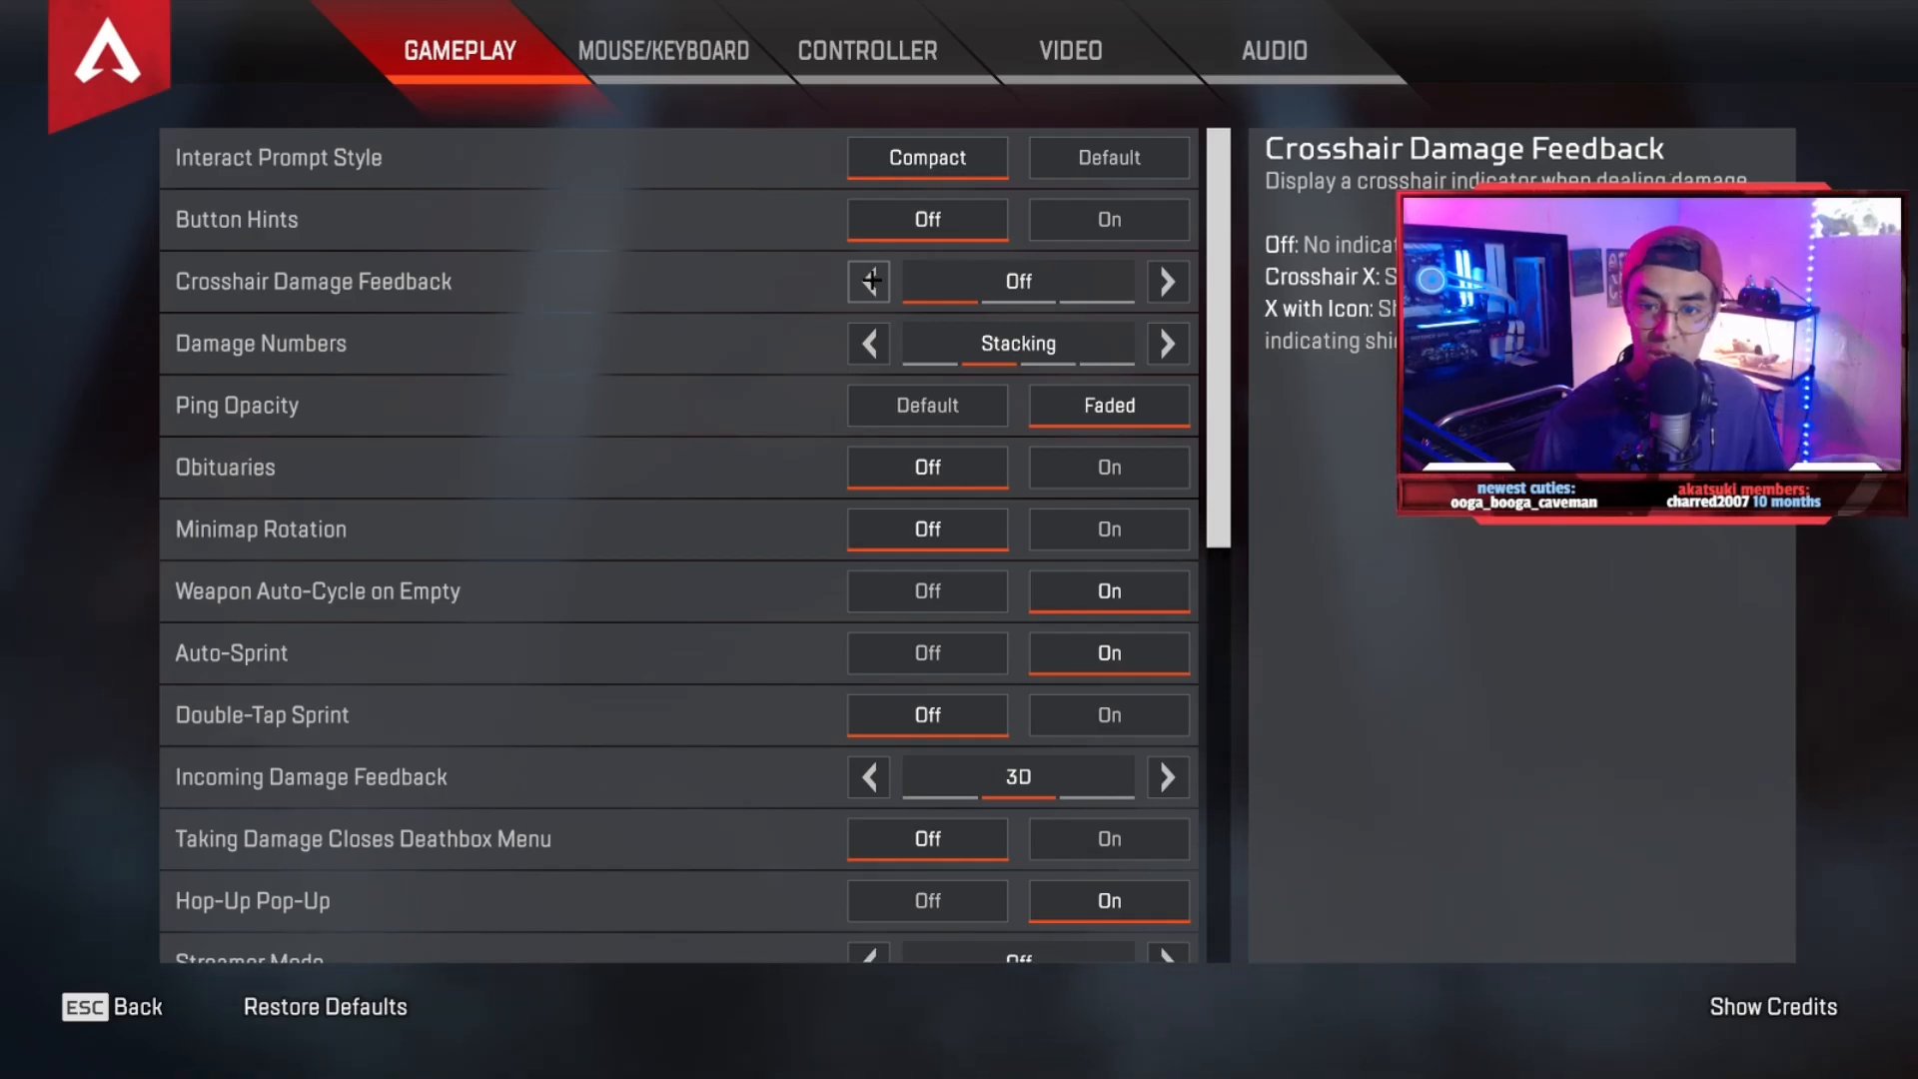
scroll(down, 3)
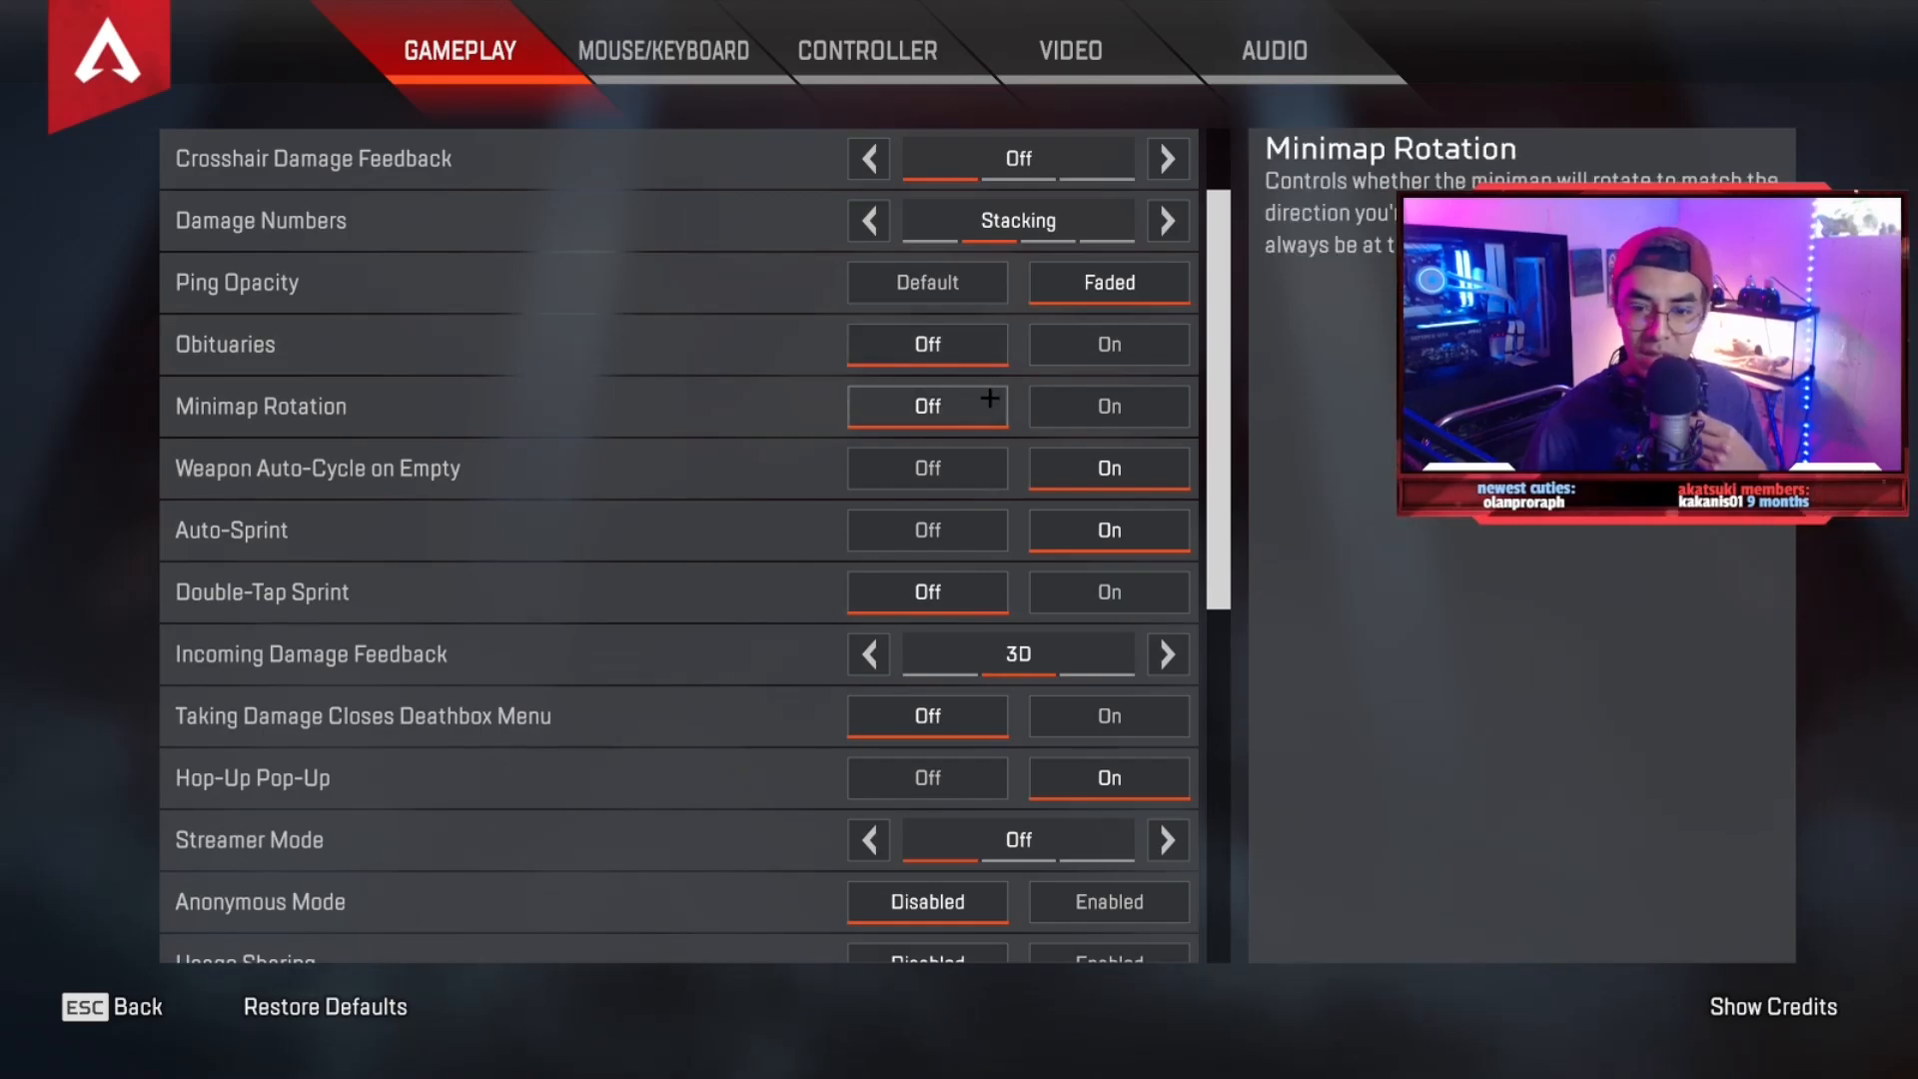
scroll(down, 3)
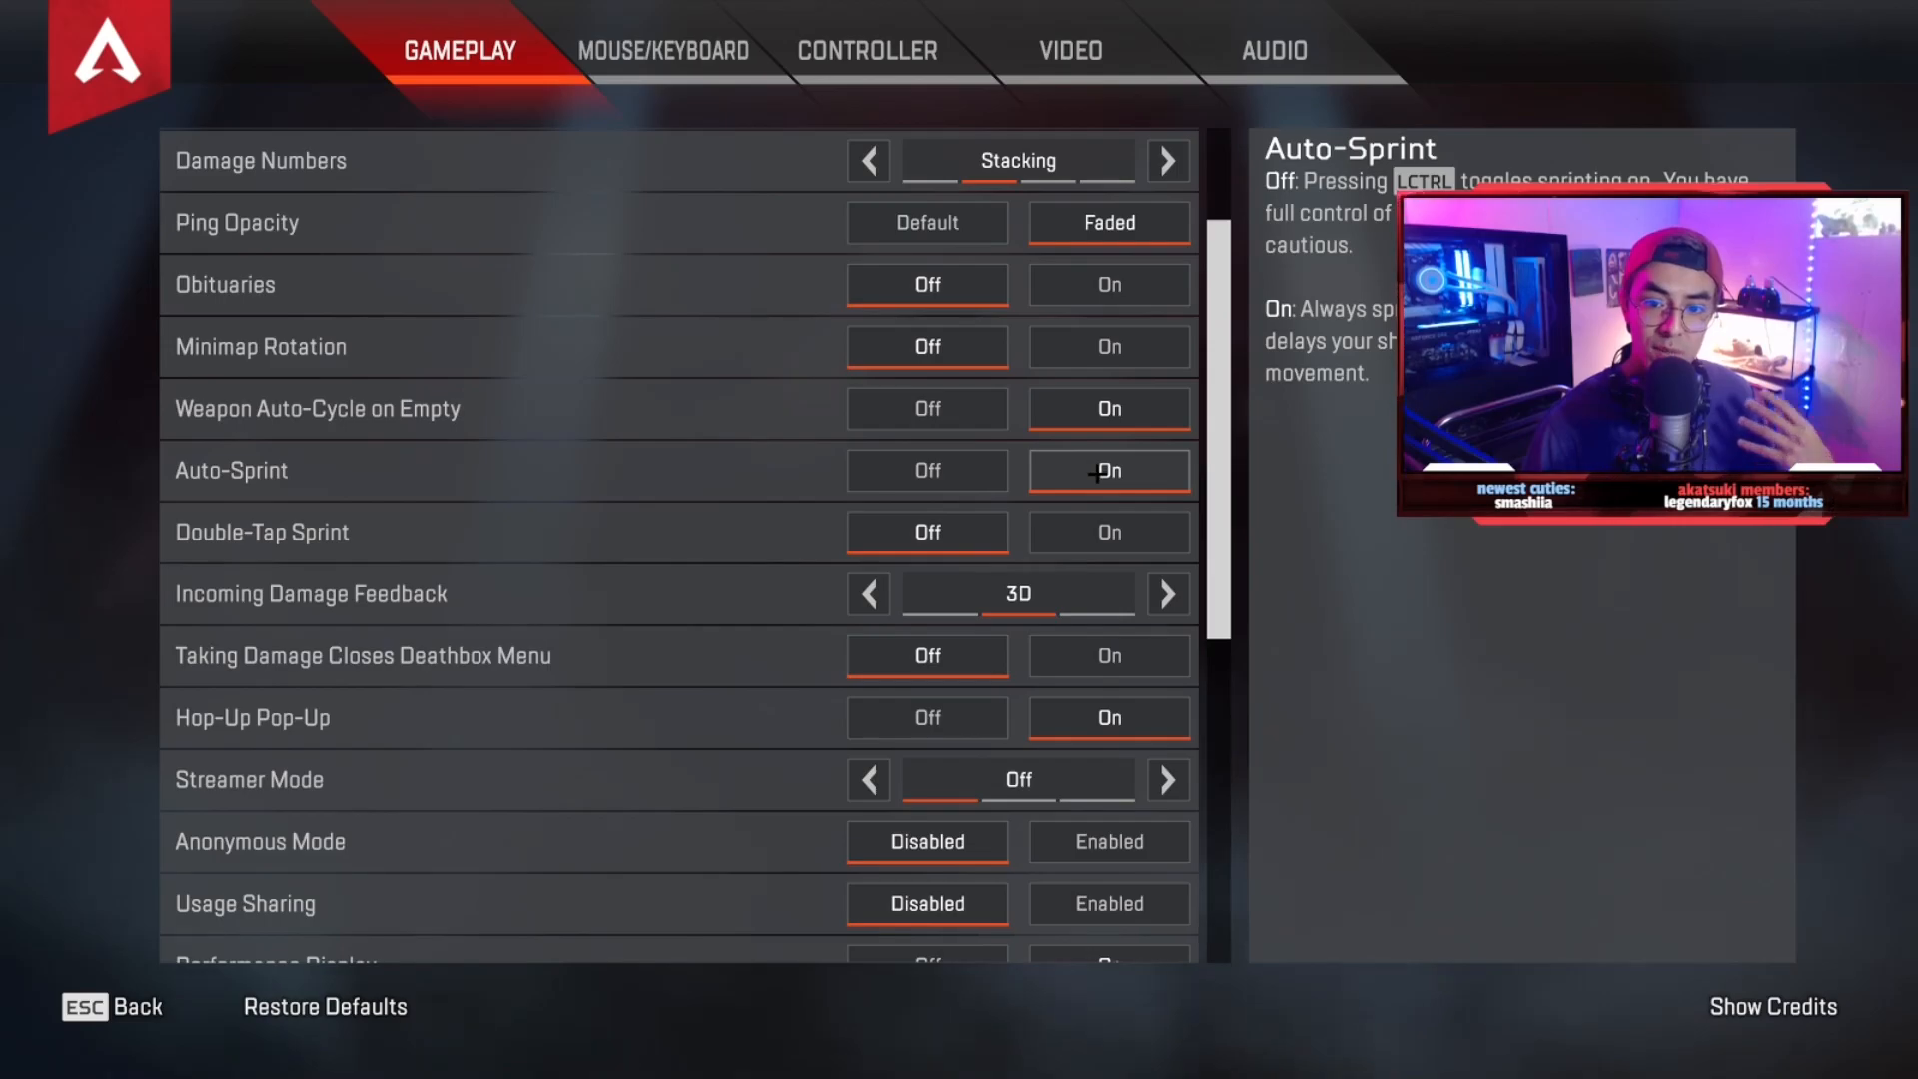
scroll(down, 3)
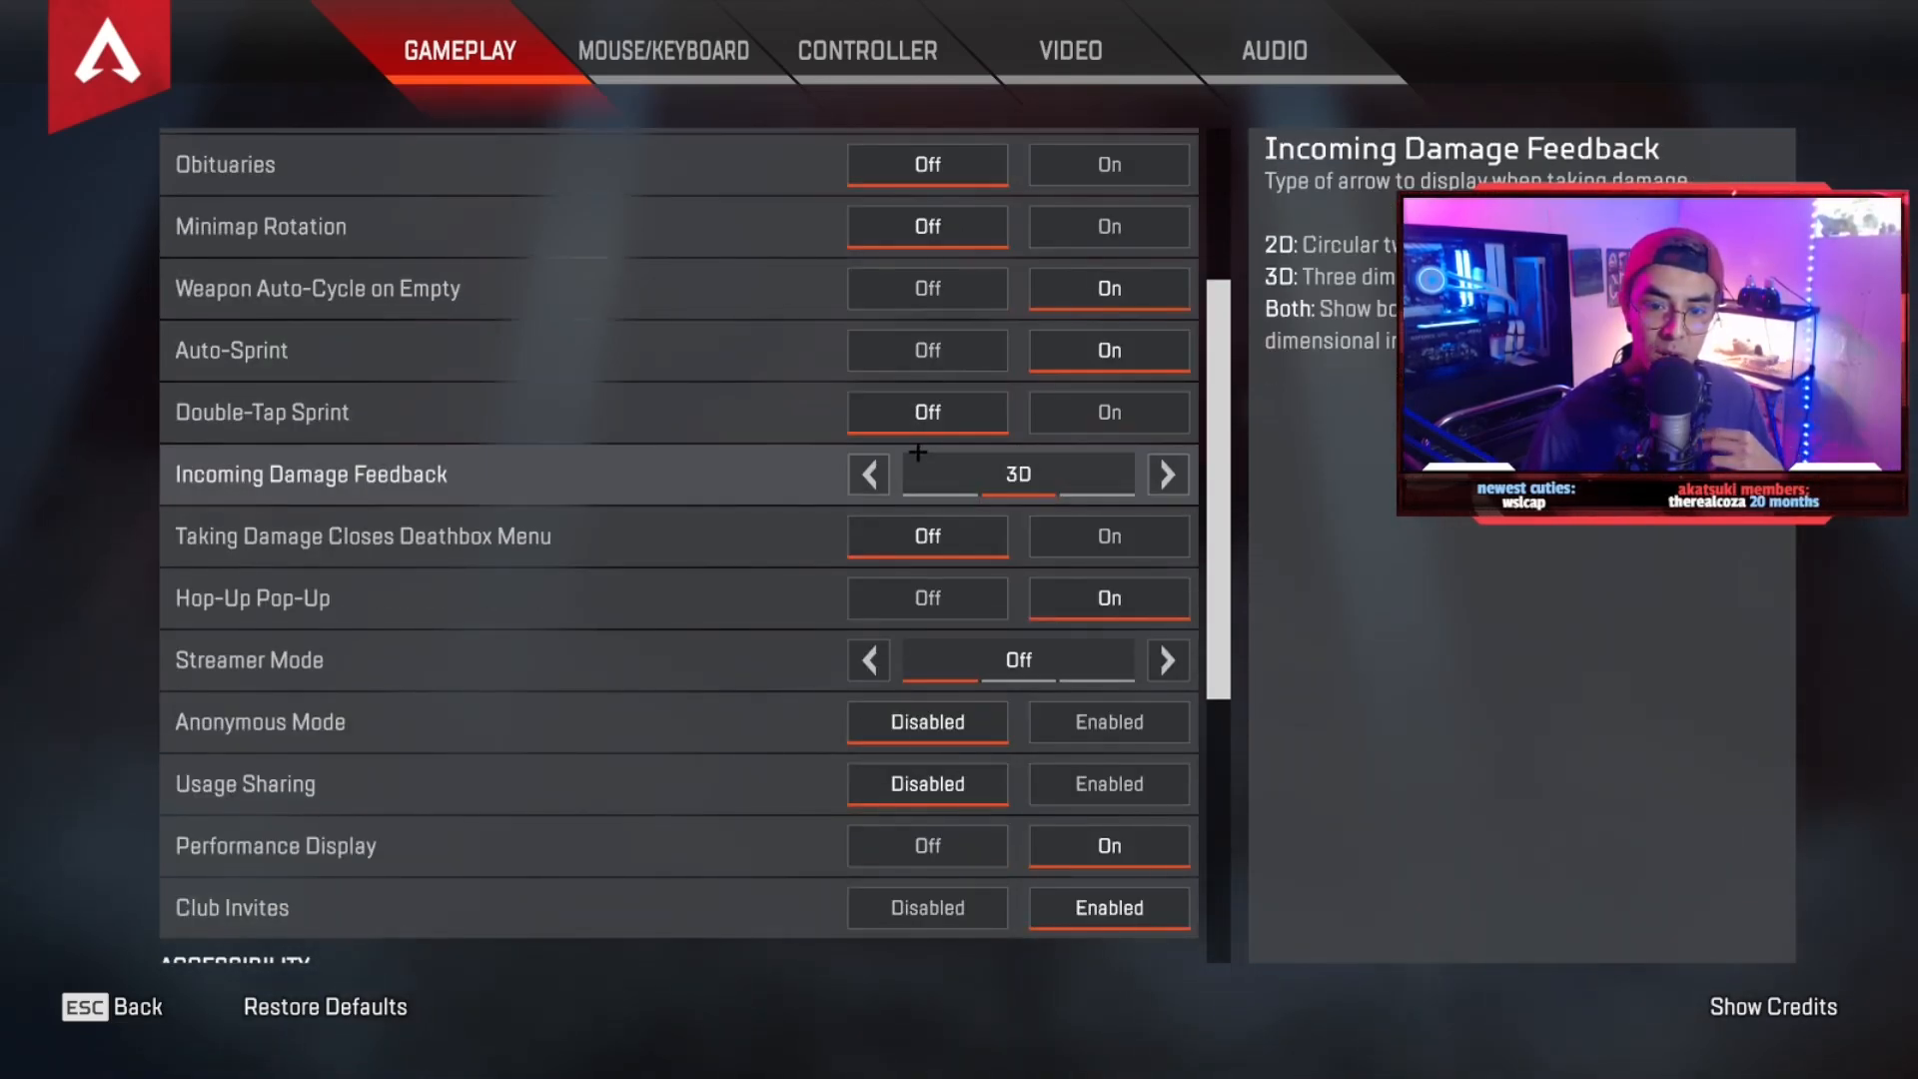
scroll(down, 3)
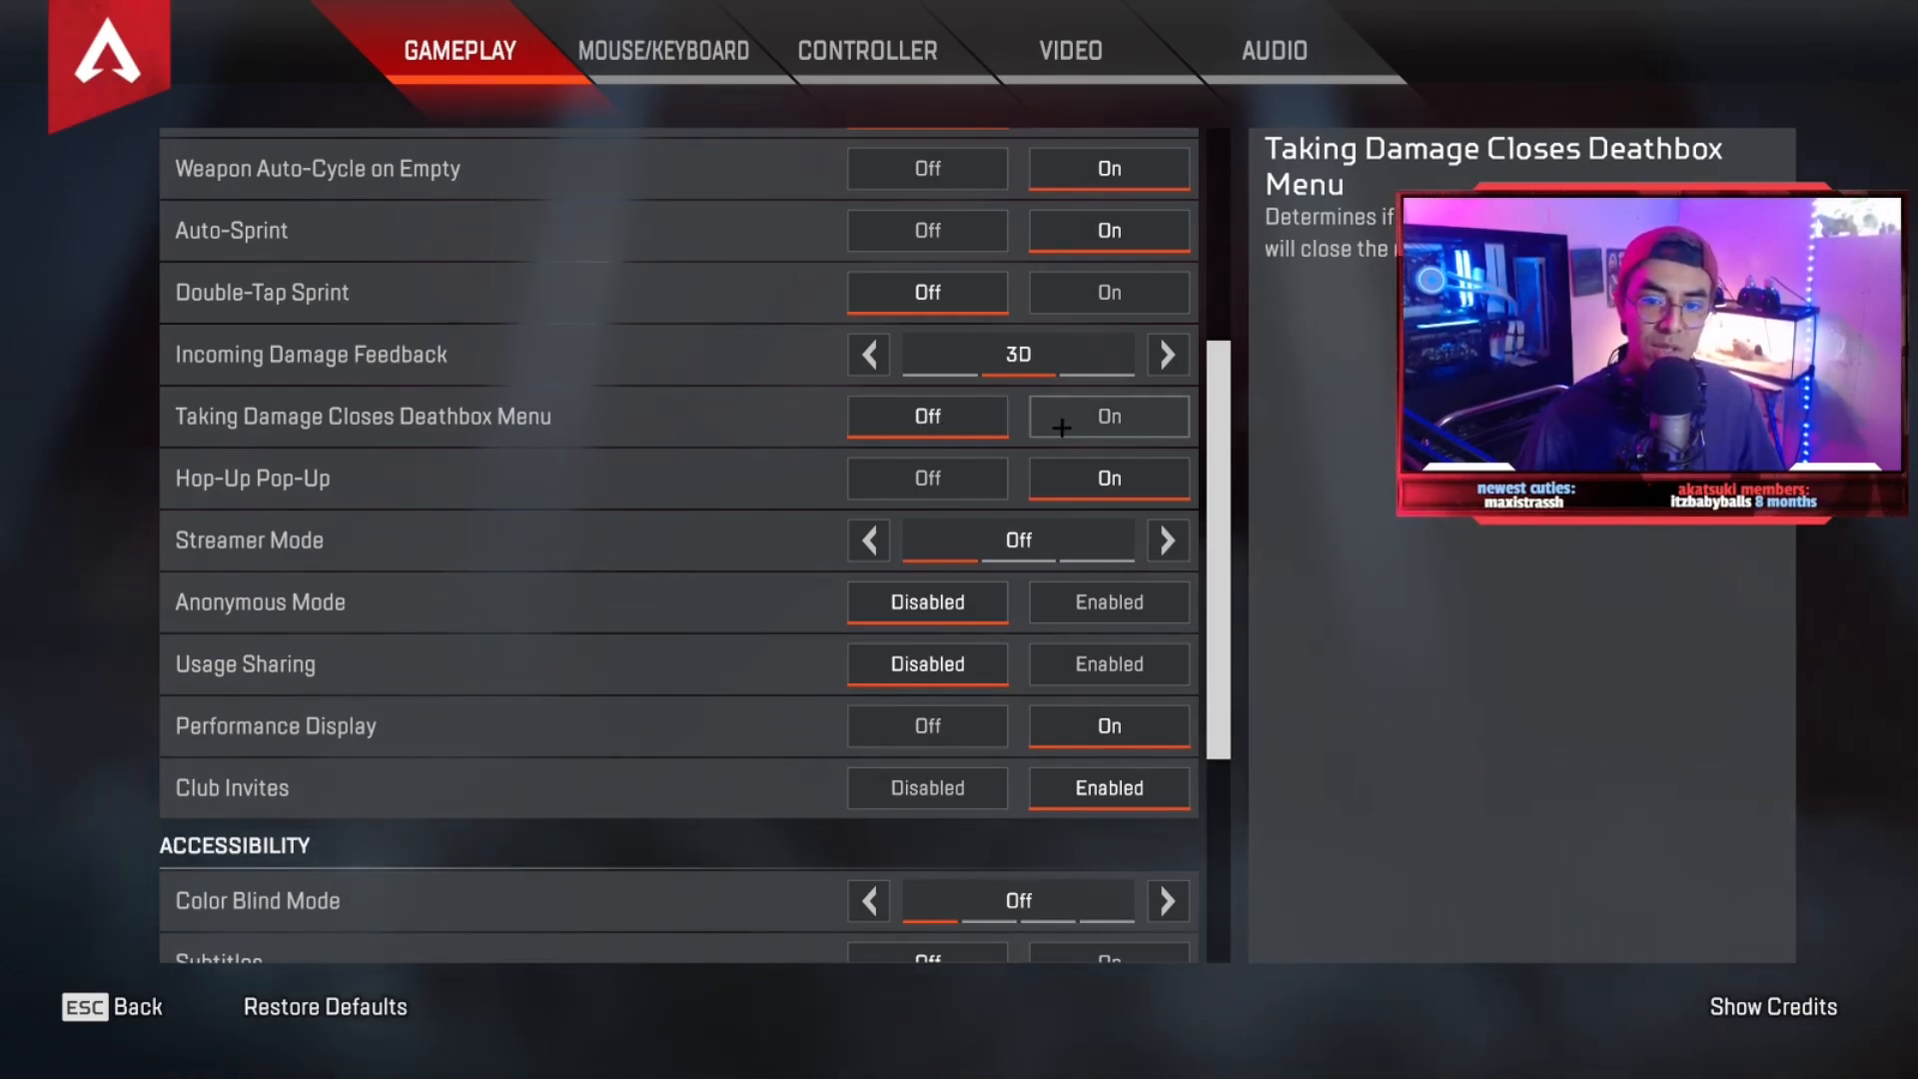
click(925, 416)
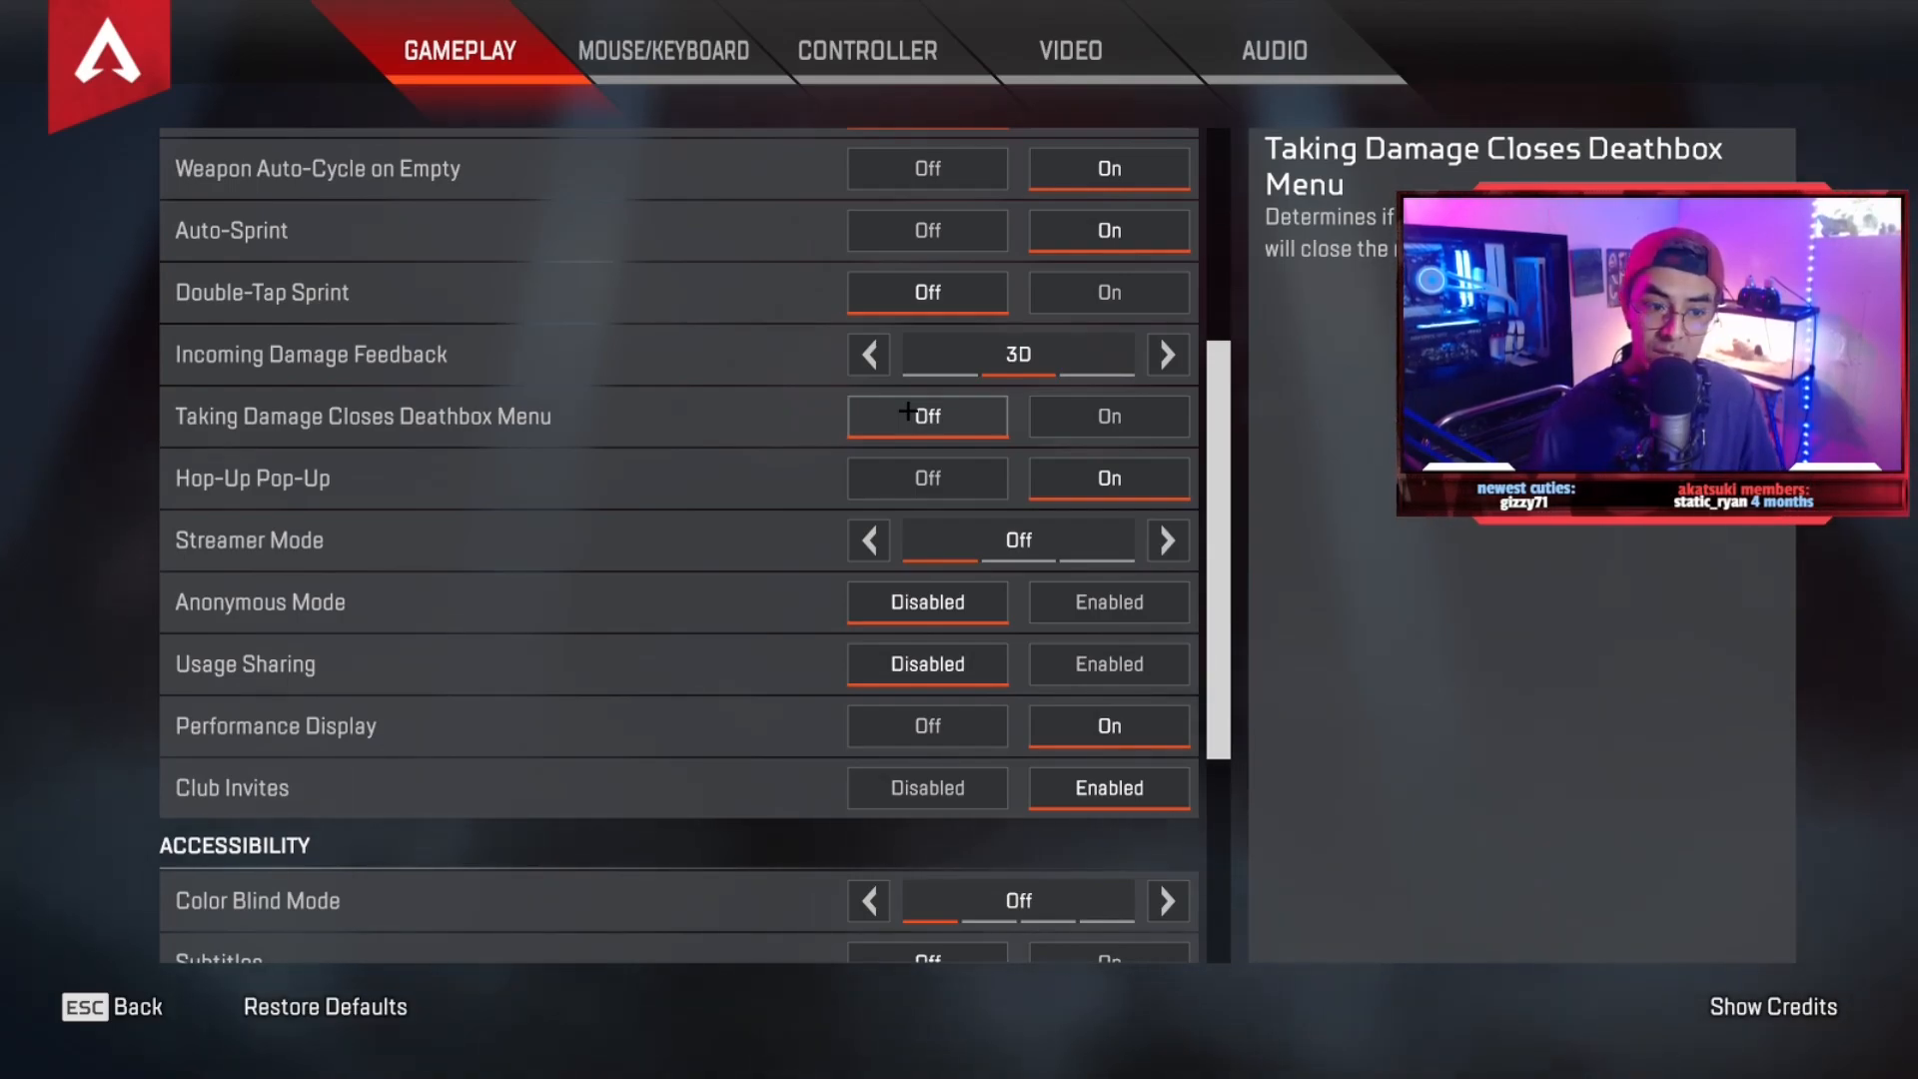
scroll(down, 3)
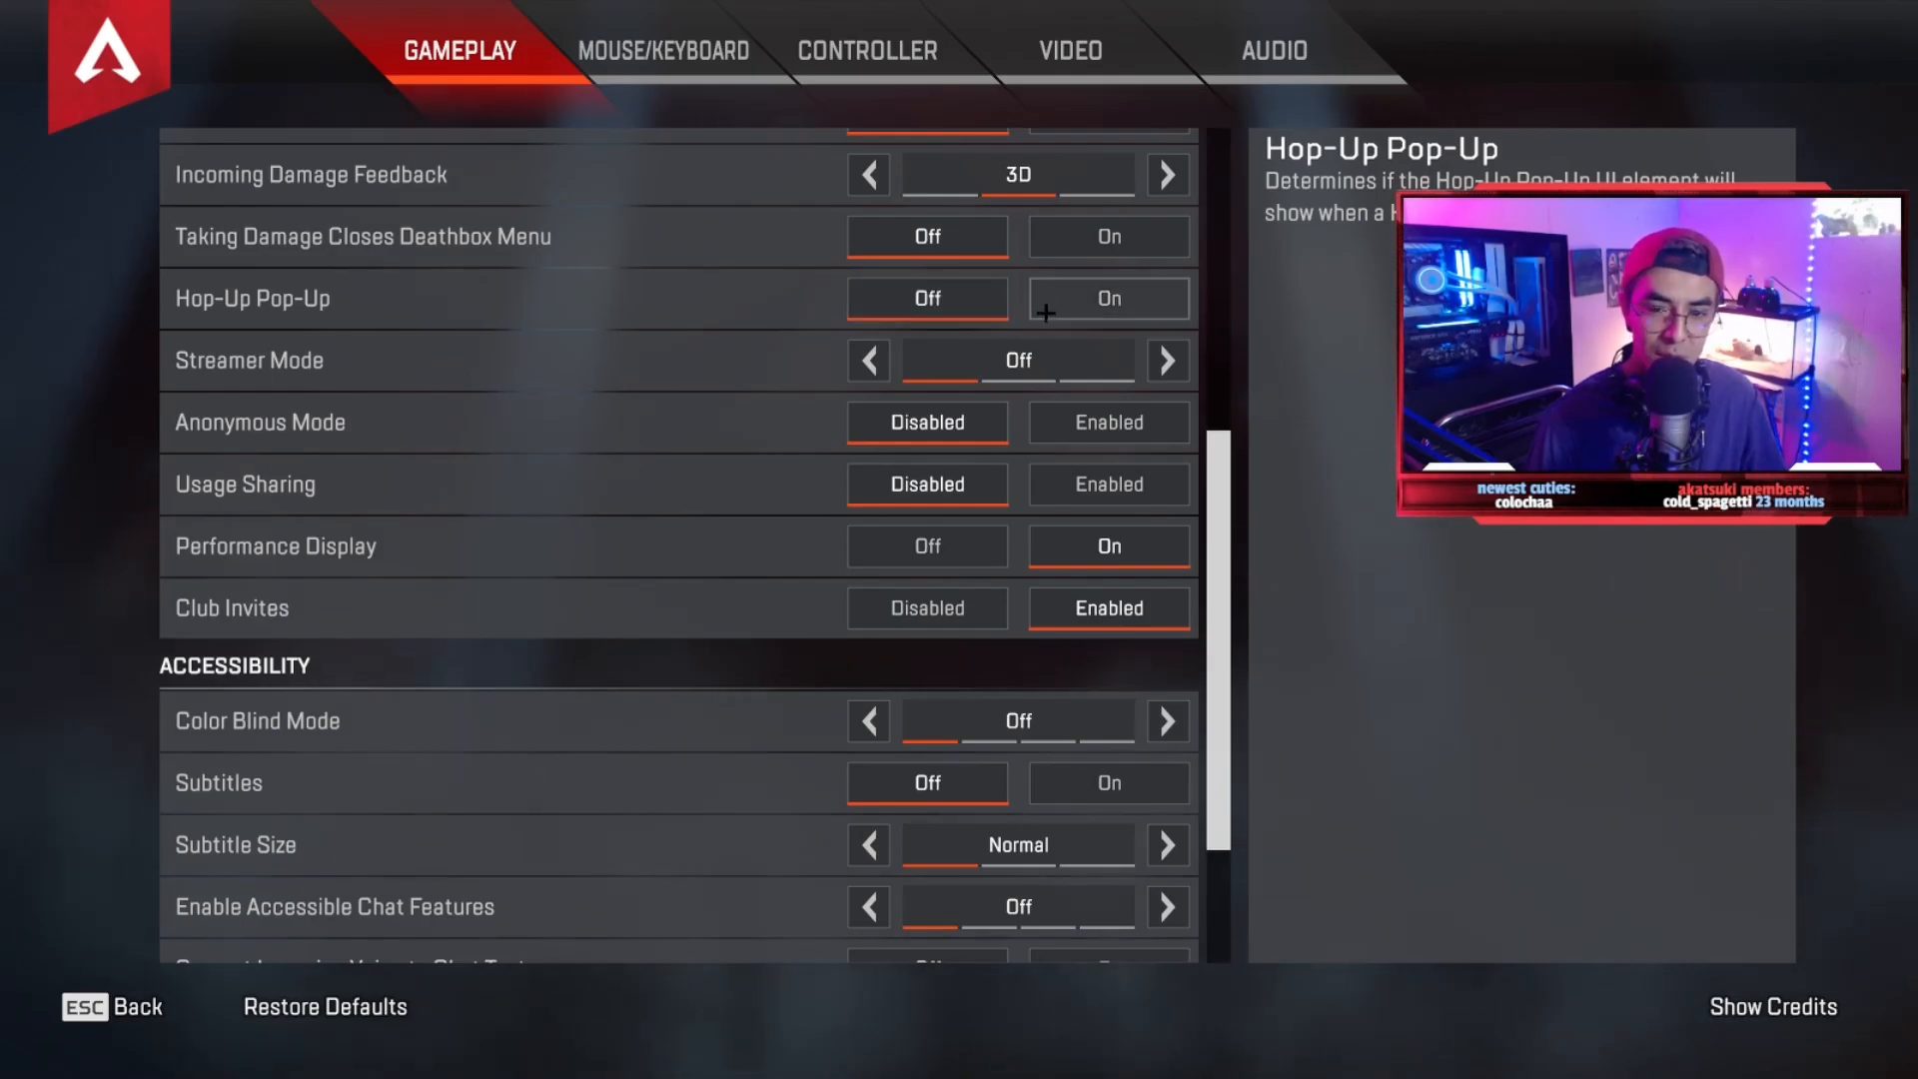
mouse_move(927, 484)
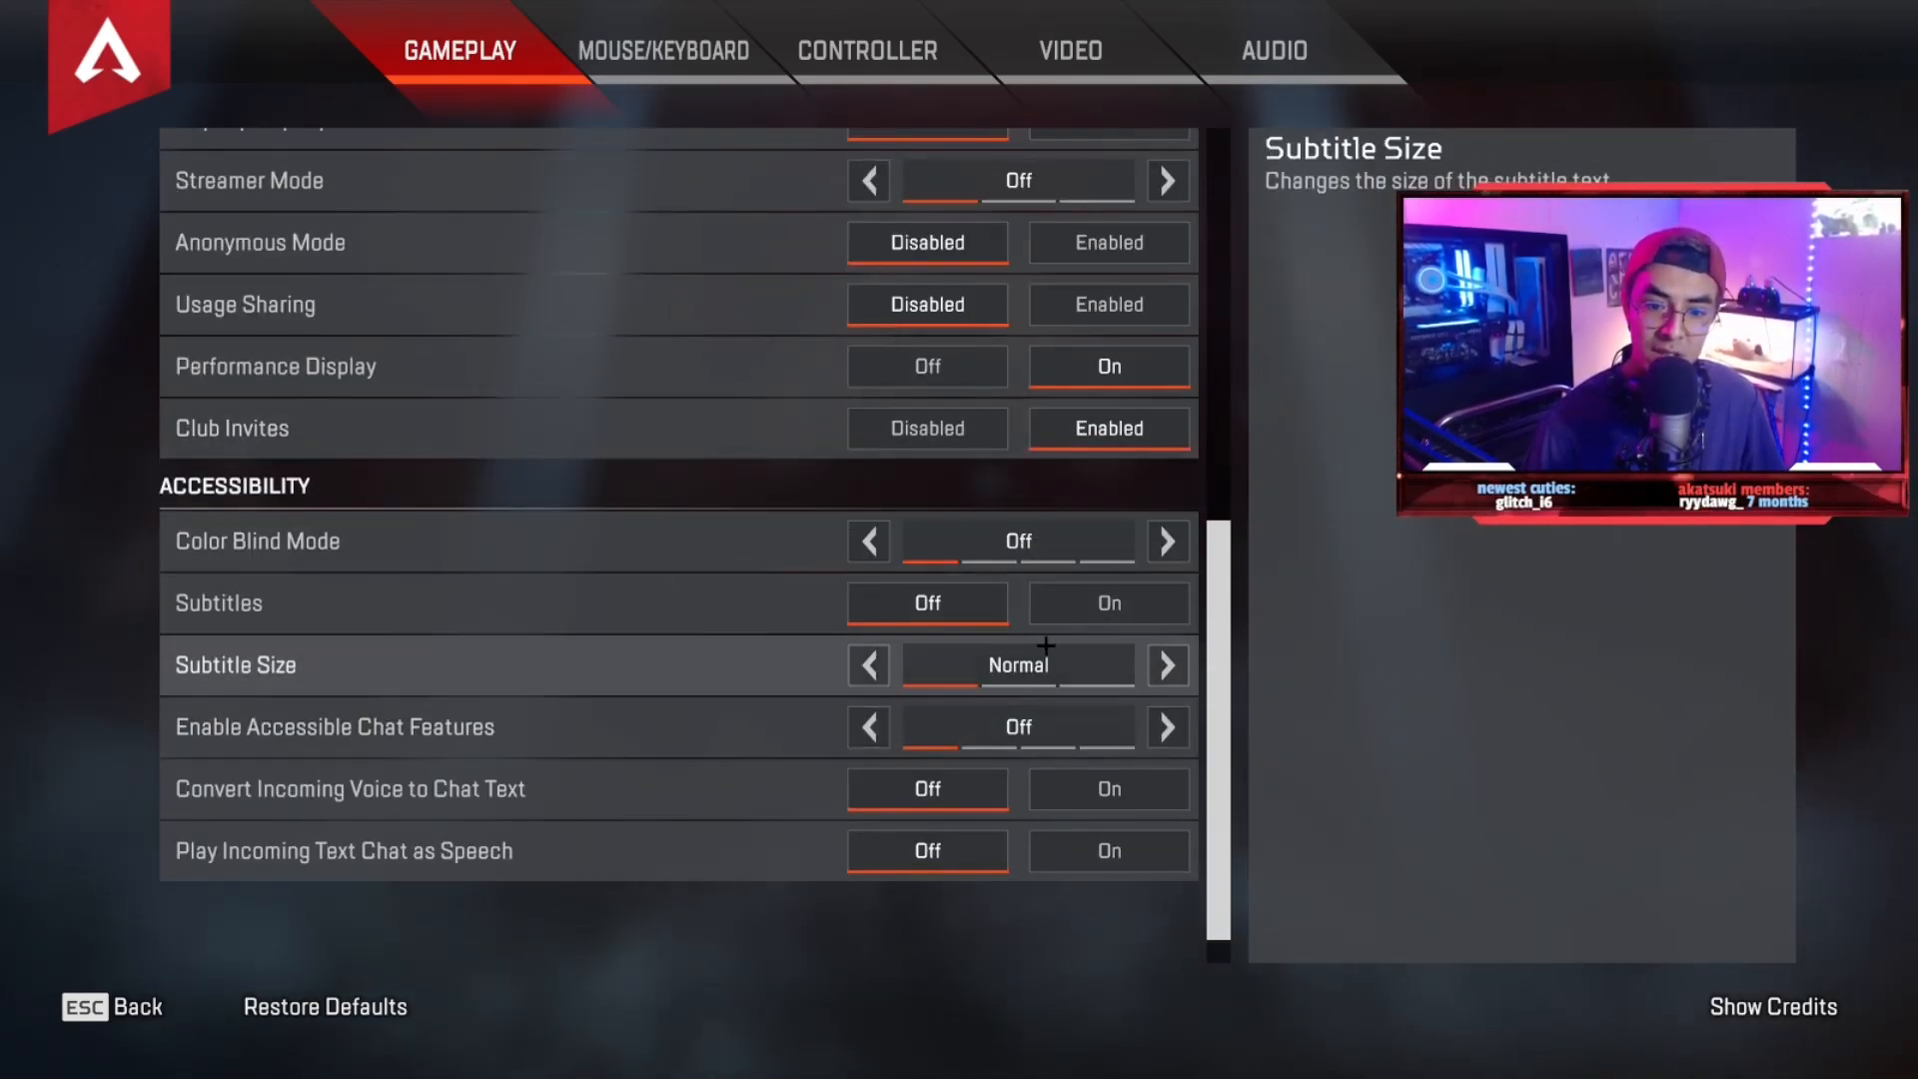
click(1067, 50)
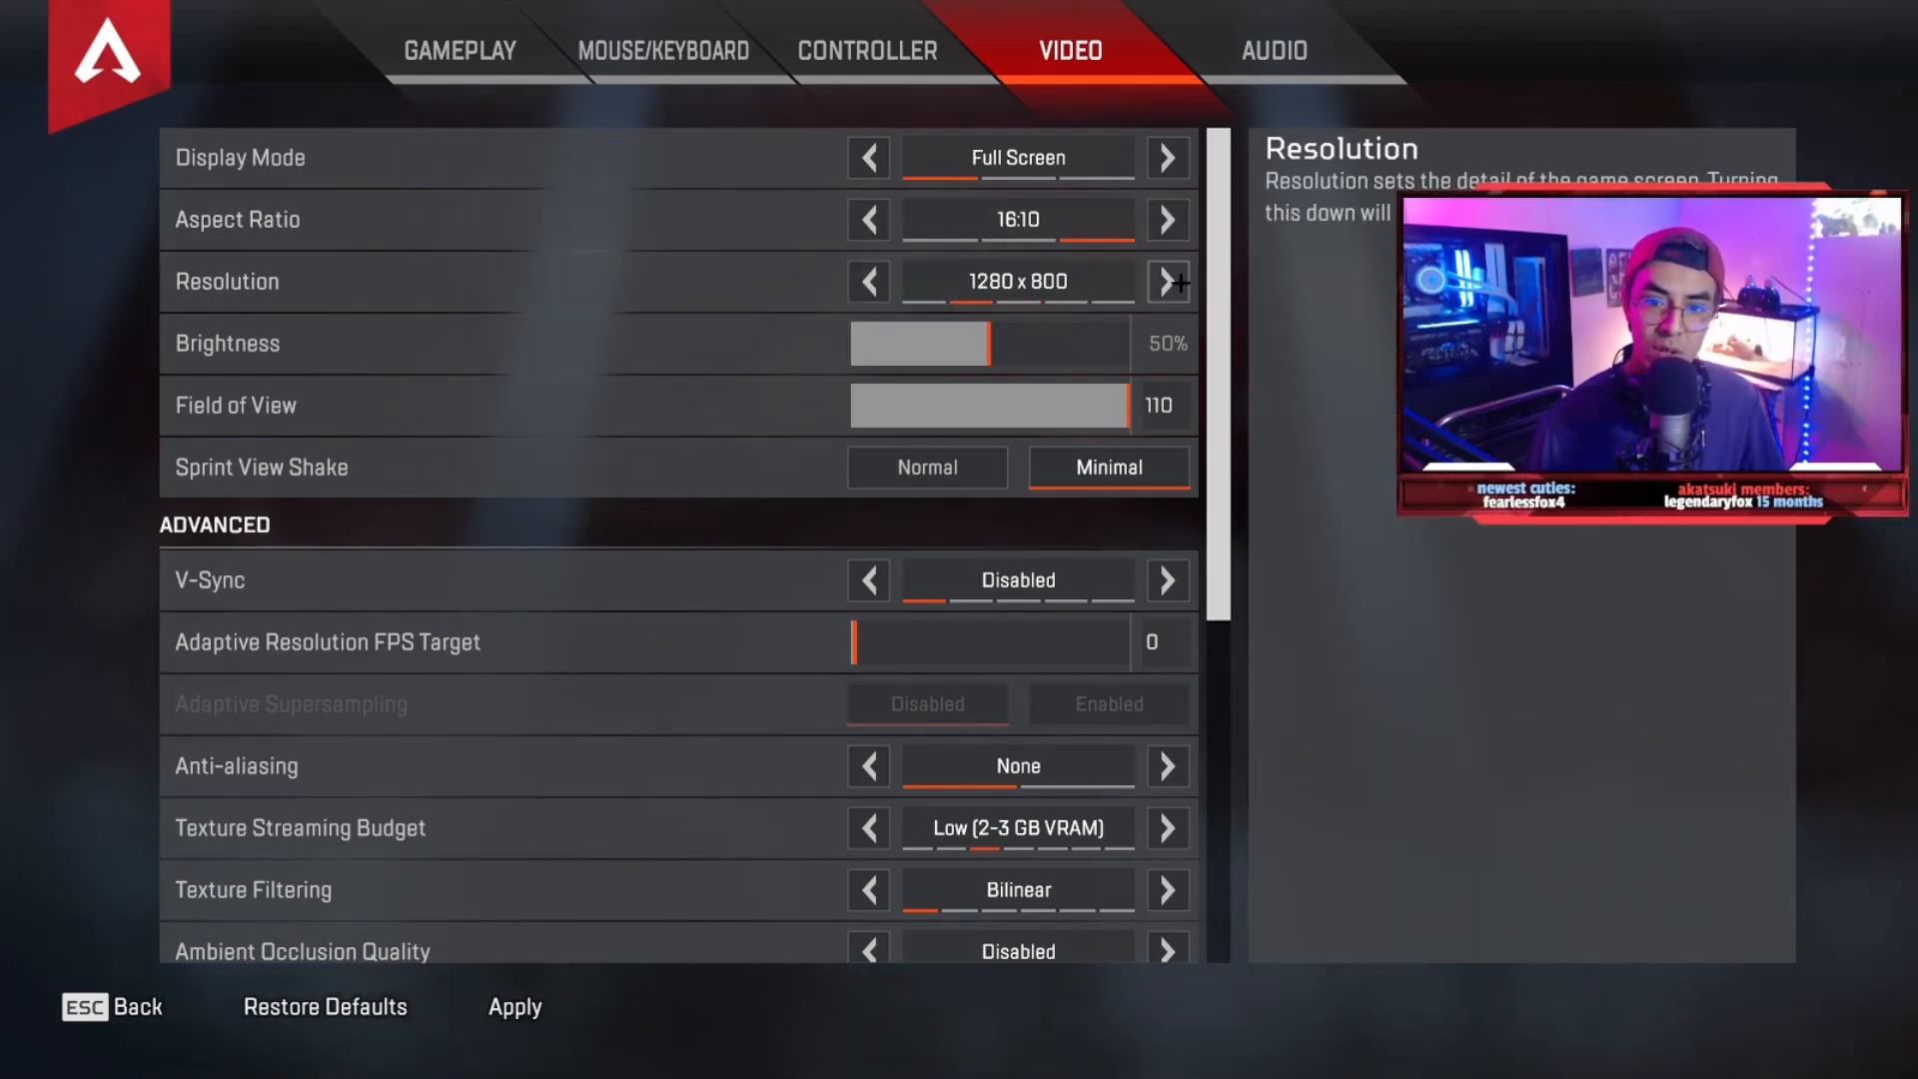
click(869, 220)
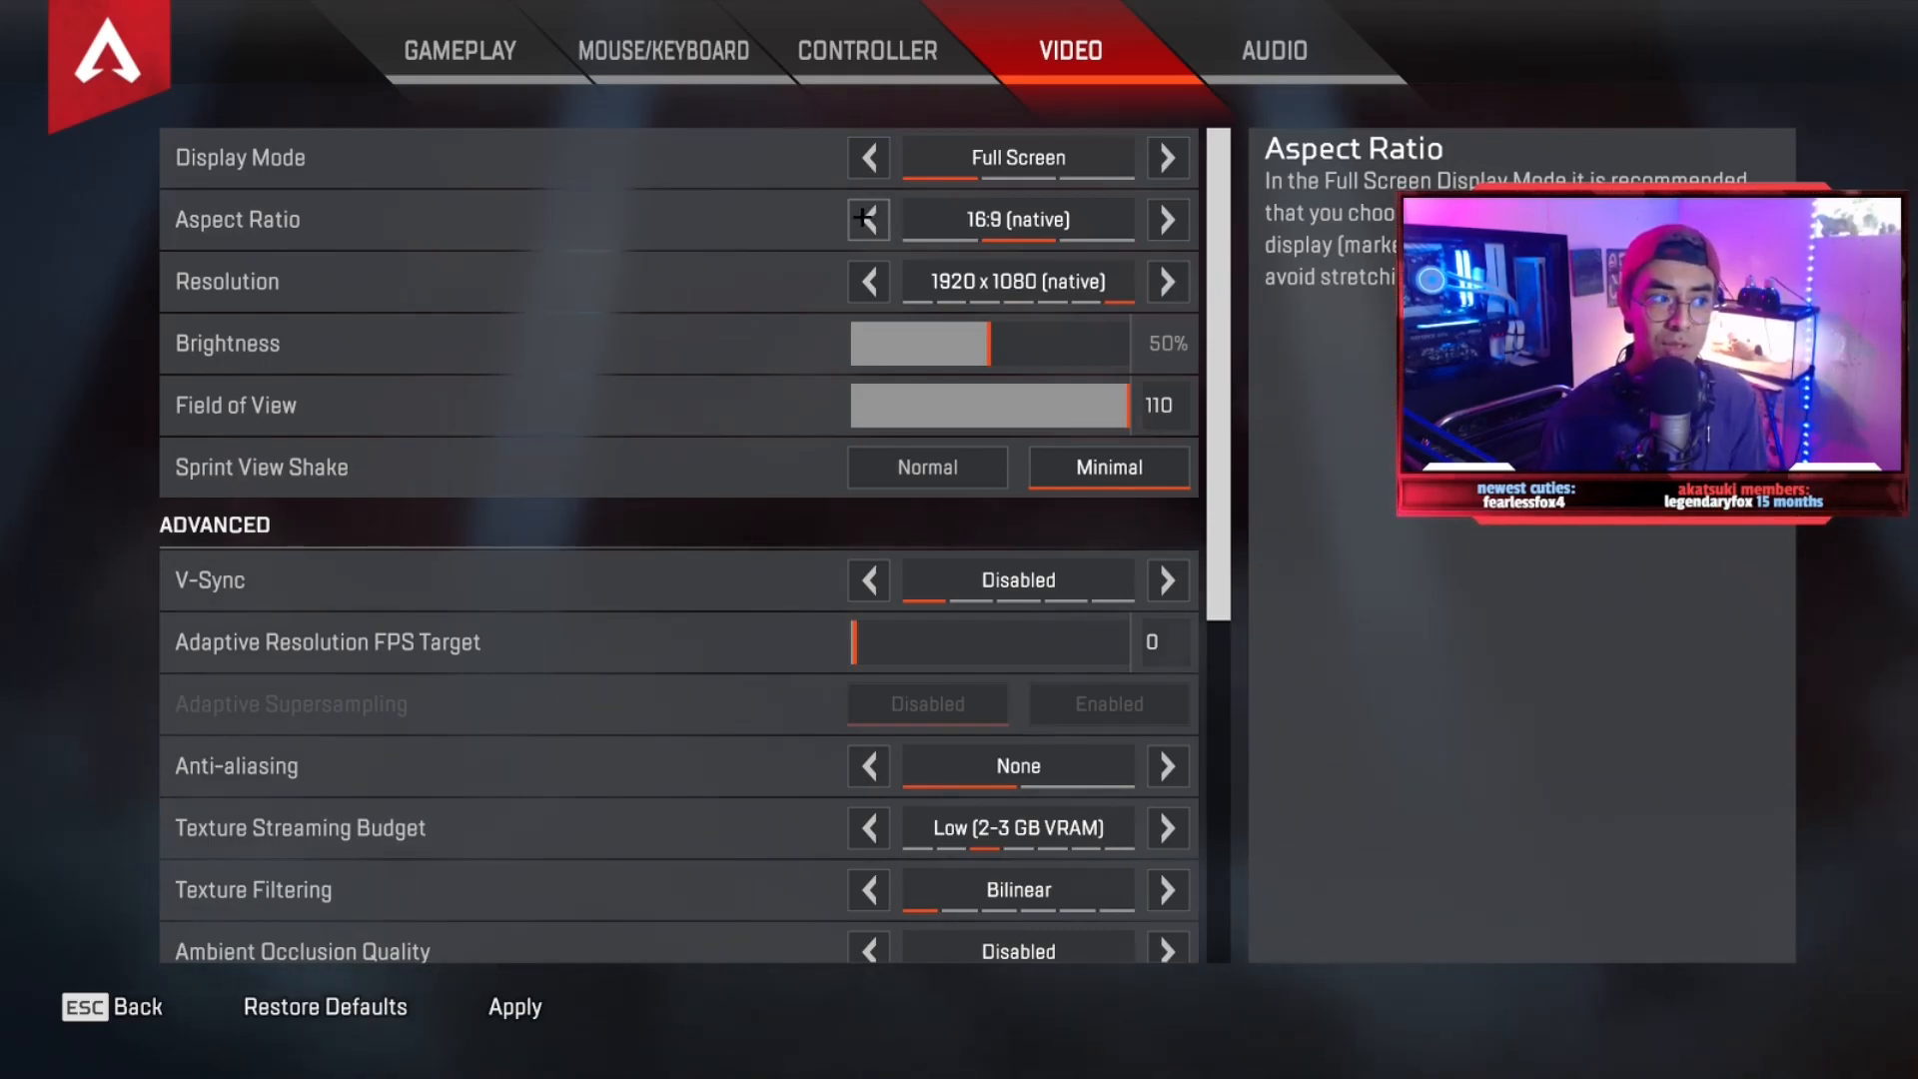
mouse_move(869, 281)
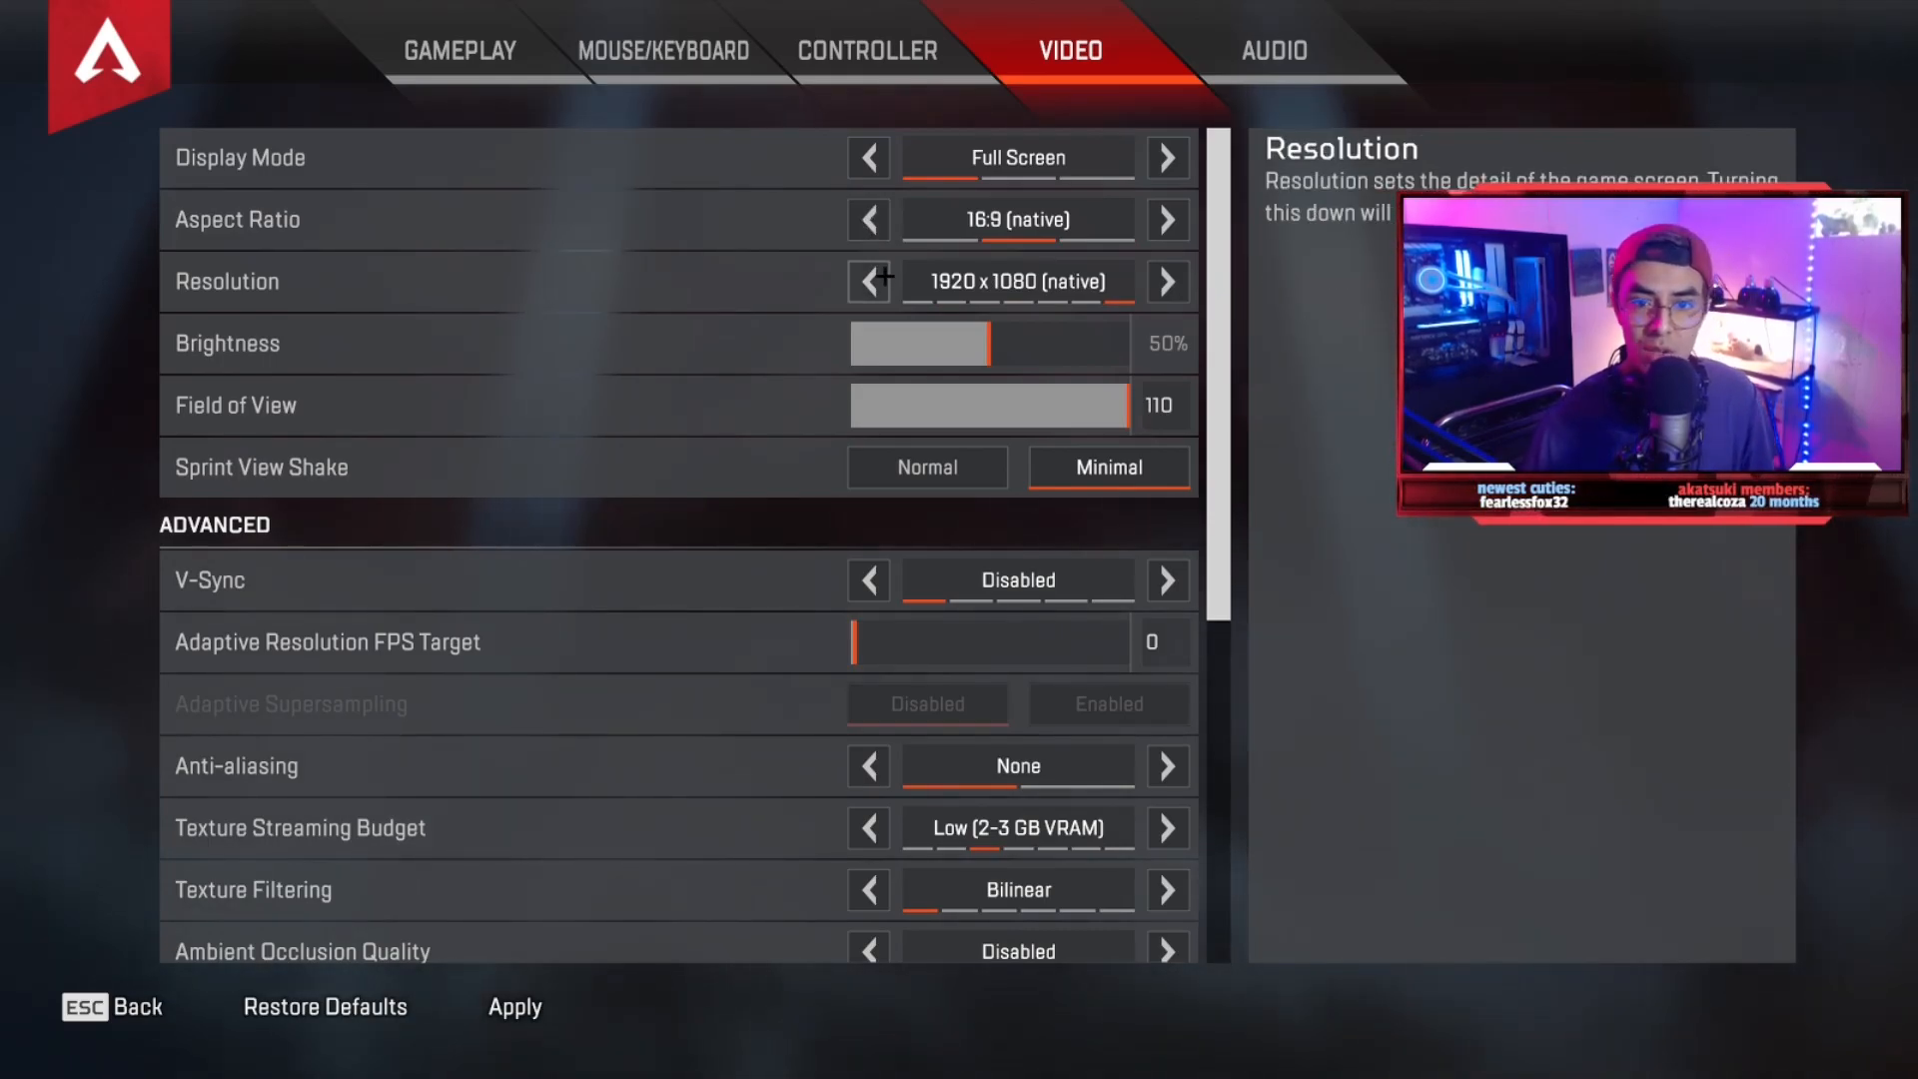
click(867, 282)
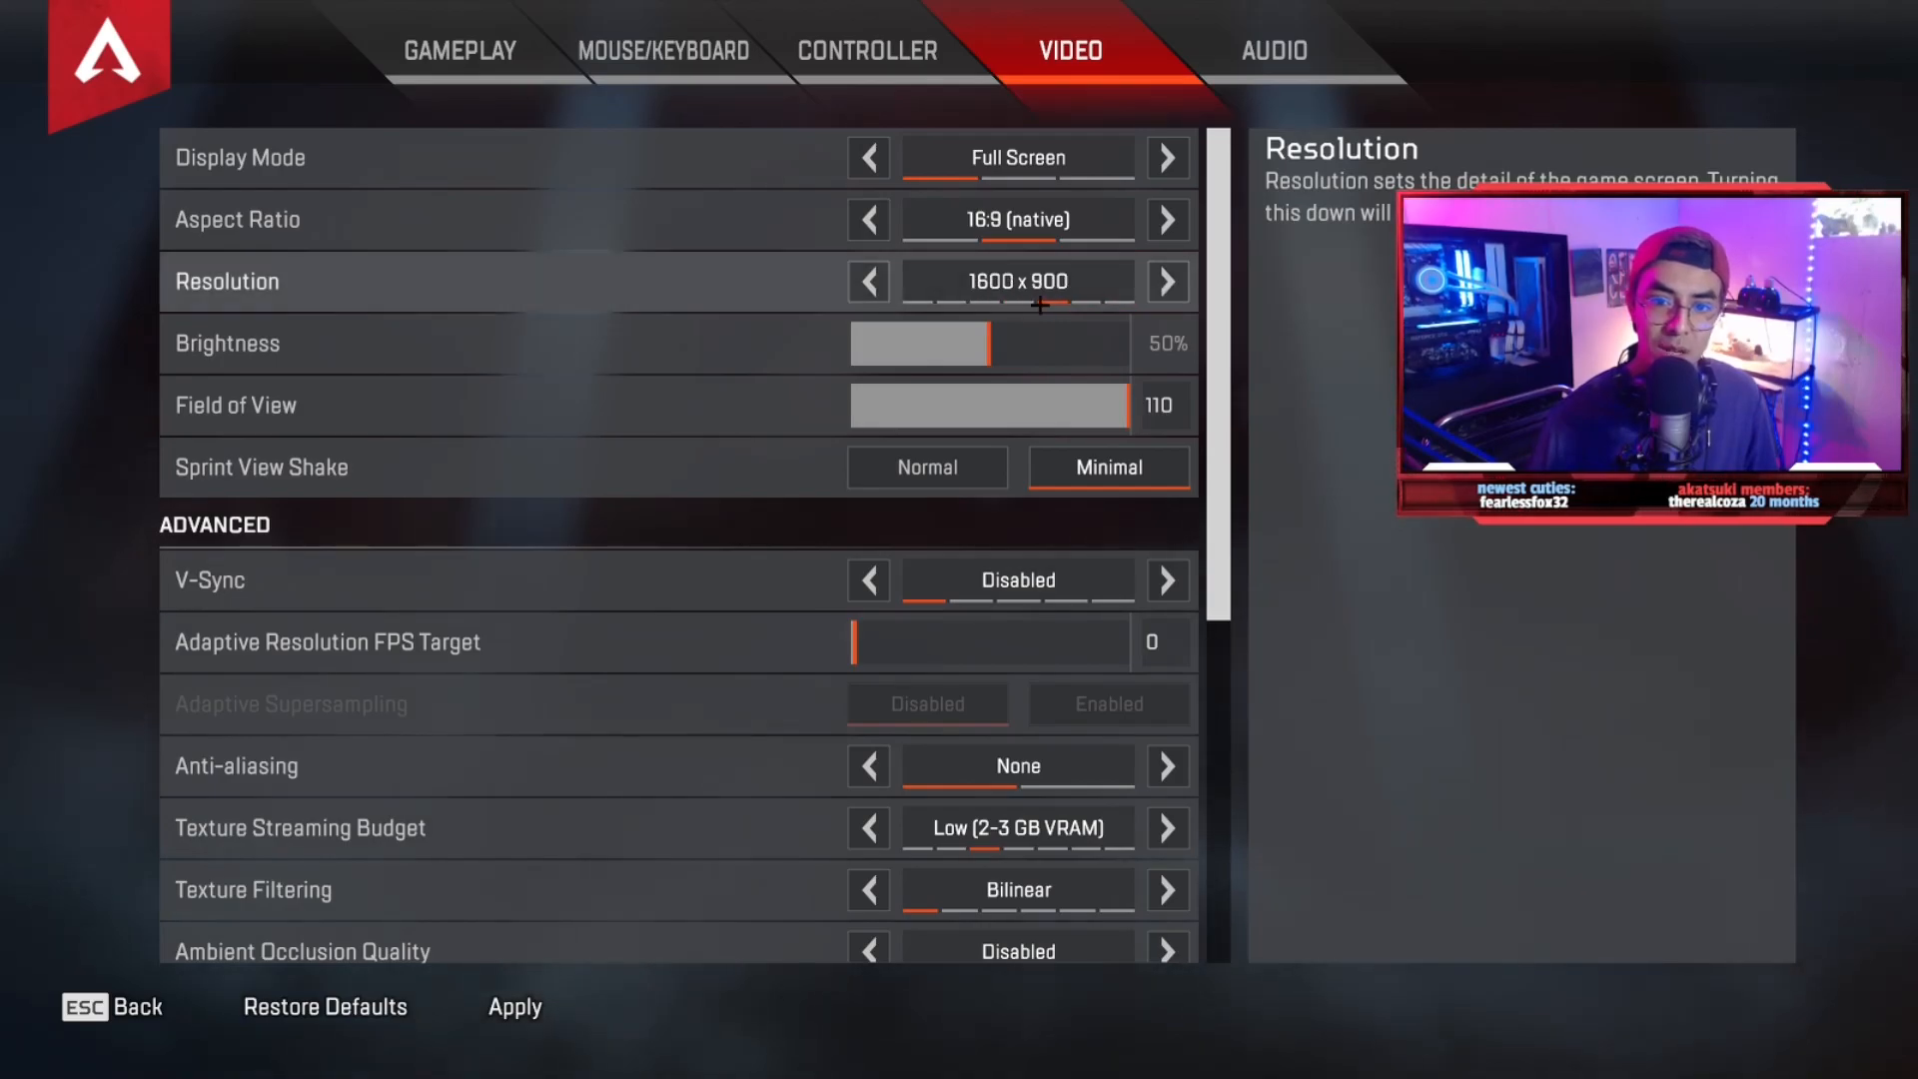
click(867, 281)
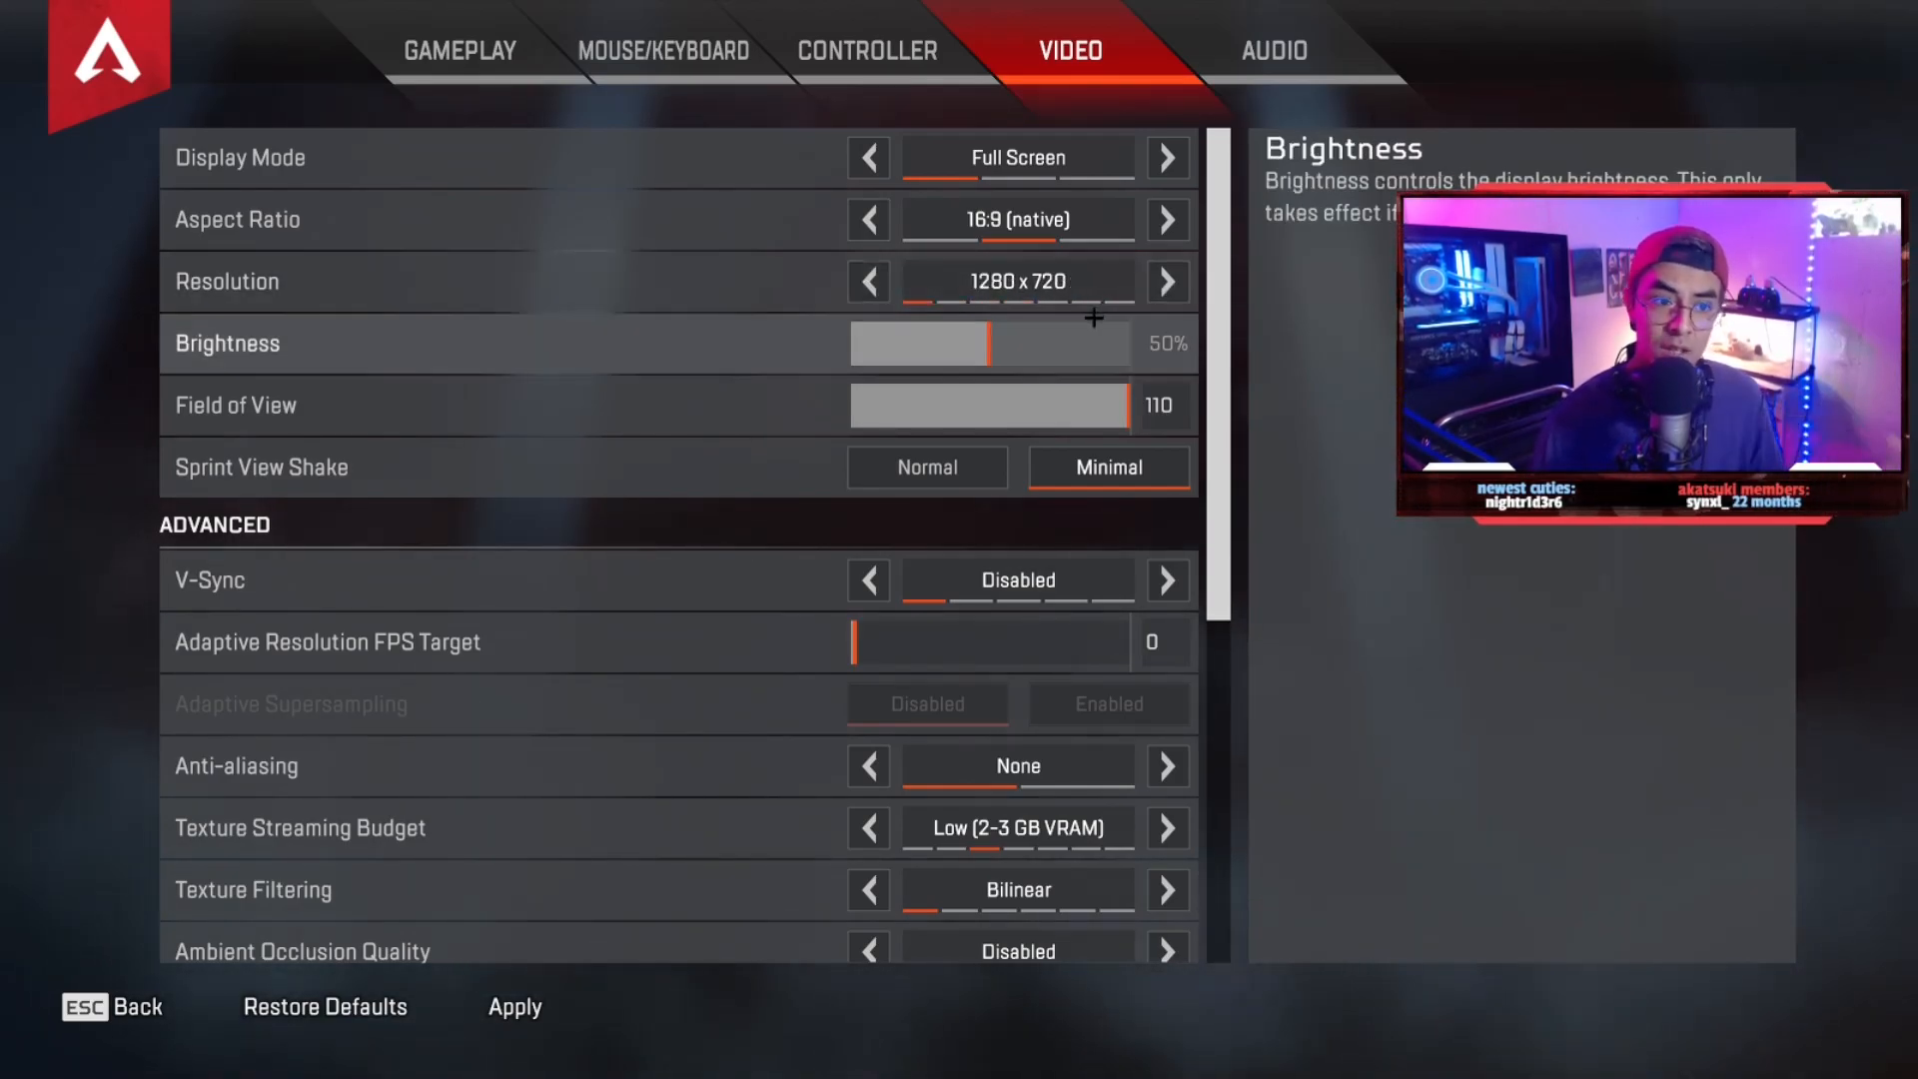
click(1165, 282)
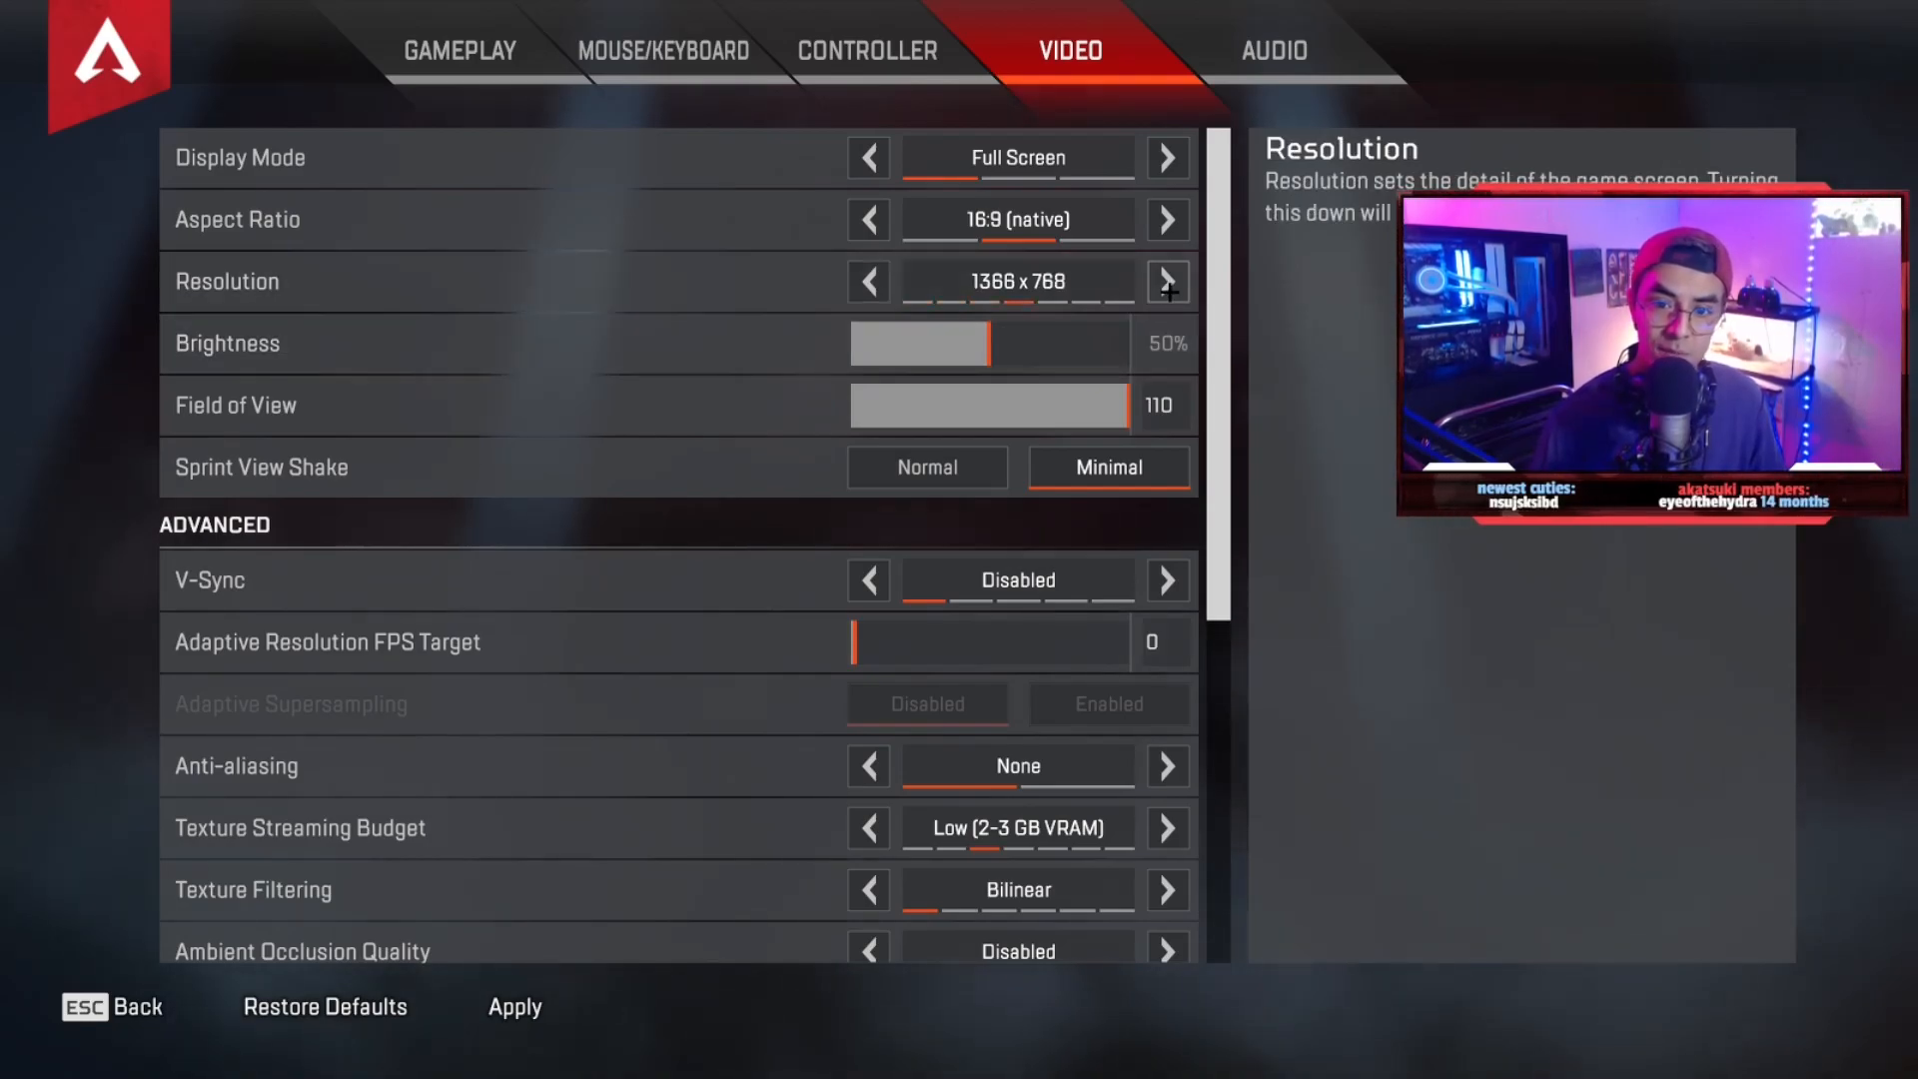
click(1165, 282)
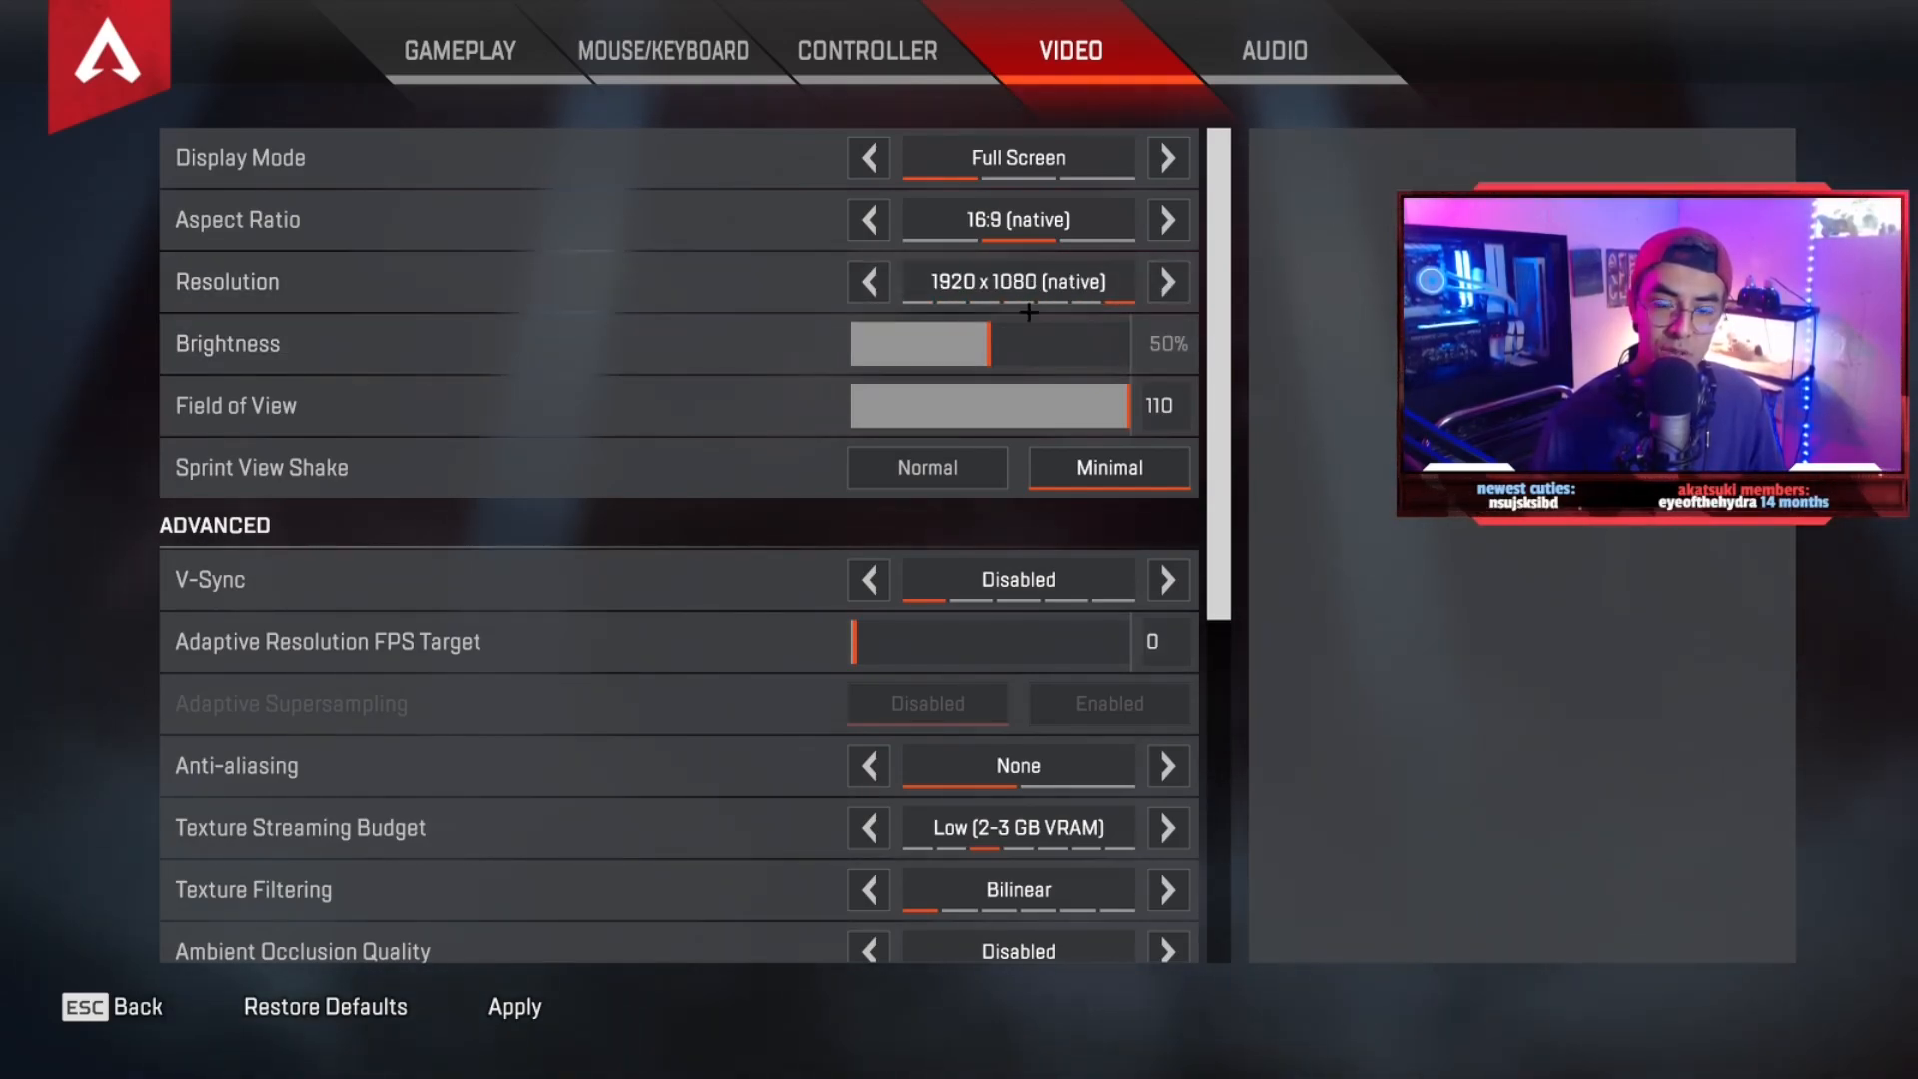
mouse_move(1039, 344)
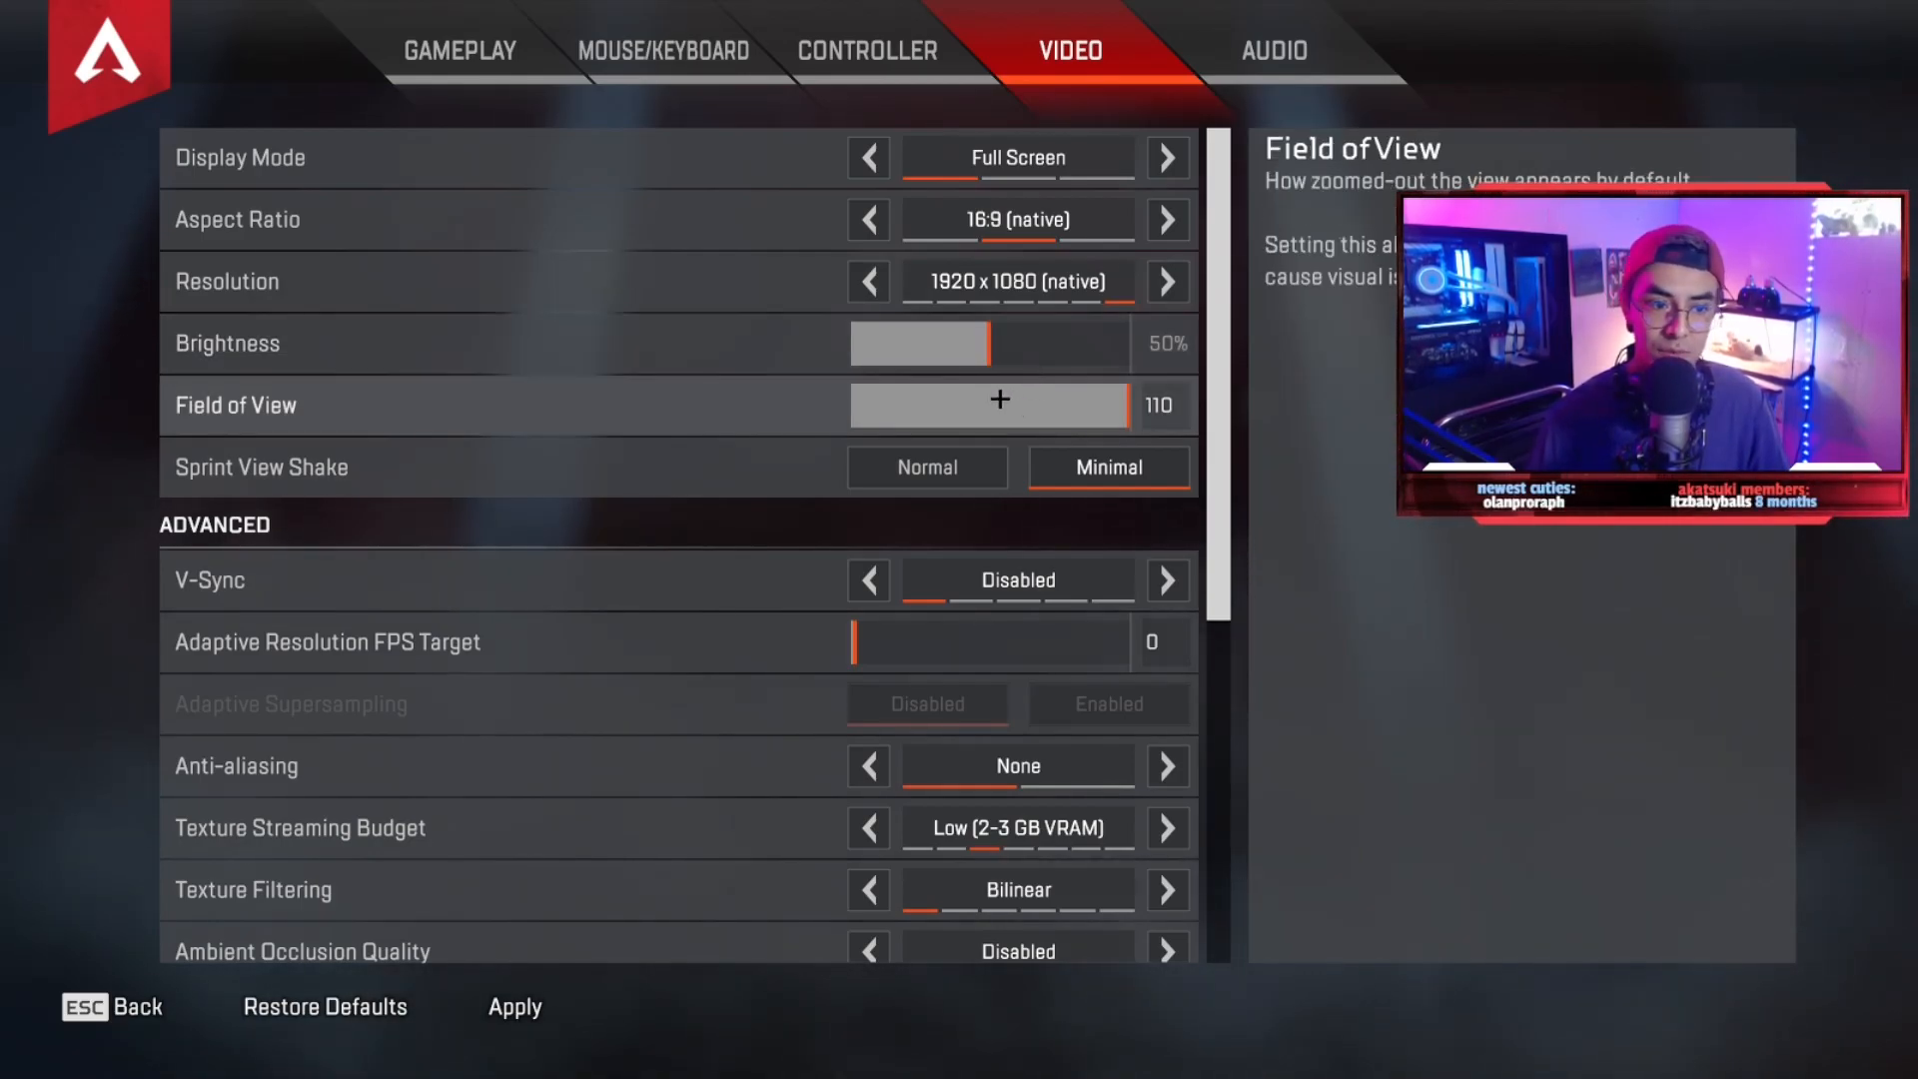
- Lower Field of View from 110 to 90, briefly to 70, then back to 90
drag(1088, 406, 991, 405)
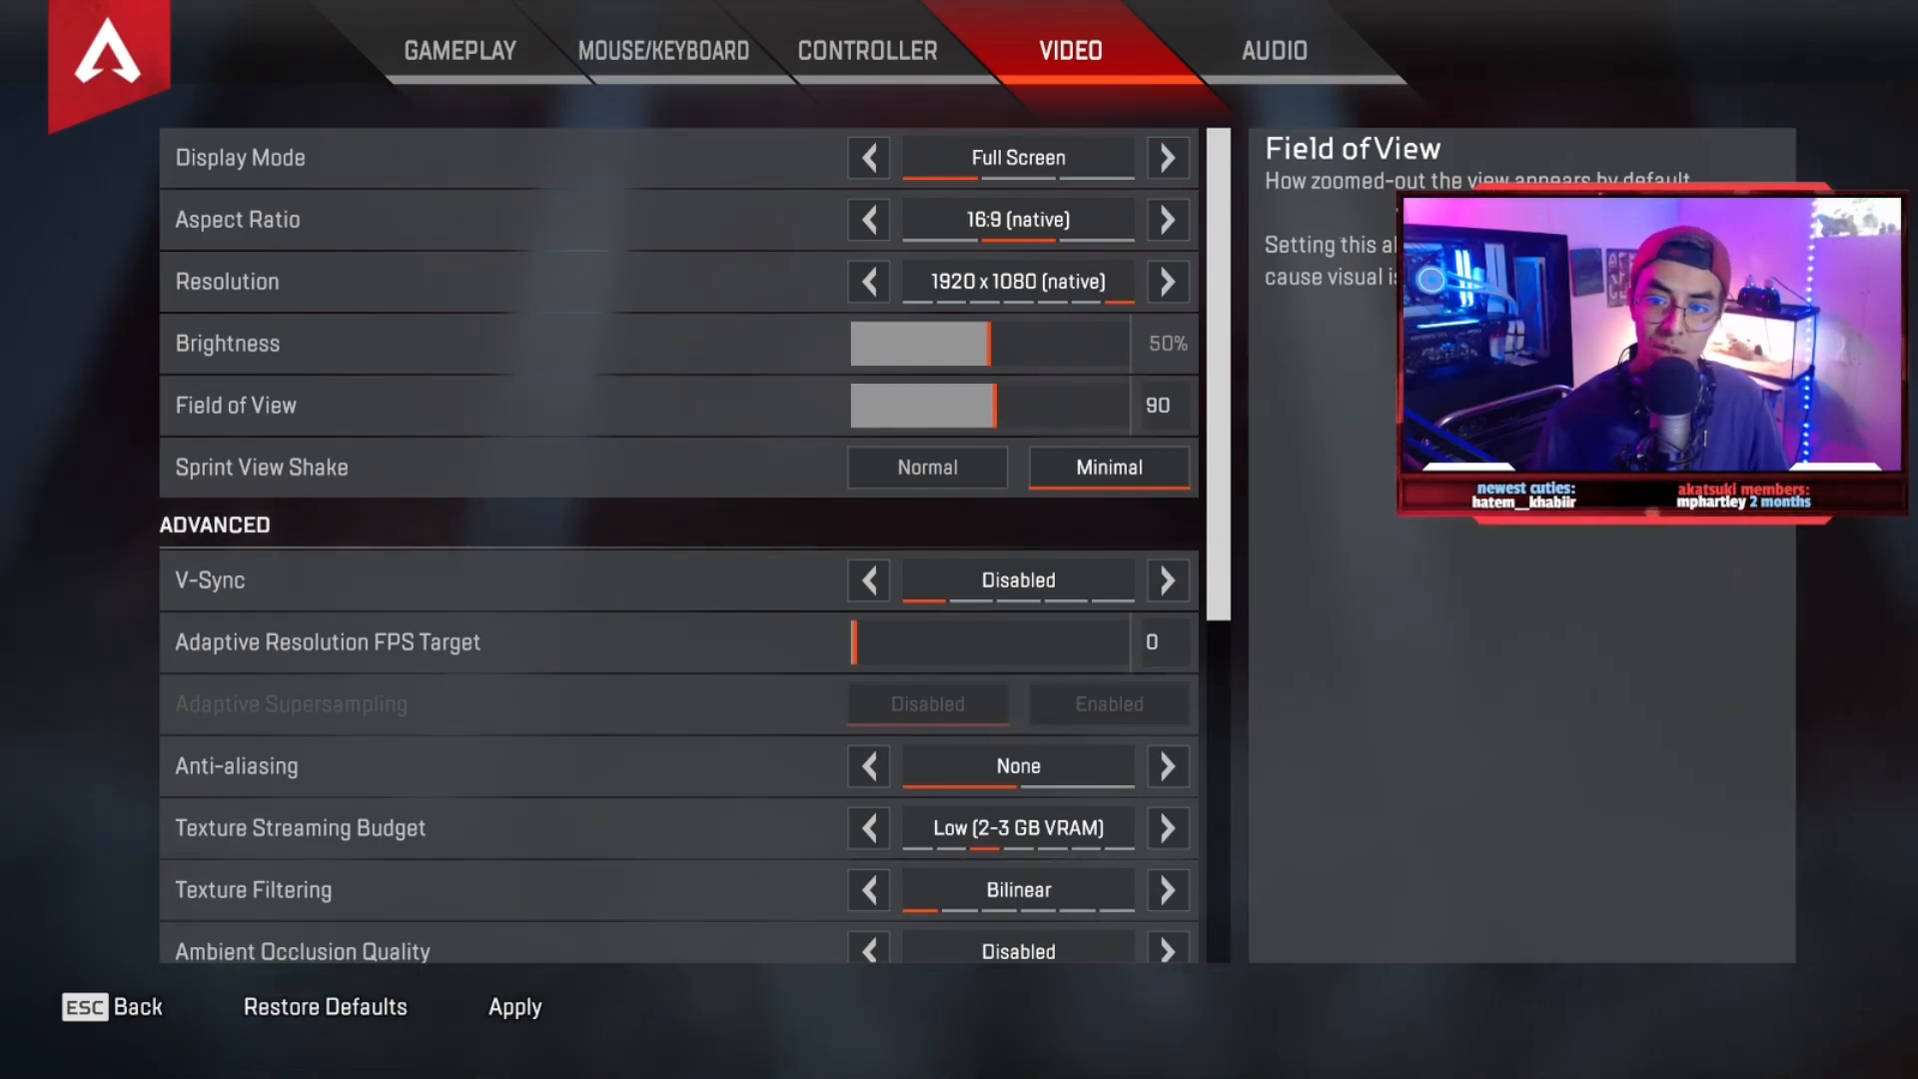
mouse_move(991, 344)
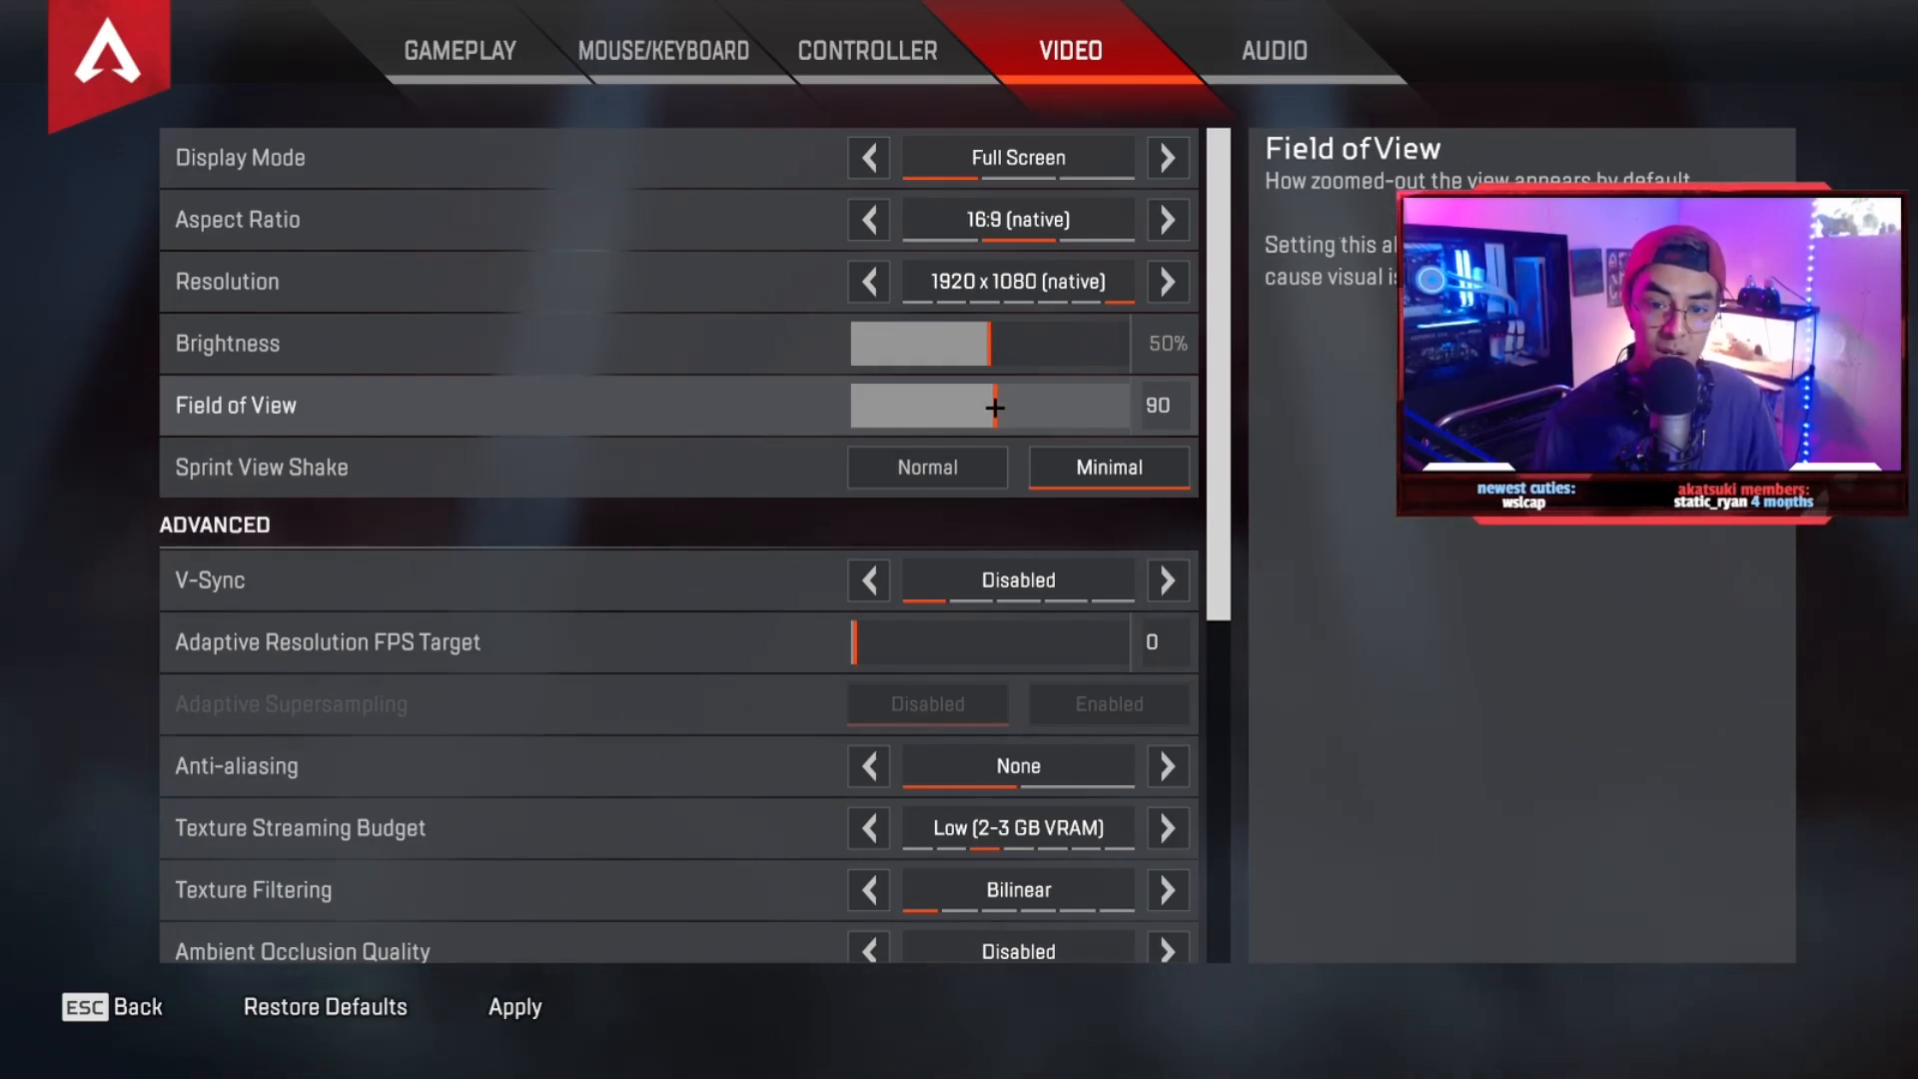
drag(993, 406, 857, 406)
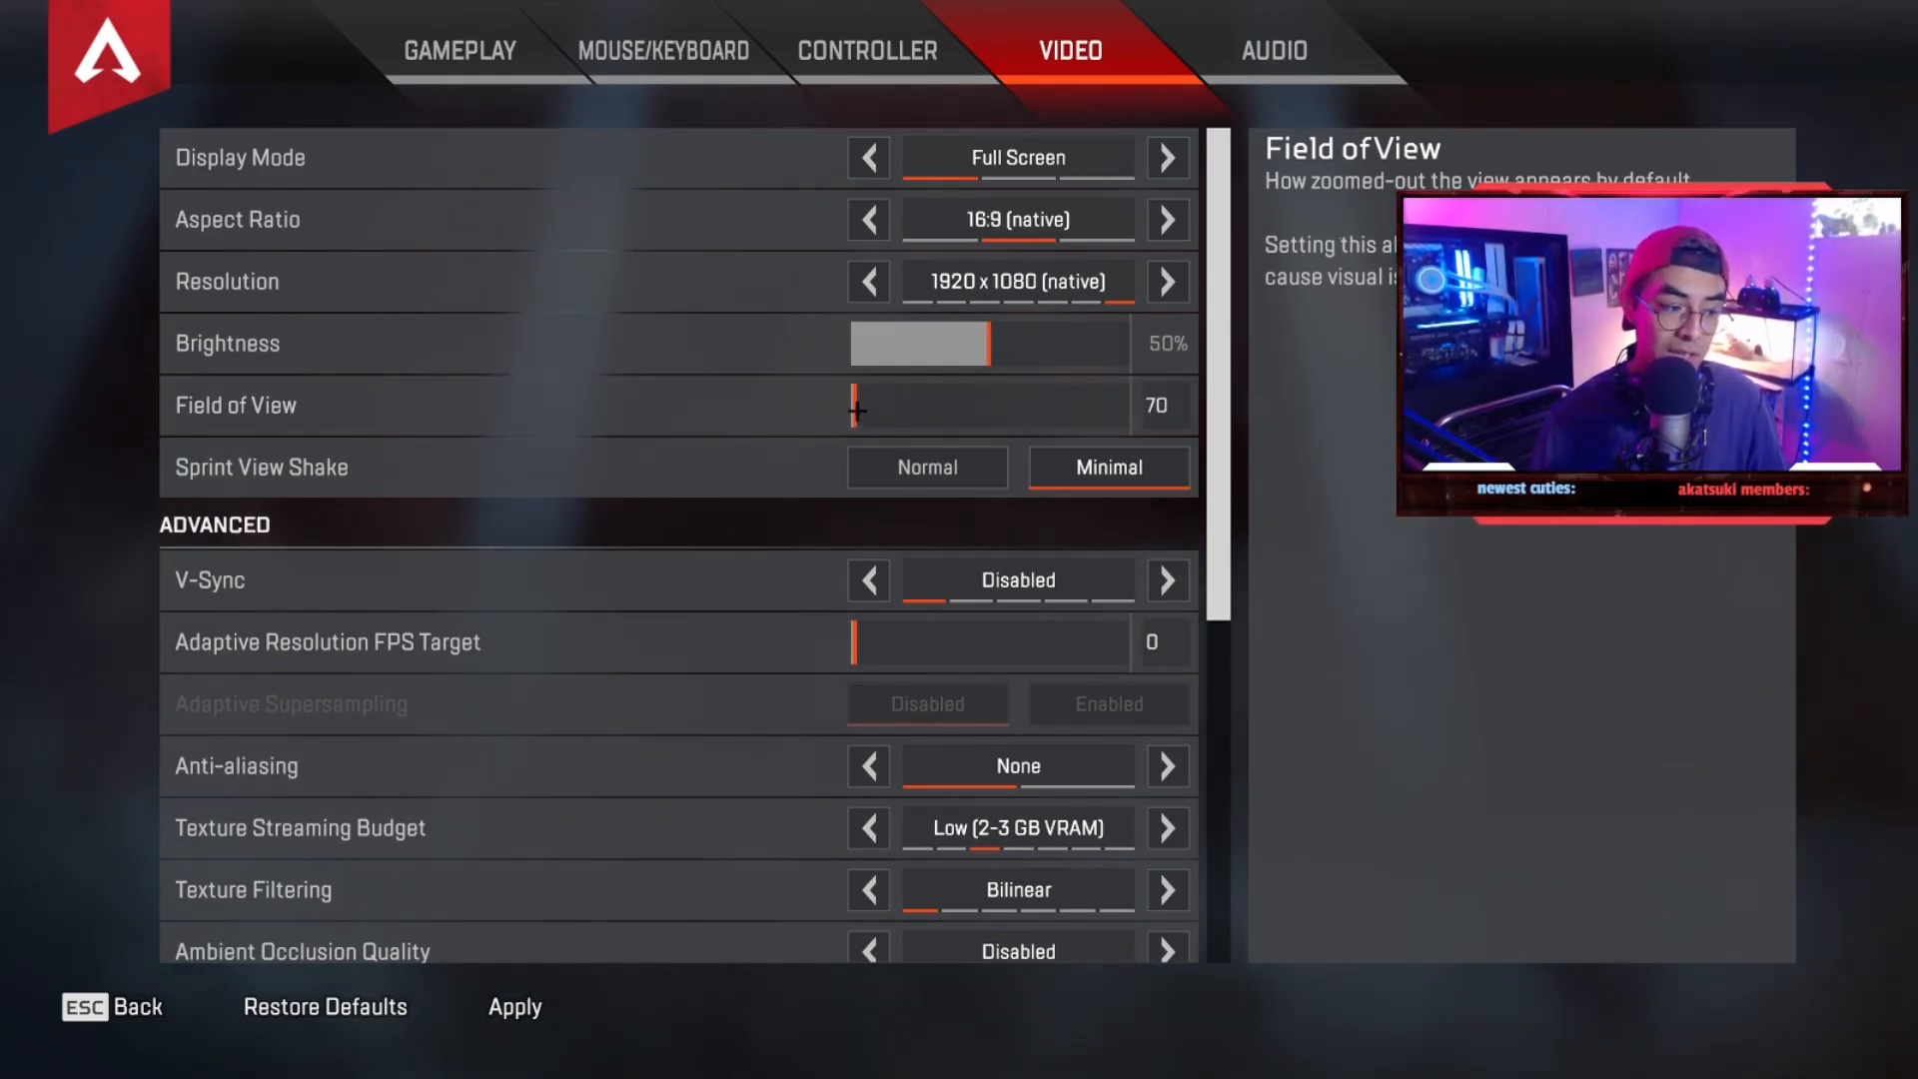
drag(857, 406, 1083, 406)
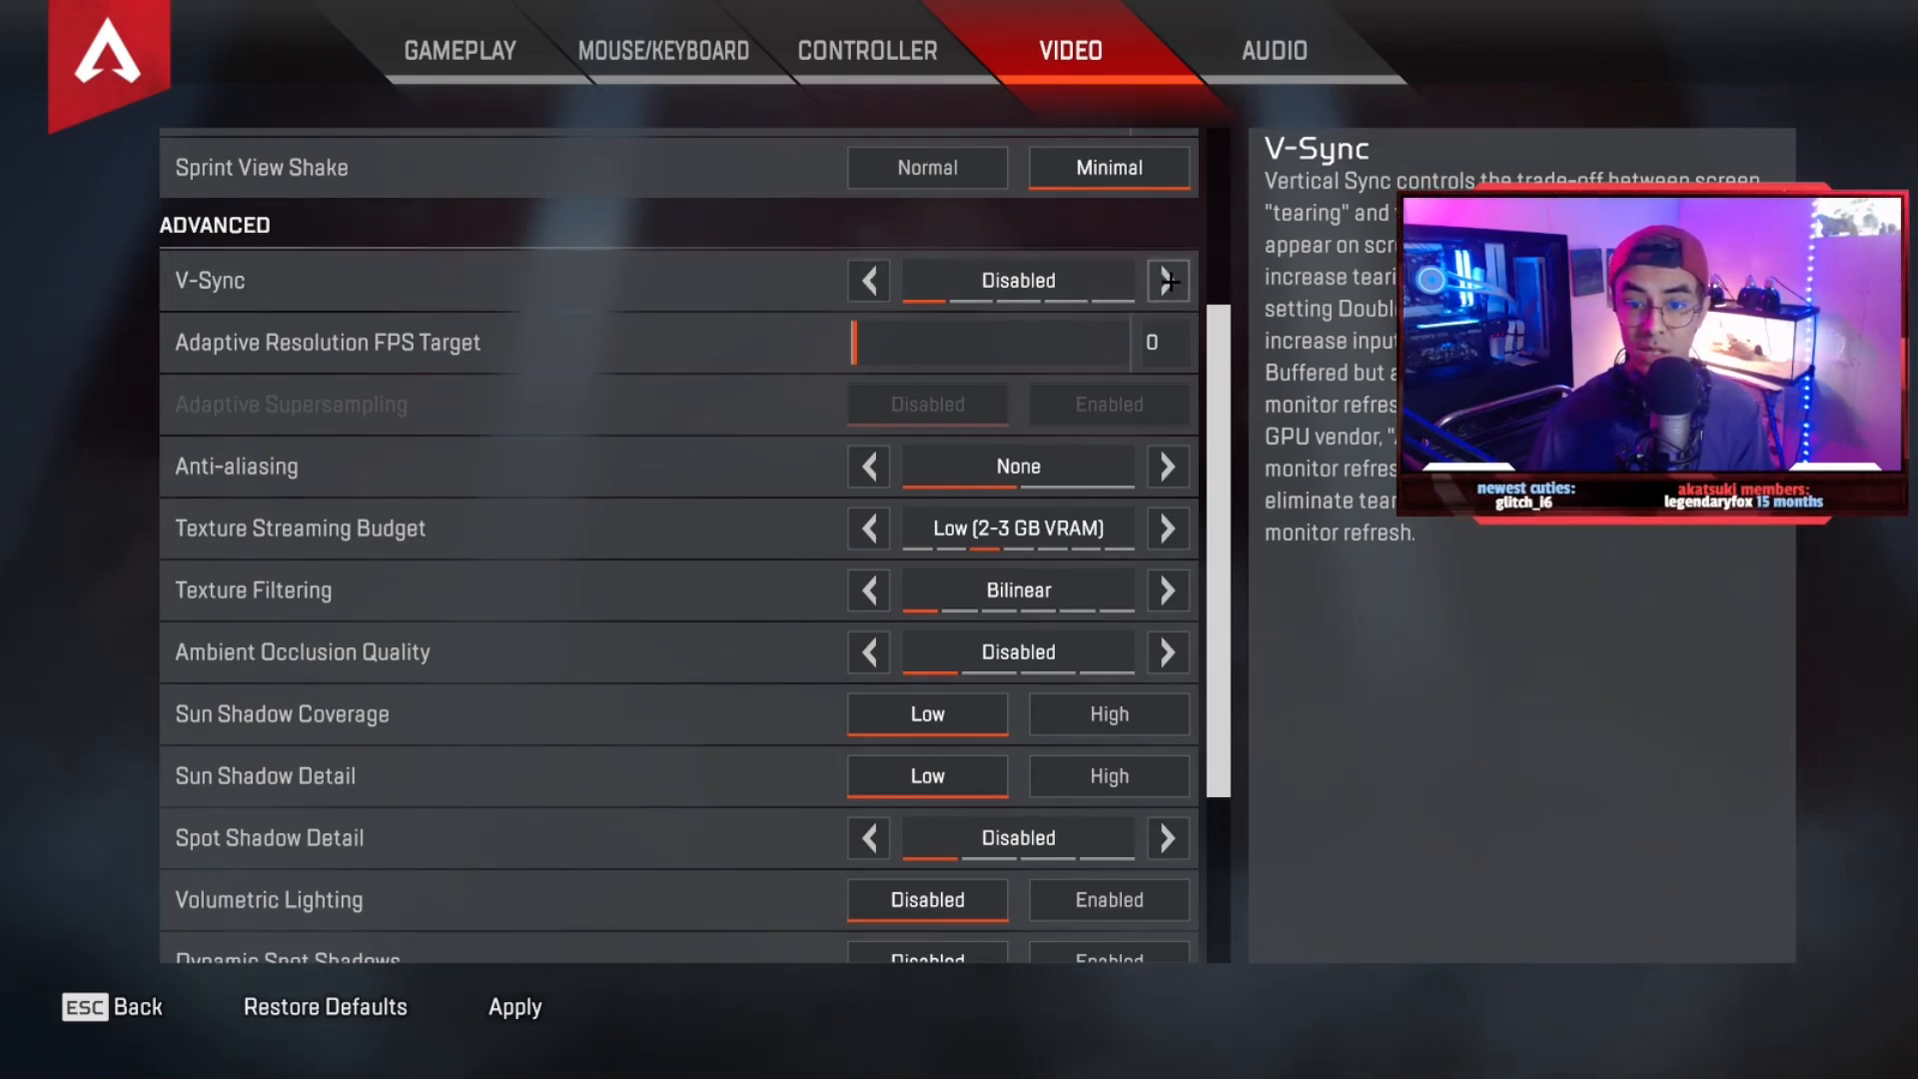
click(1165, 279)
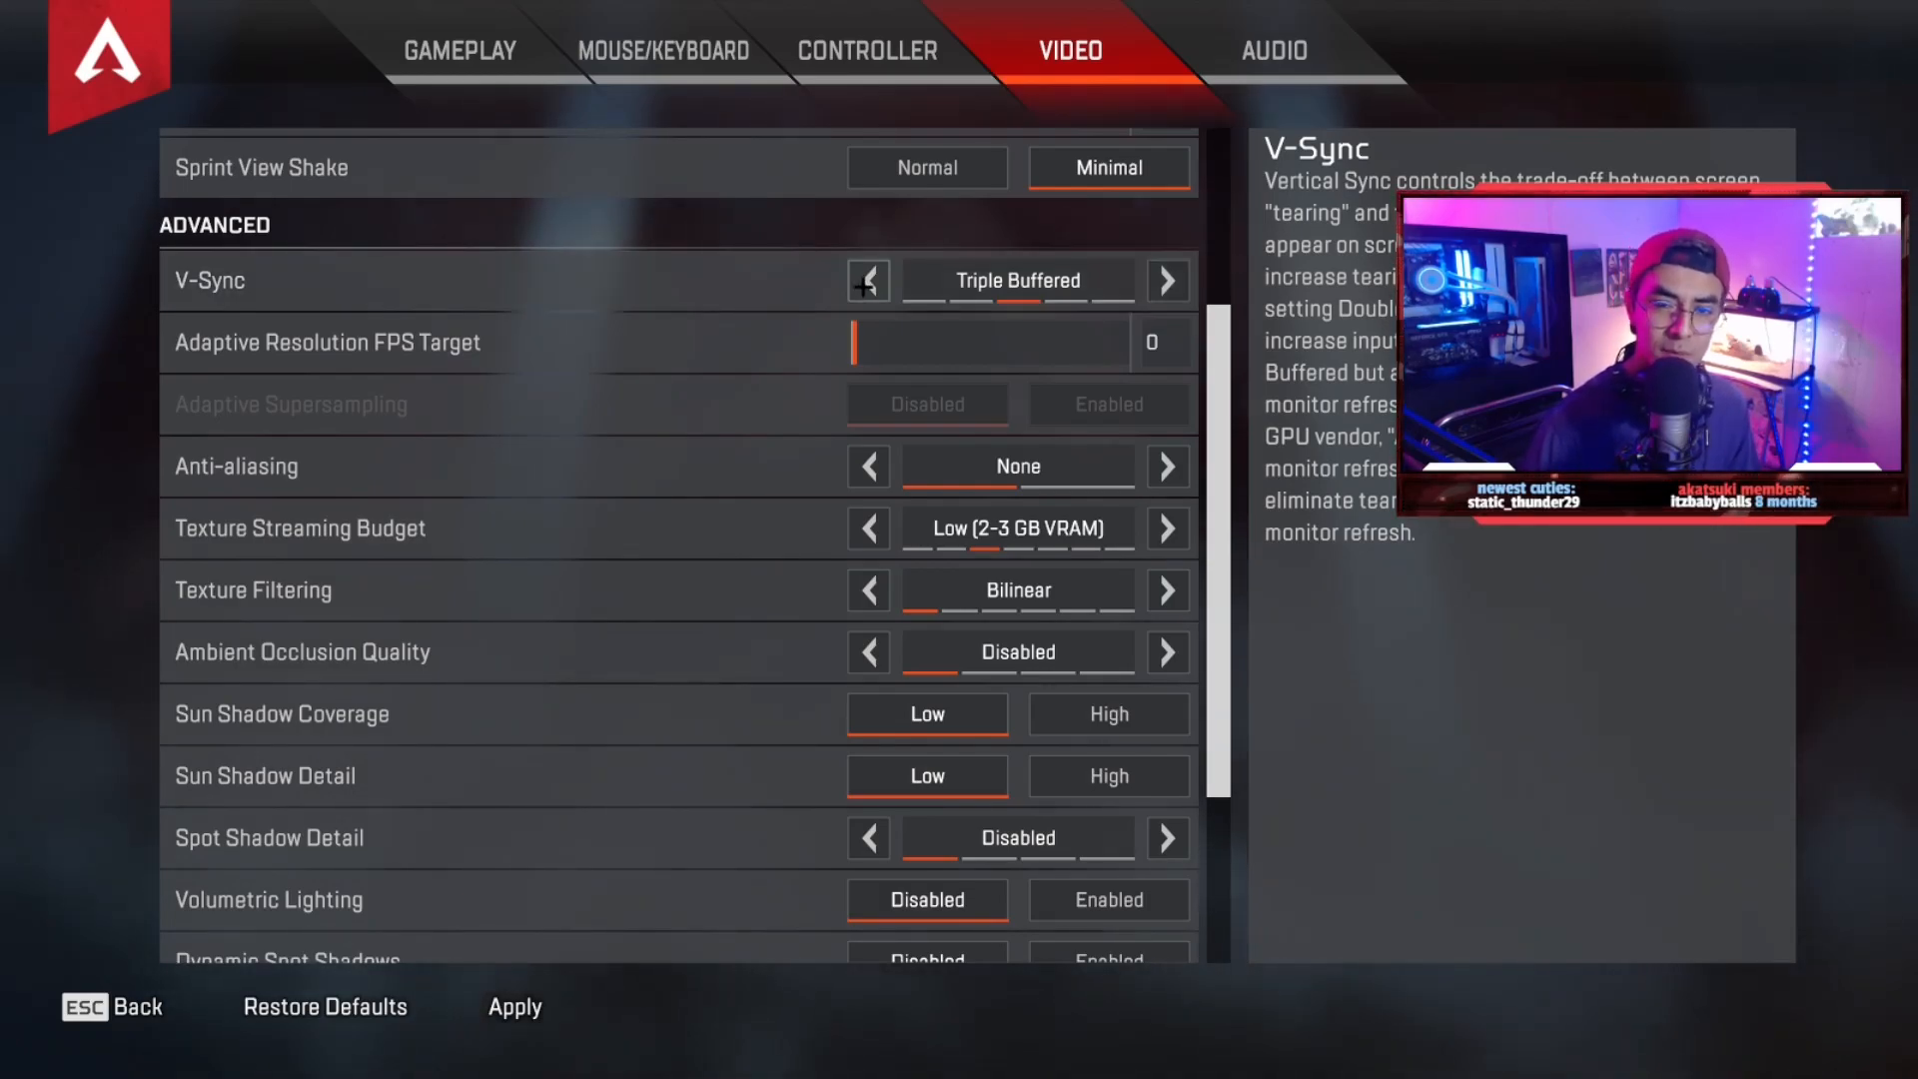
click(869, 280)
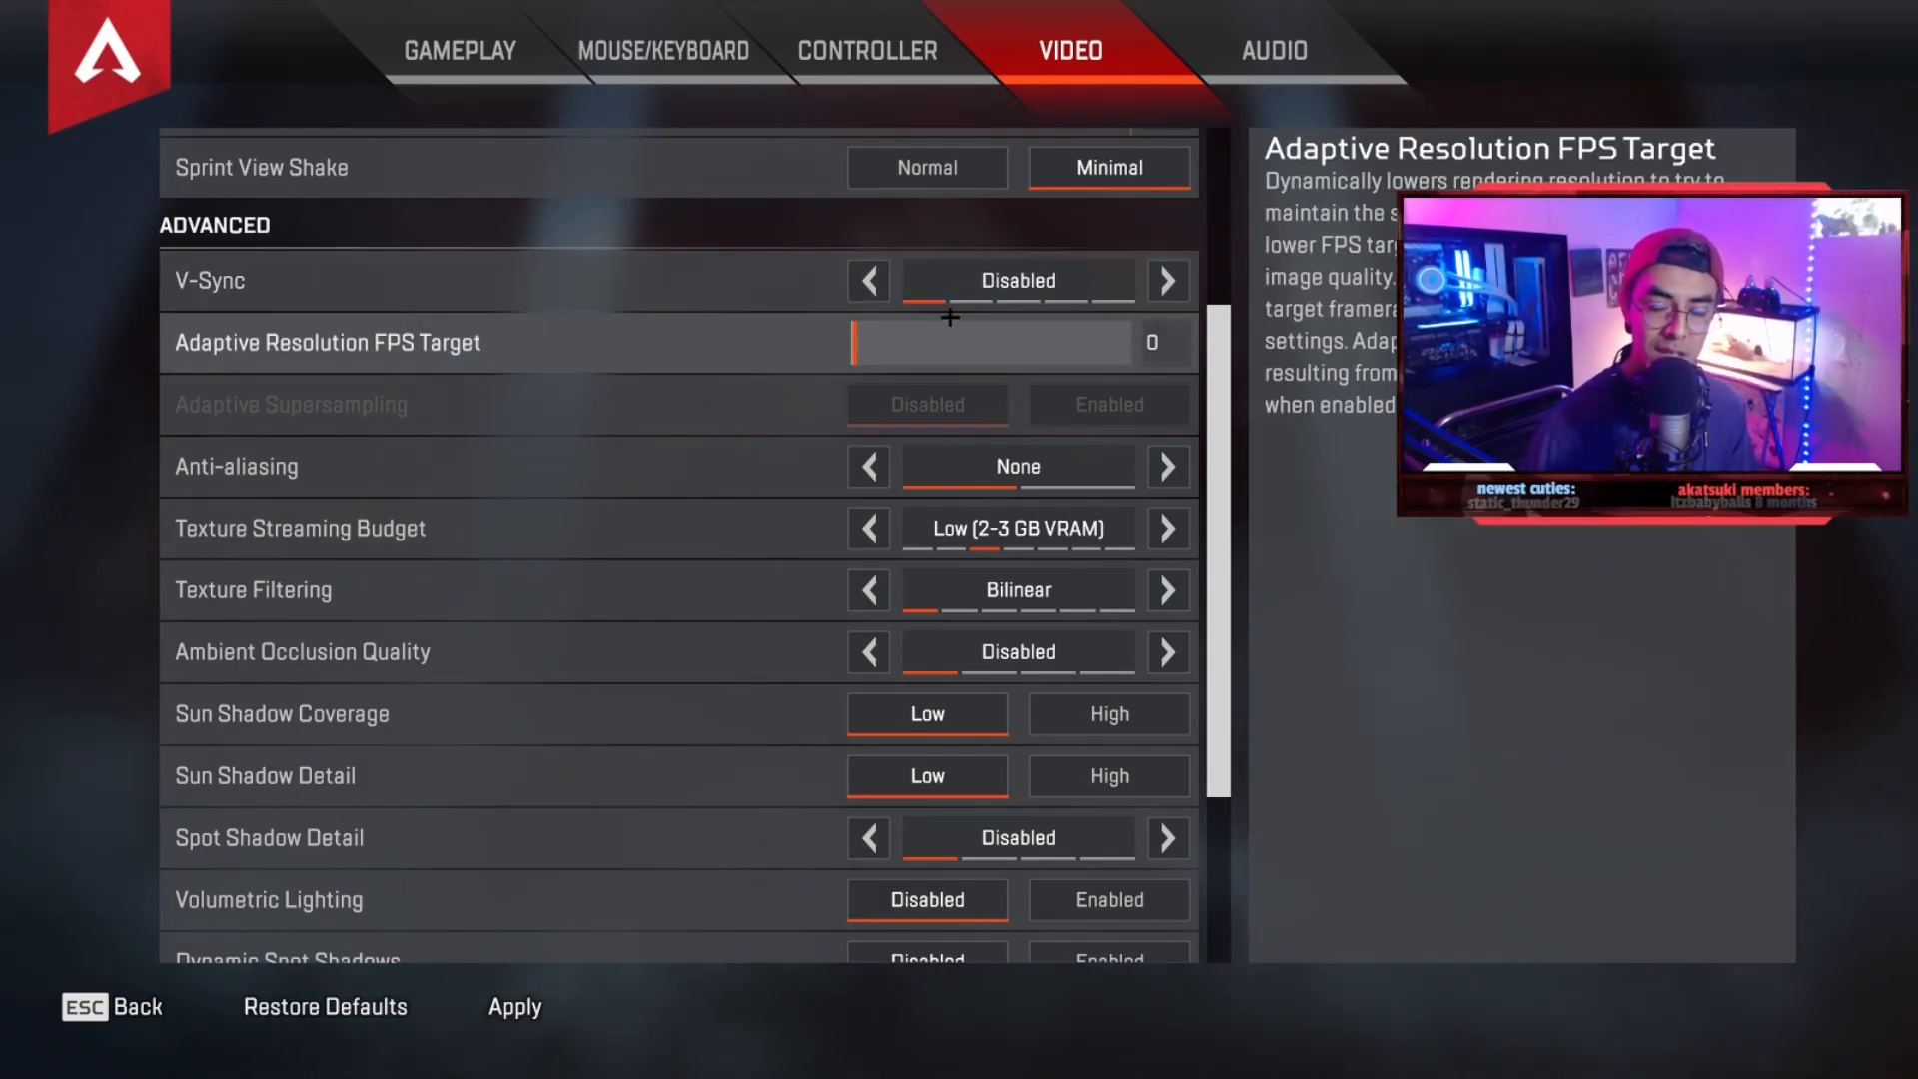
scroll(down, 3)
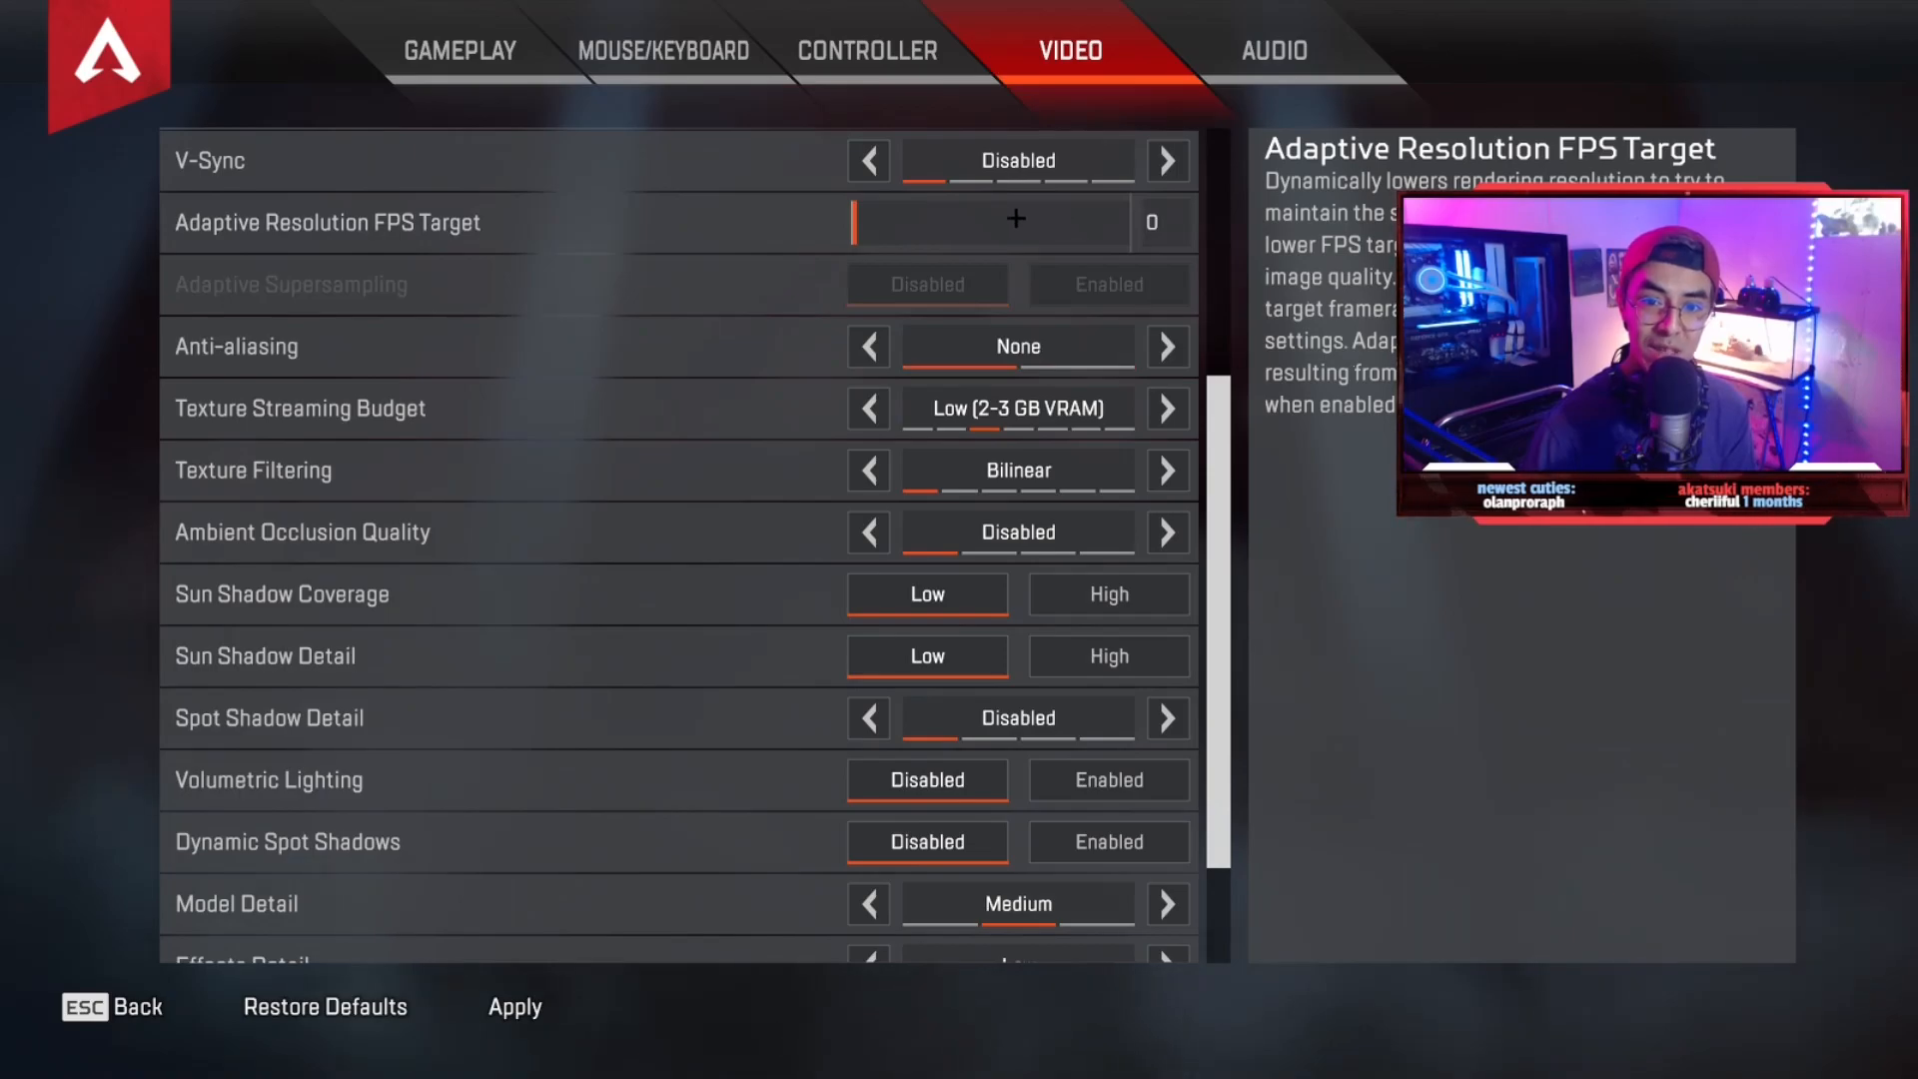
mouse_move(1017, 346)
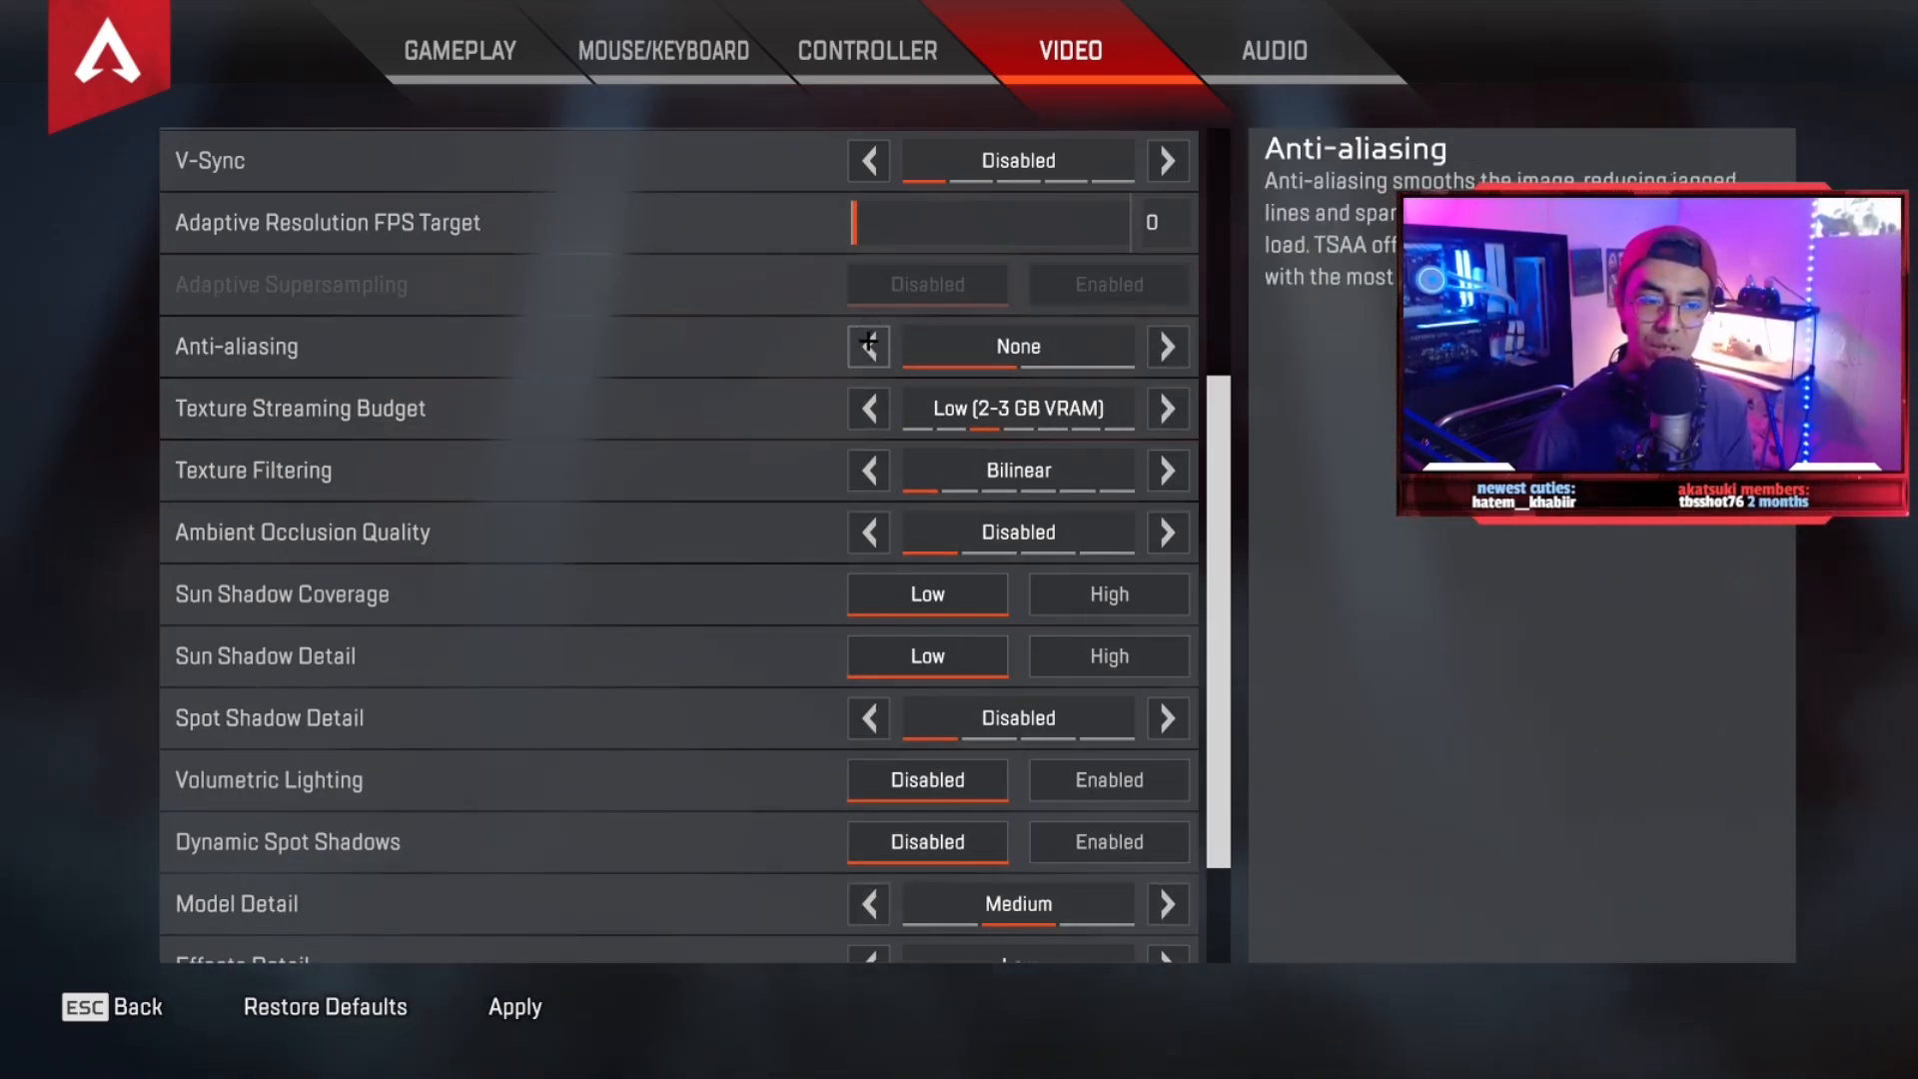
mouse_move(869, 408)
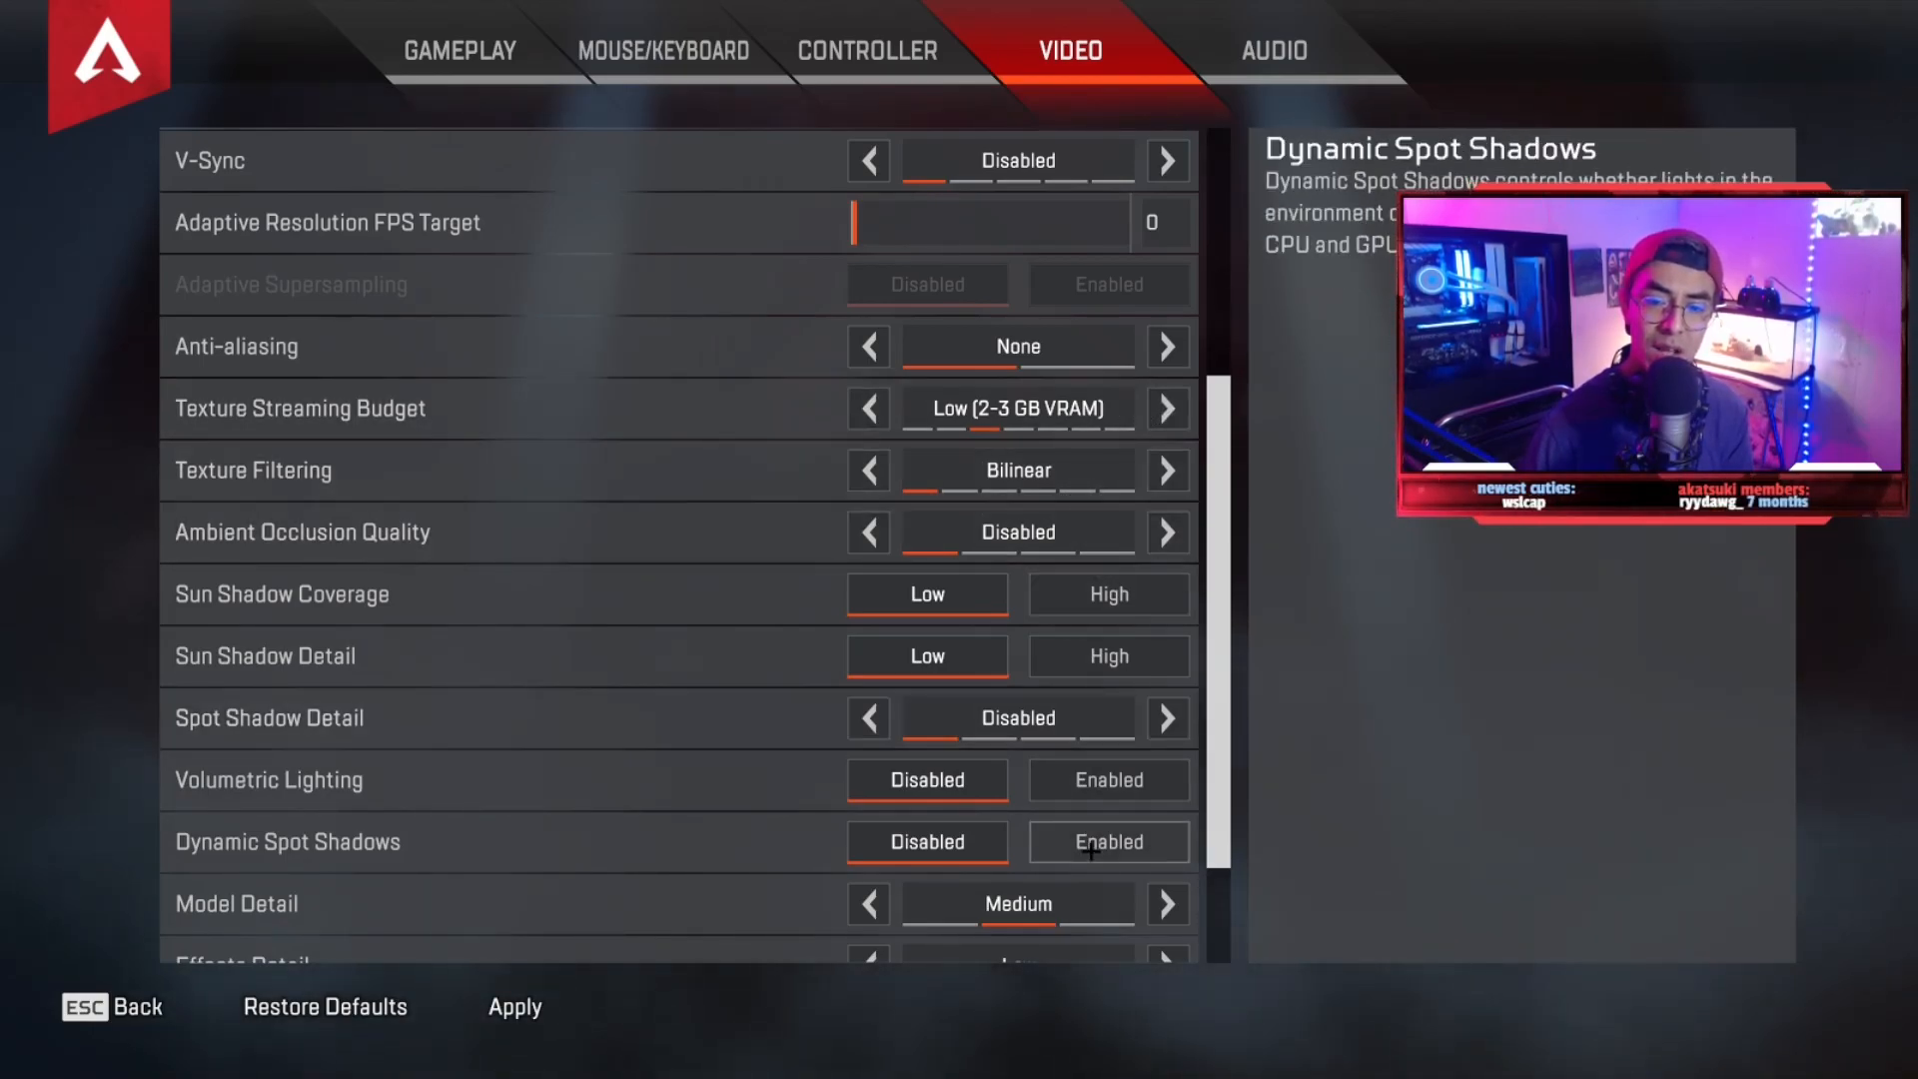
mouse_move(1061, 422)
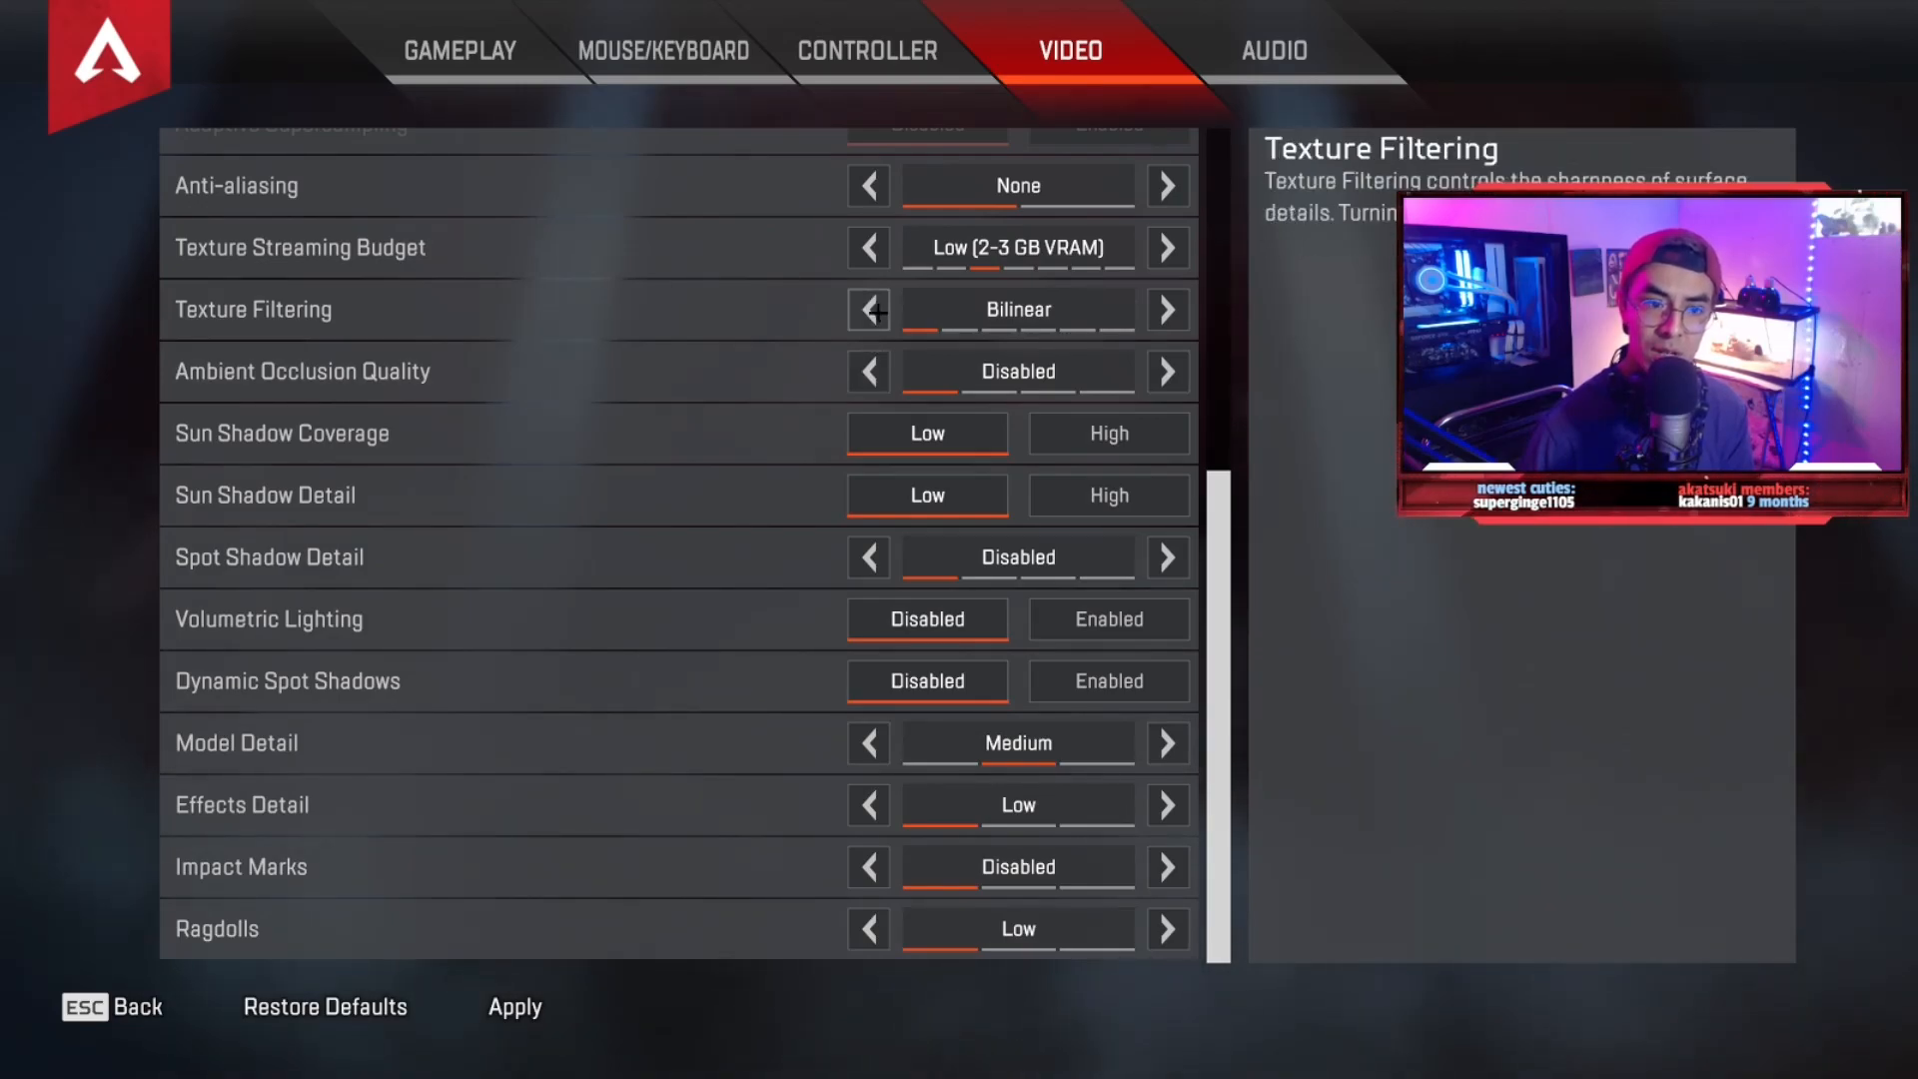
mouse_move(869, 372)
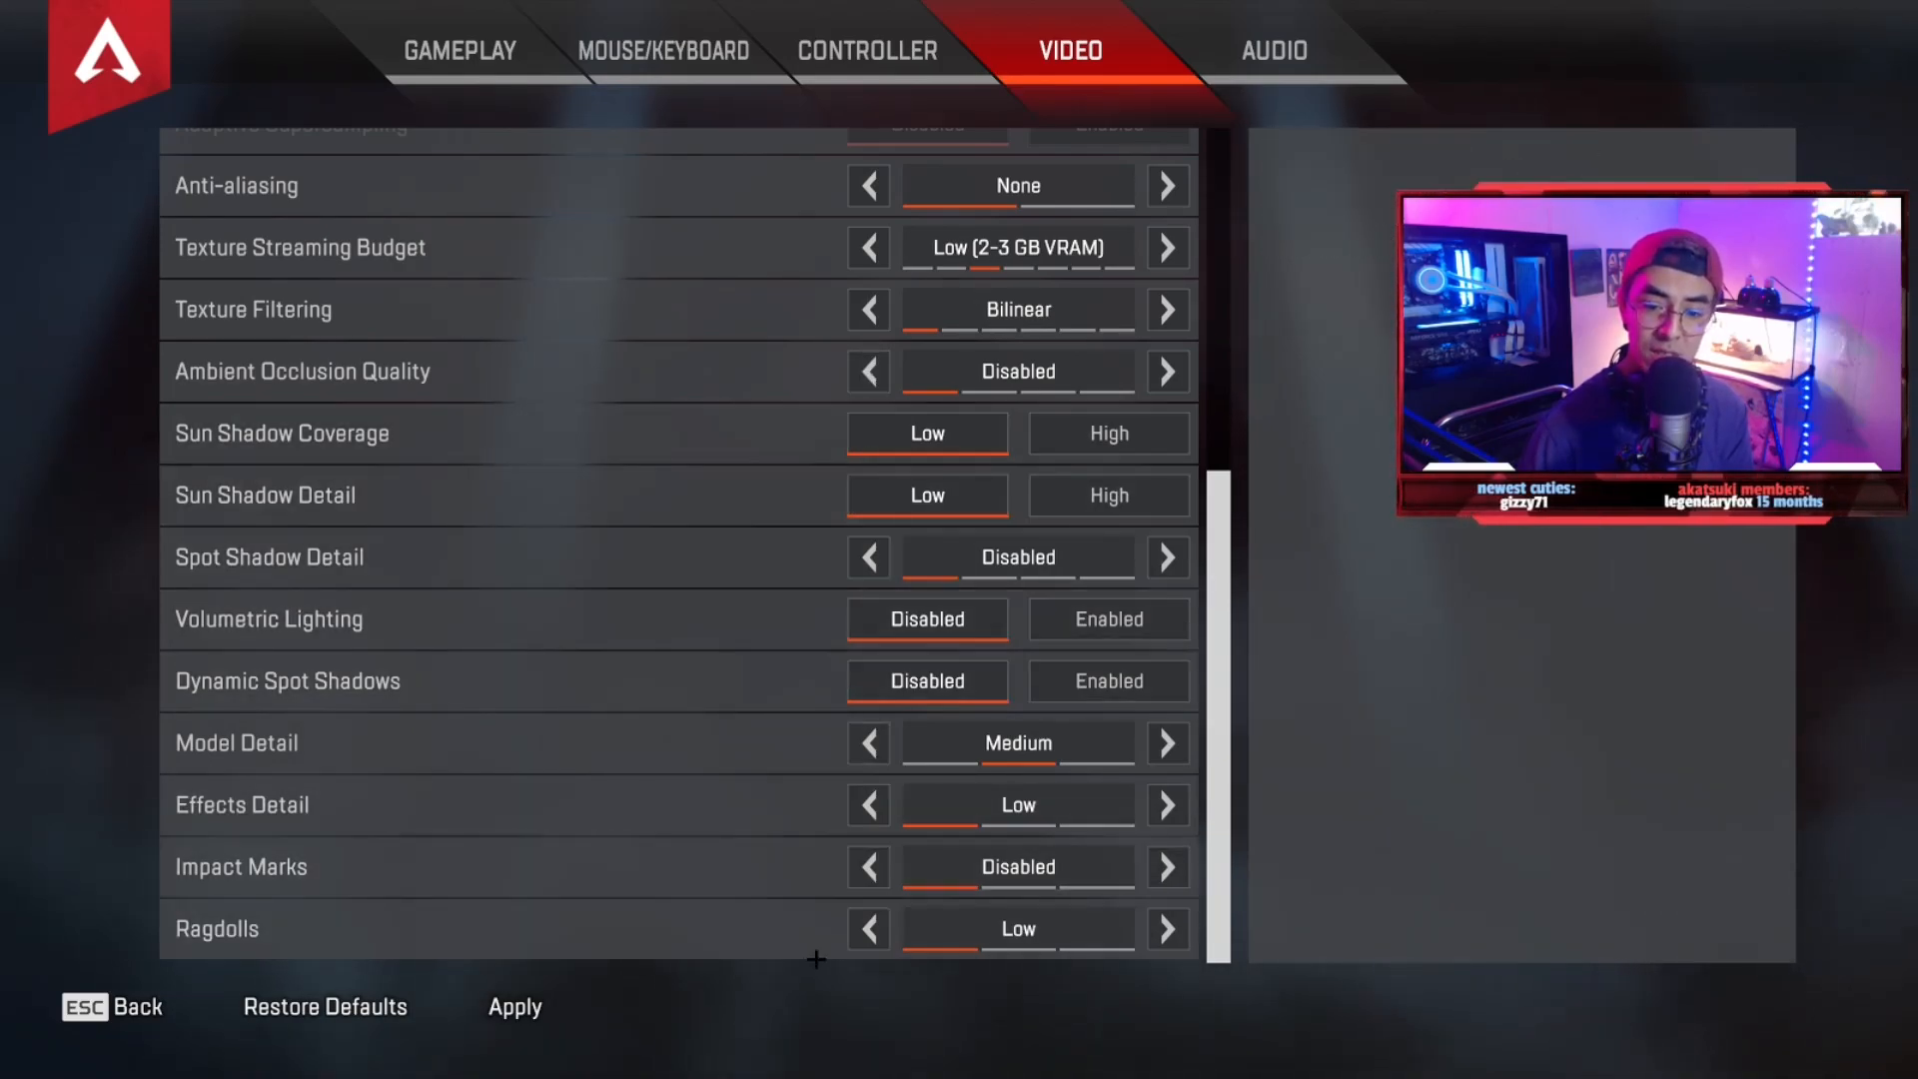
mouse_move(490, 743)
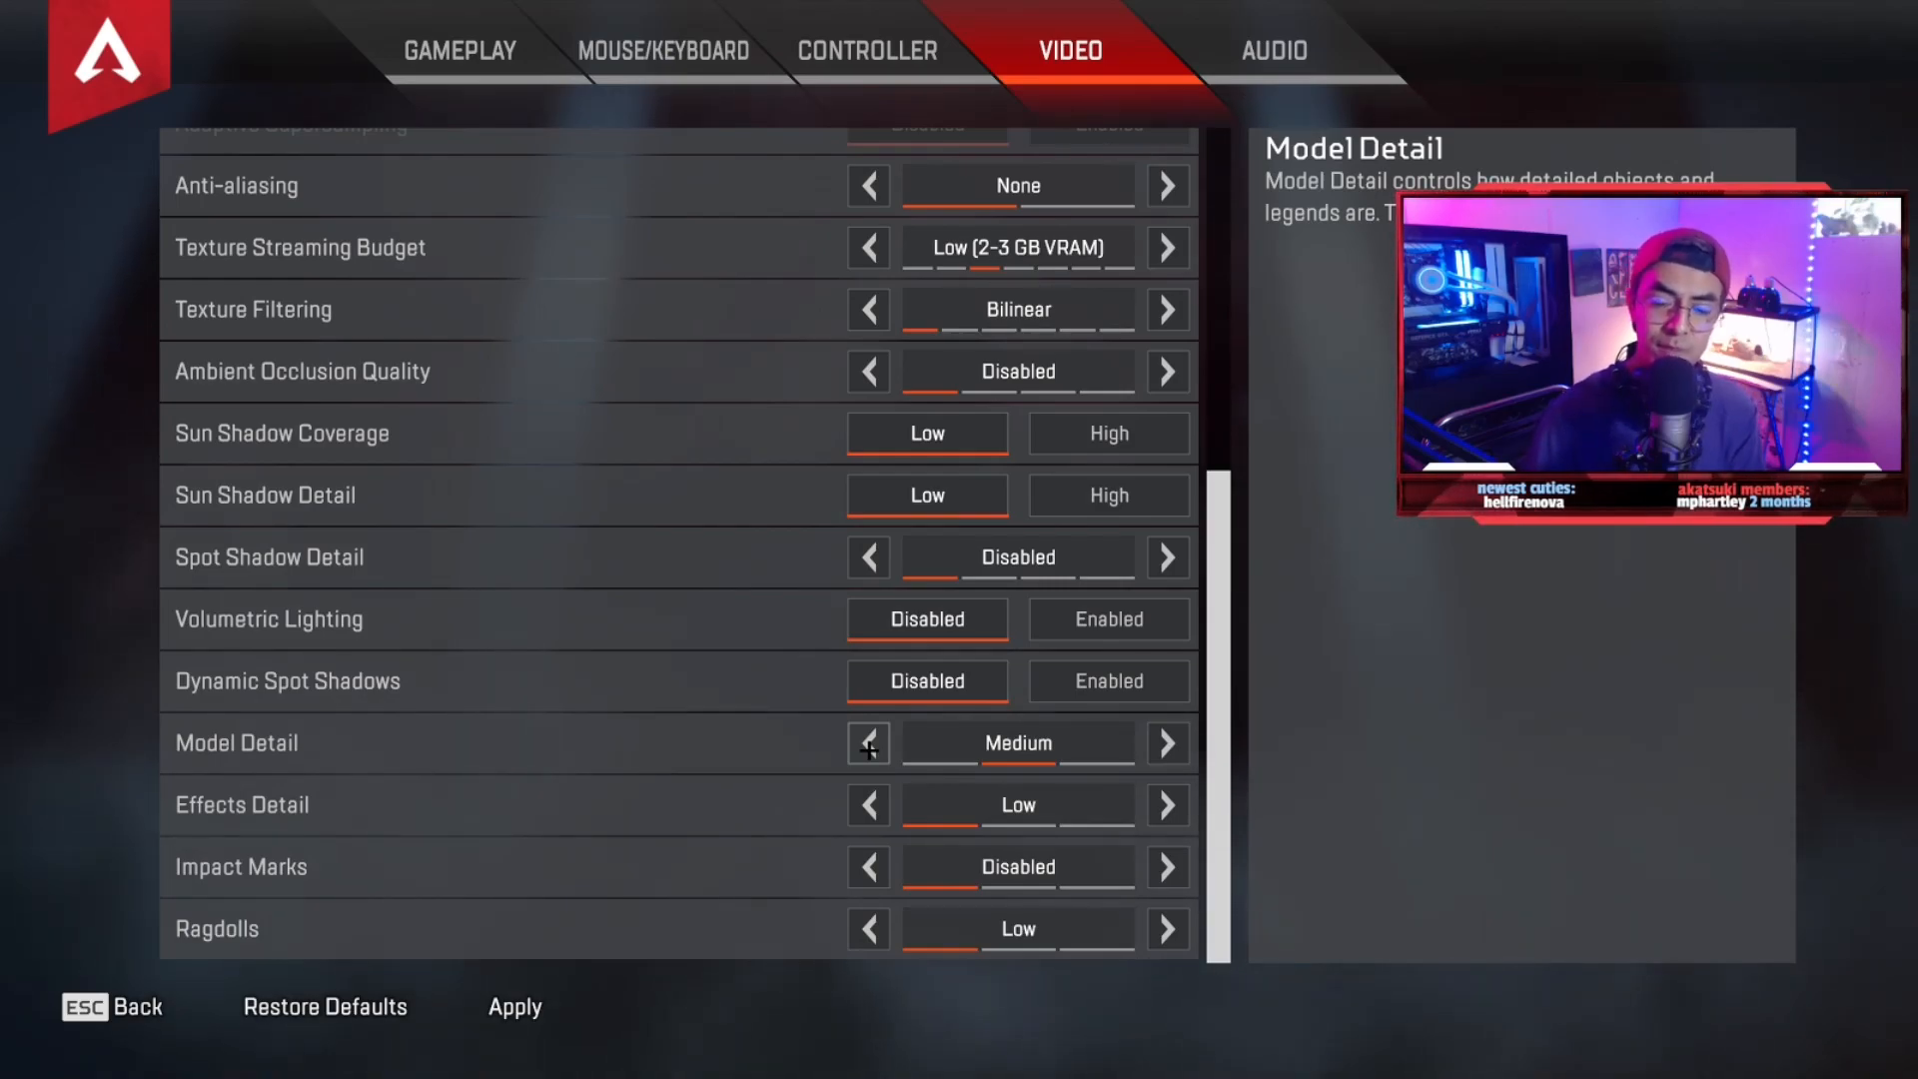
click(1167, 743)
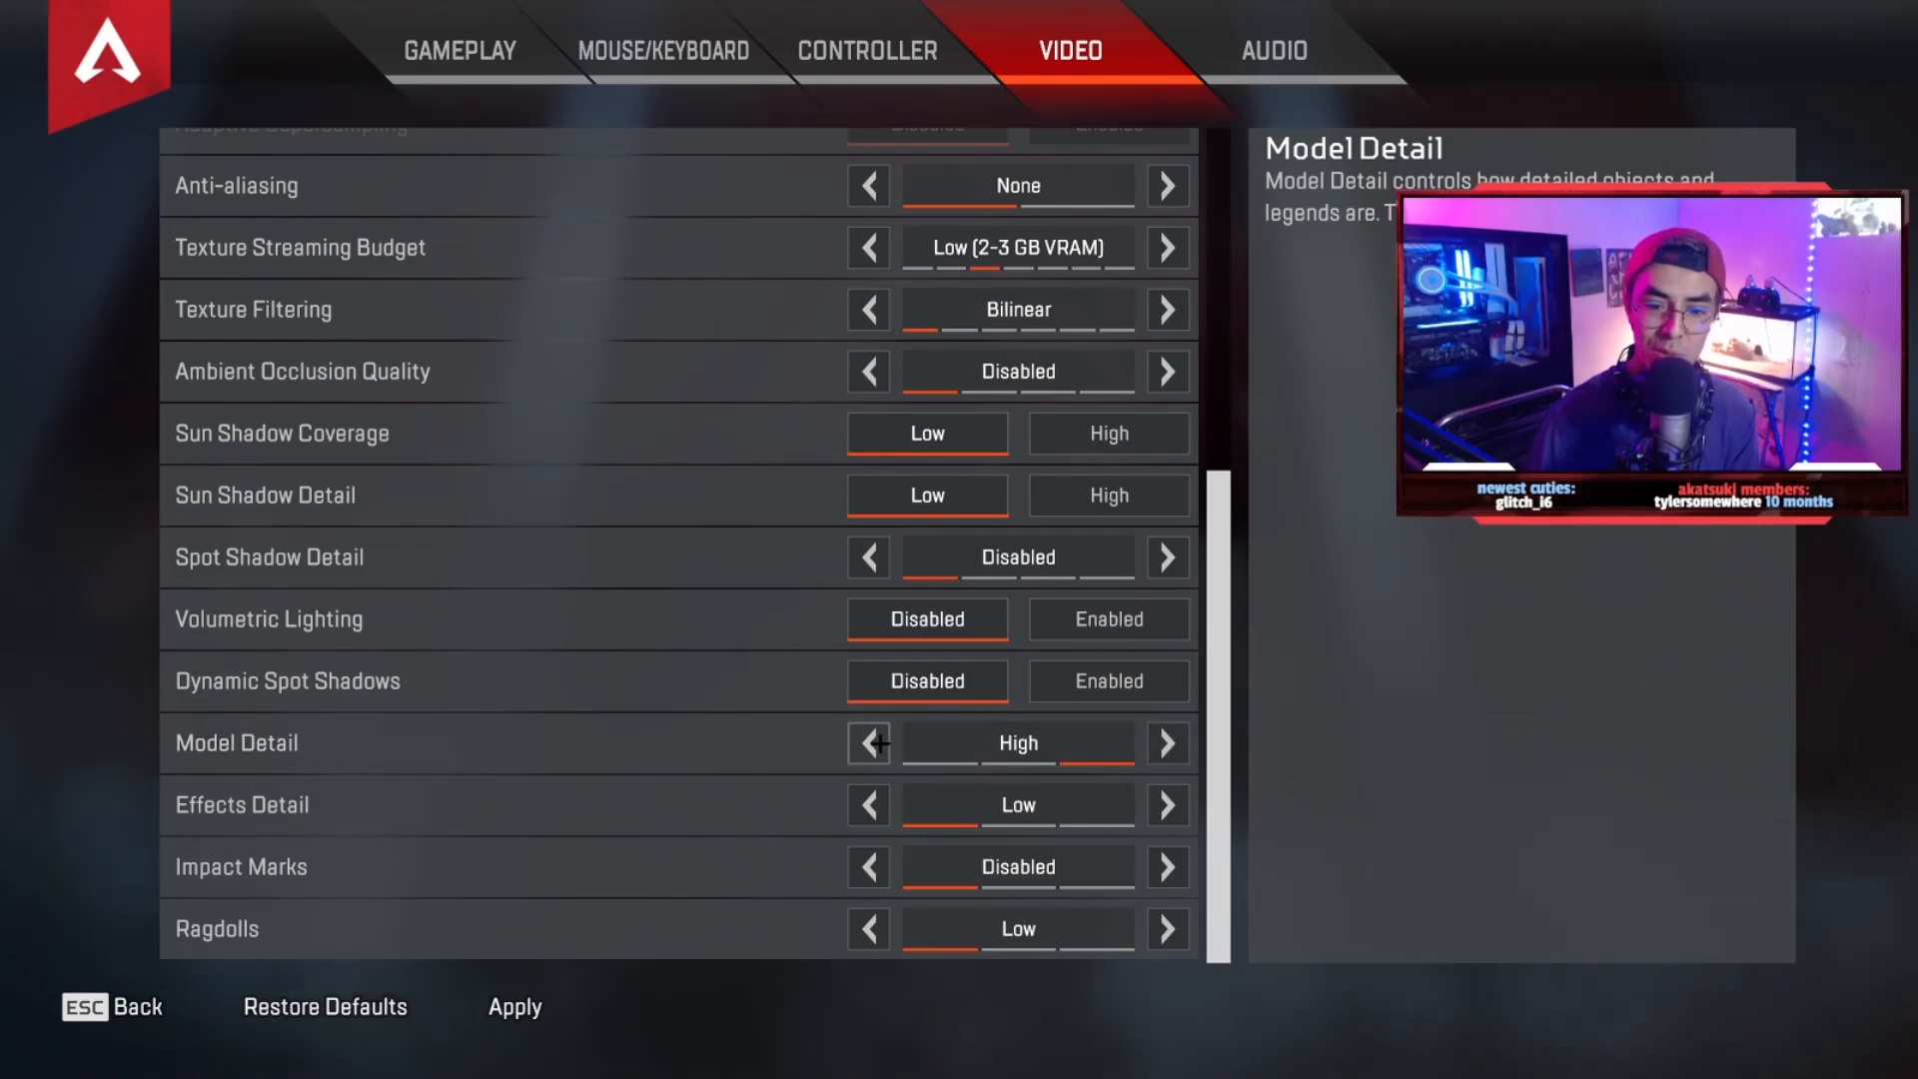
click(867, 743)
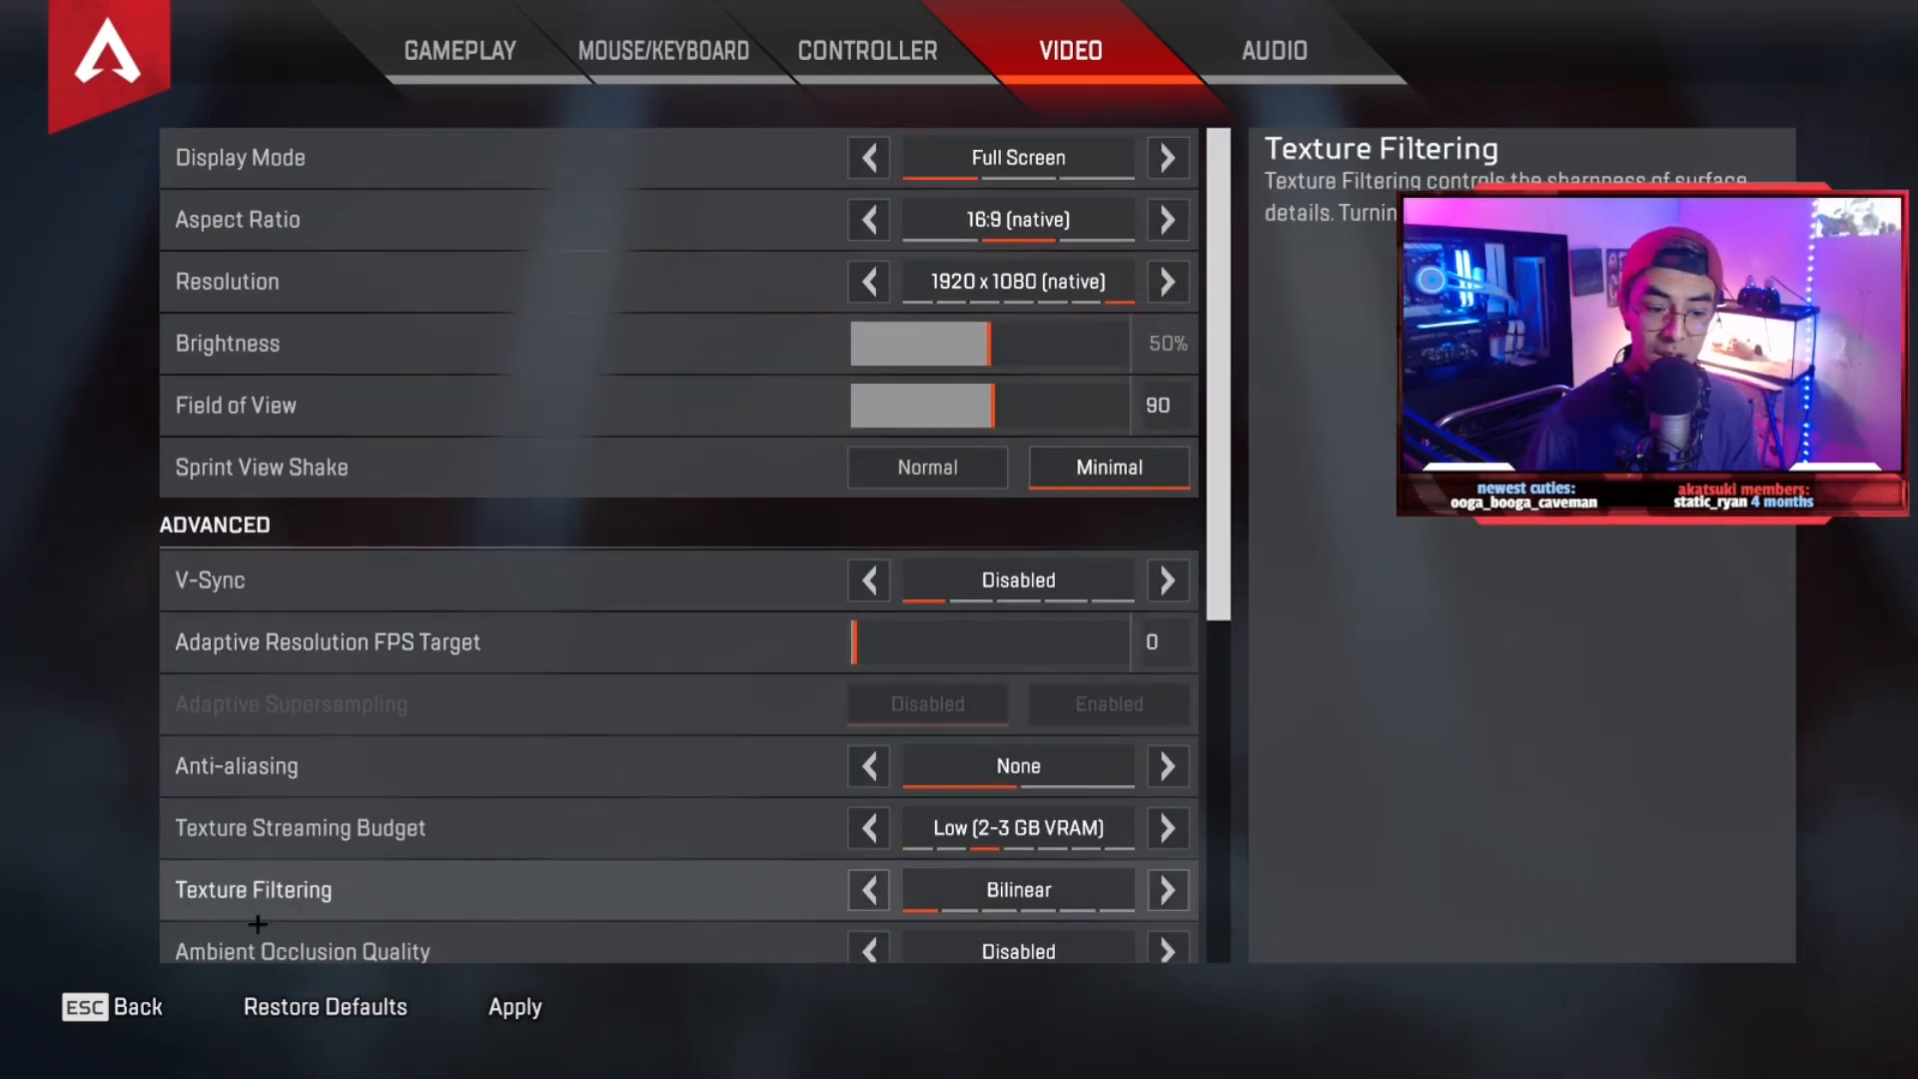
- Leave the Video settings and return to the Season 7 lobby
scroll(down, 3)
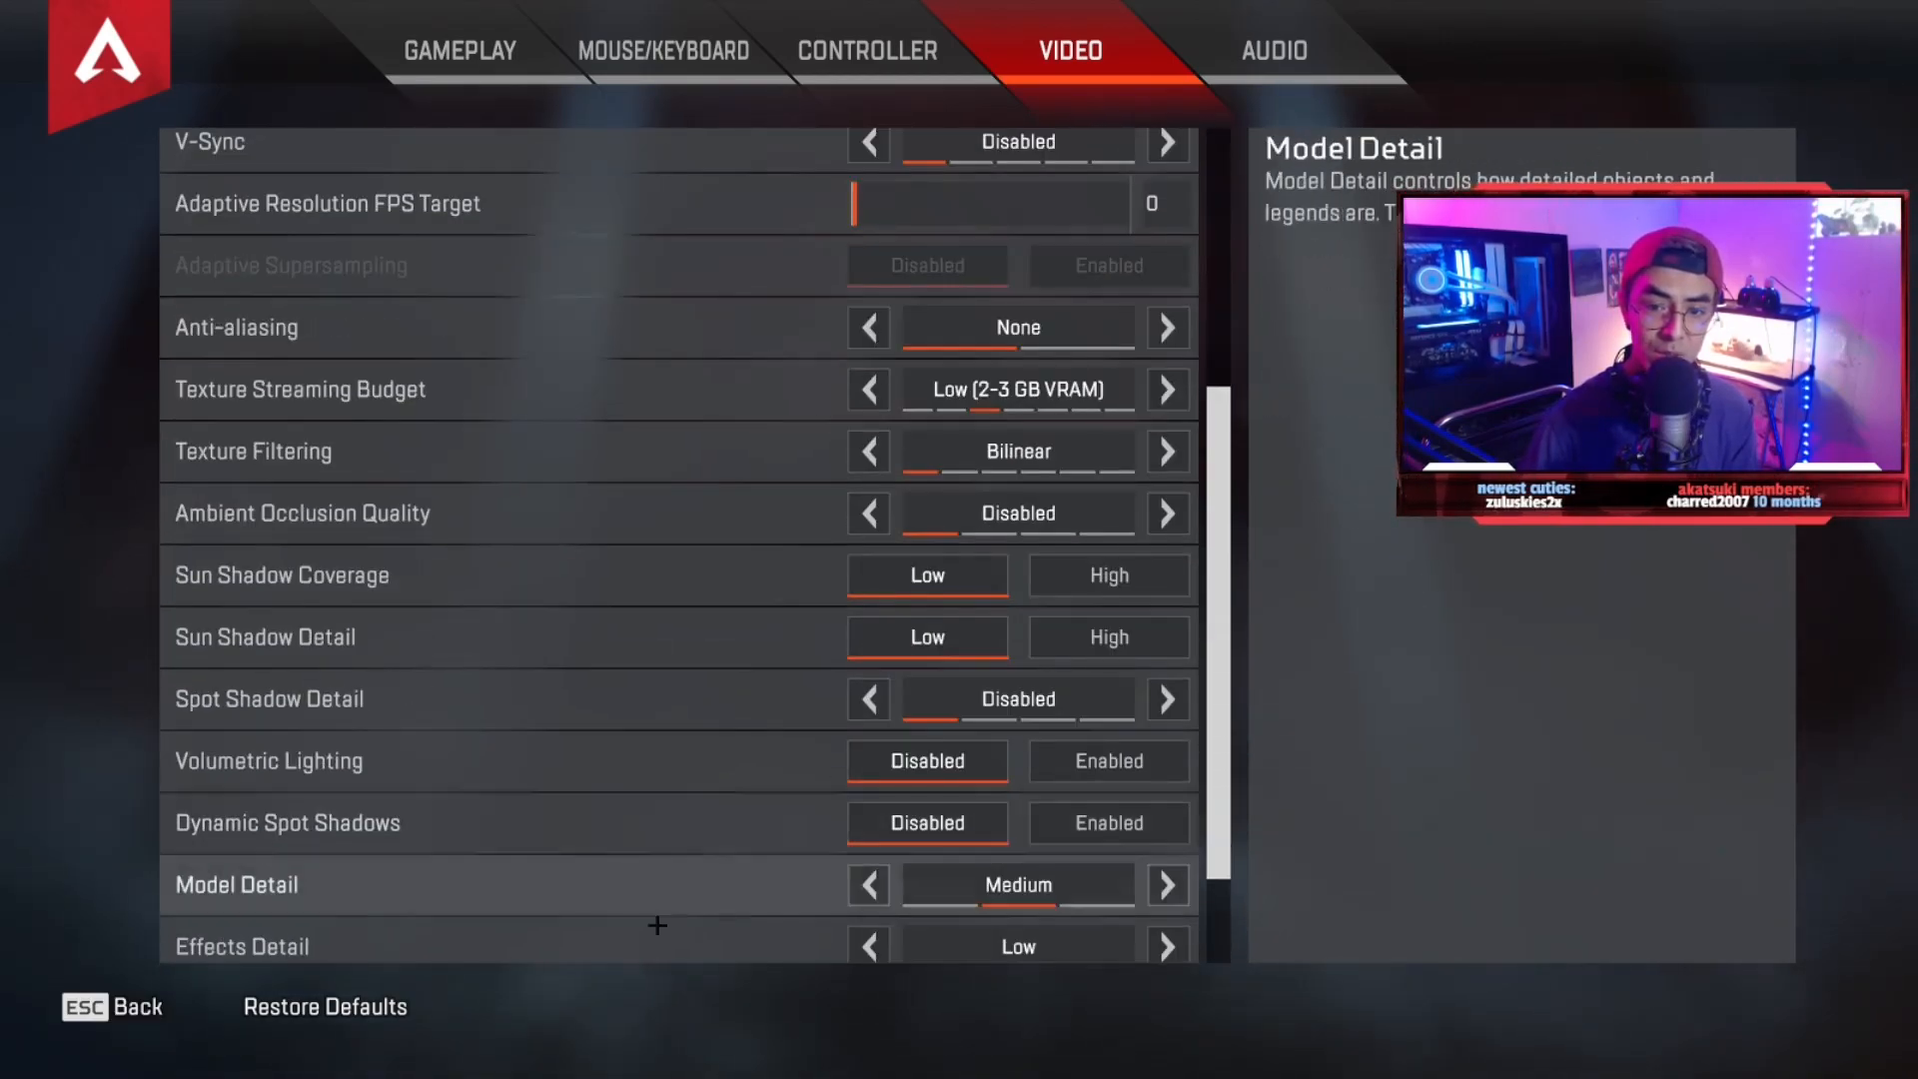
scroll(down, 3)
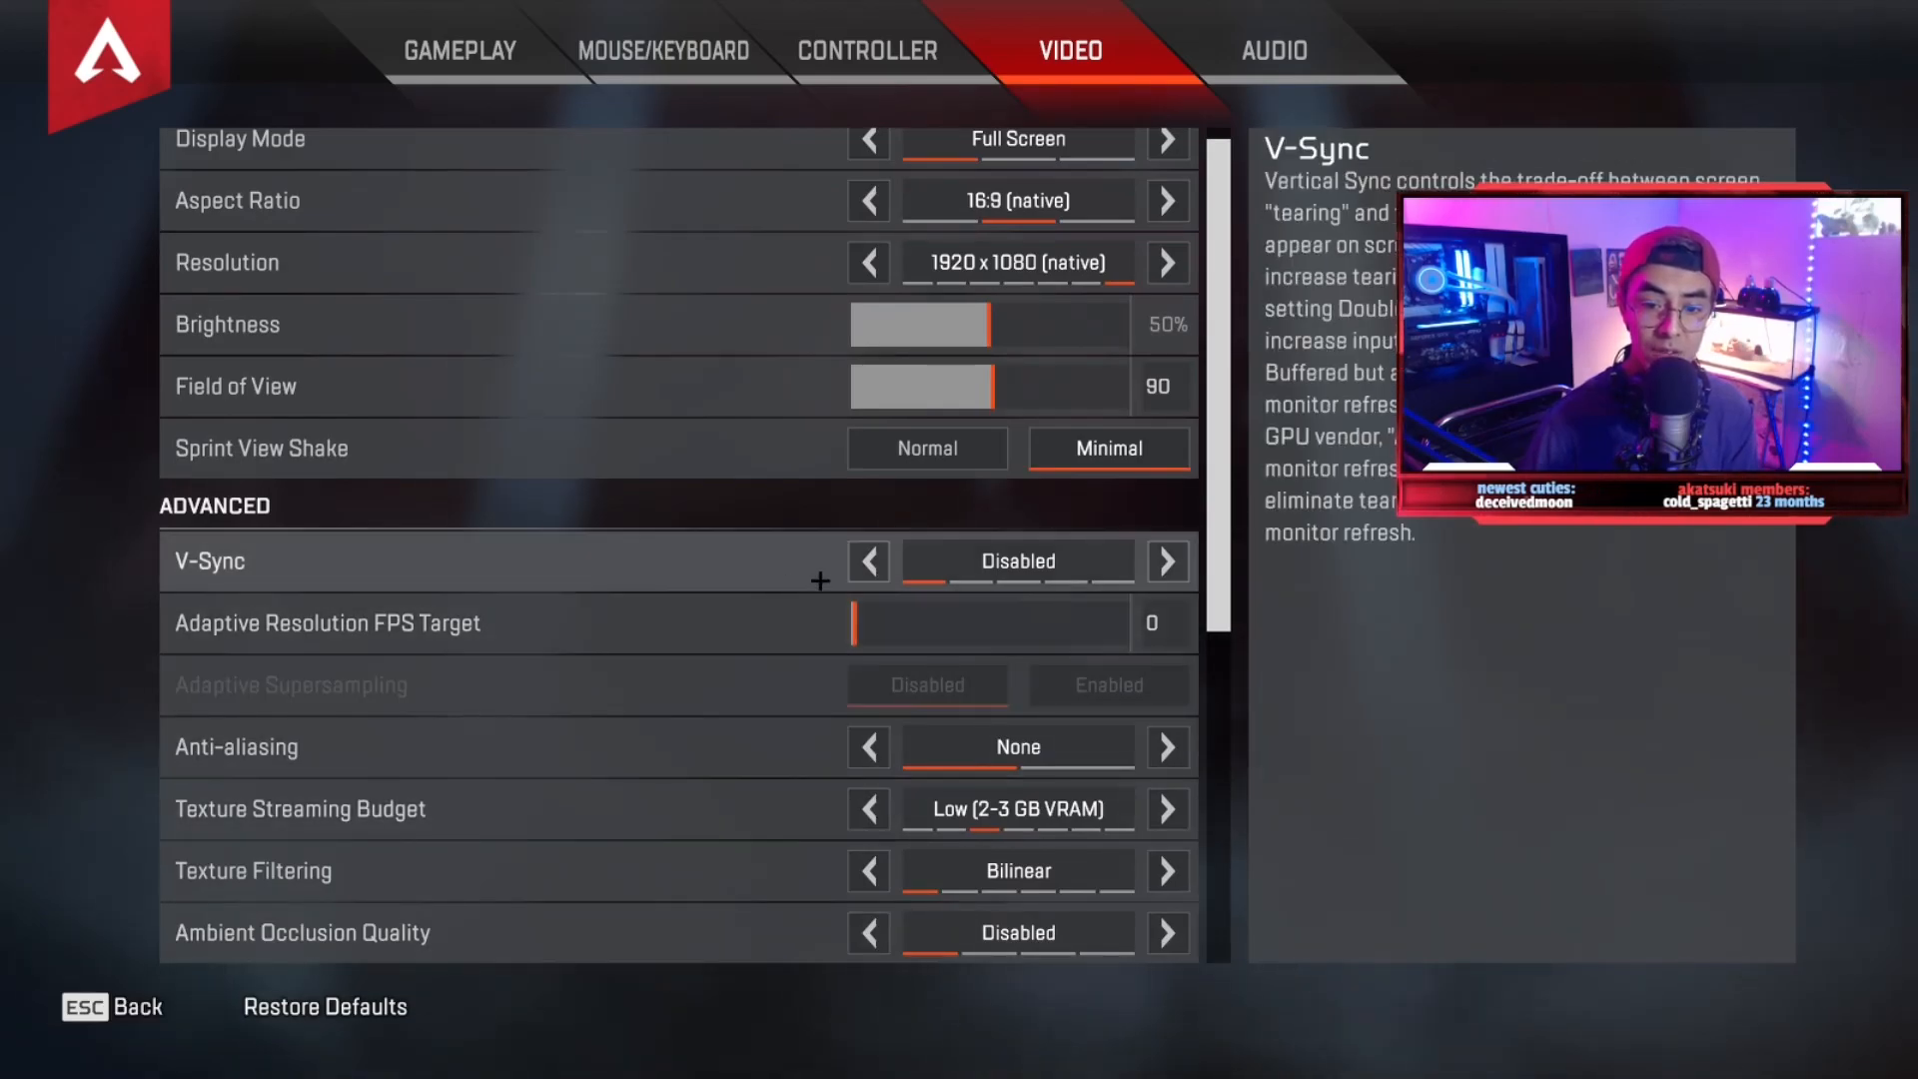
key(Escape)
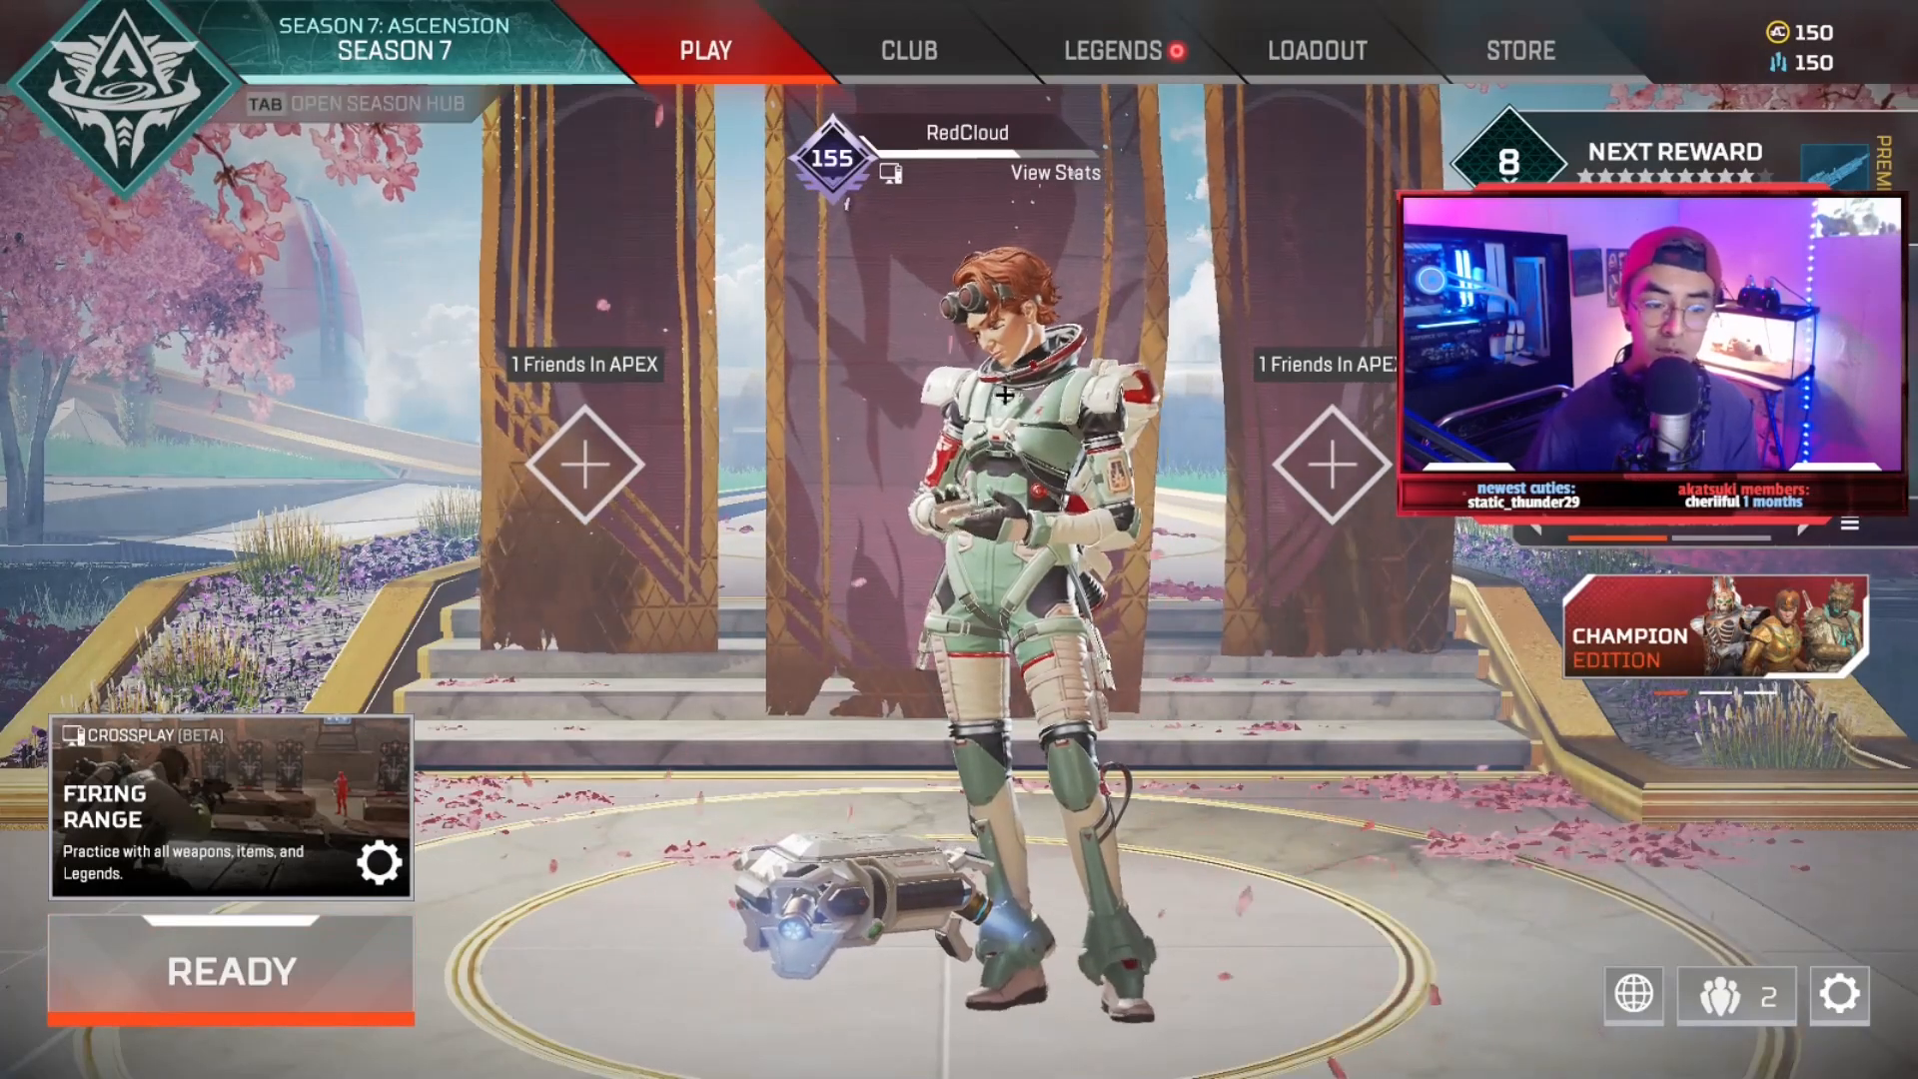
- Reopen the game settings from the lobby gear to reach the Video tab
click(230, 971)
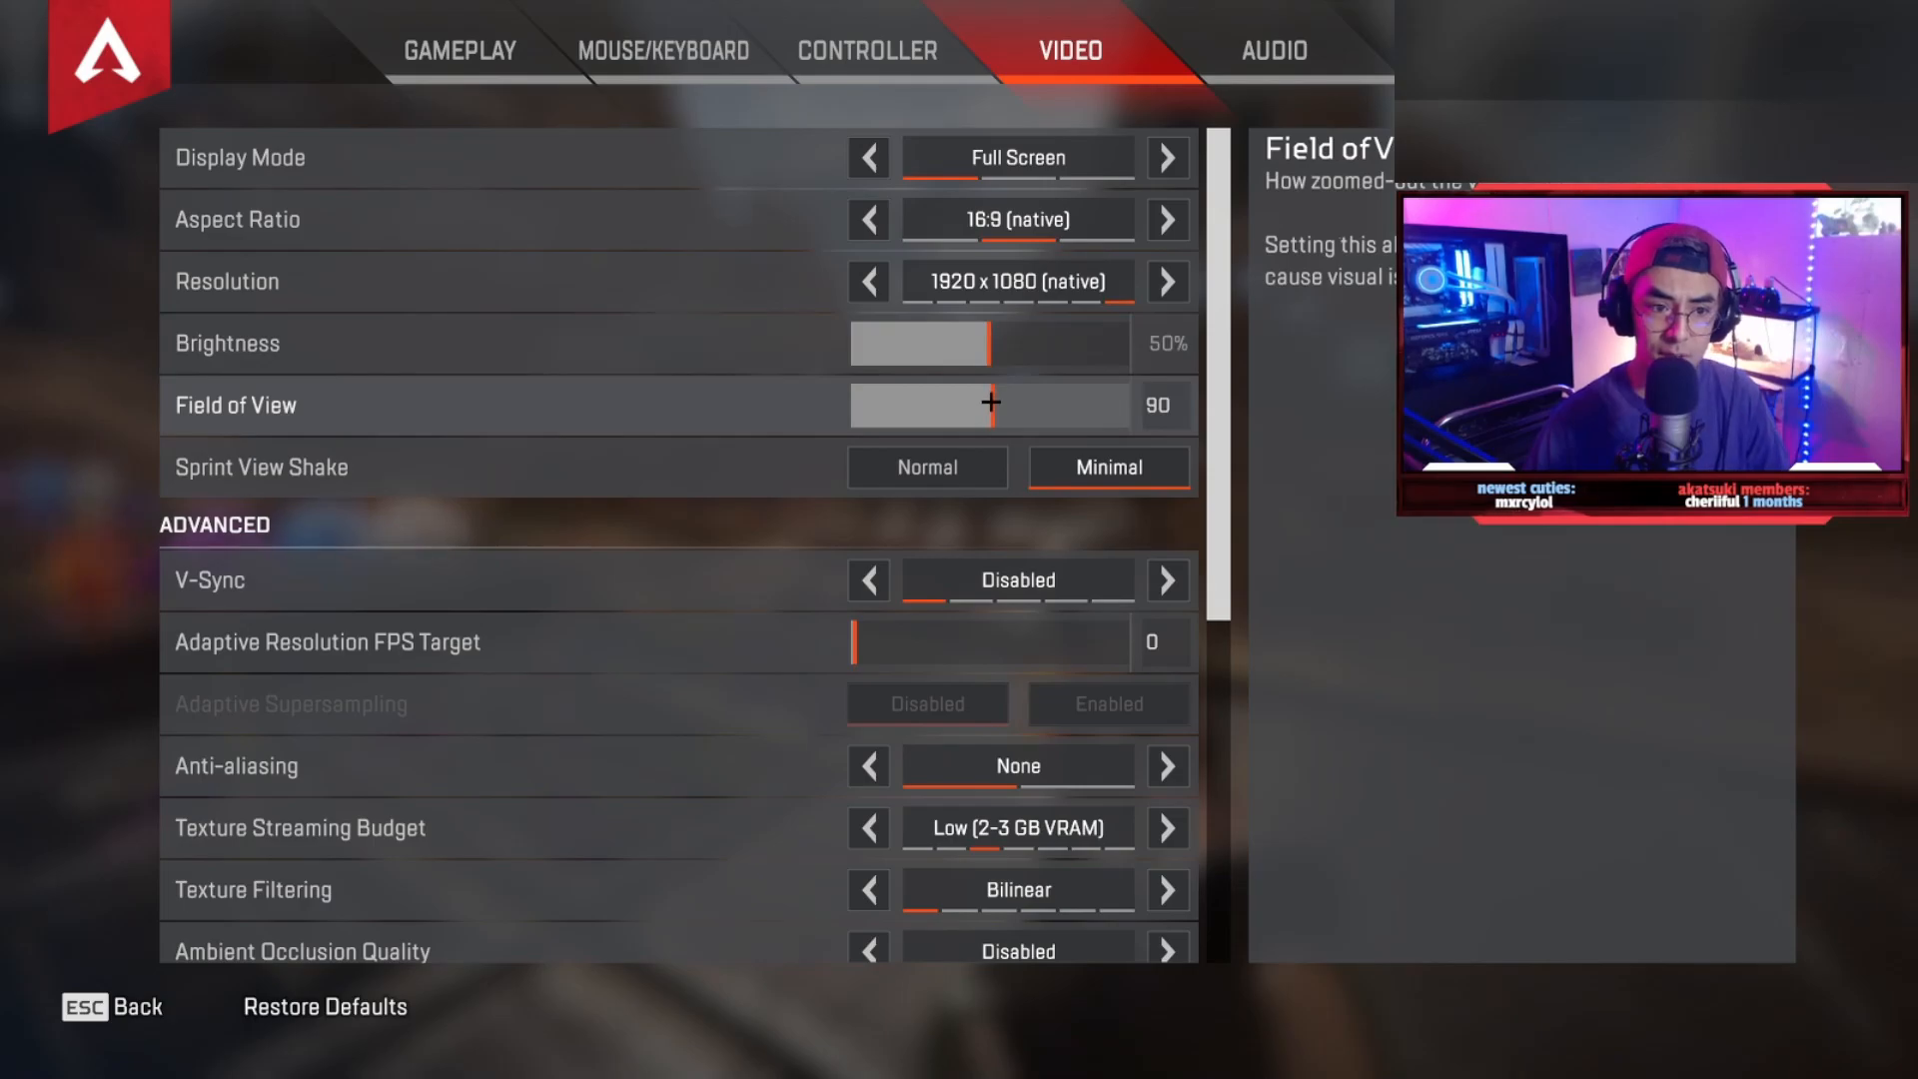
- Widen Field of View to 110 and apply the new video settings
drag(991, 405, 1125, 406)
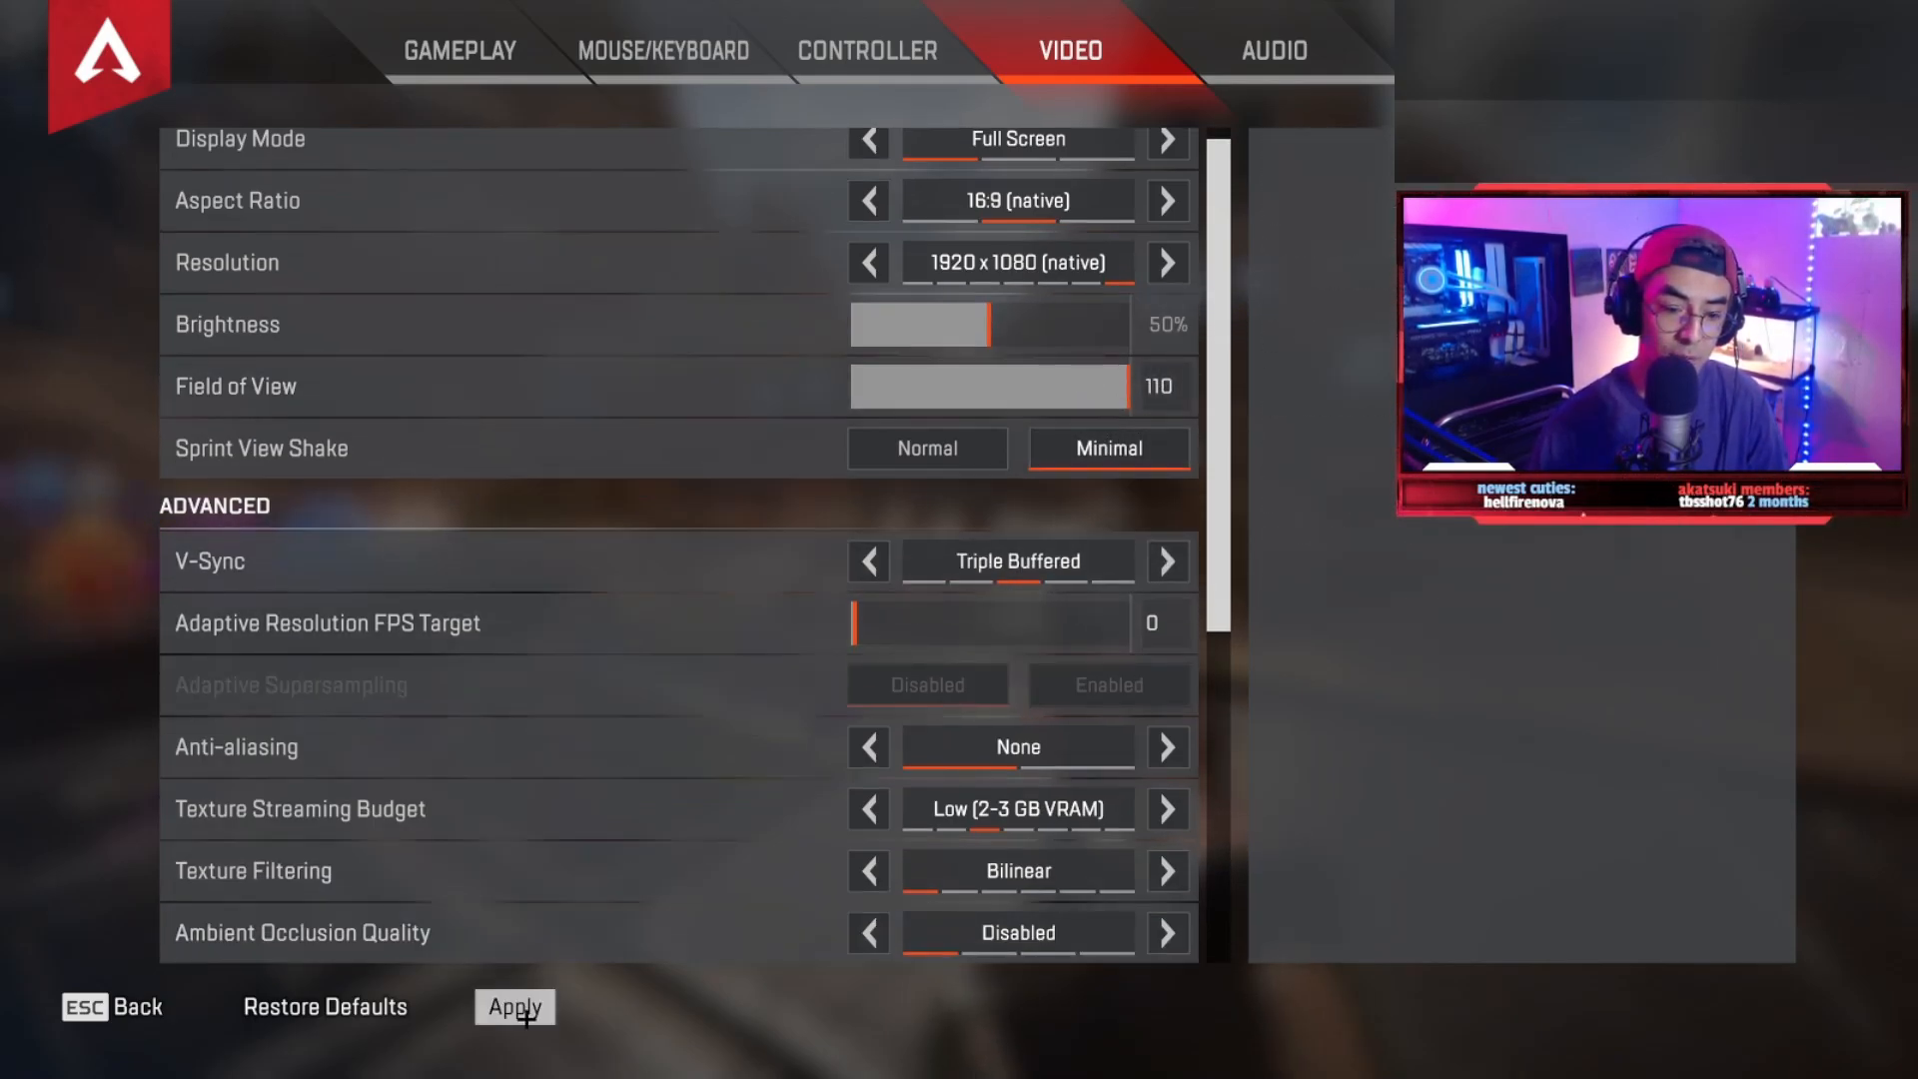
click(513, 1007)
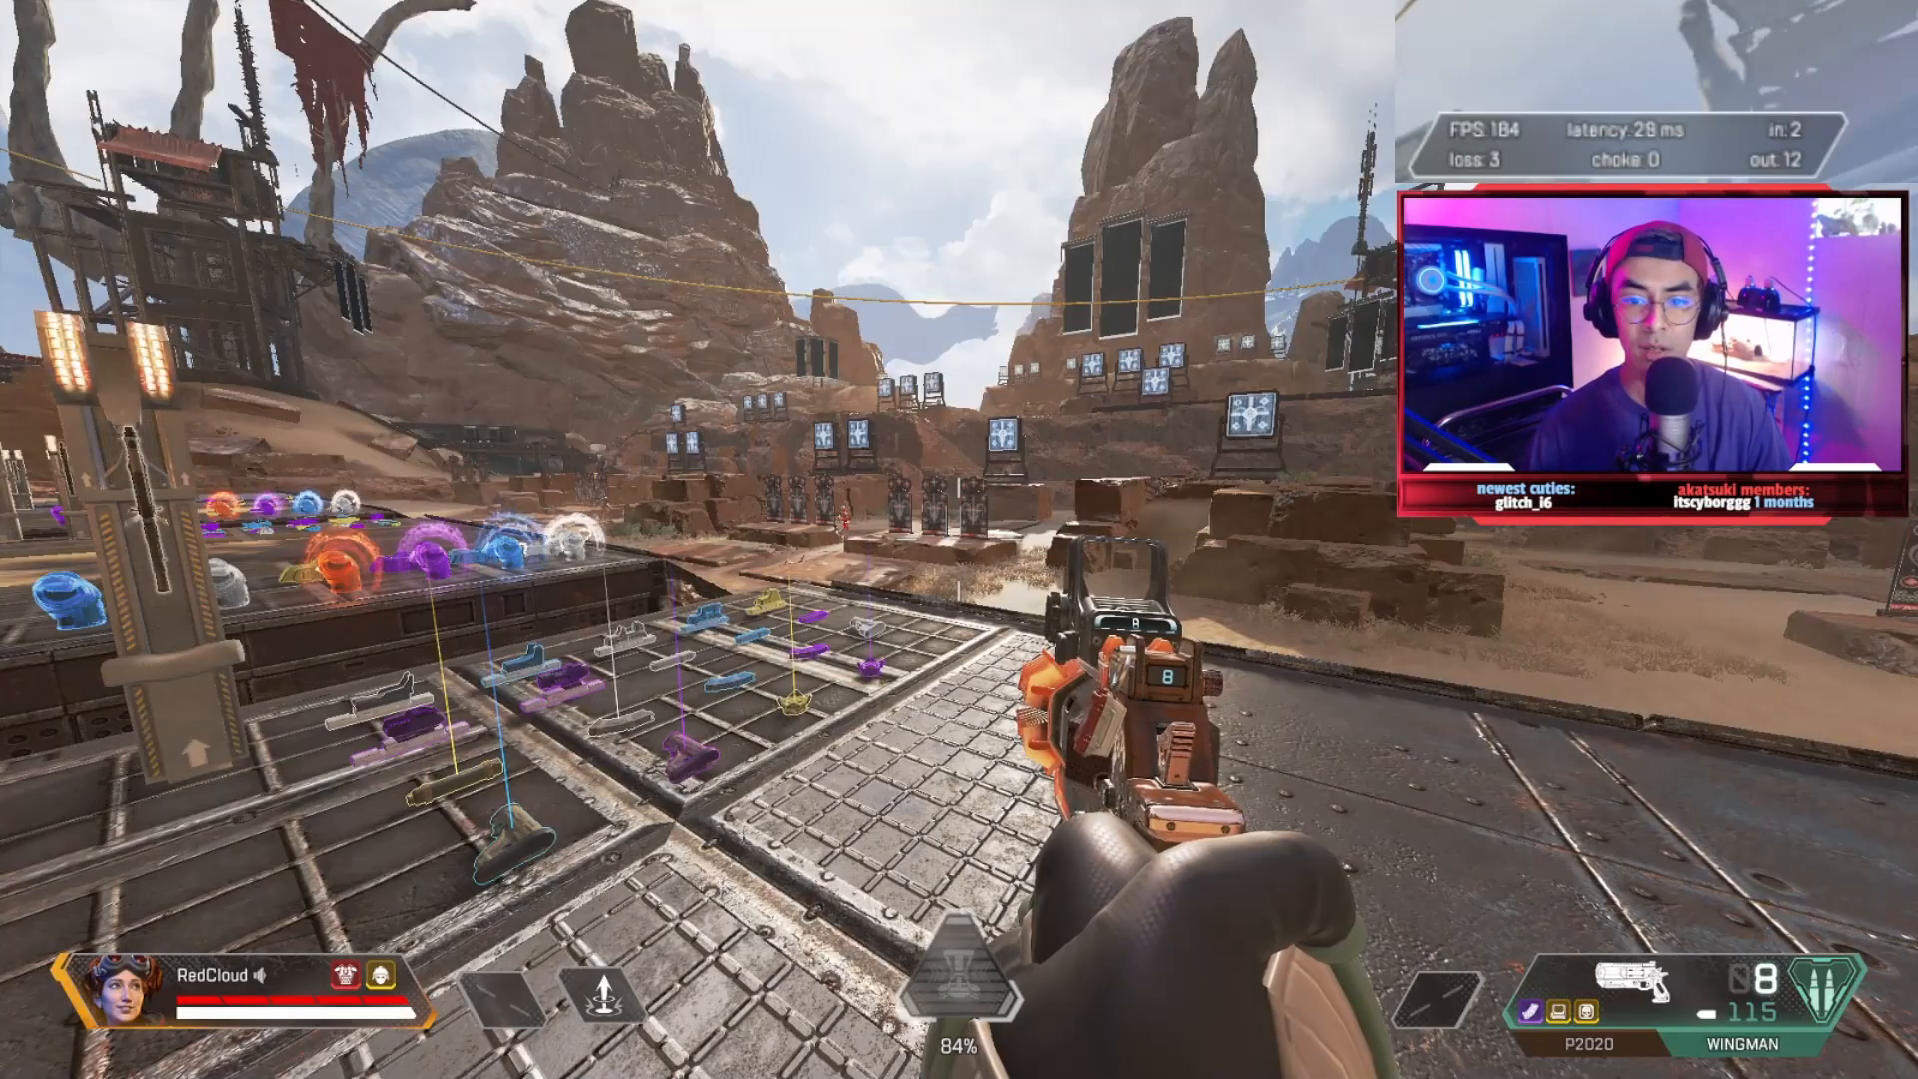